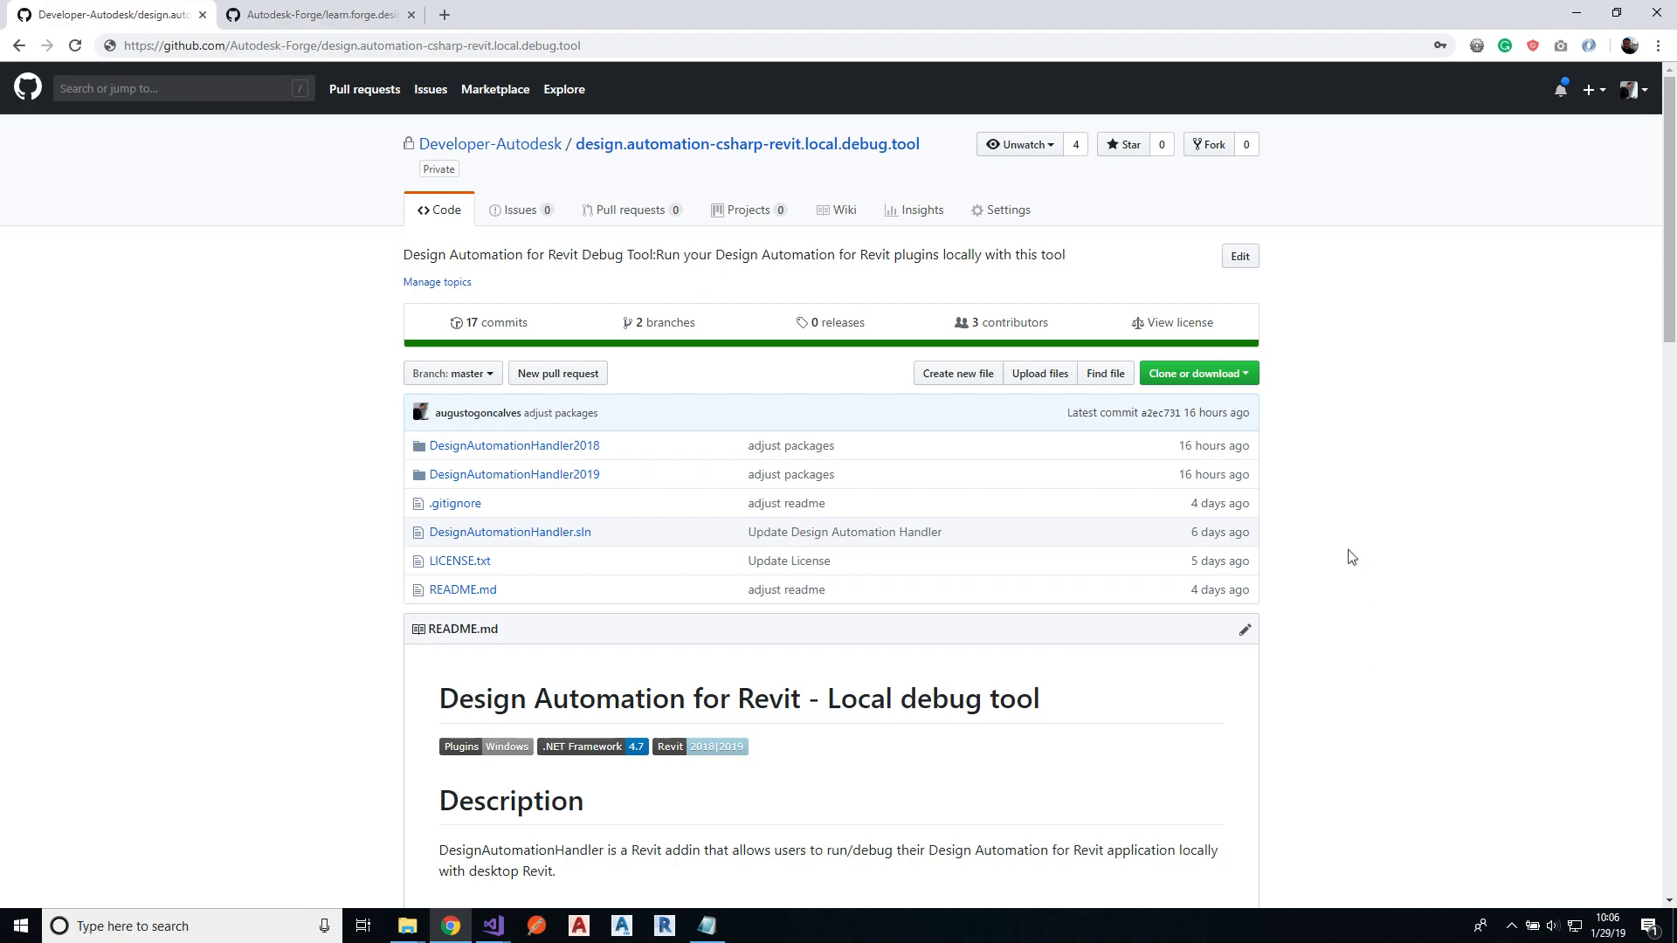
Step: Download ZIPs of the debug tool repository and the learn.forge.designautomation repository
left_click(1196, 373)
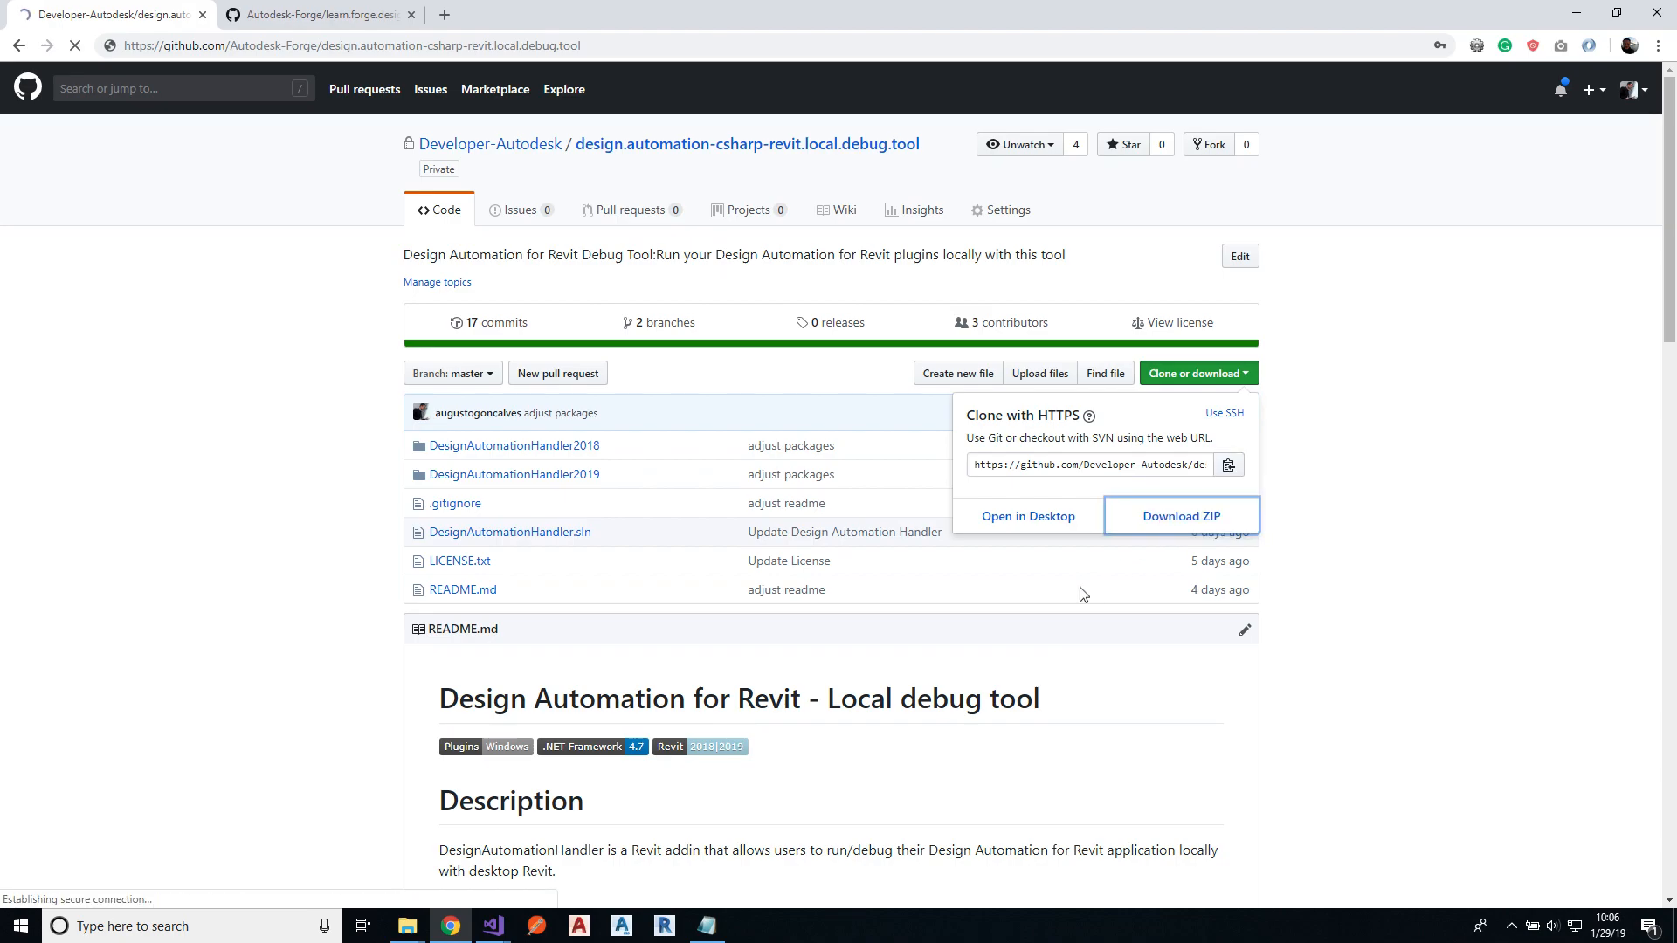
left_click(1182, 515)
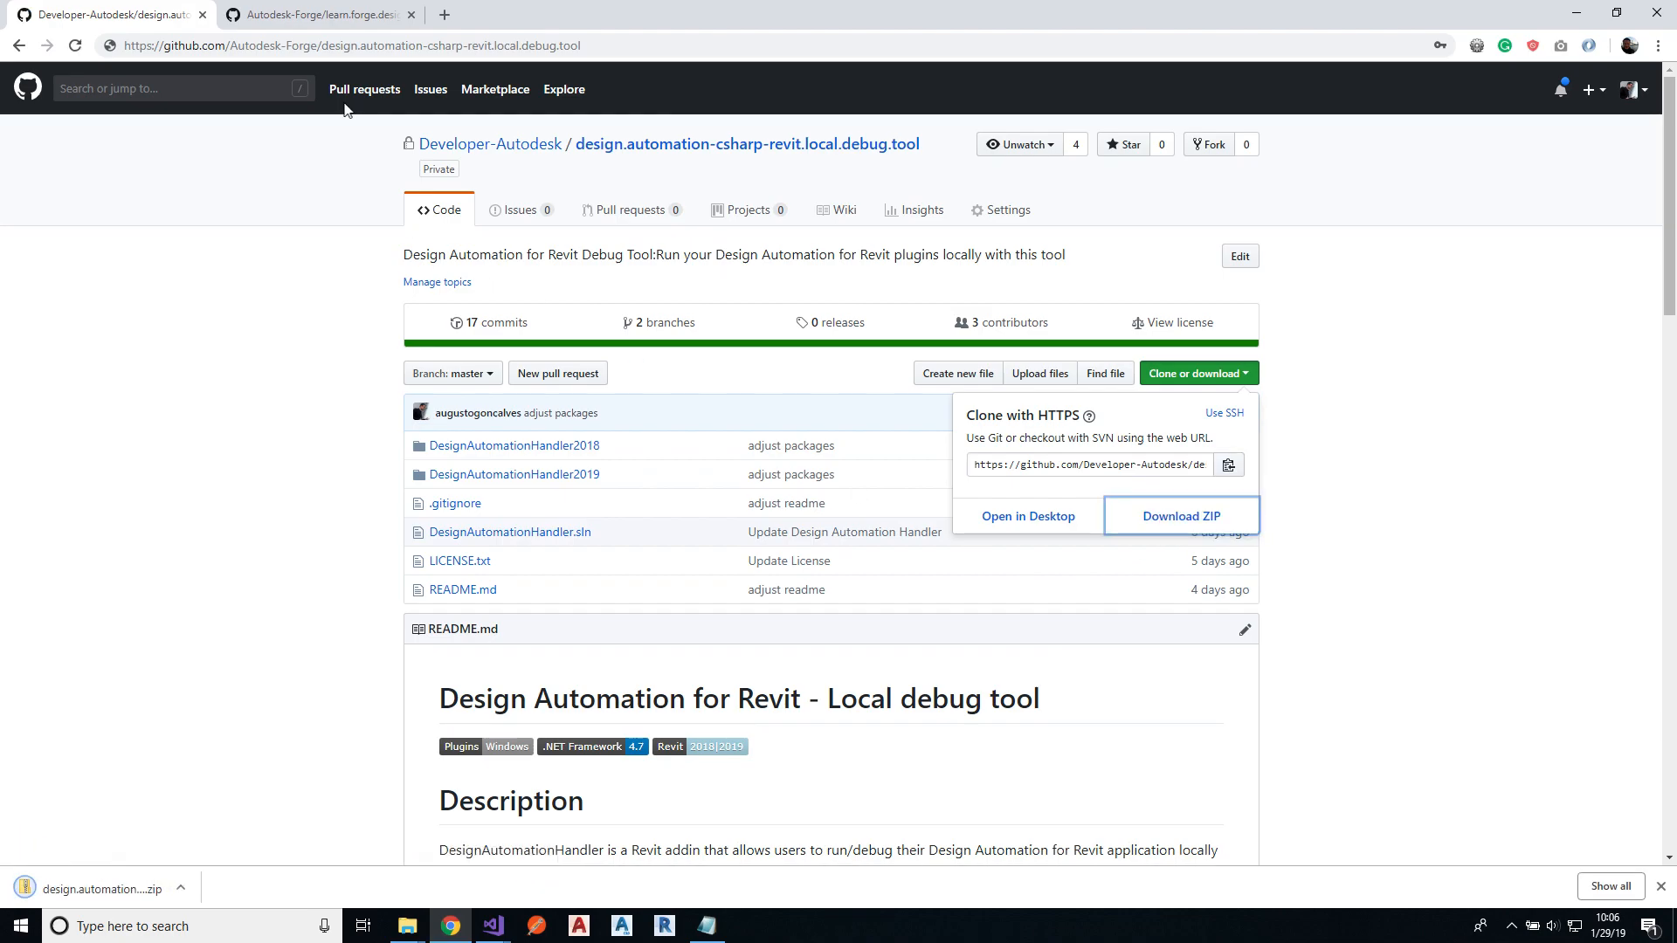
left_click(321, 14)
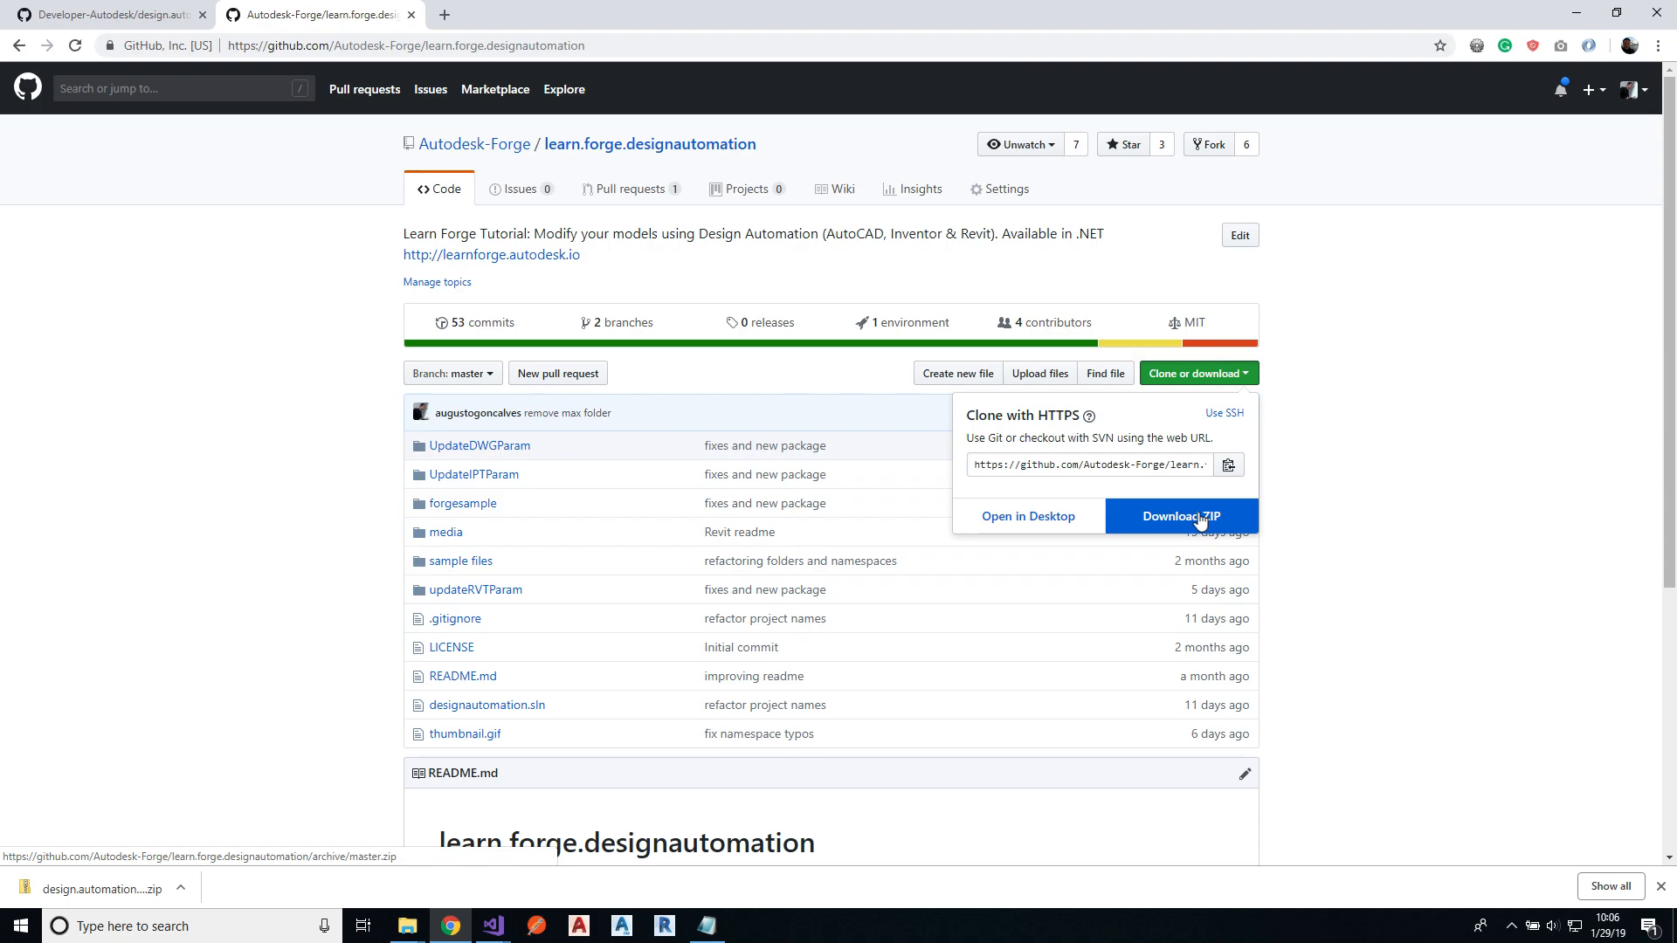
left_click(1181, 516)
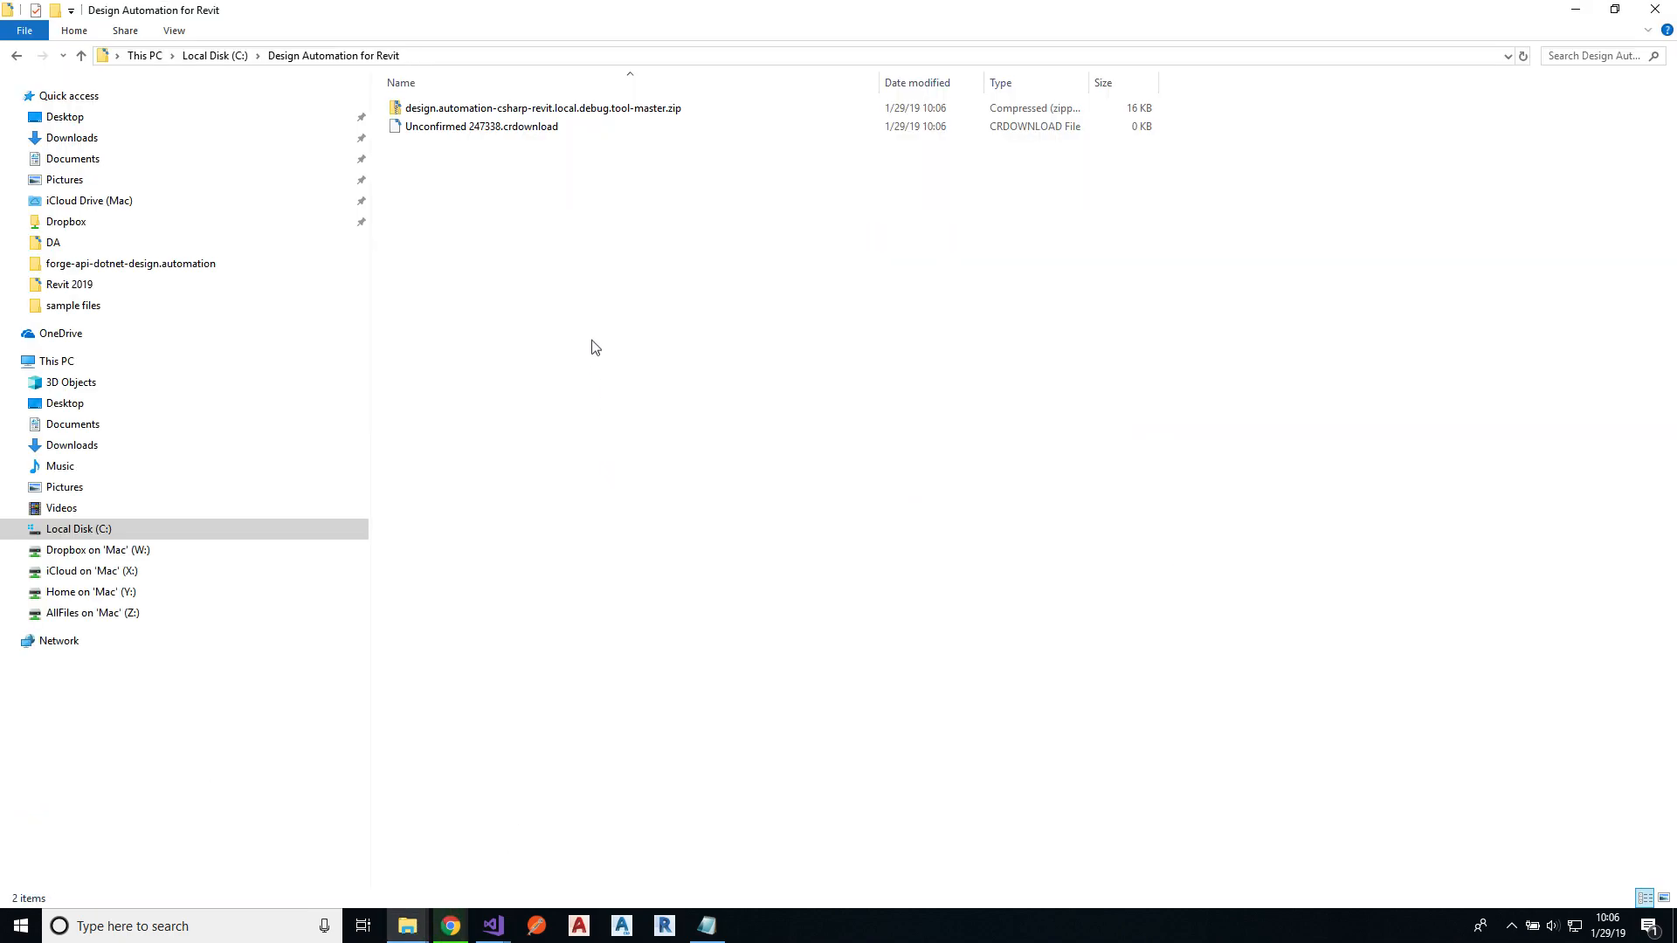
Step: Extract the debug tool ZIP archive into its own folder
right_click(543, 108)
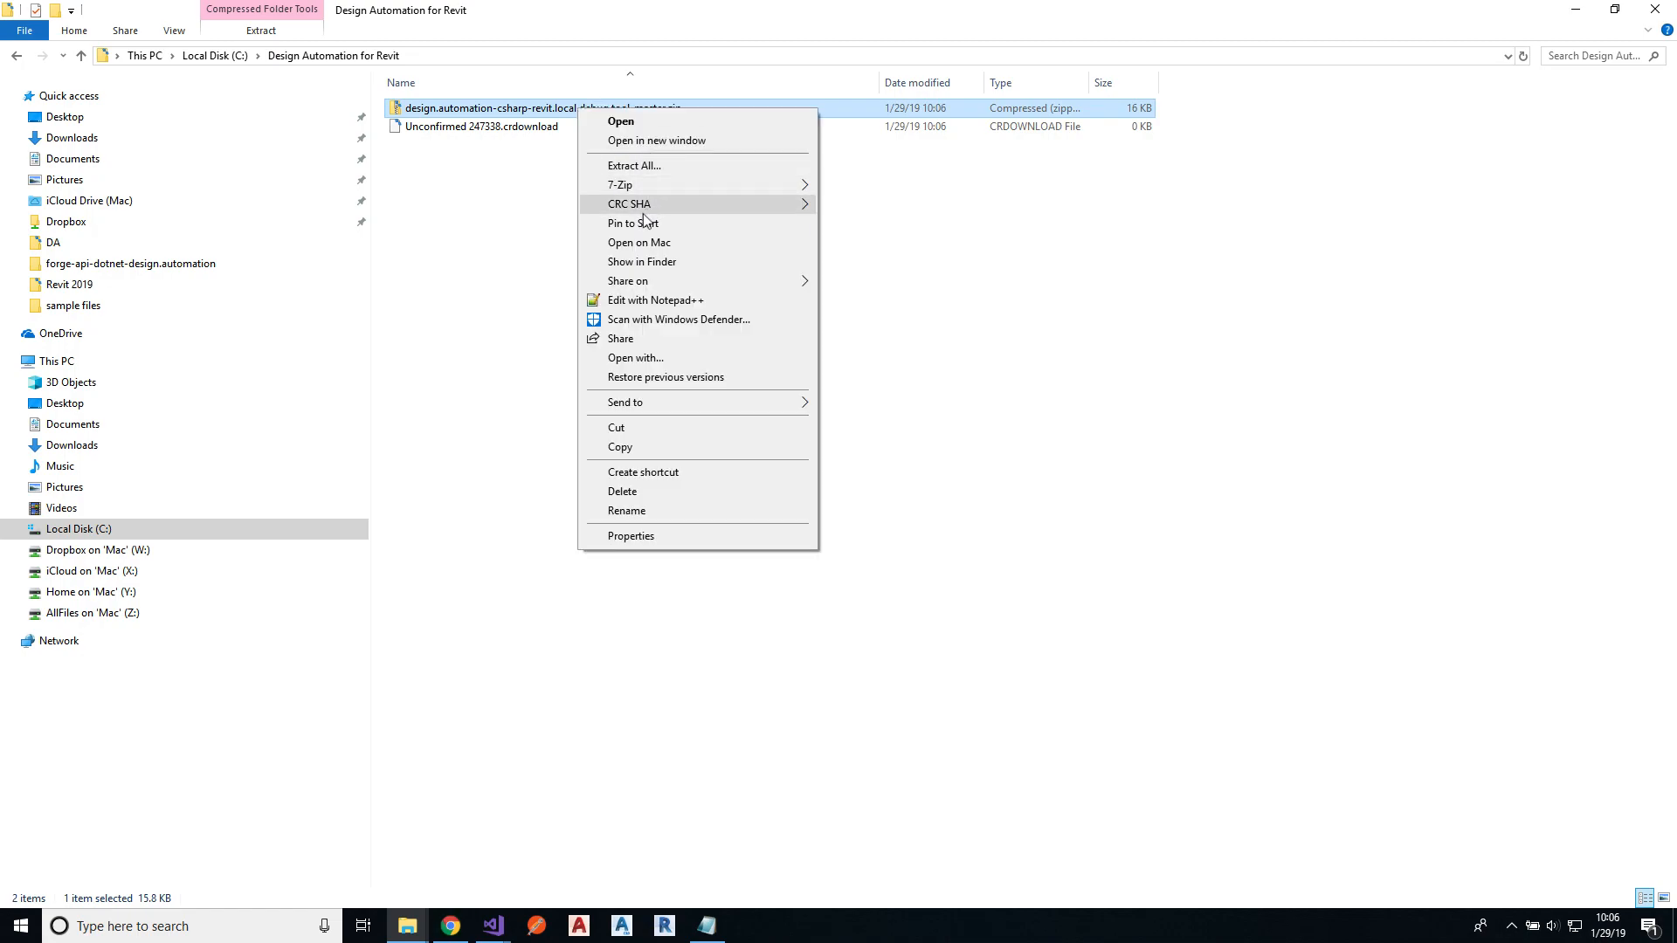
left_click(634, 166)
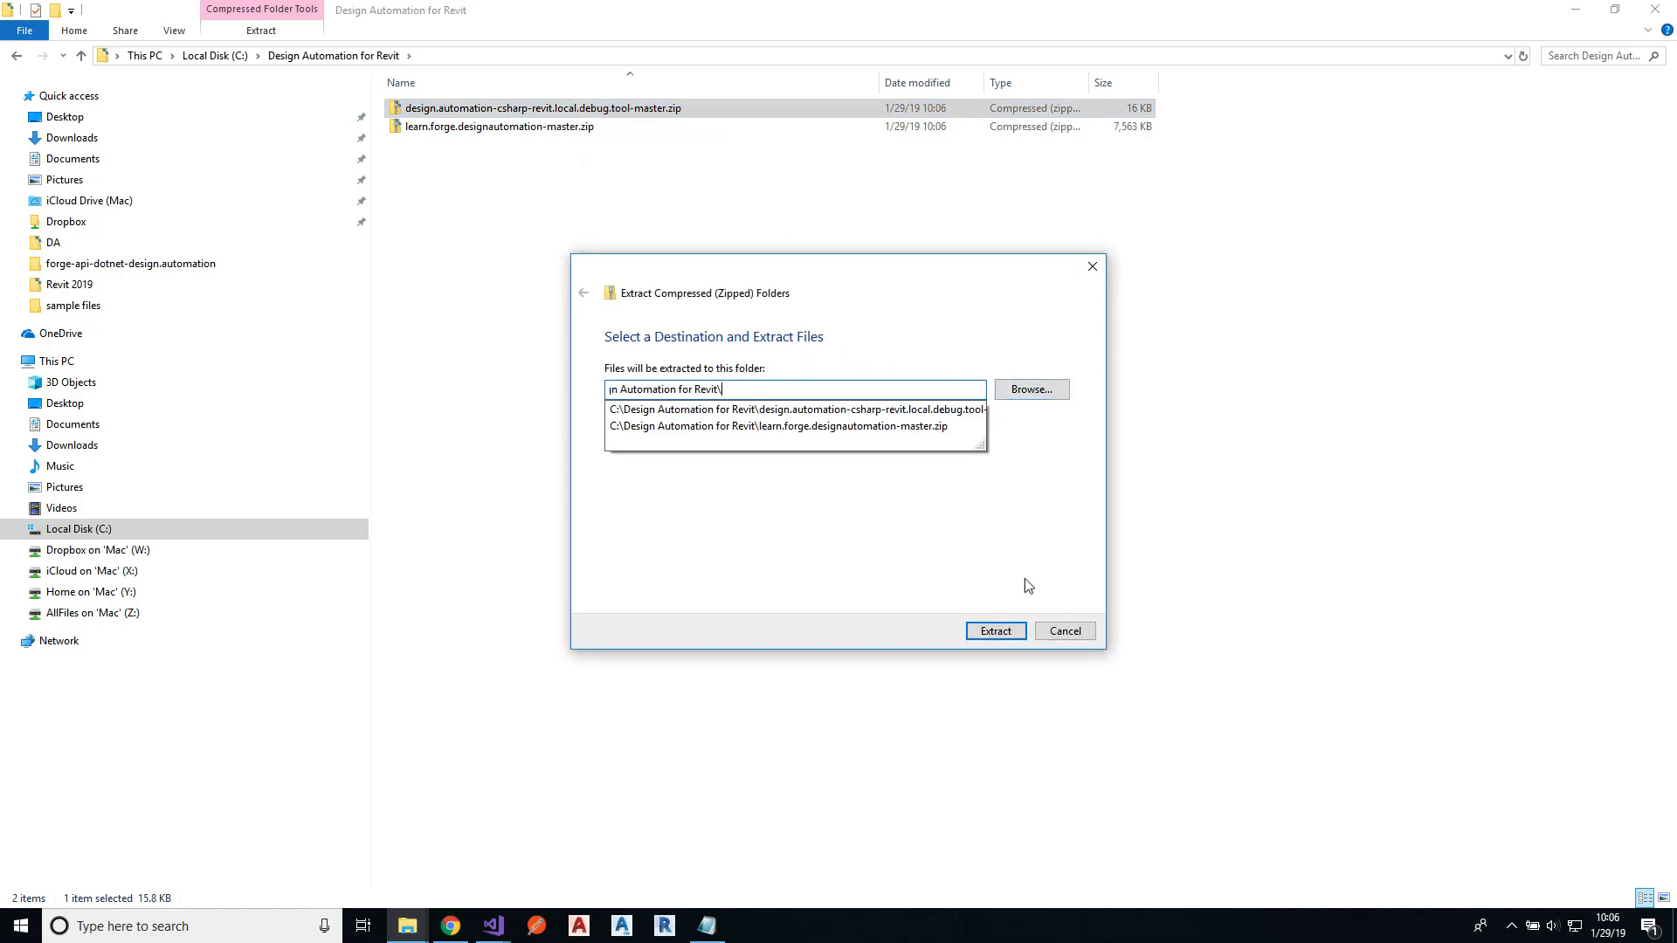
left_click(994, 630)
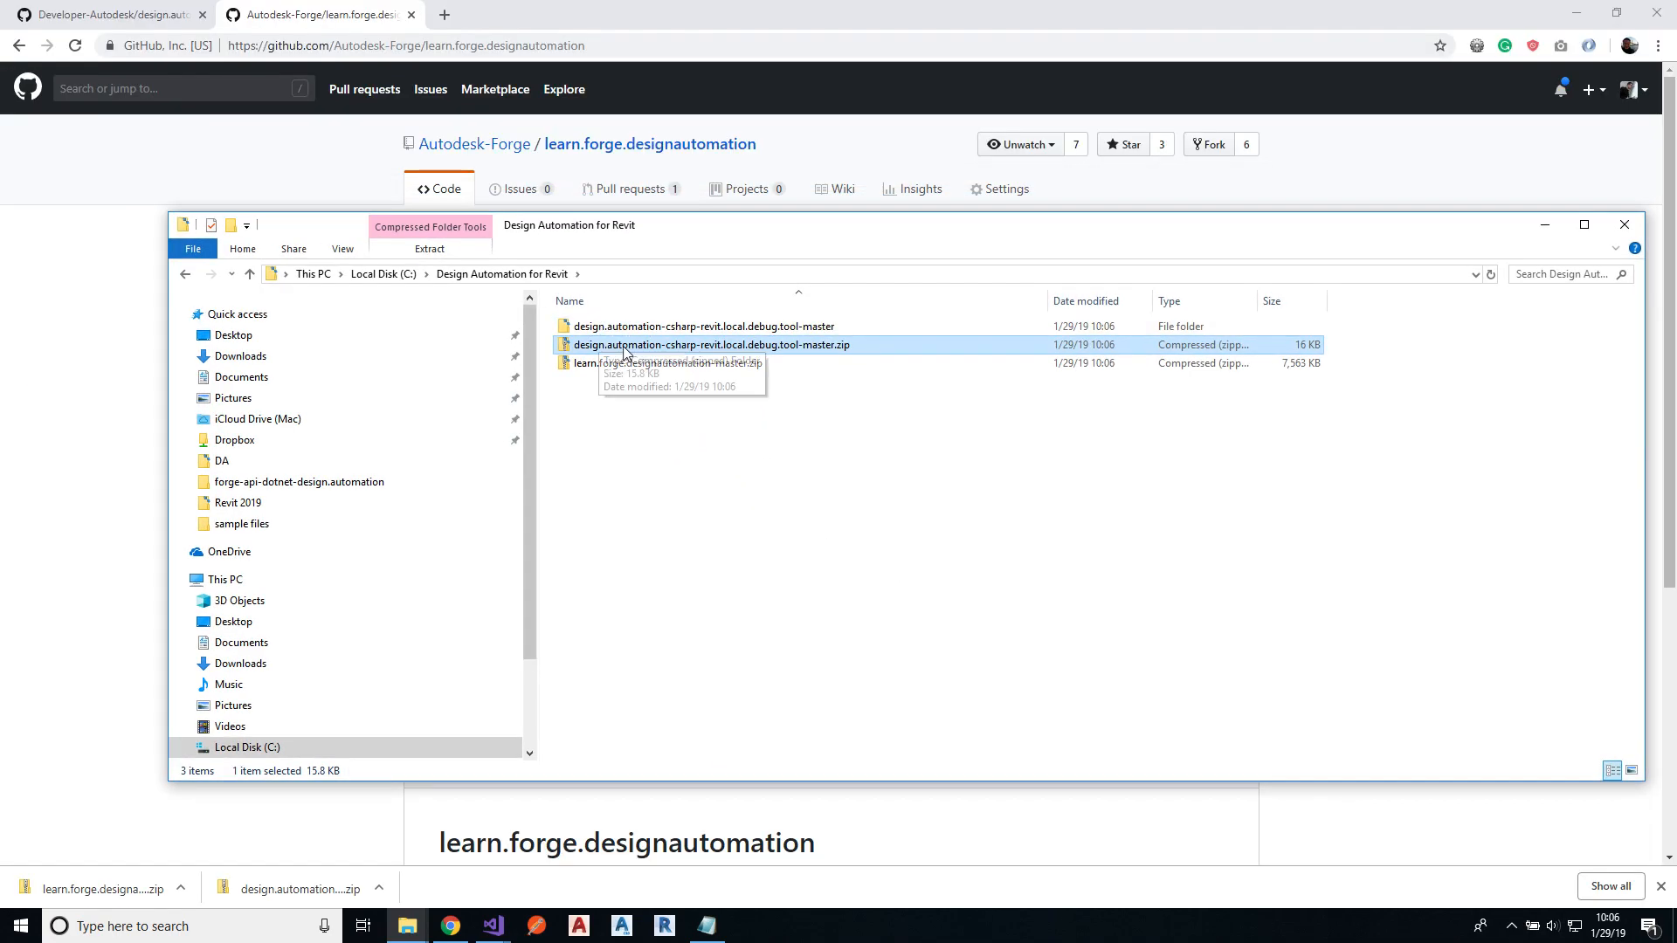
Step: Extract the learn.forge.designautomation ZIP, then open the extracted debug tool folder
right_click(668, 363)
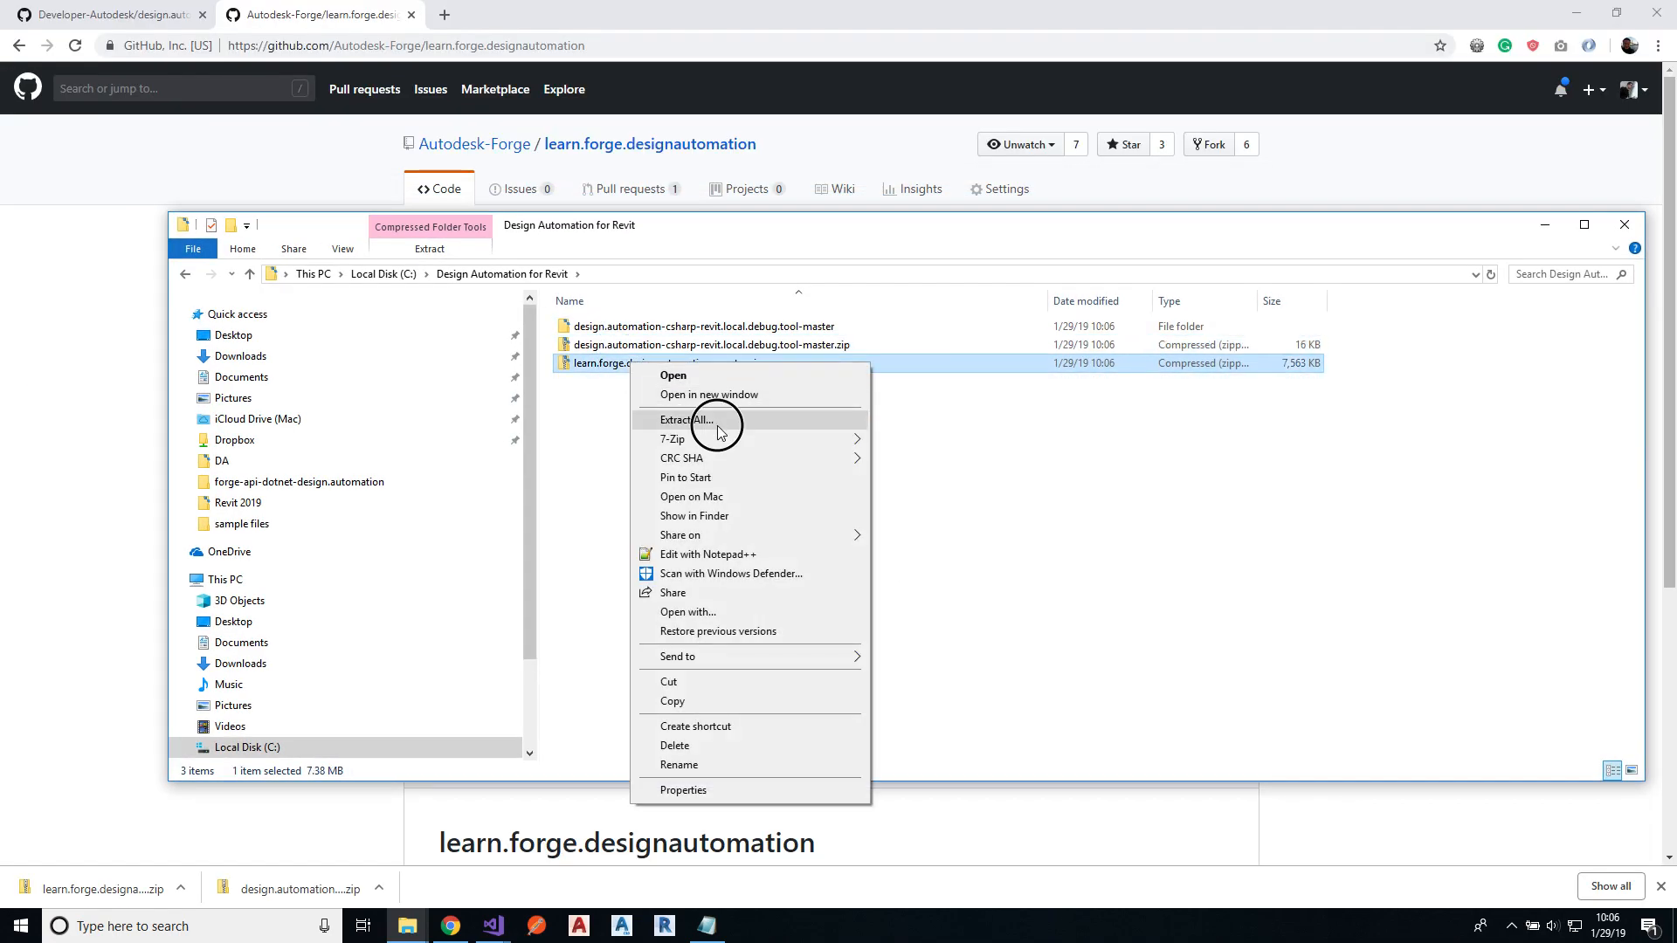
left_click(687, 419)
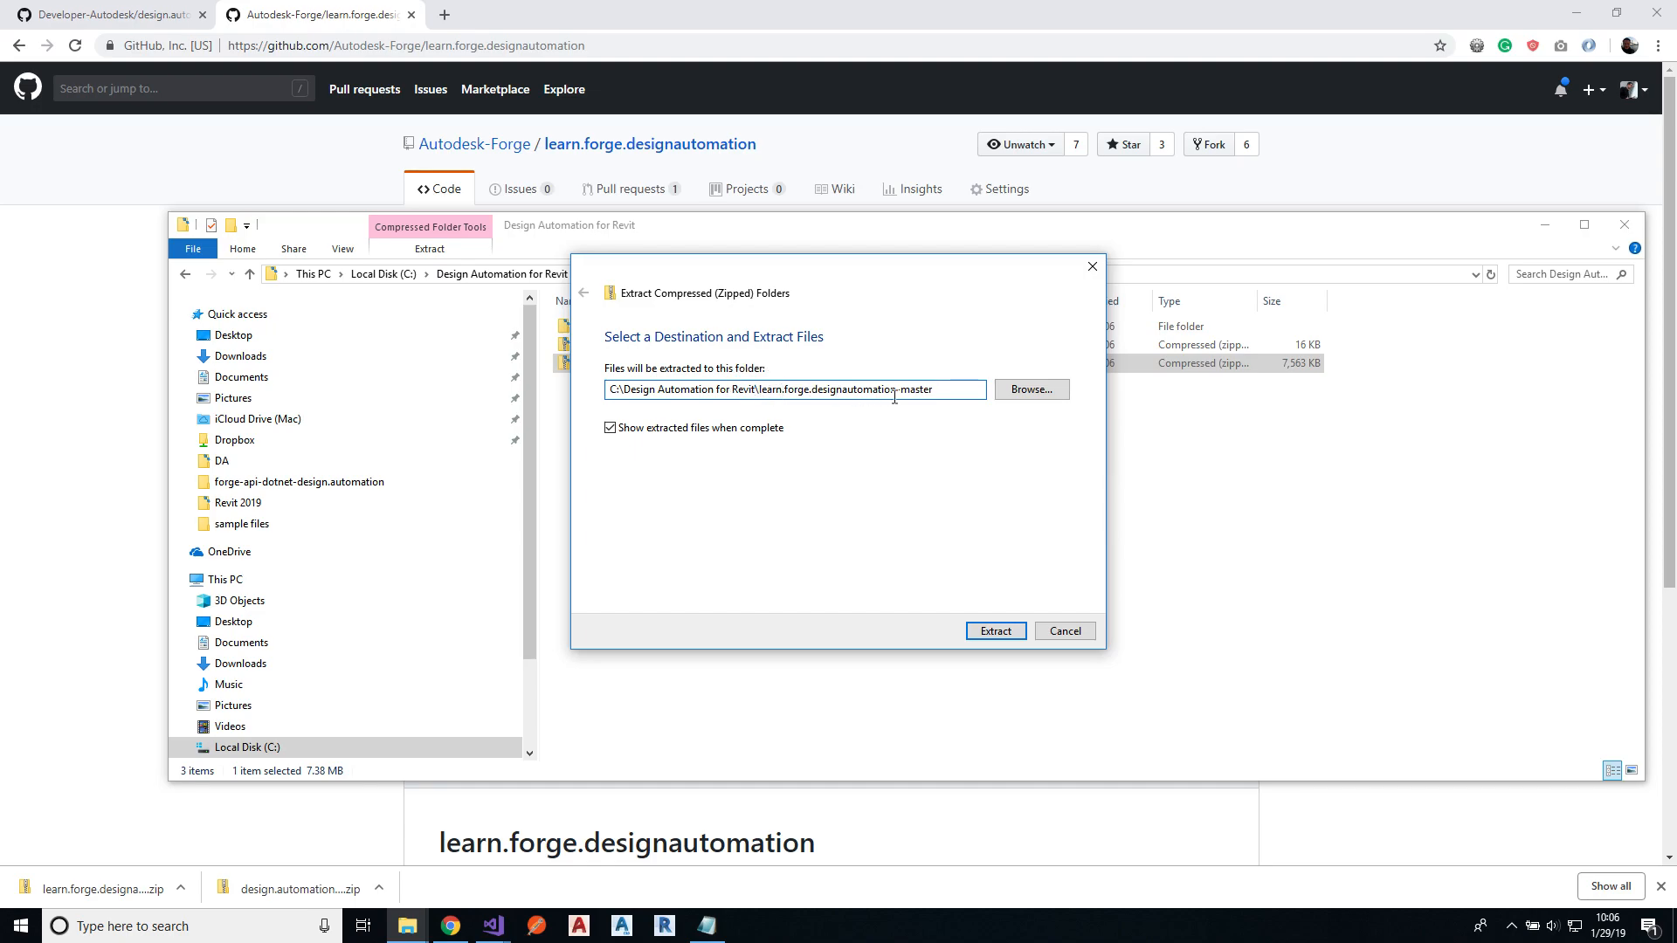
double_click(845, 390)
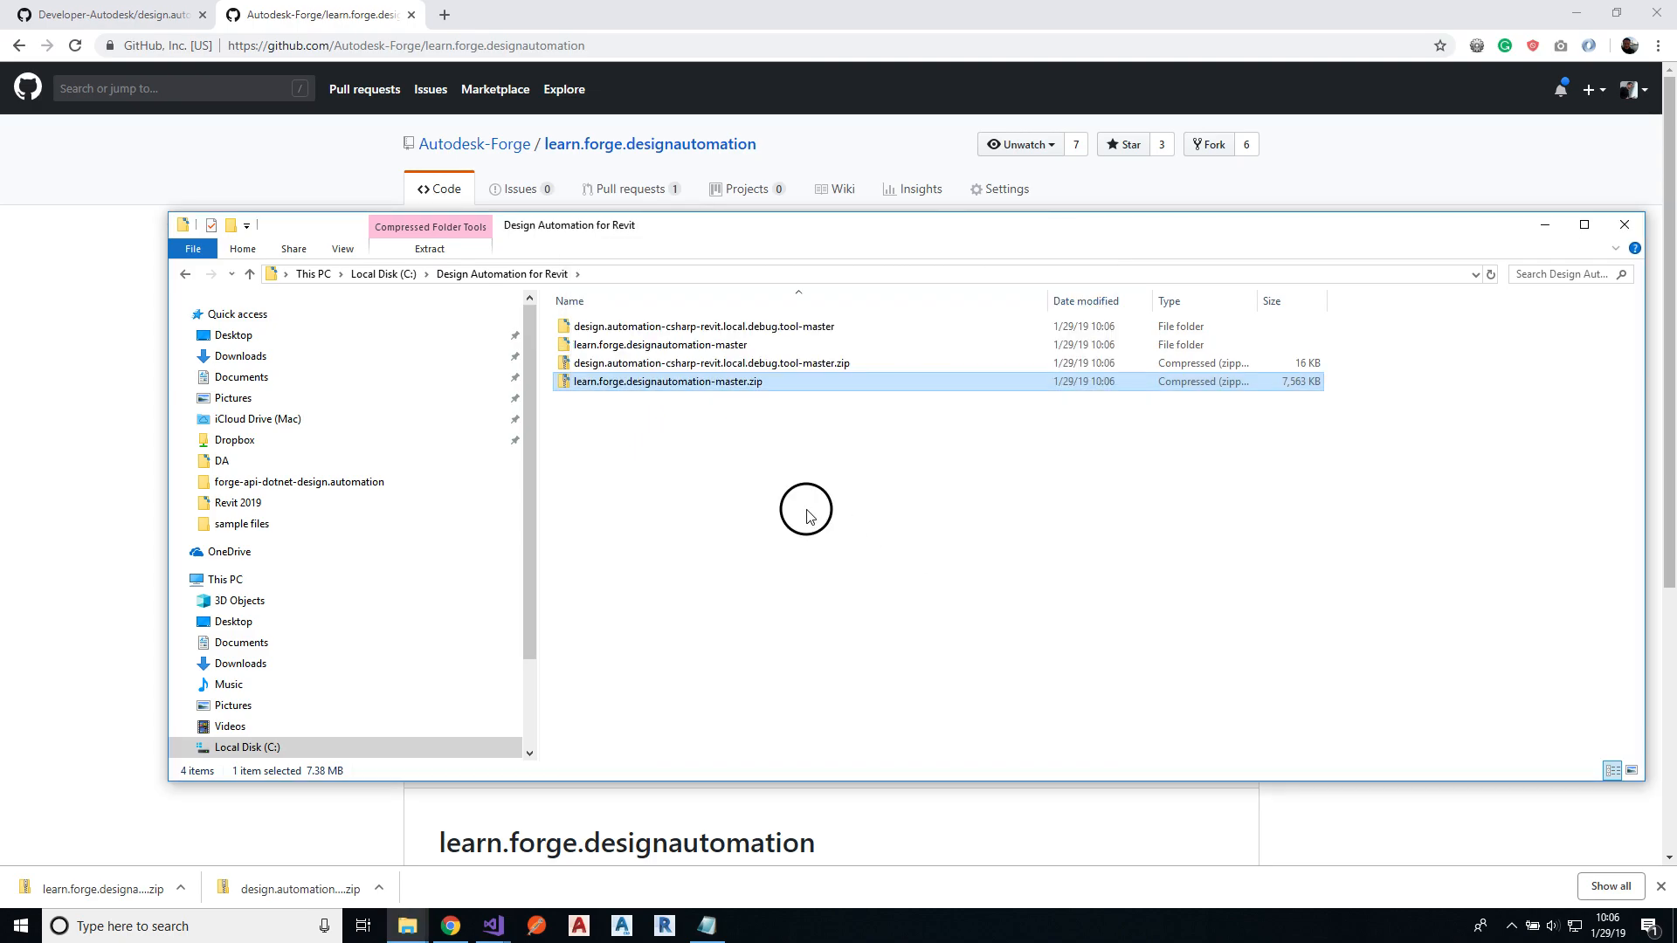
mouse_move(702, 326)
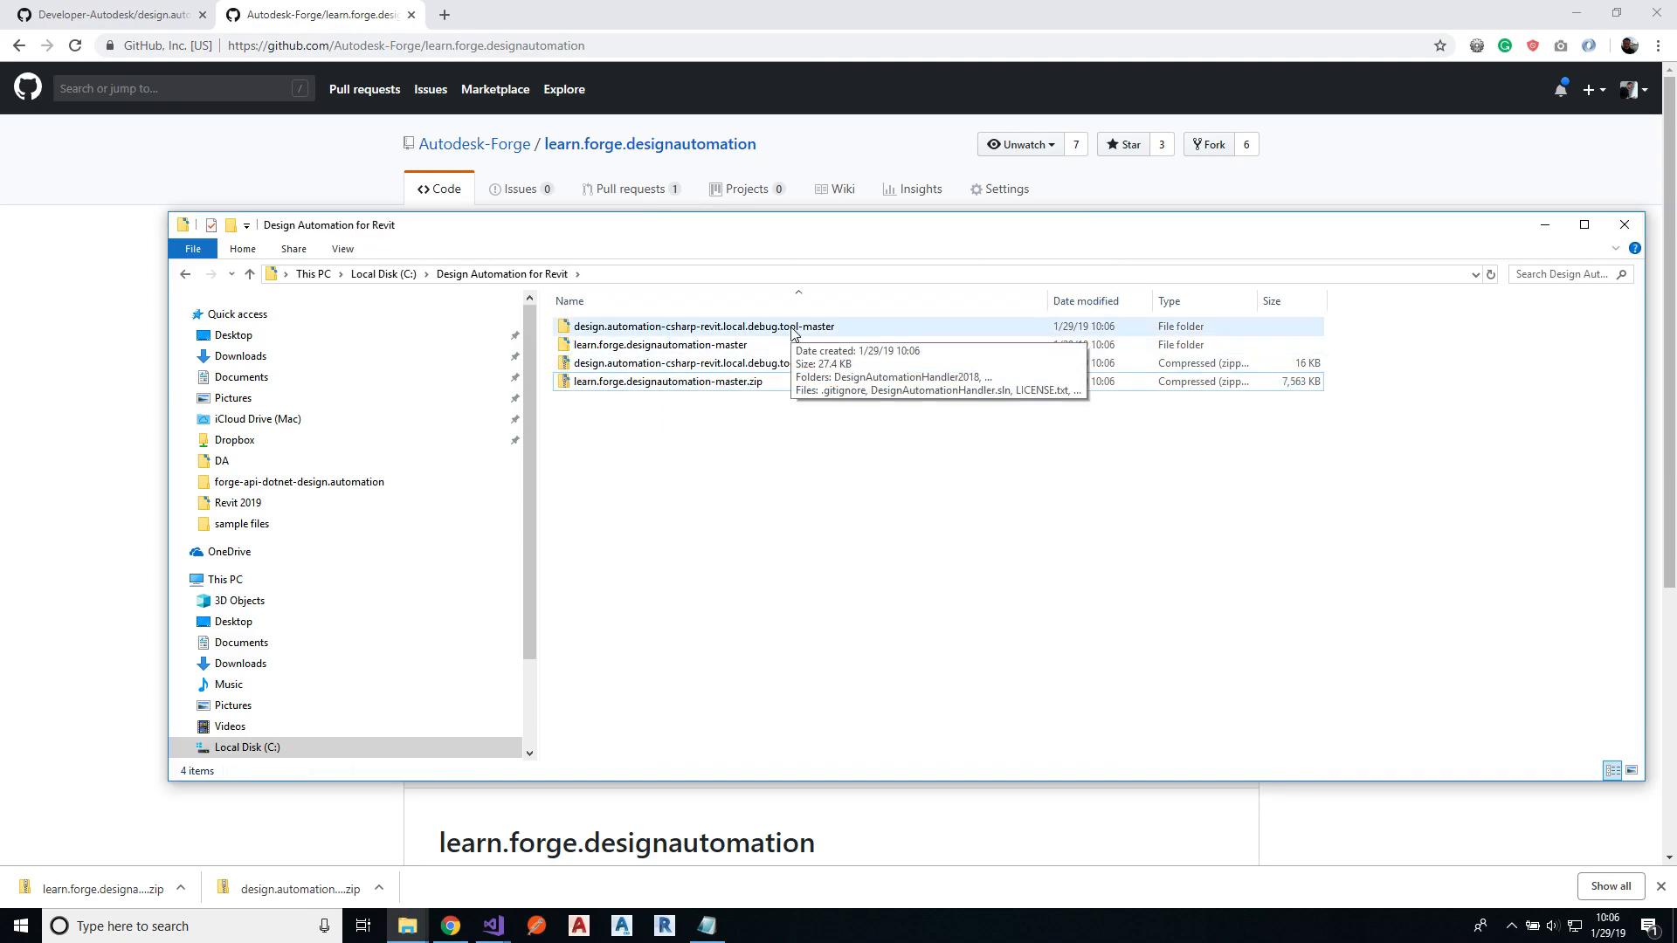
double_click(701, 326)
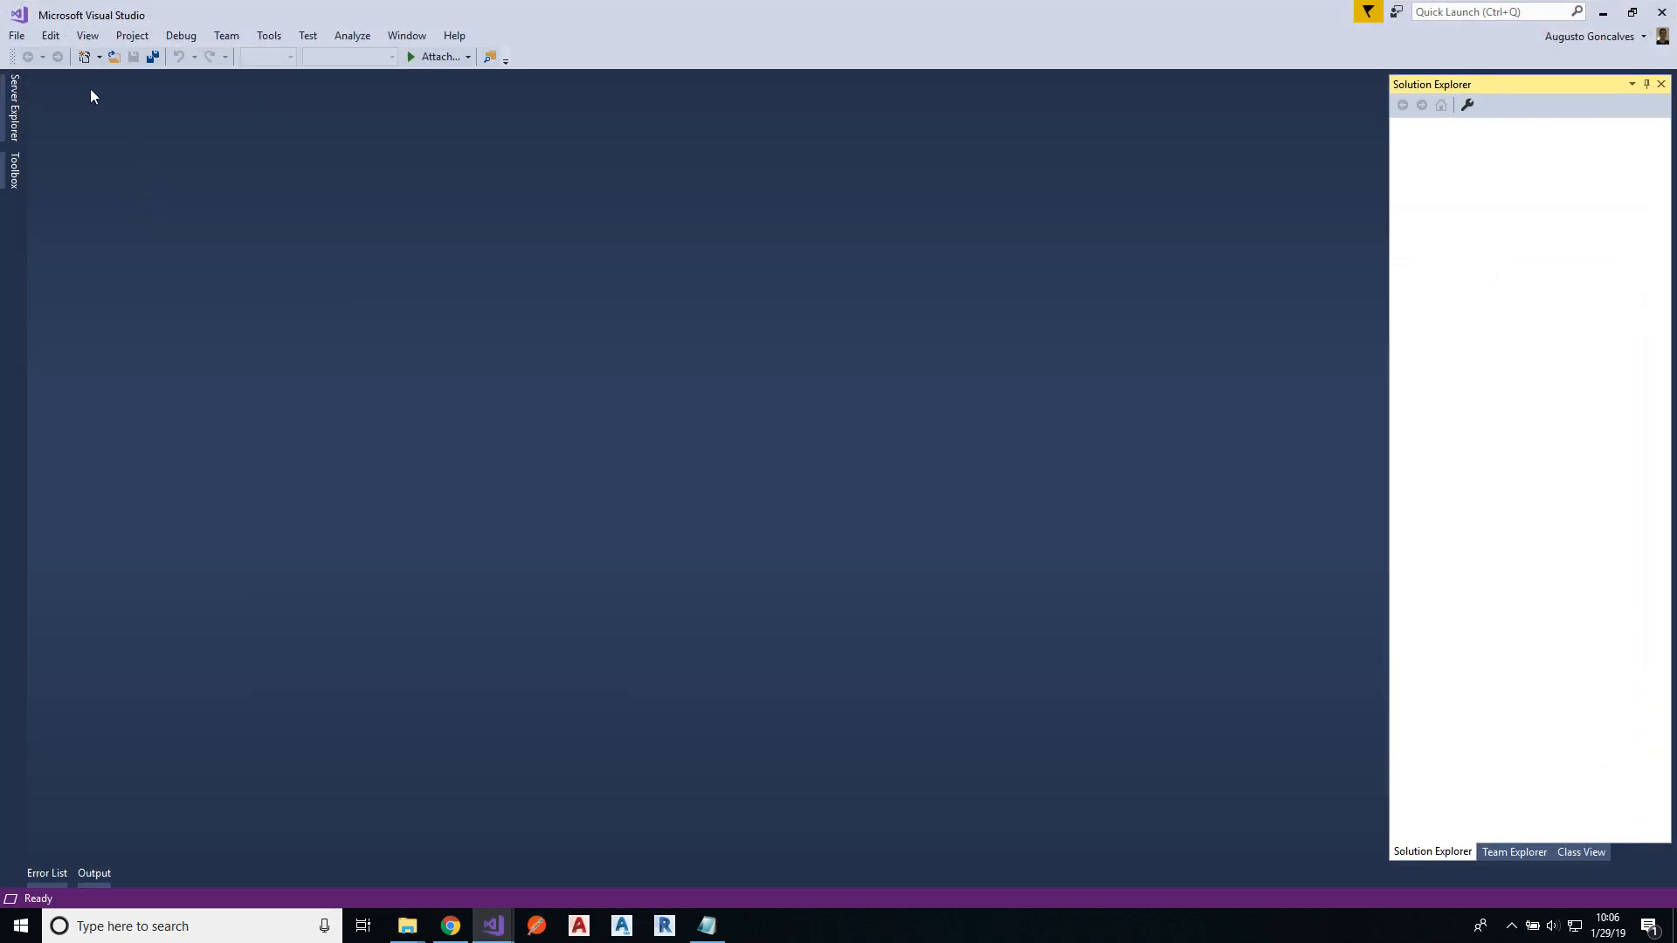
Step: Open DesignAutomationHandler.sln from File > Open and accept the security warning
left_click(15, 35)
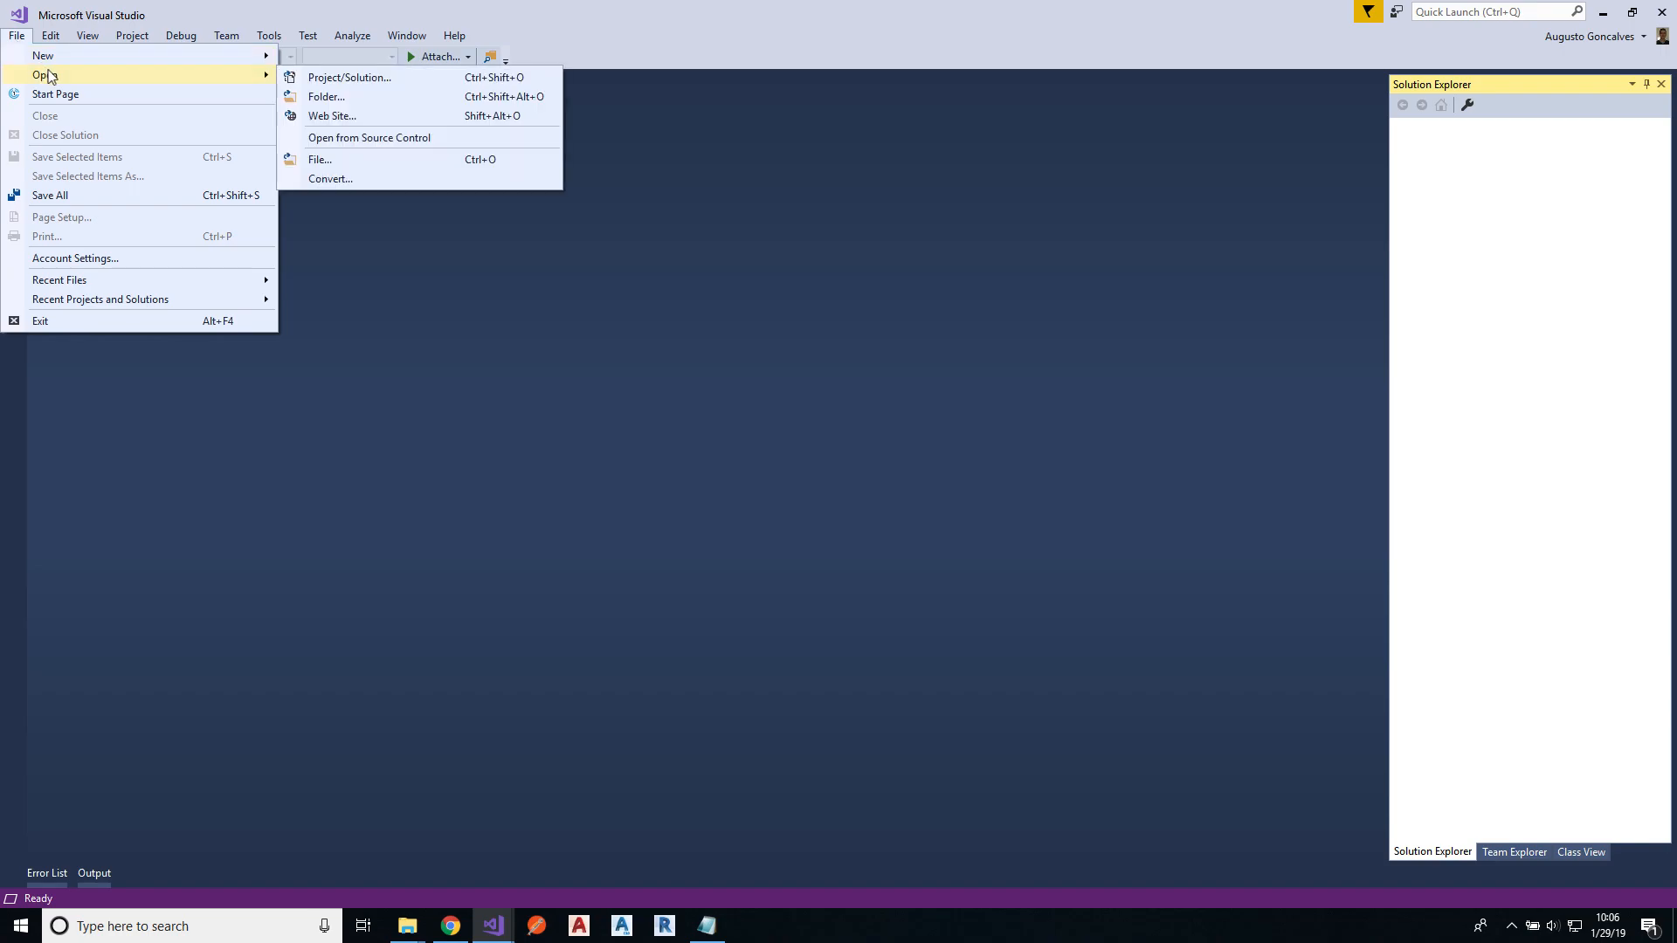
left_click(348, 77)
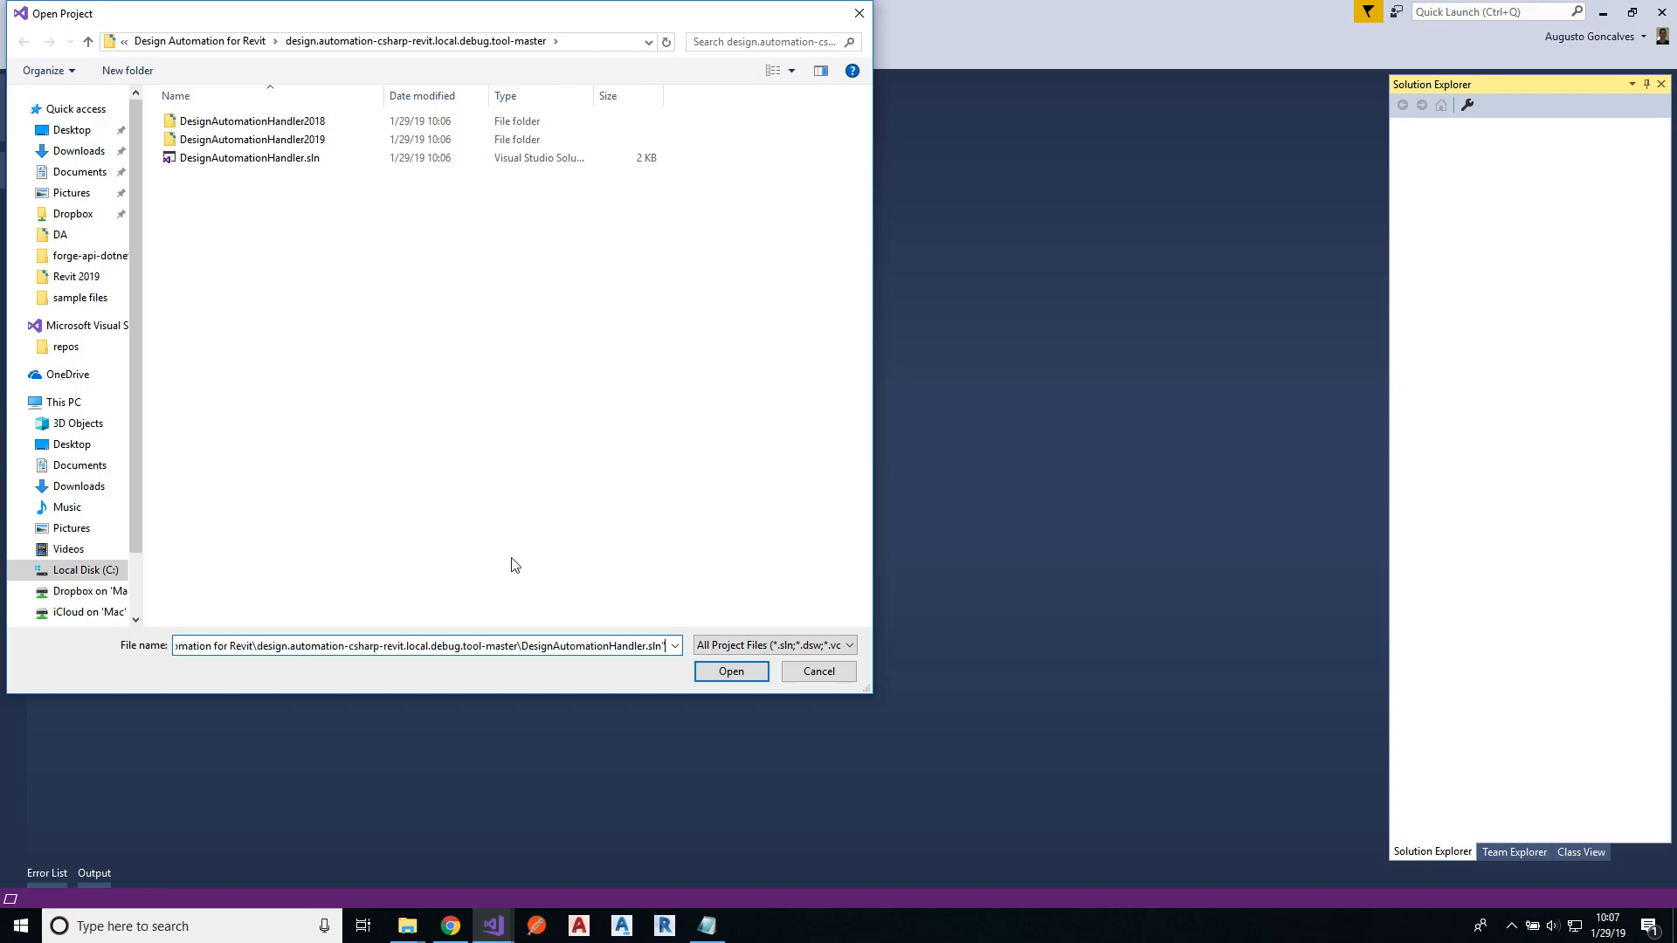
left_click(731, 671)
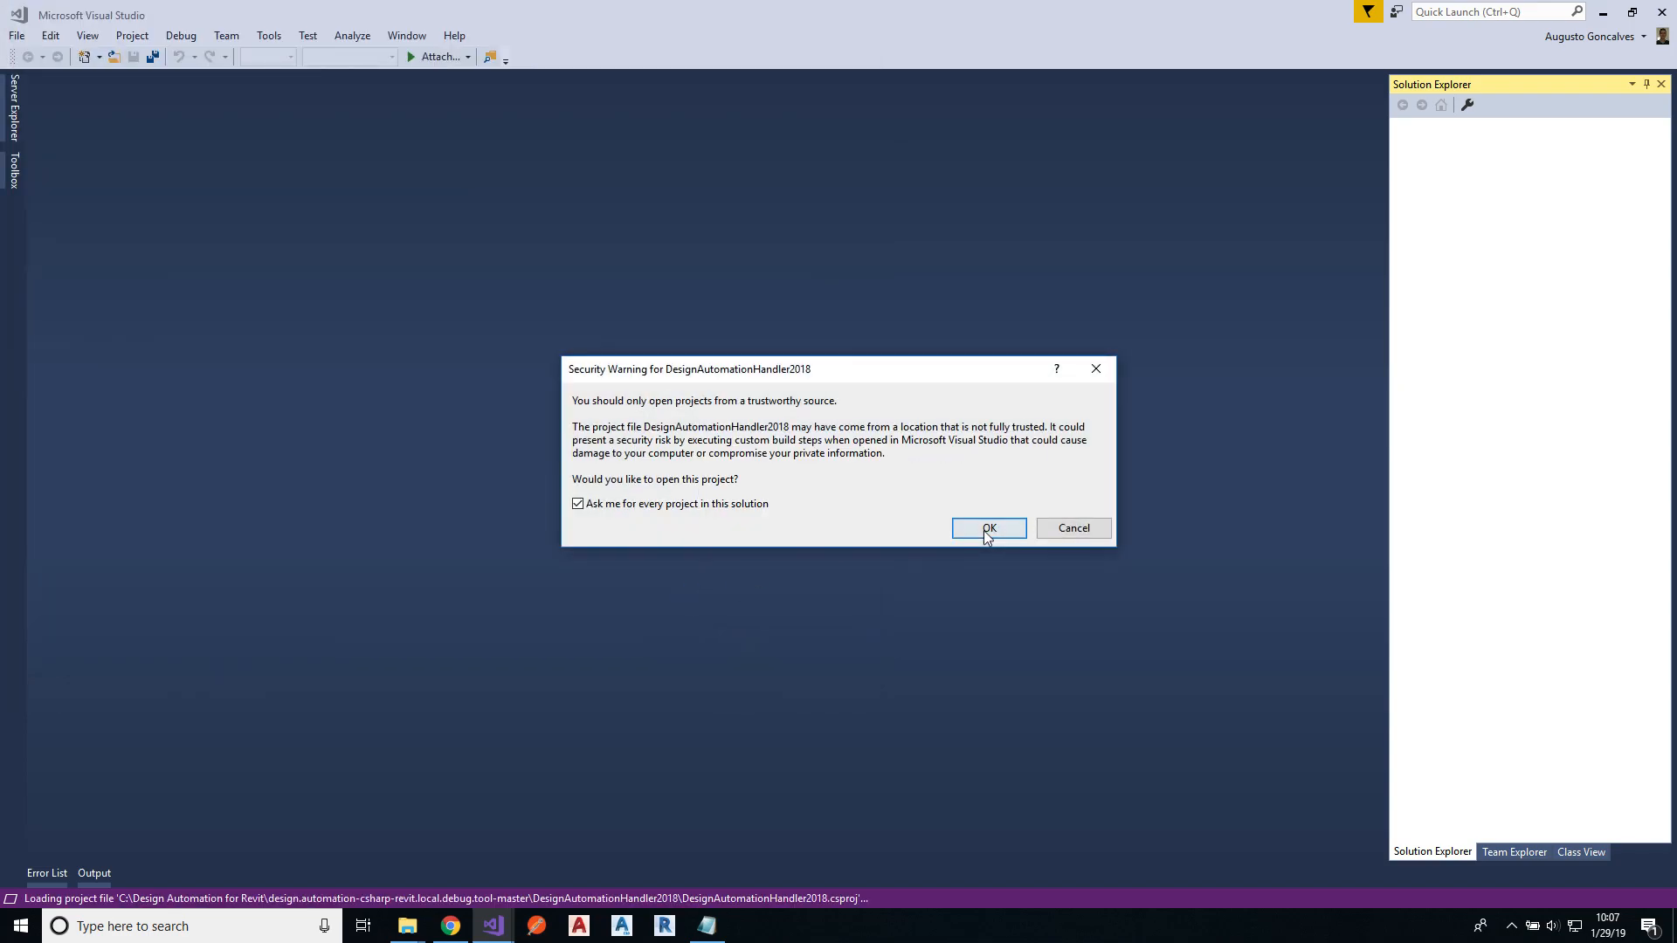
left_click(987, 528)
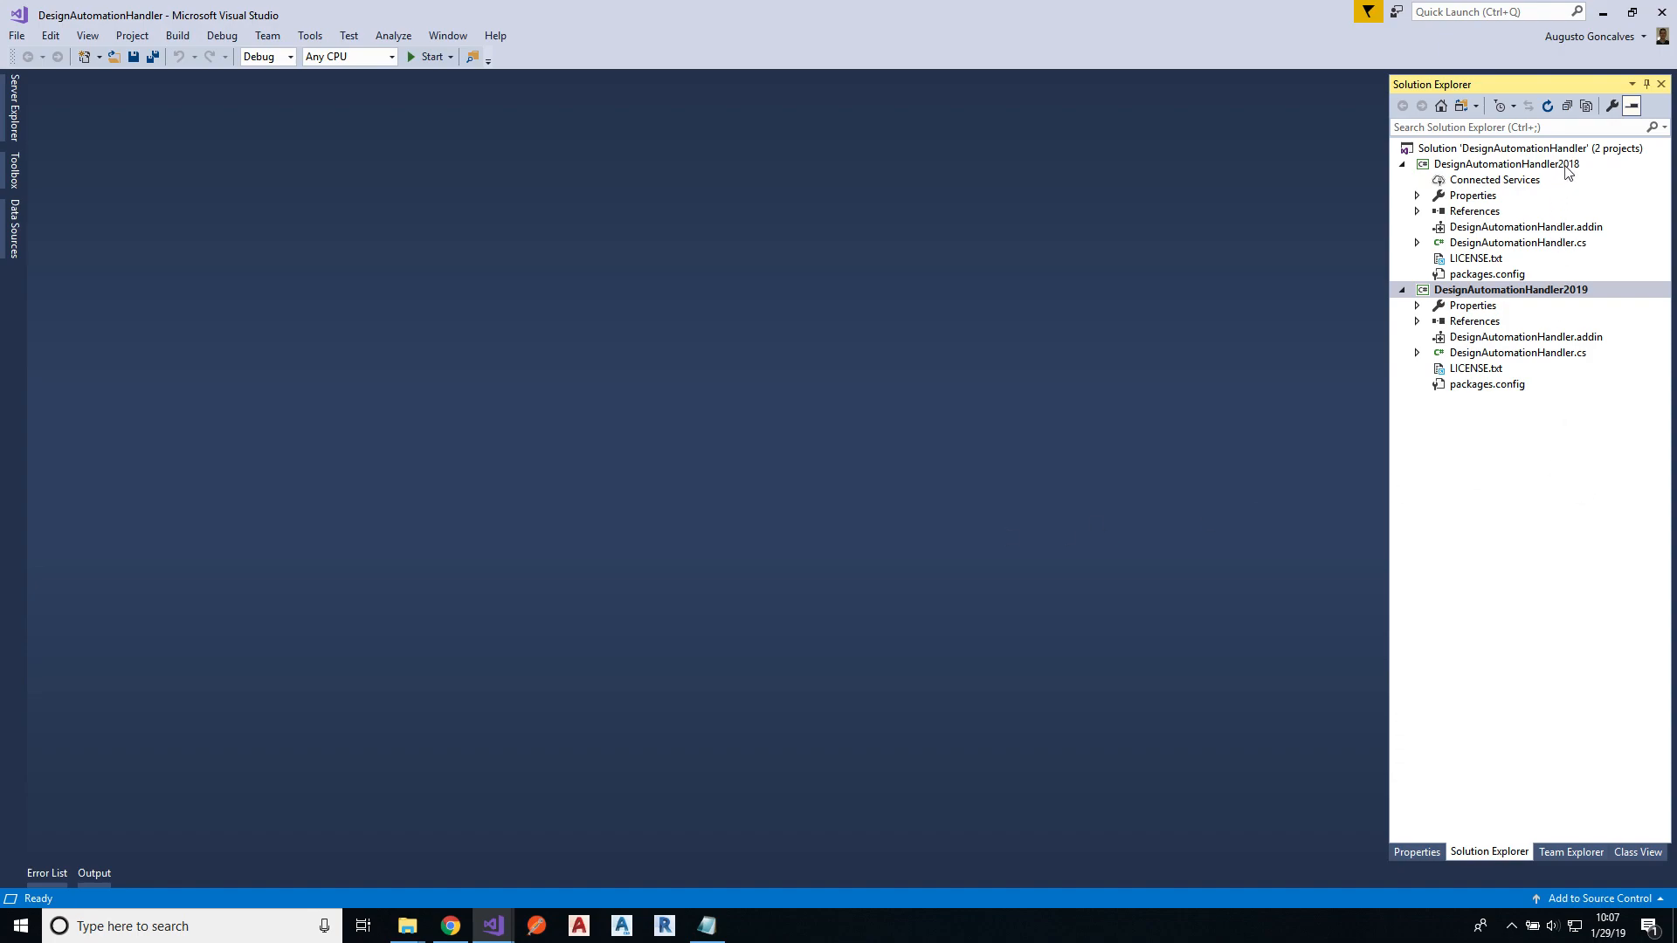
mouse_move(1561, 303)
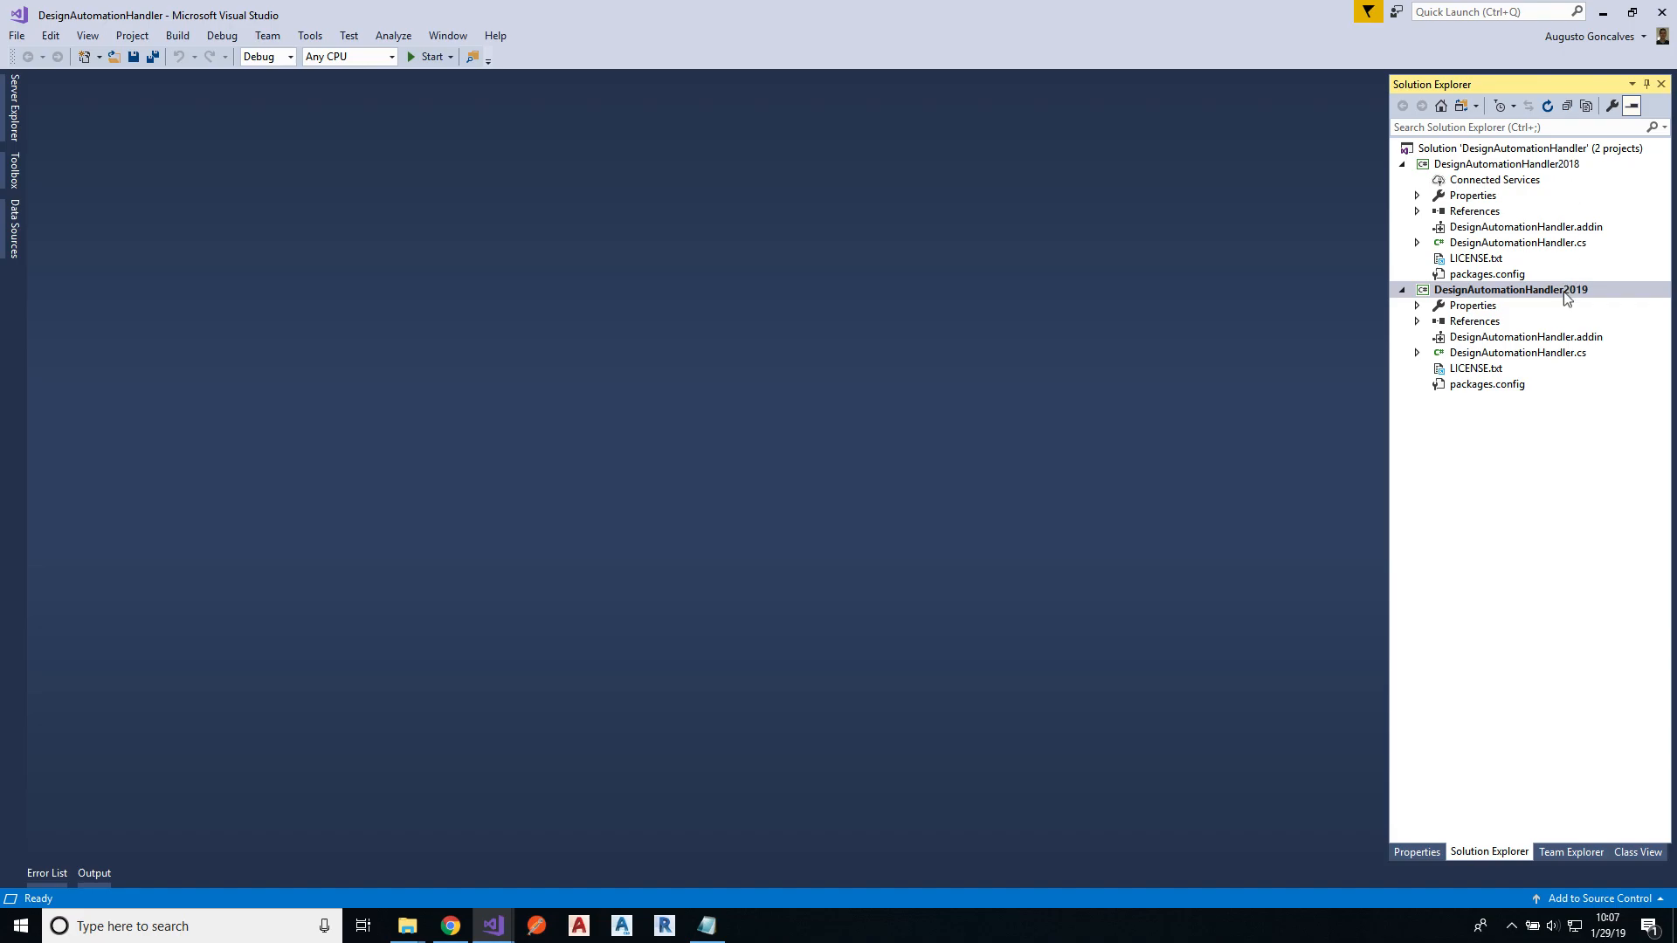
Step: Unload DesignAutomationHandler2018 and open DesignAutomationHandler2019's packages.config
right_click(1506, 163)
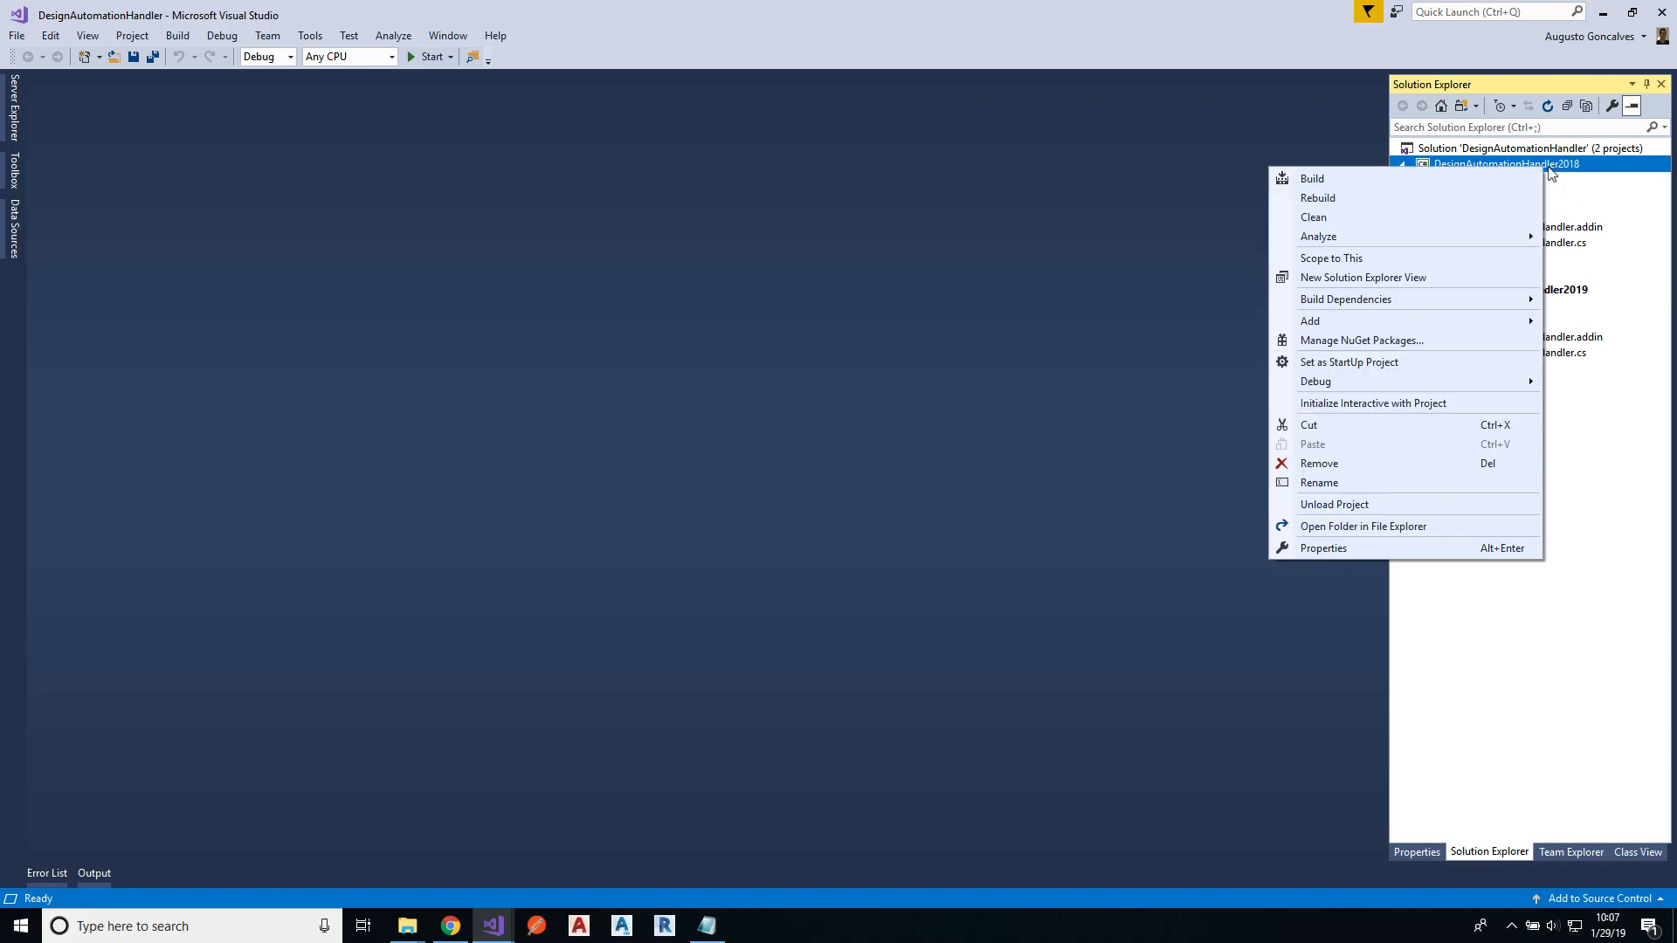
mouse_move(1349, 504)
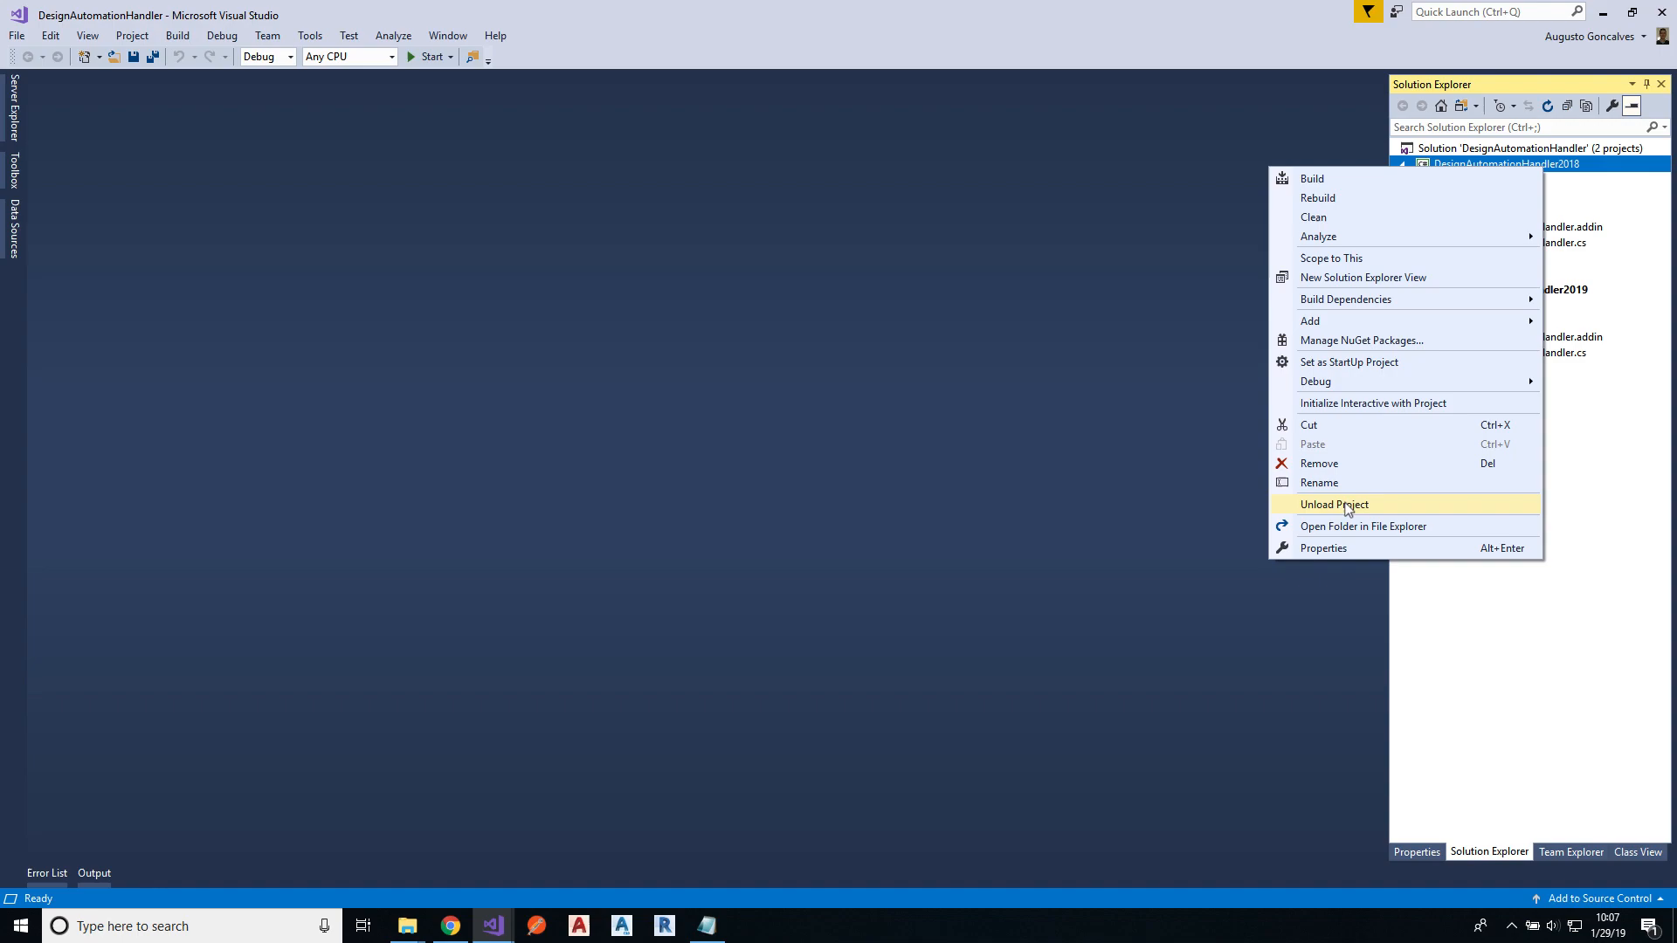
left_click(1334, 504)
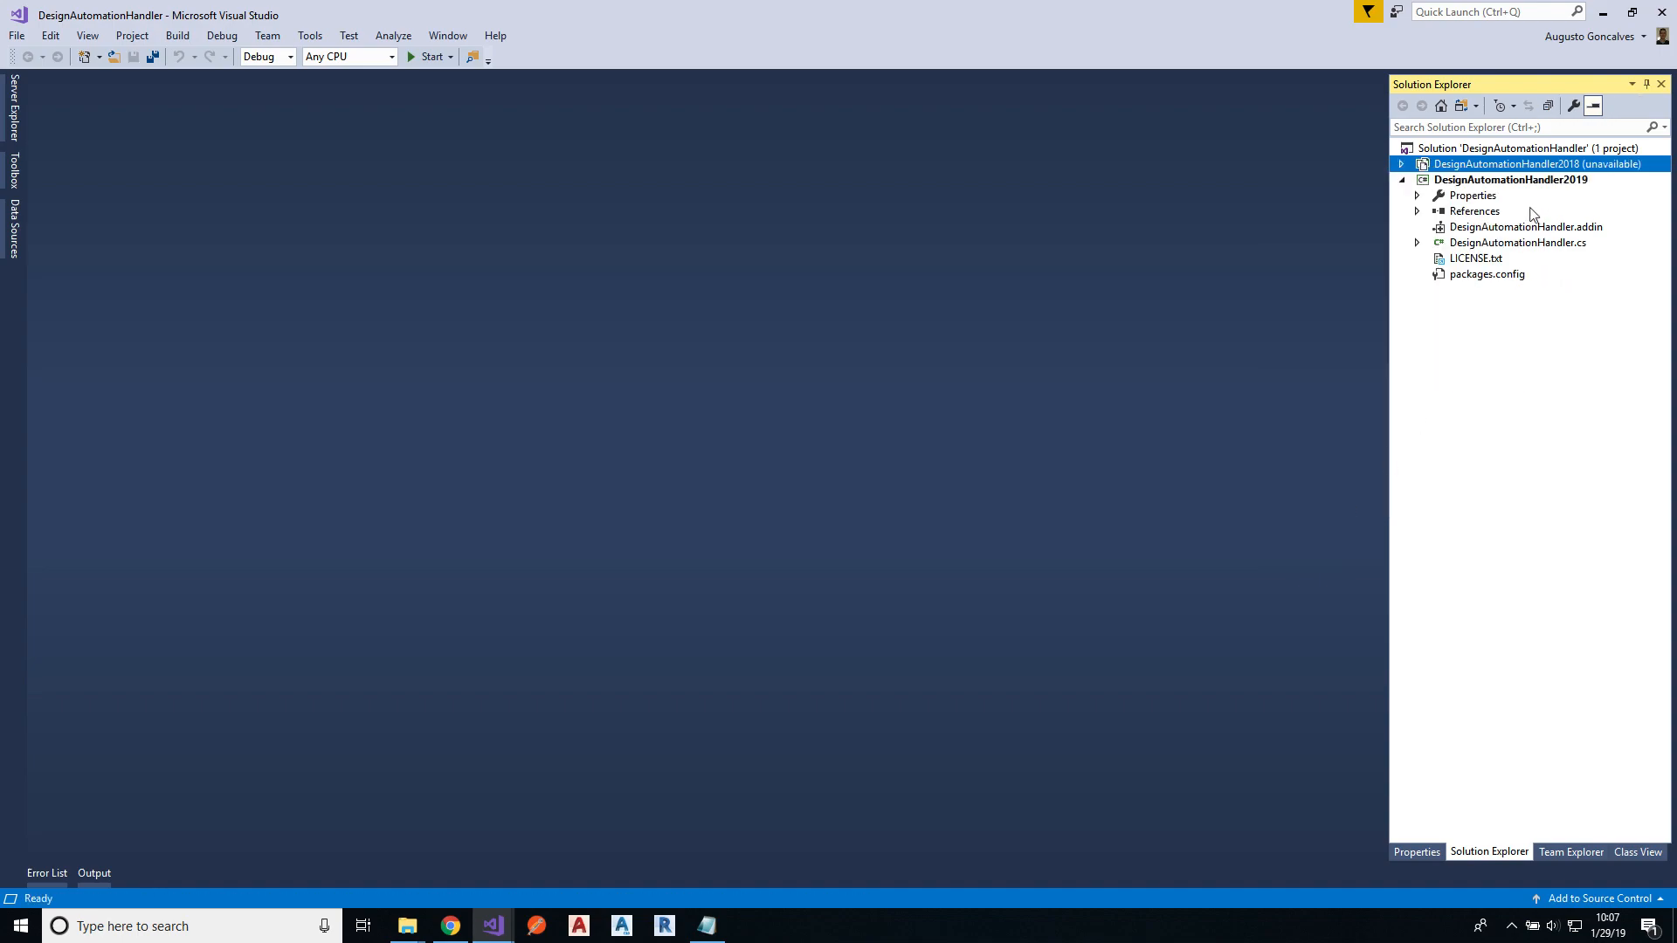
mouse_move(1540, 185)
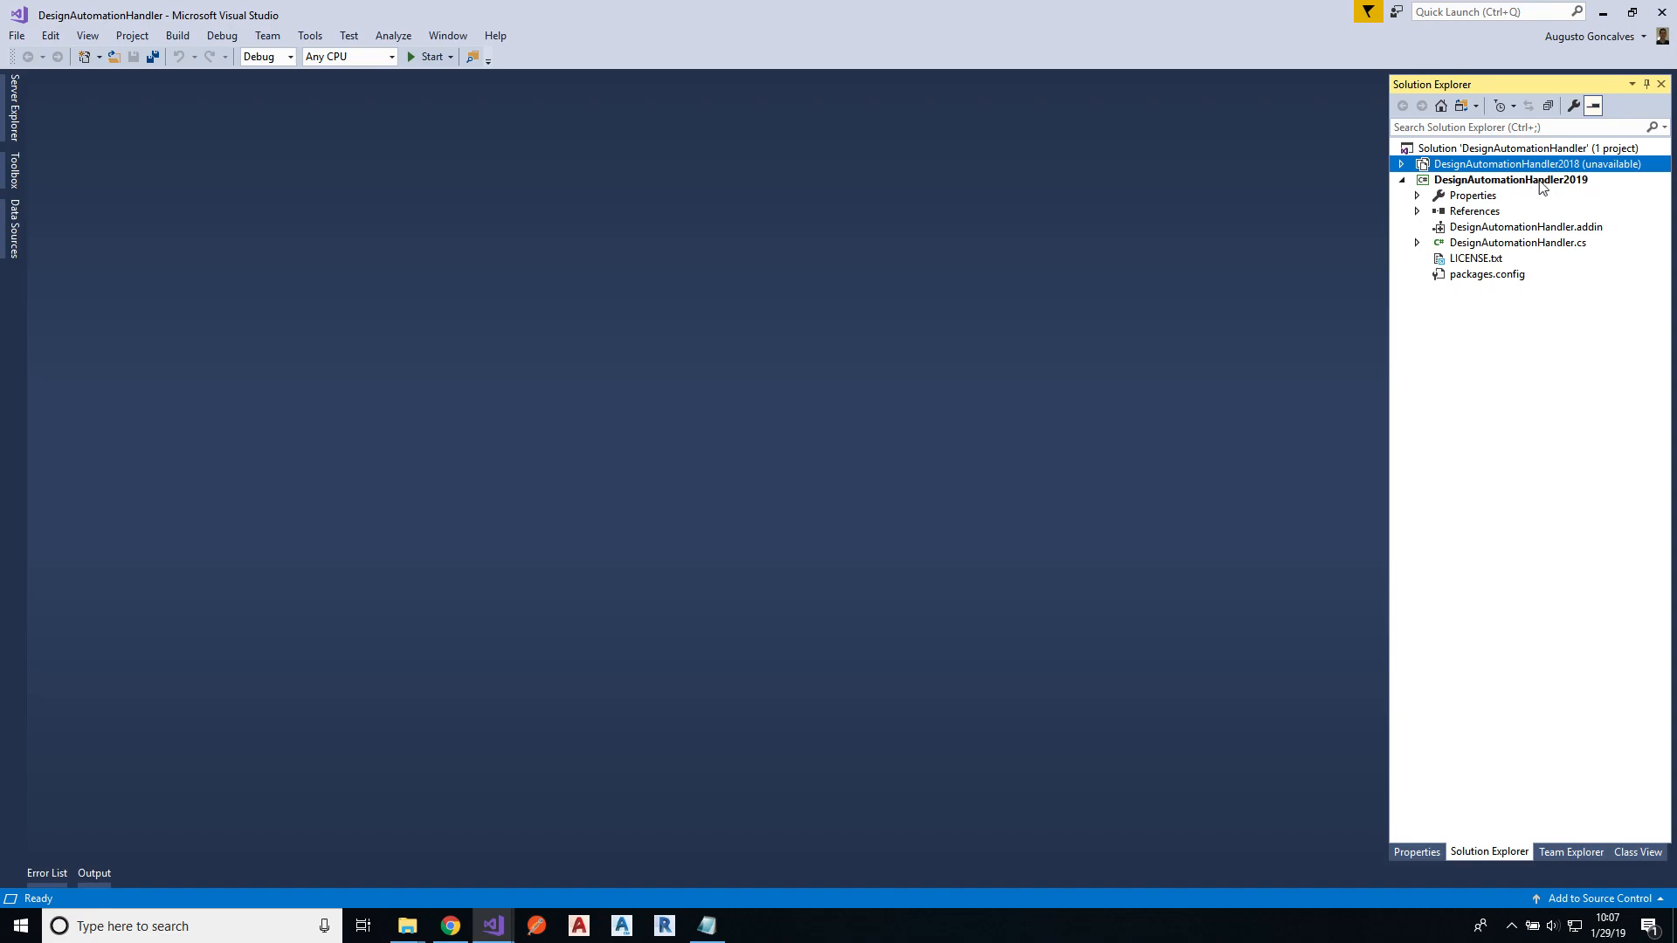
left_click(1511, 180)
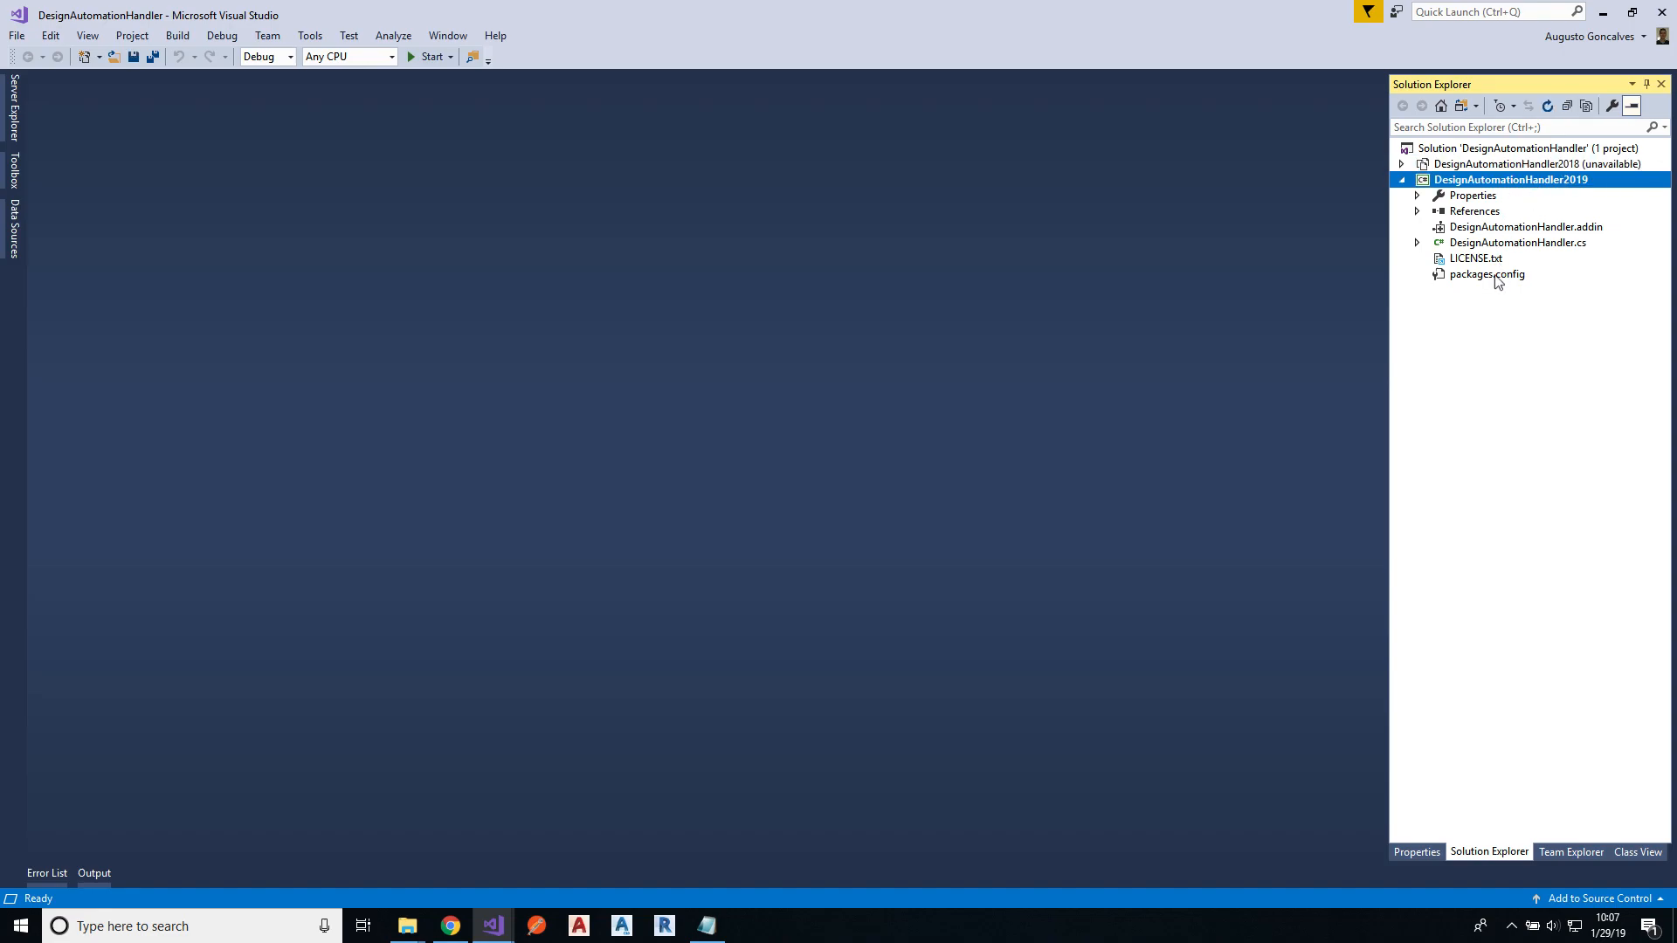
double_click(1486, 273)
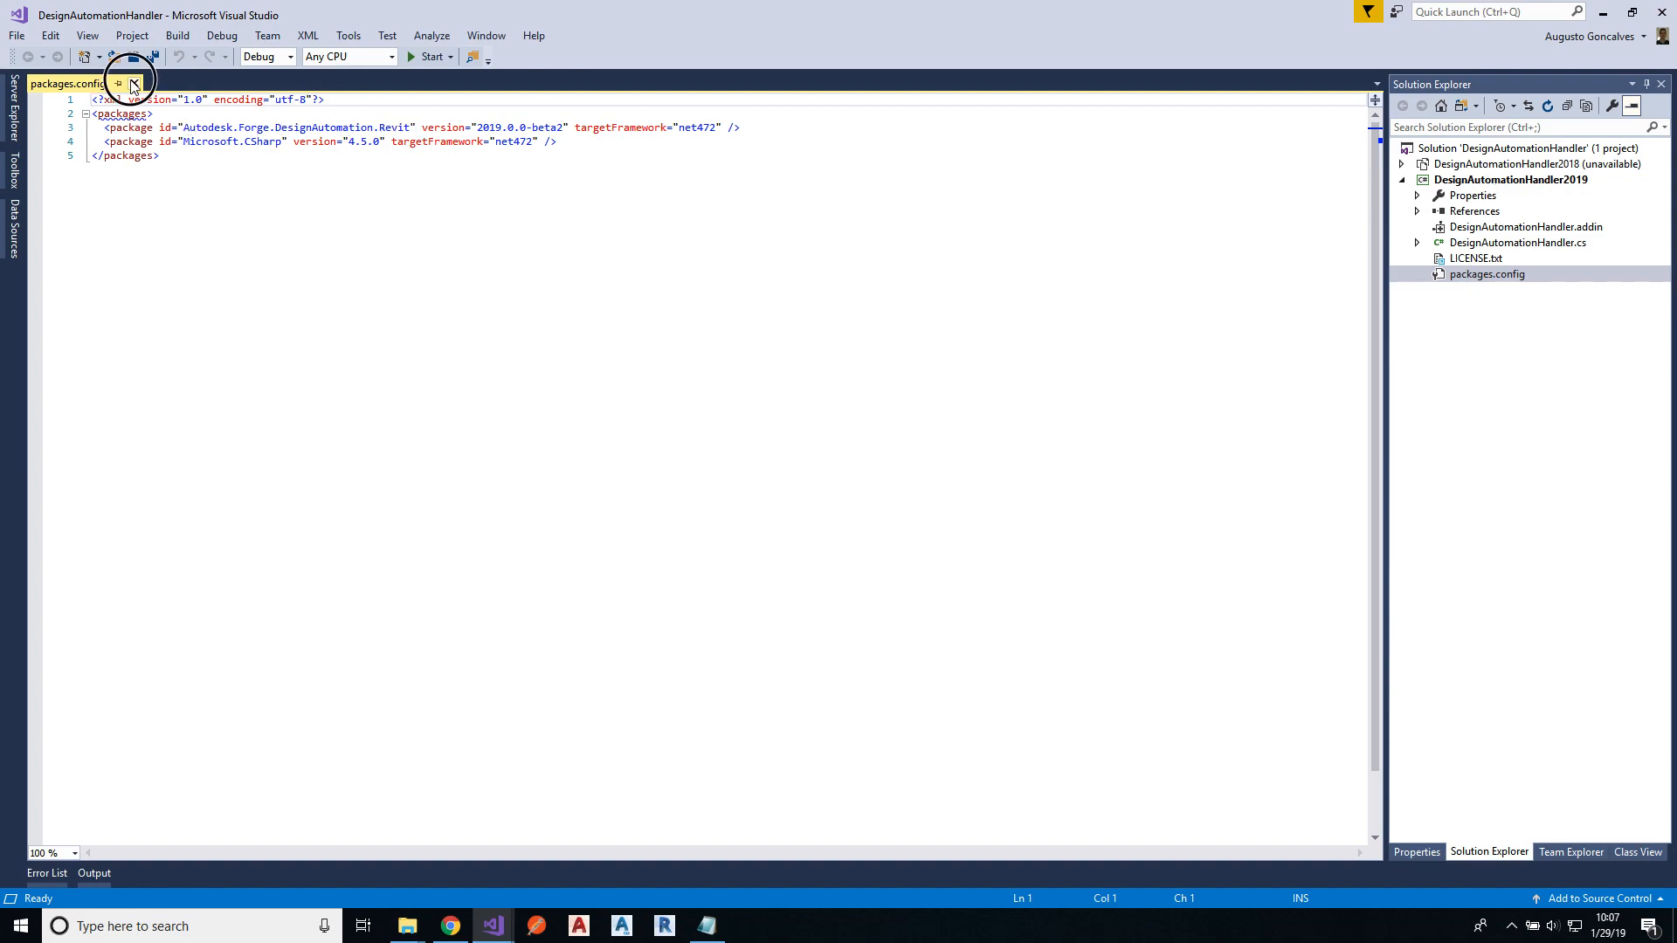
Step: Rebuild DesignAutomationHandler2019 and check the Output window for copied .addin and .dll files
right_click(1510, 178)
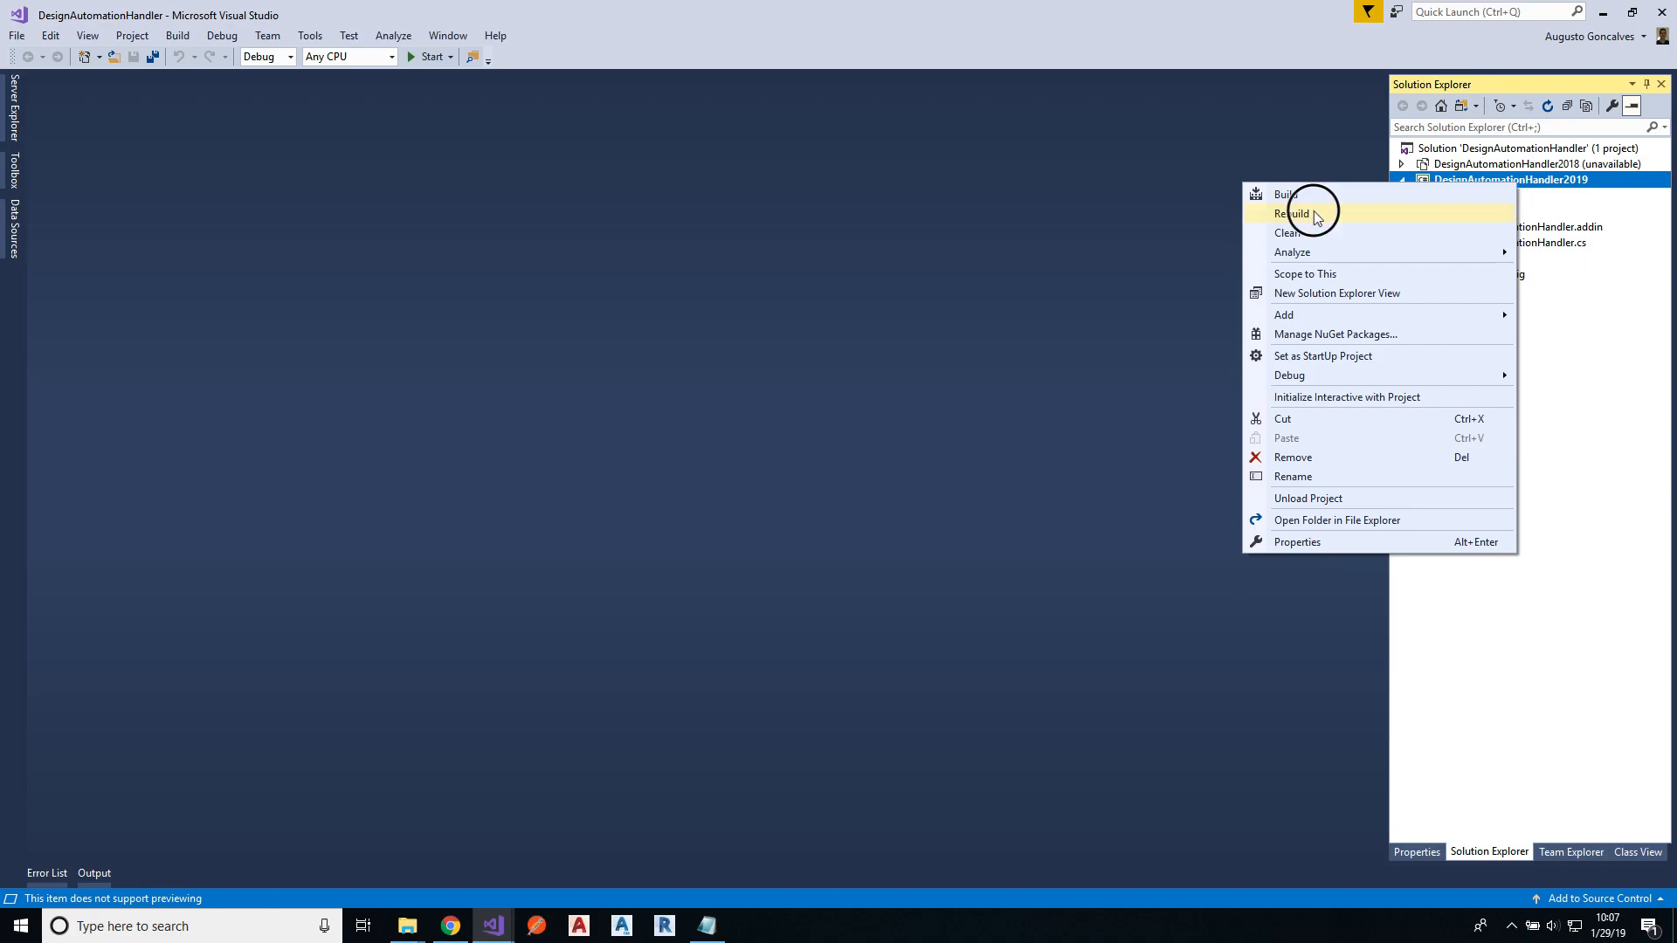
left_click(1292, 213)
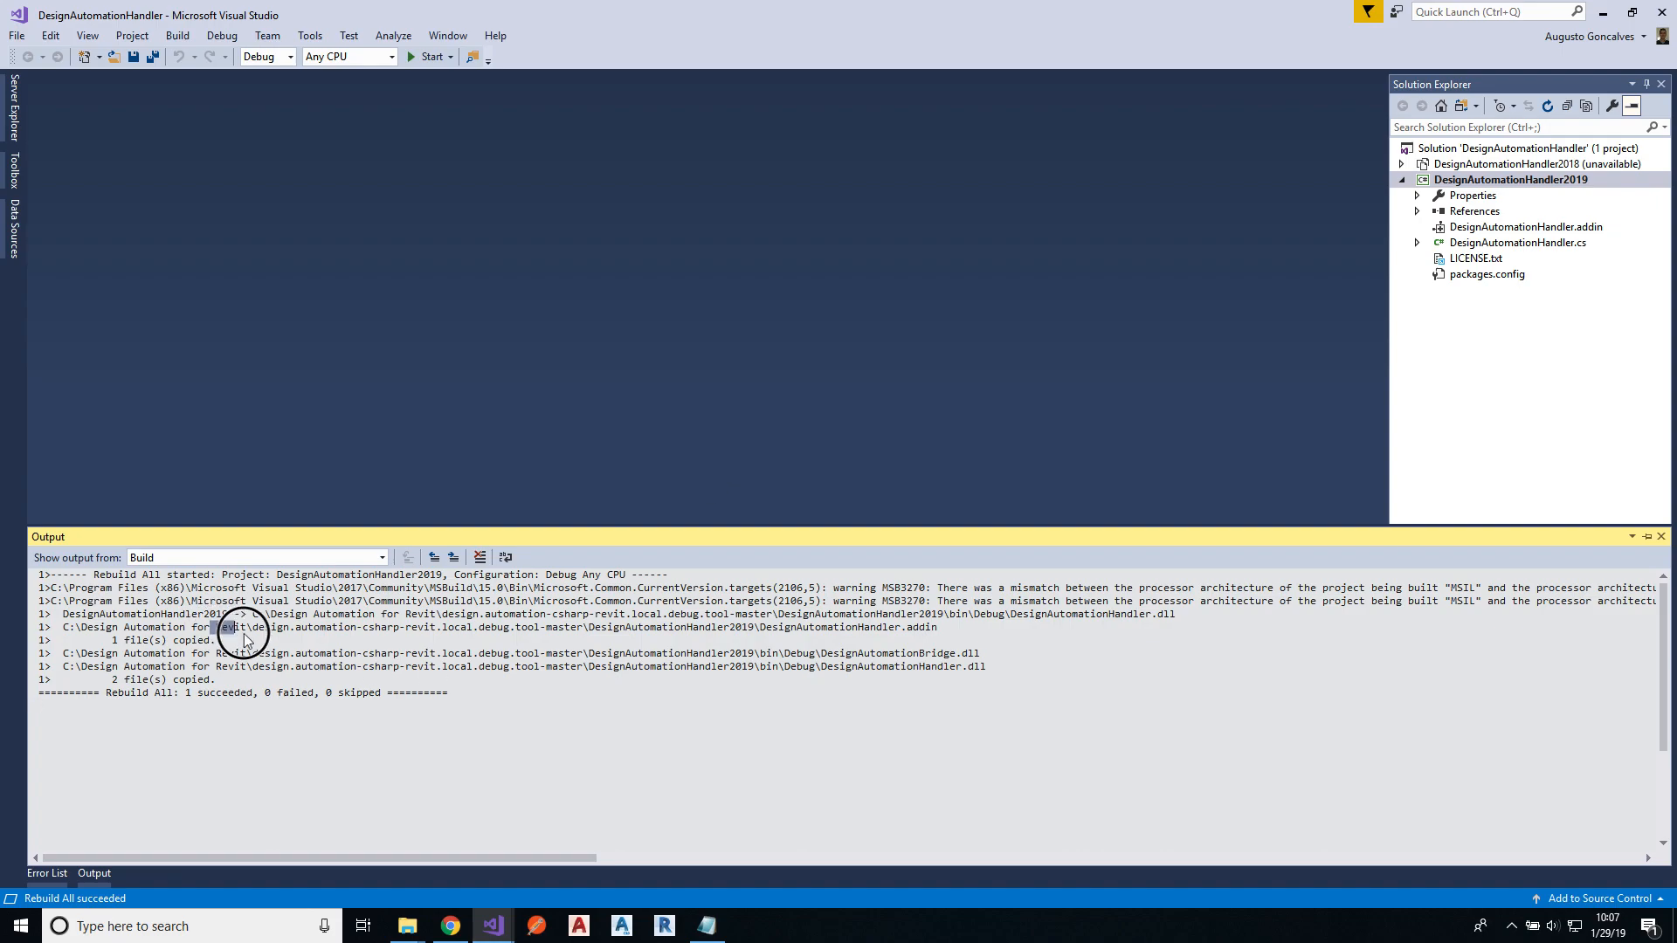
left_click_drag(220, 629, 486, 666)
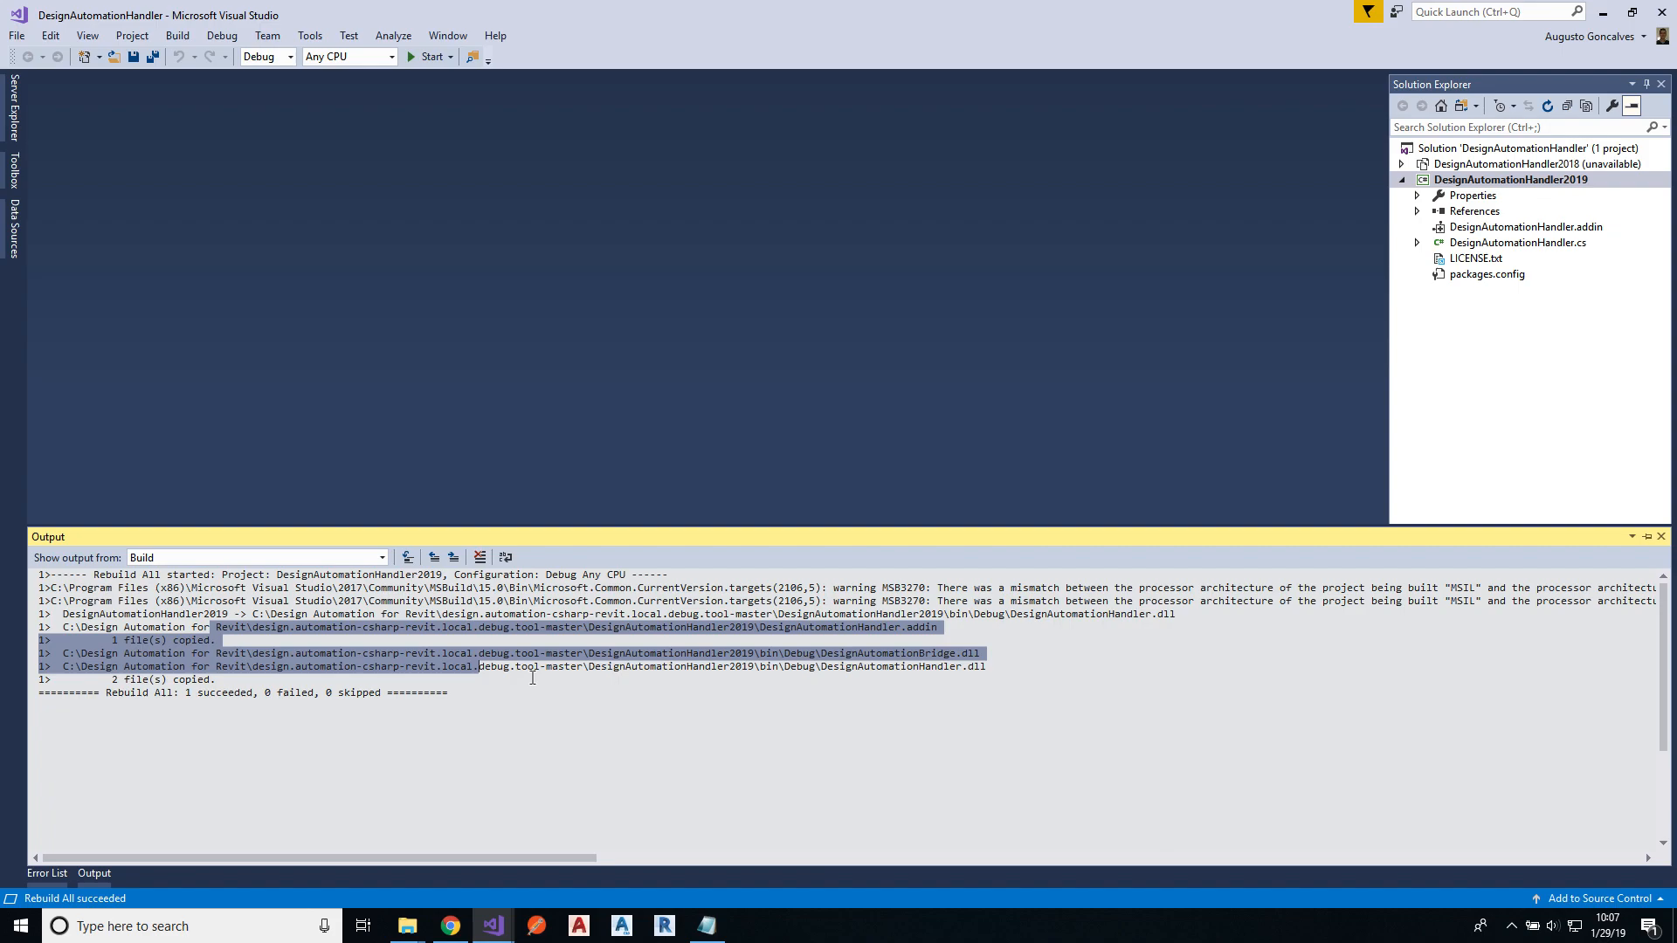
mouse_move(504, 842)
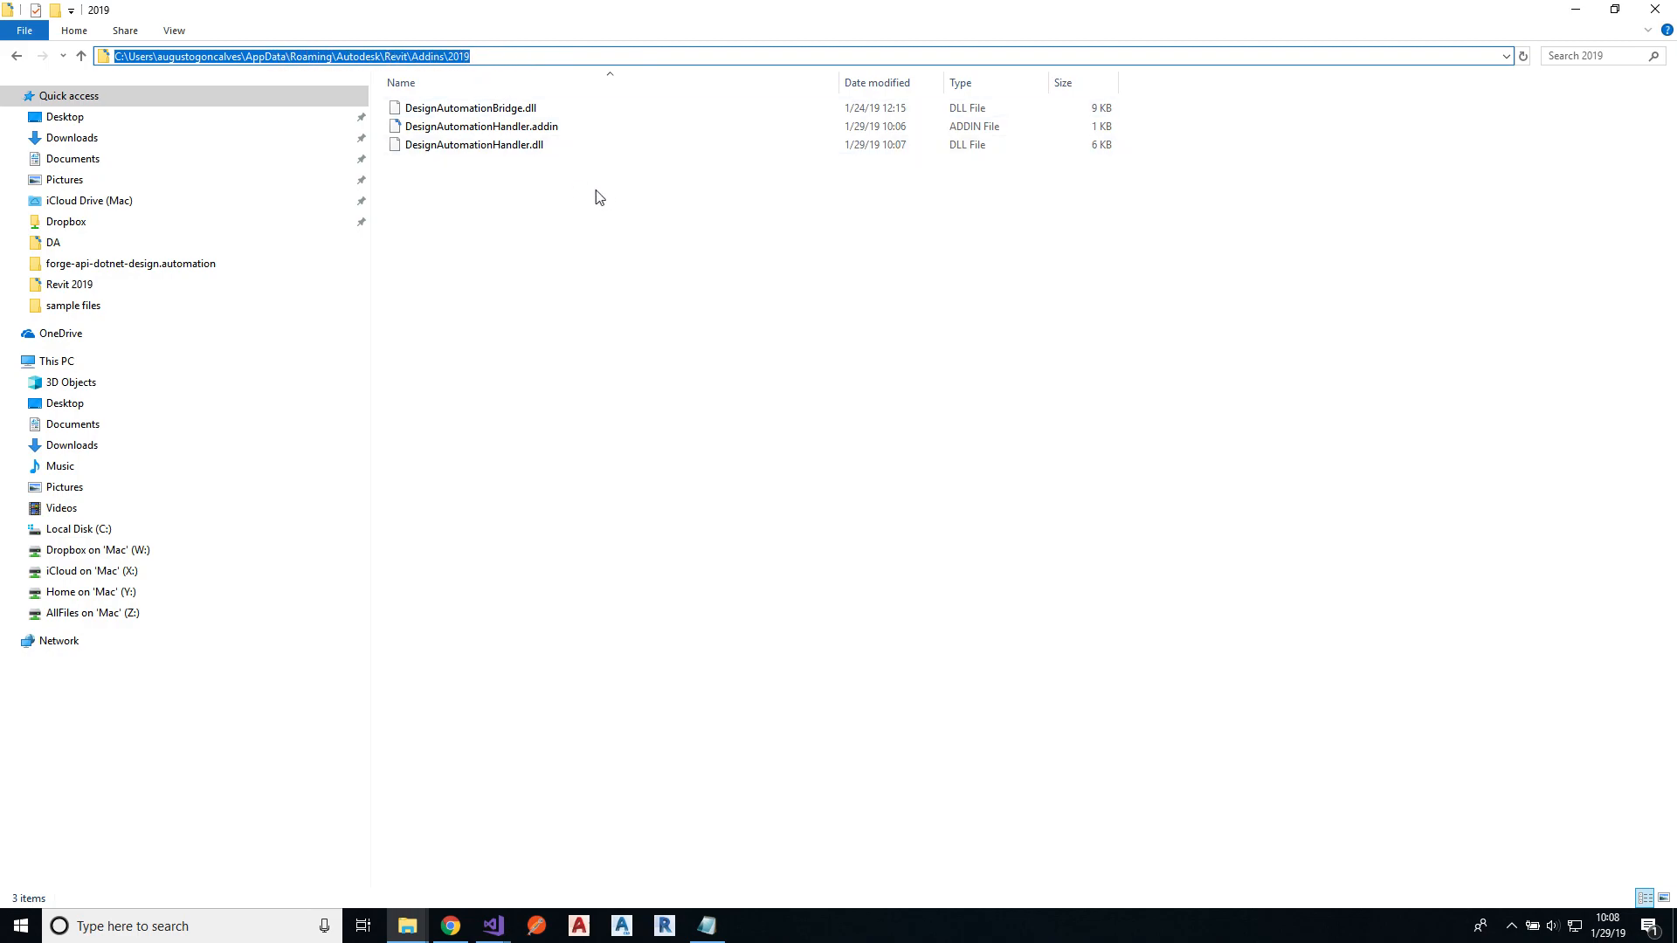
mouse_move(474, 144)
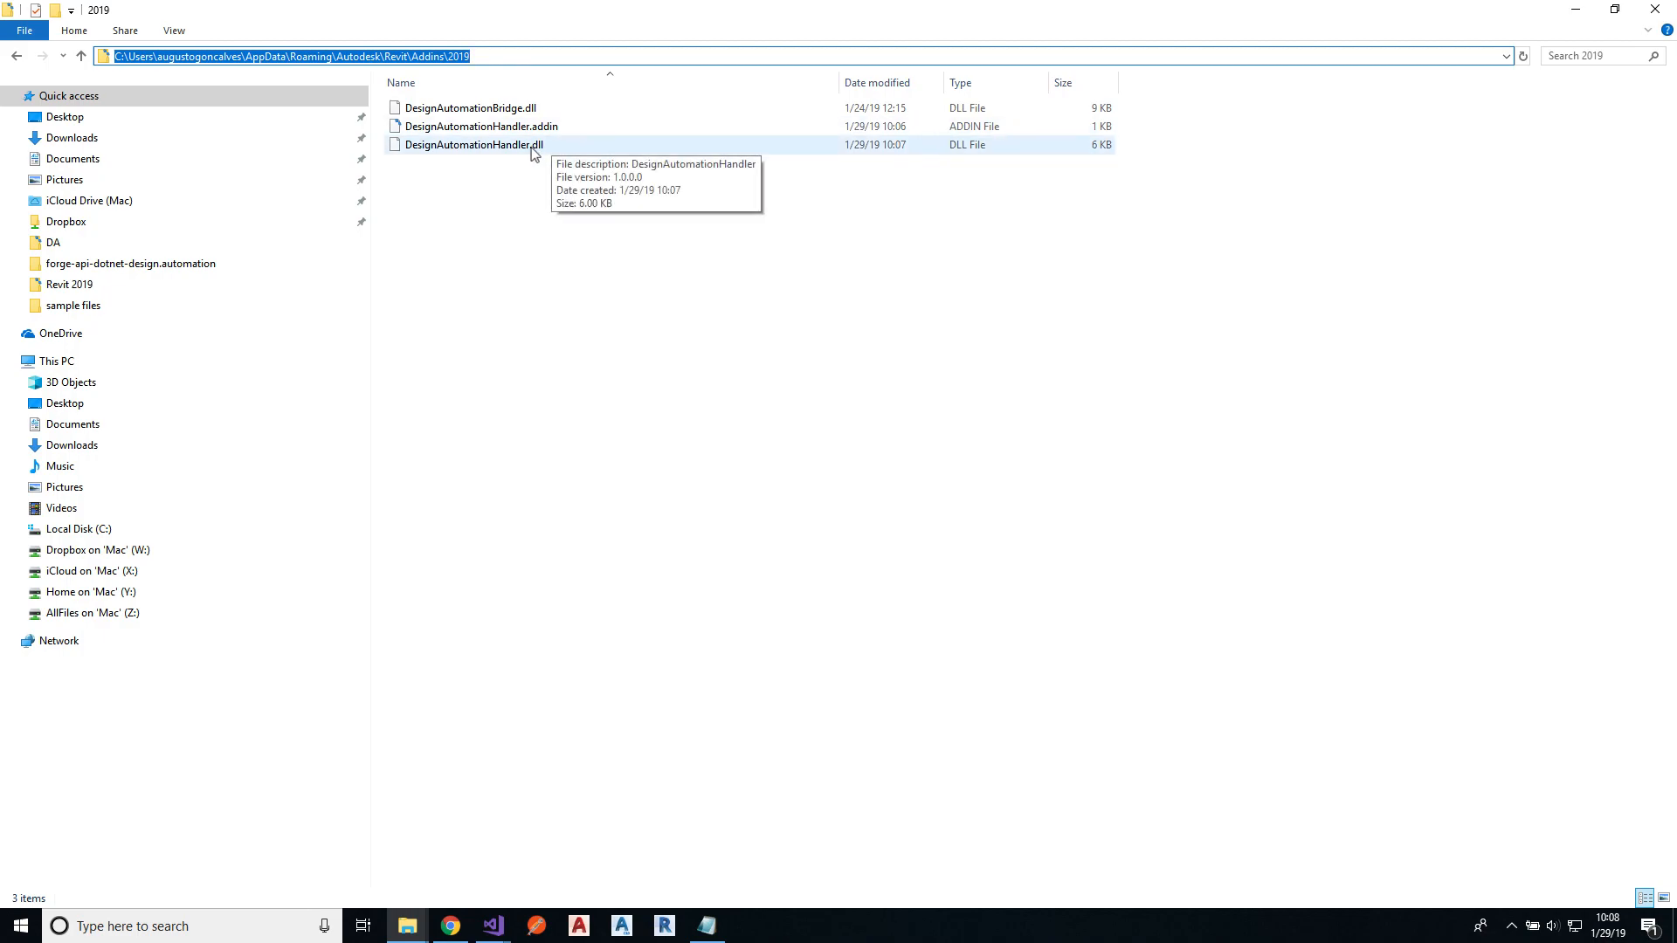
Step: Inspect DesignAutomationHandler.dll and DesignAutomationBridge.dll in the Revit 2019 Addins folder
left_click(468, 106)
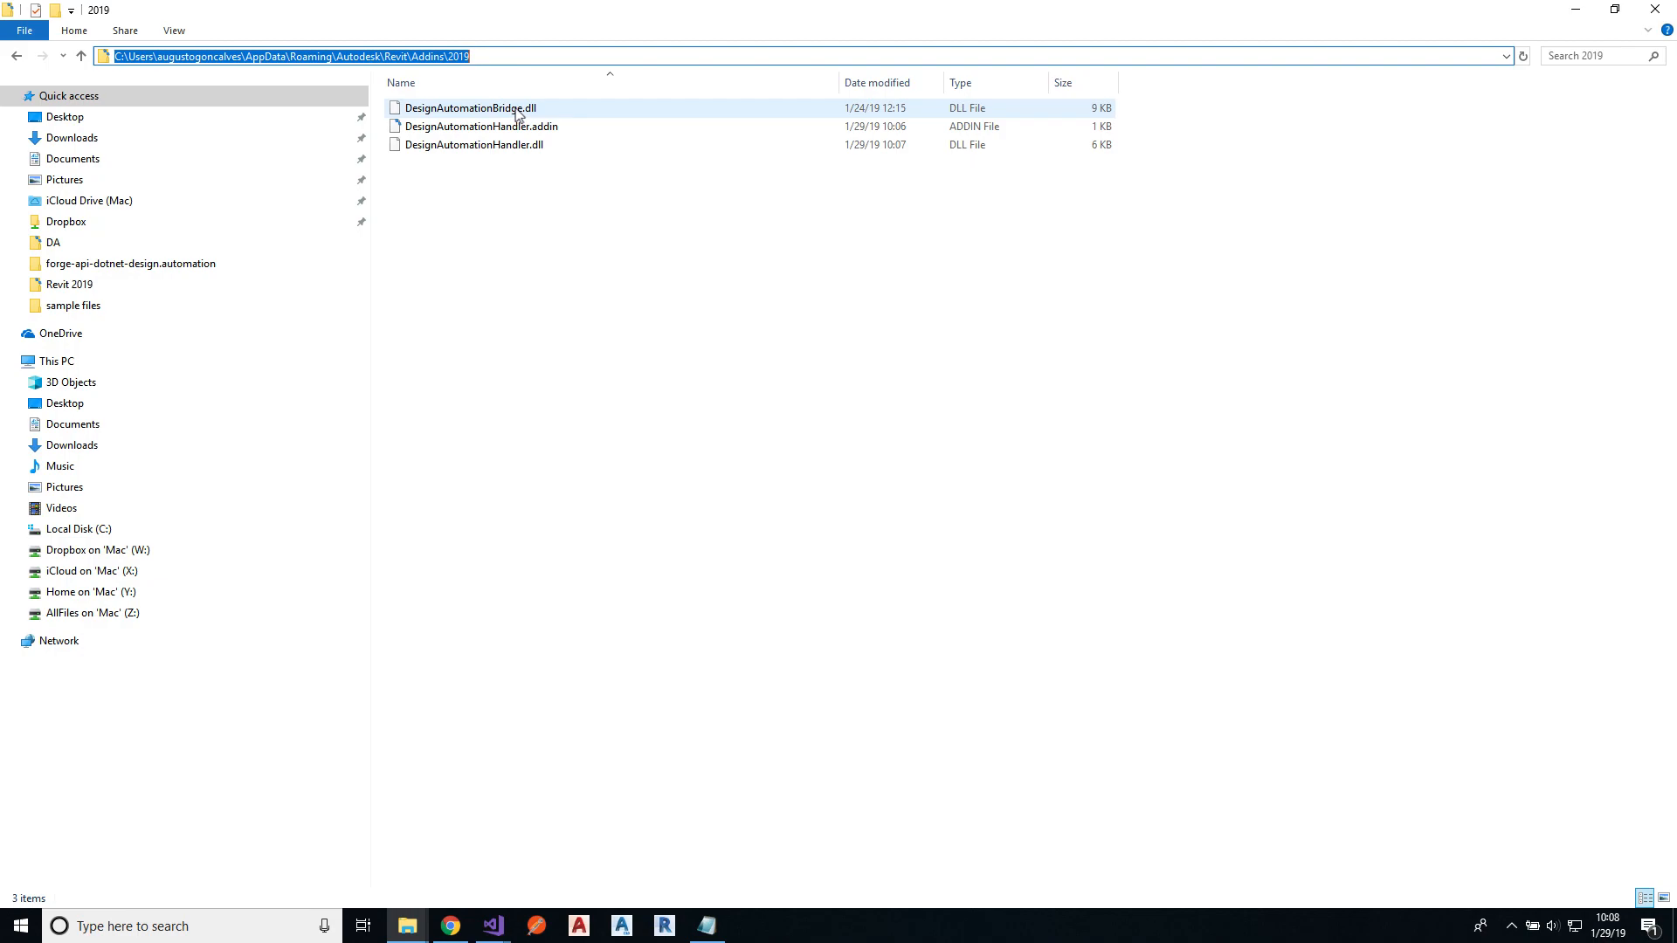
left_click(473, 145)
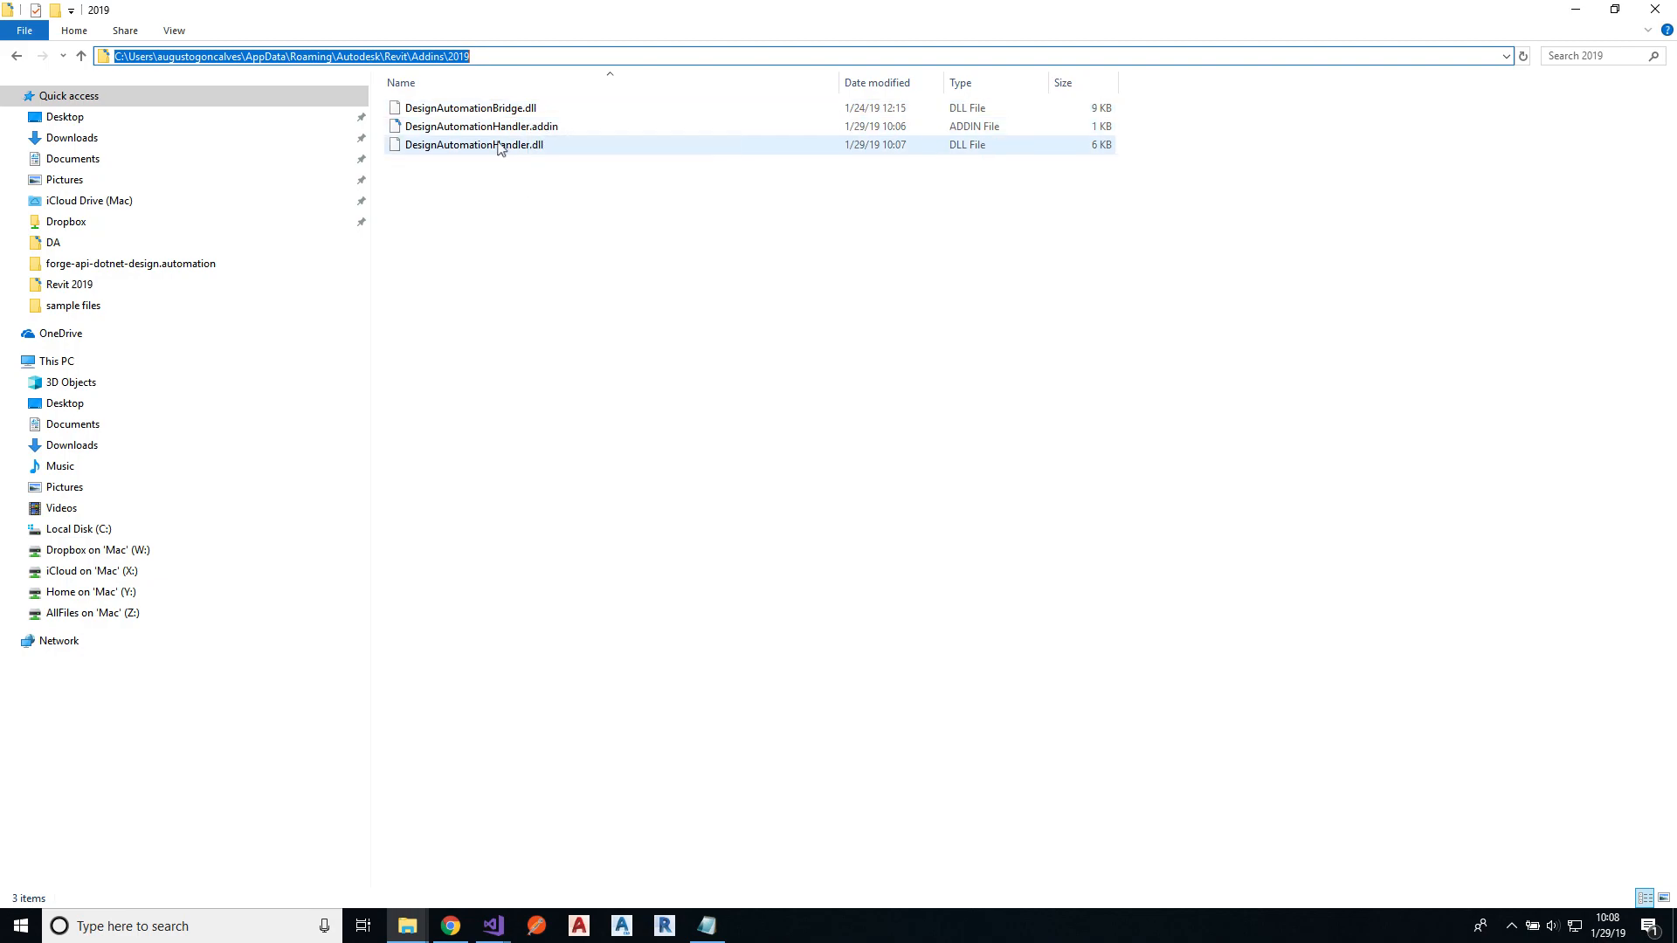
left_click(524, 218)
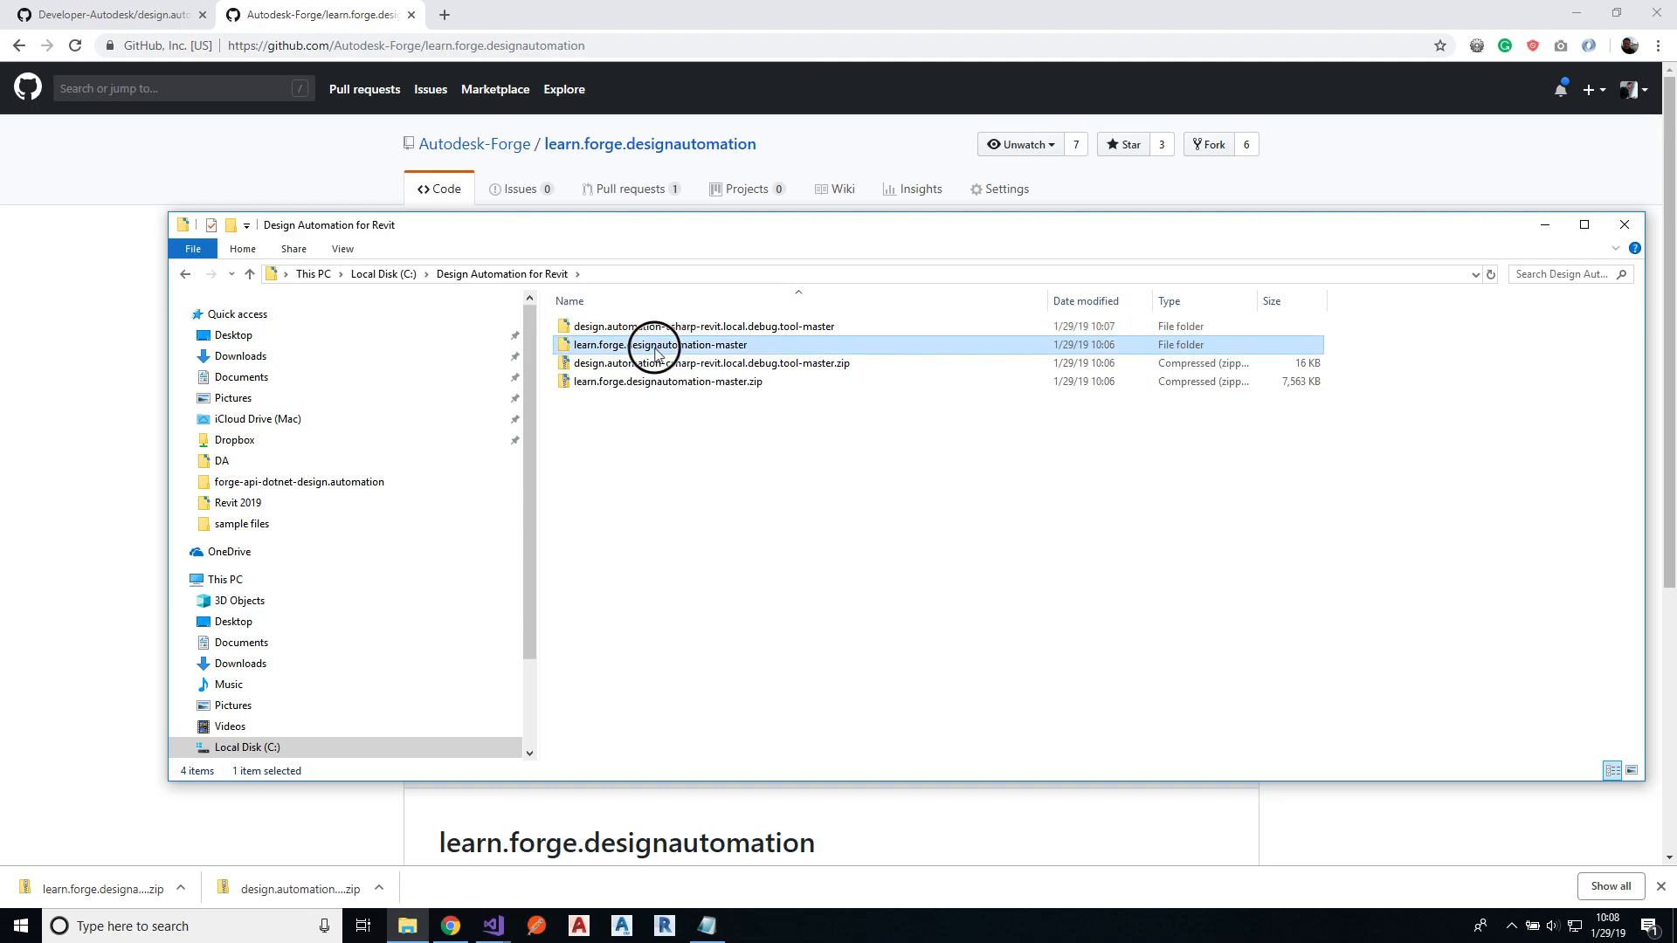
Step: Open the learn.forge.designautomation-master folder and load designautomation.sln, accepting the security warning
double_click(645, 344)
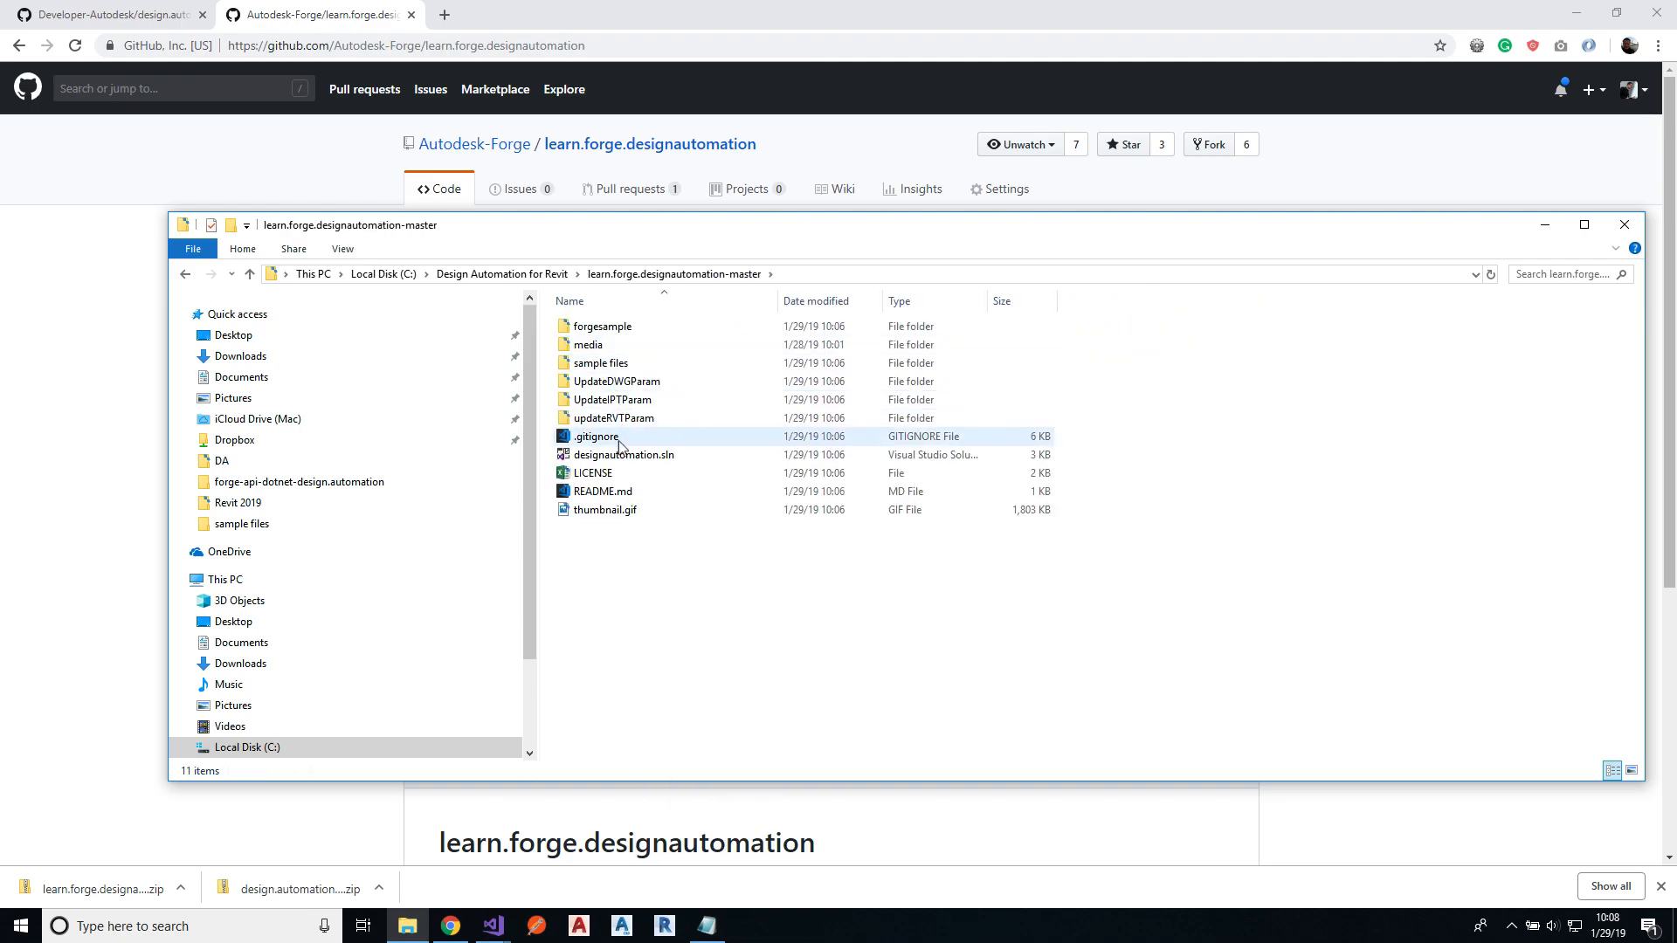
right_click(624, 454)
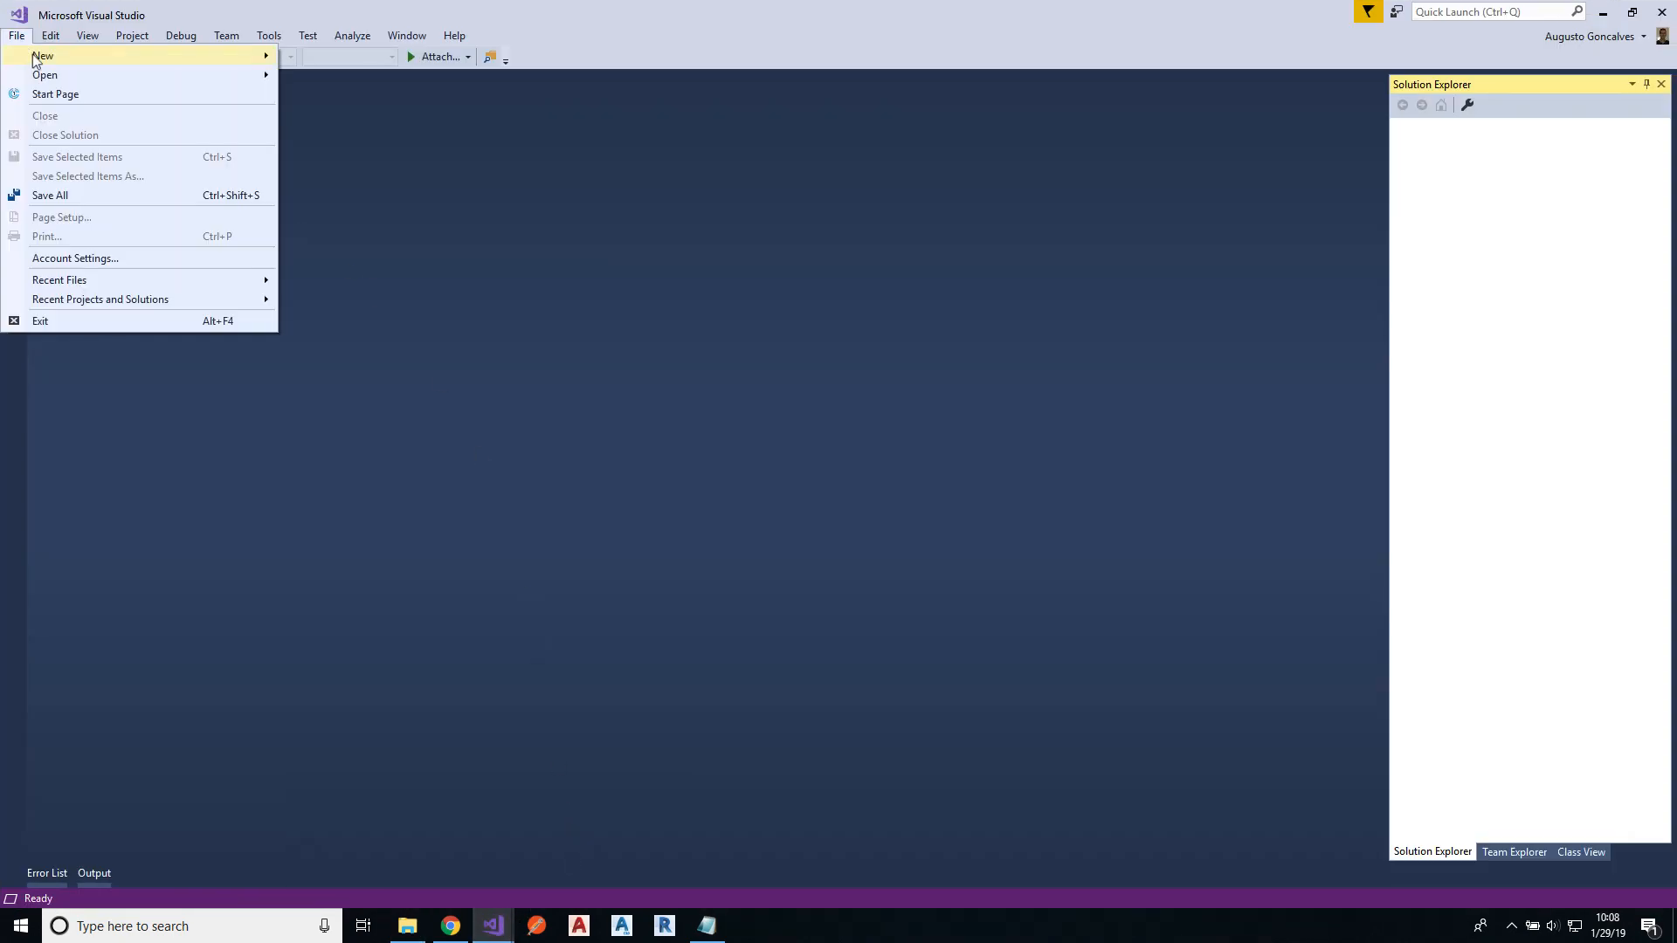
left_click(44, 75)
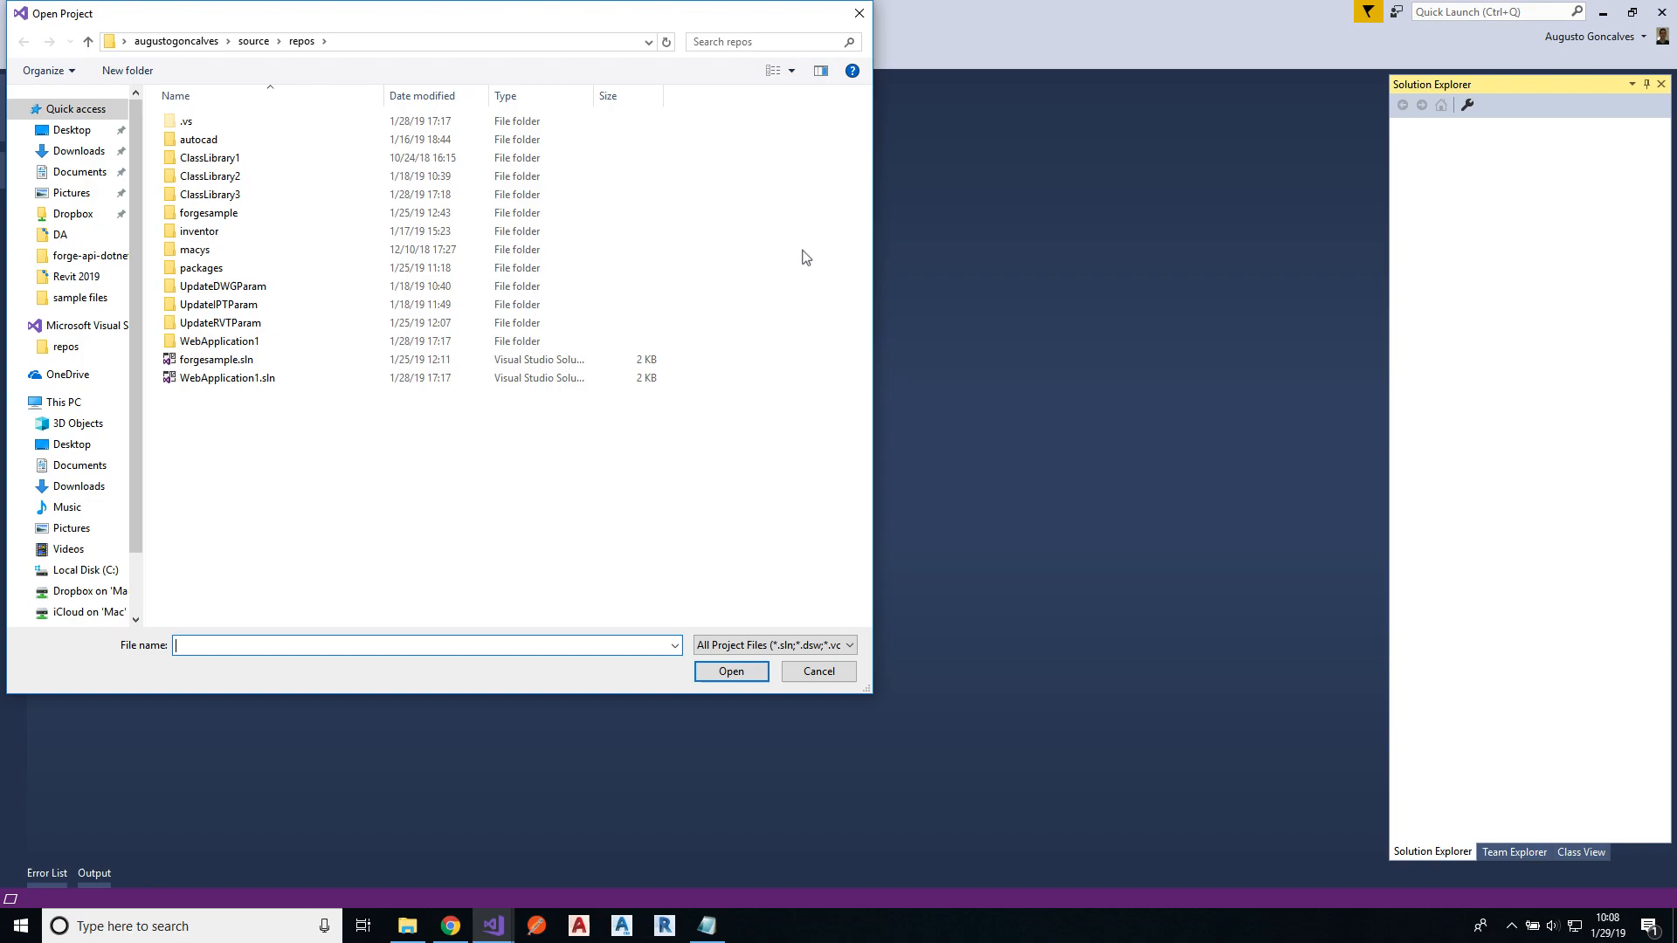
left_click(818, 671)
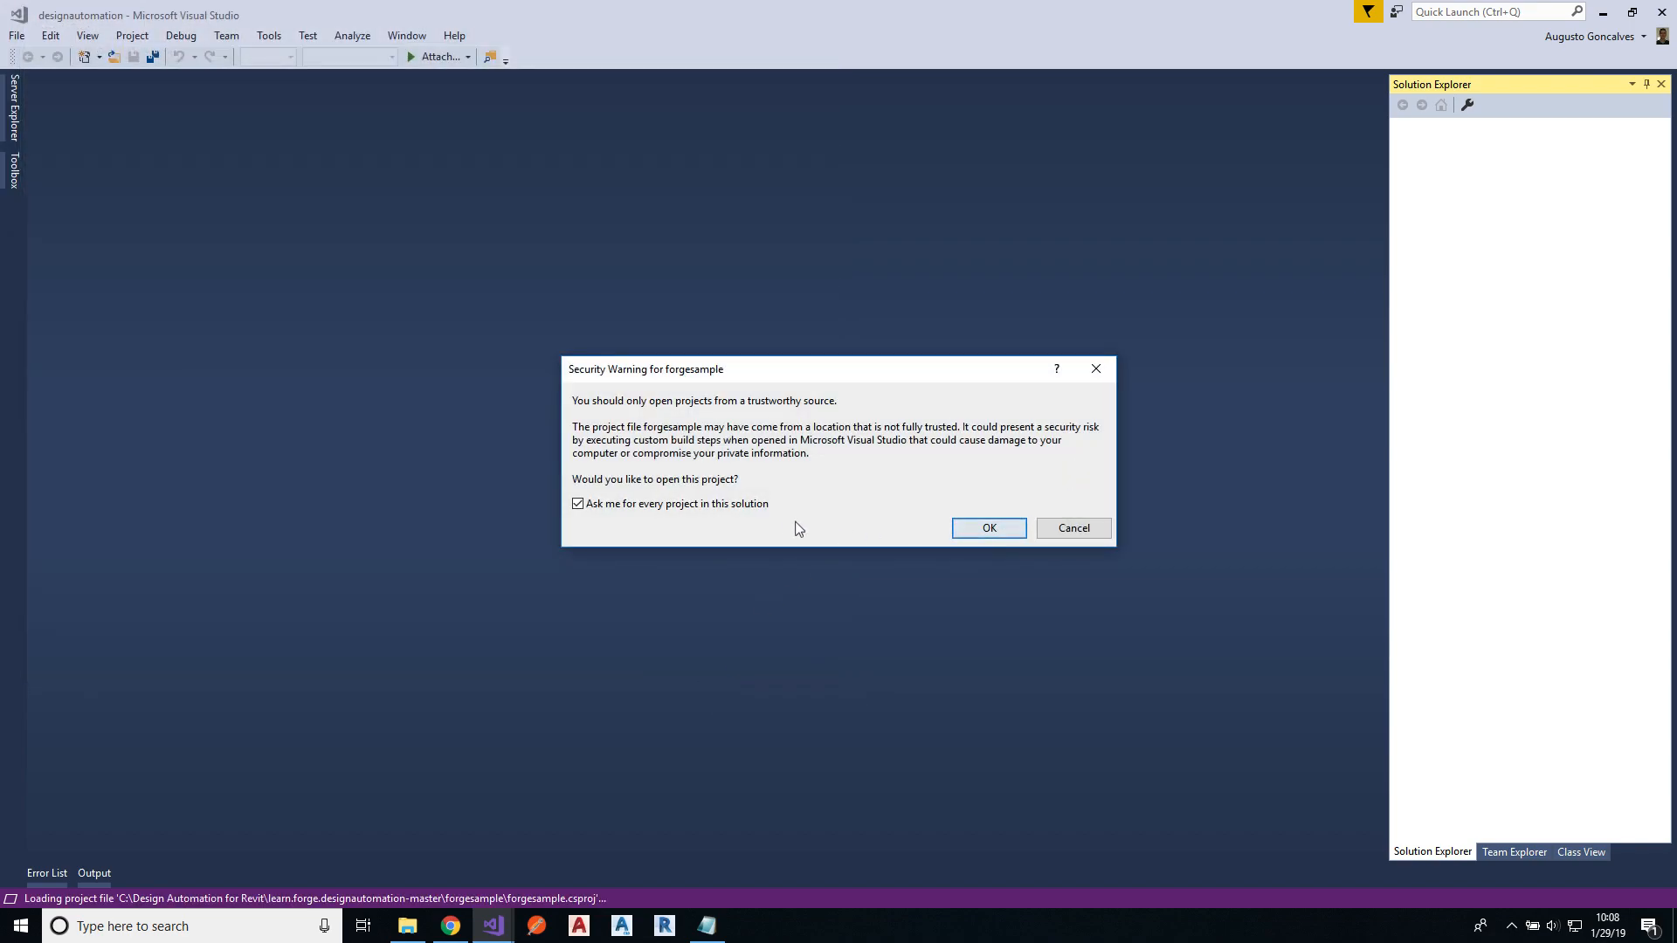
left_click(988, 527)
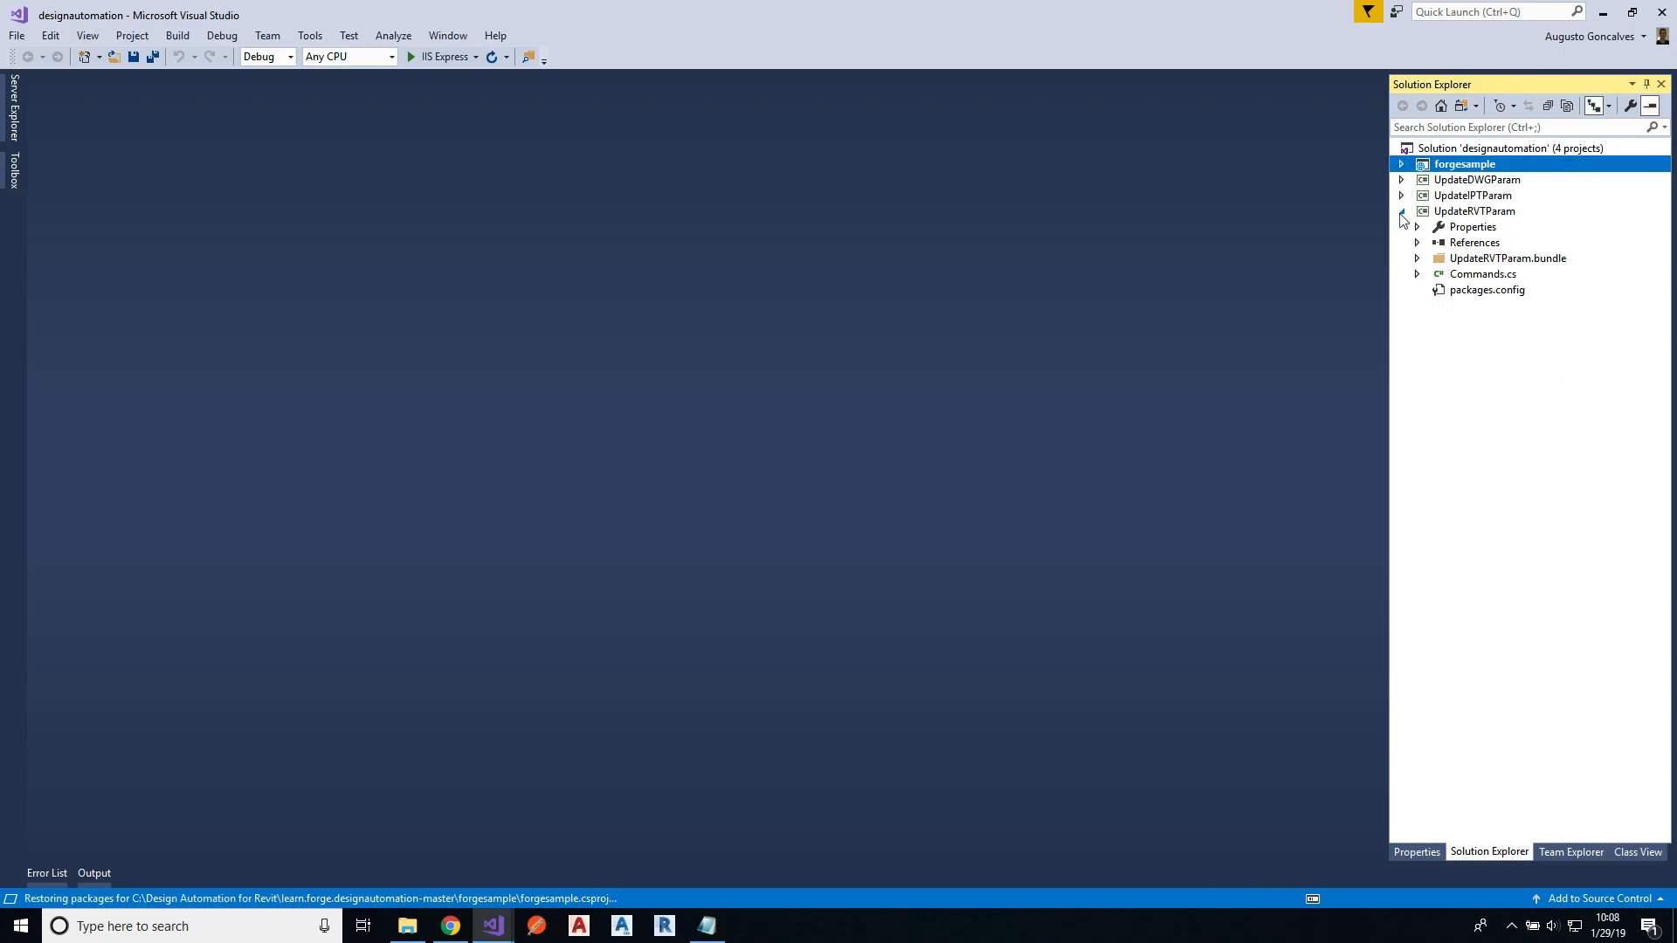
Step: Unload forgesample and the other non-Revit sample projects, then expand UpdateRVTParam
right_click(1464, 164)
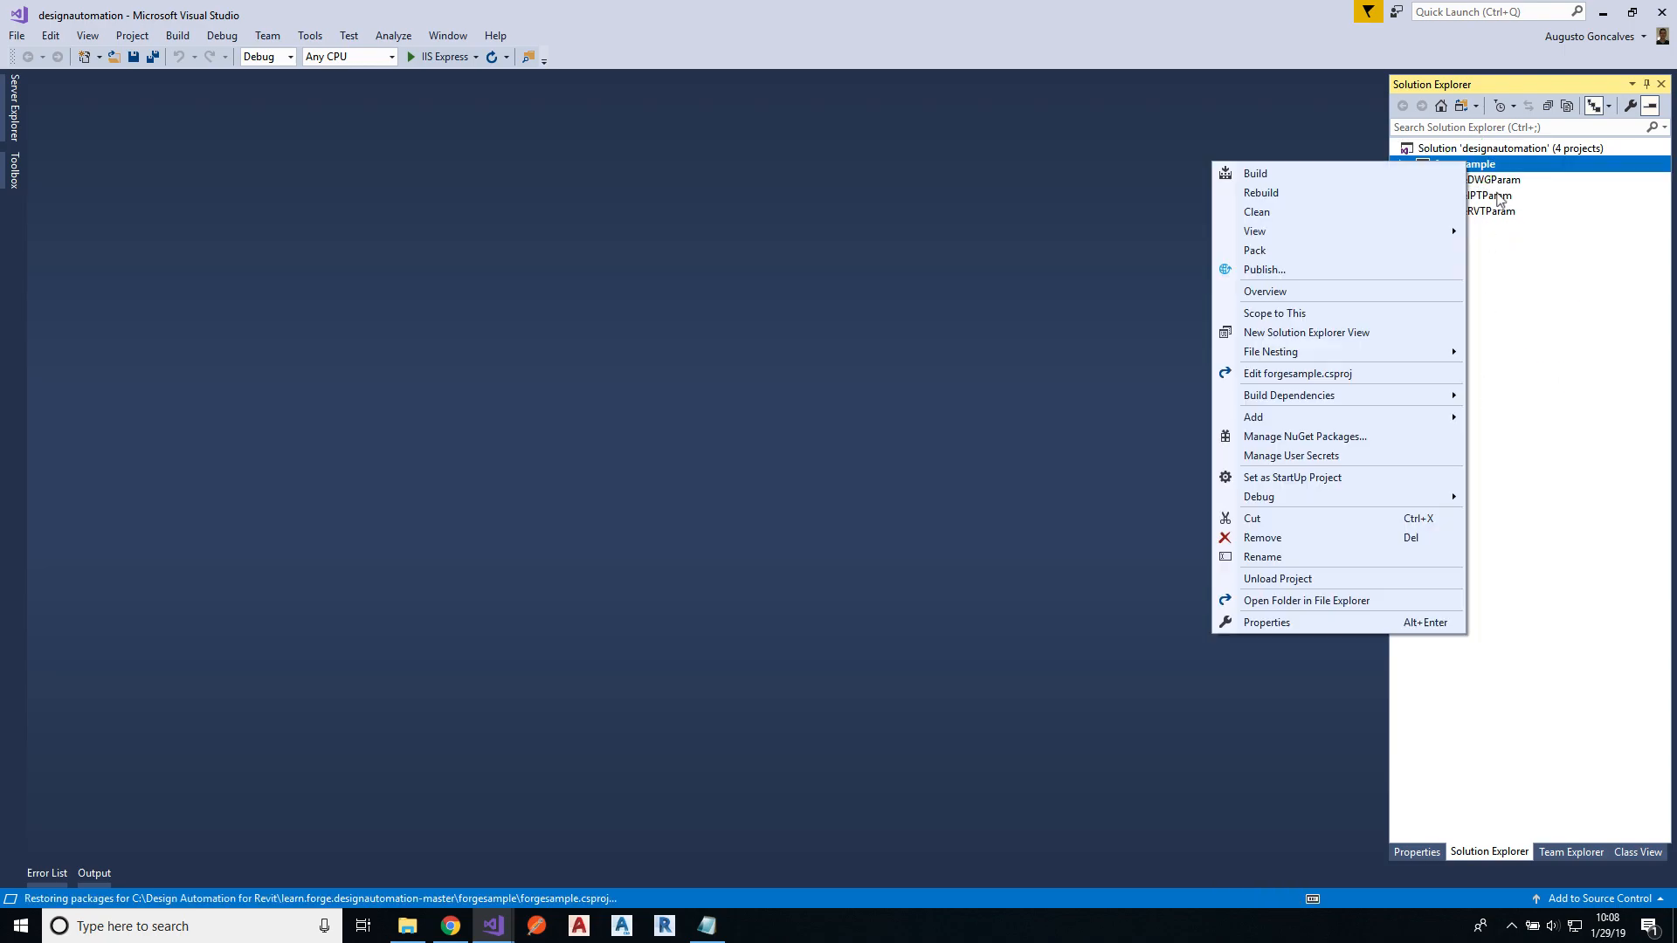
left_click(1278, 579)
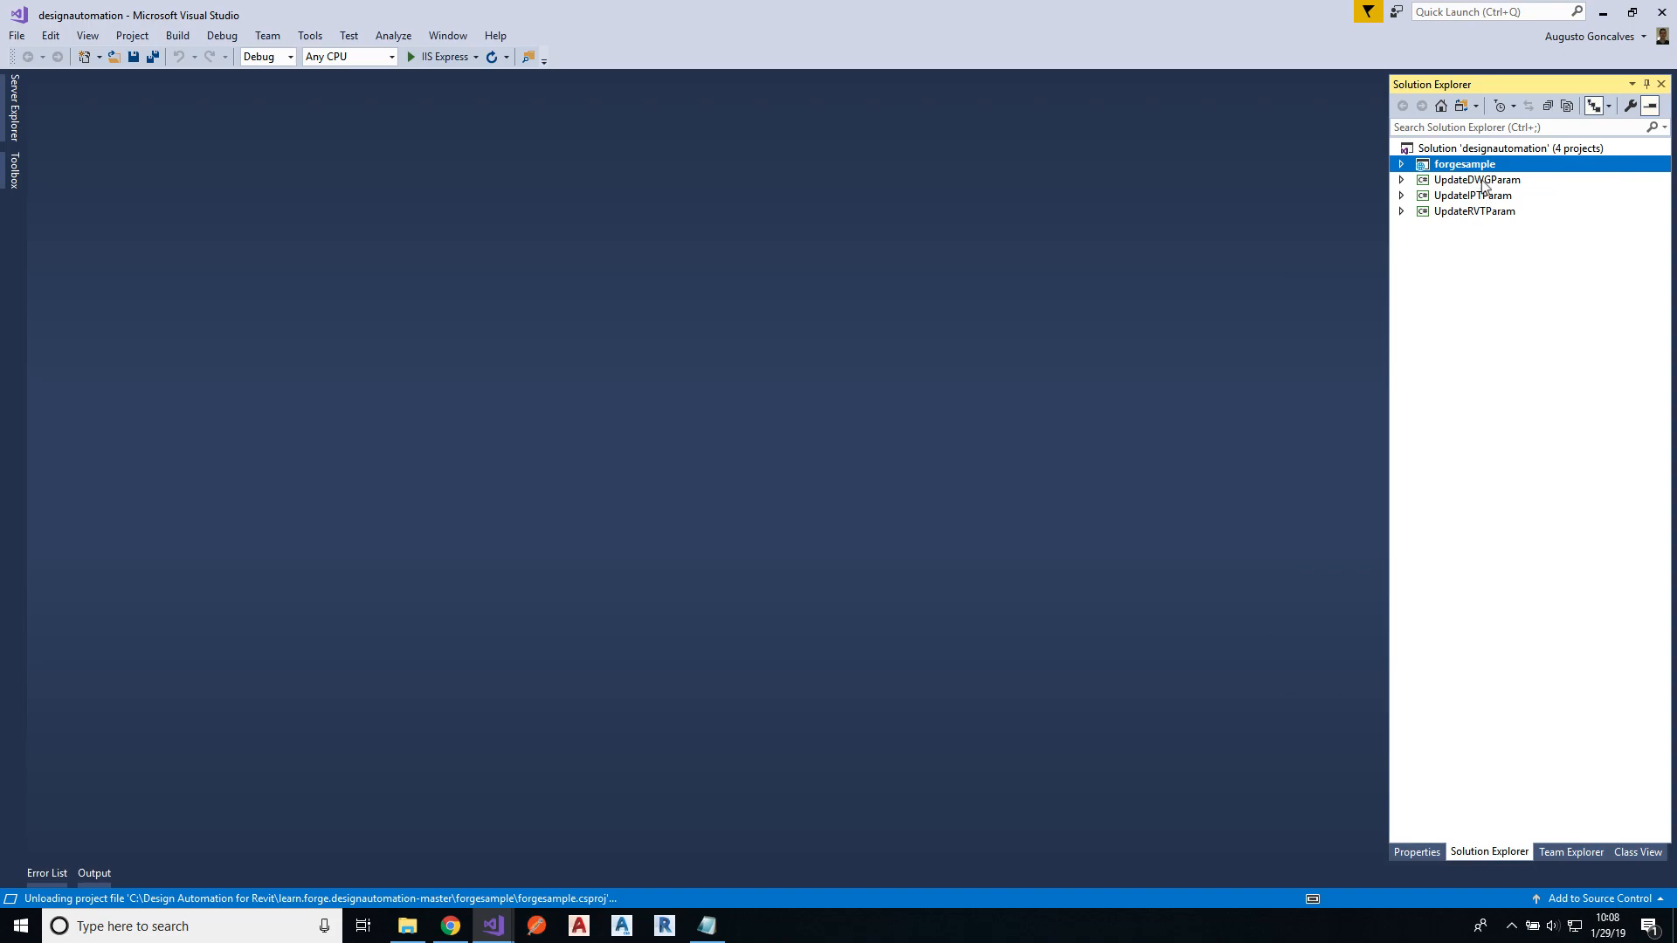
right_click(1464, 163)
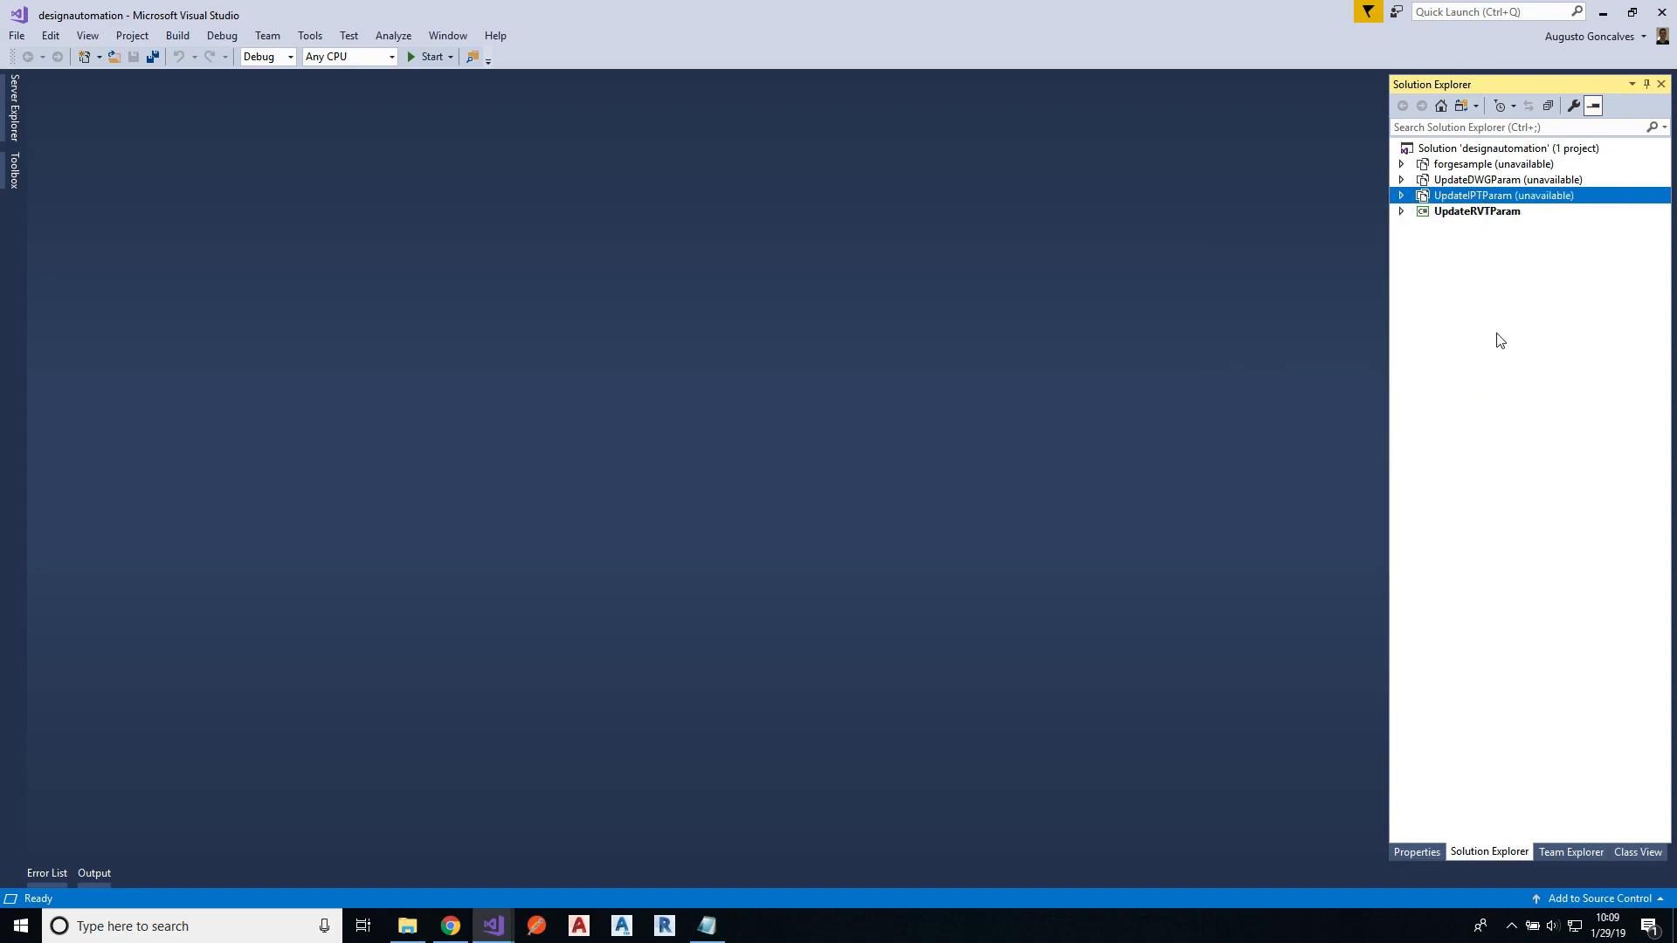
left_click(1401, 211)
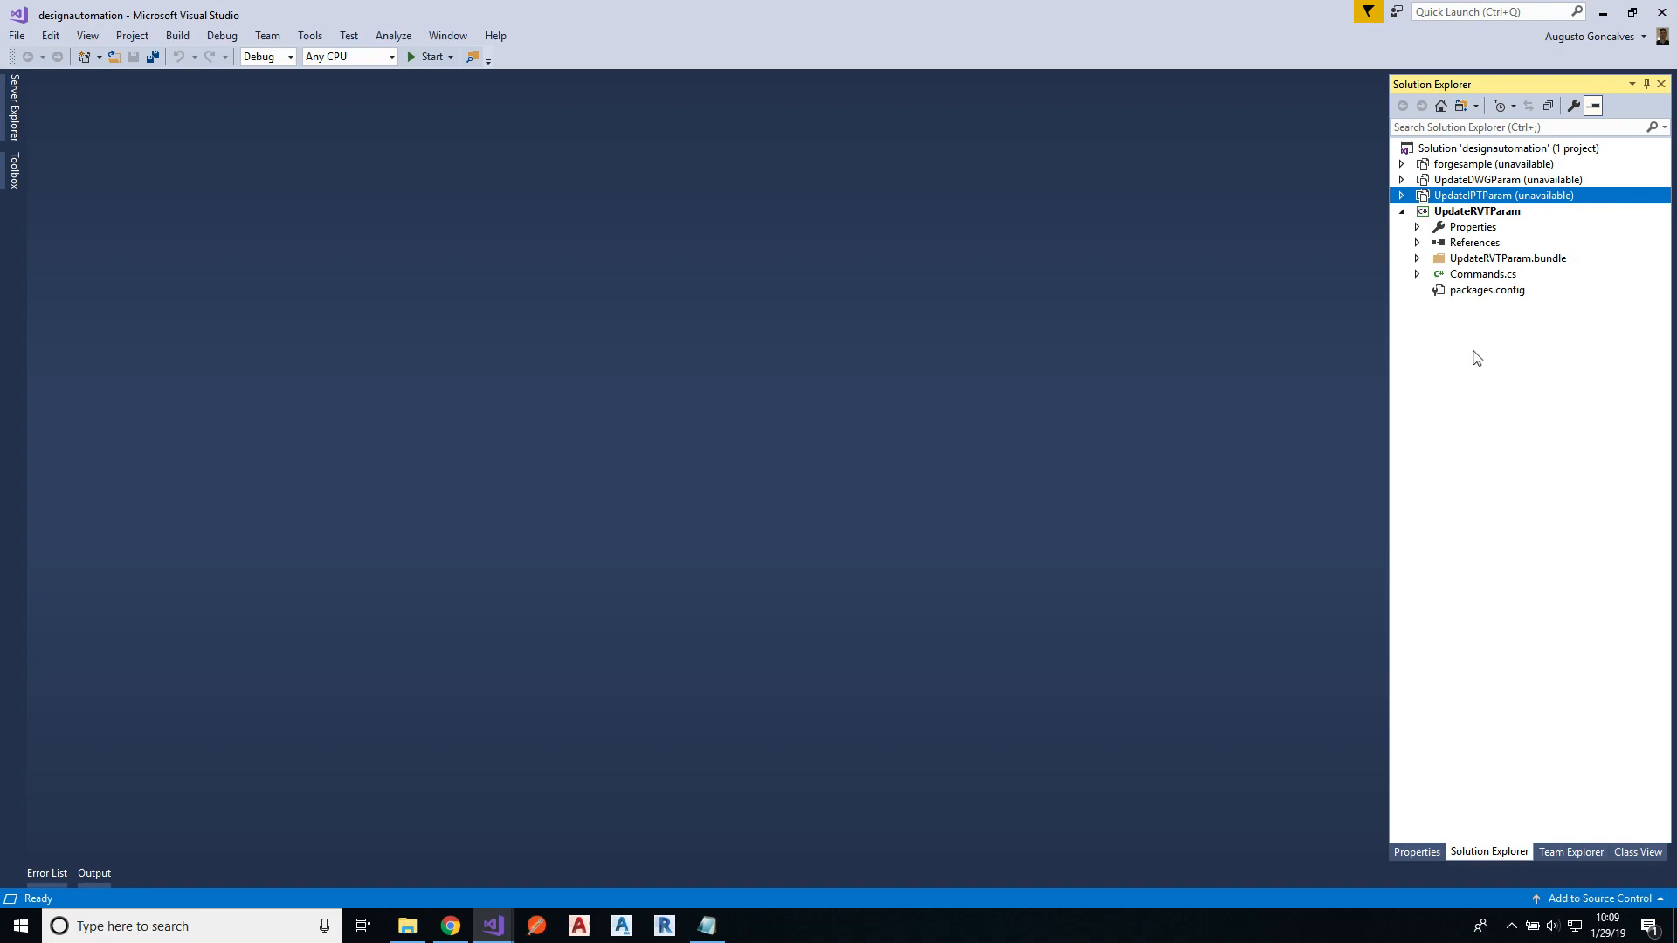
left_click(1477, 211)
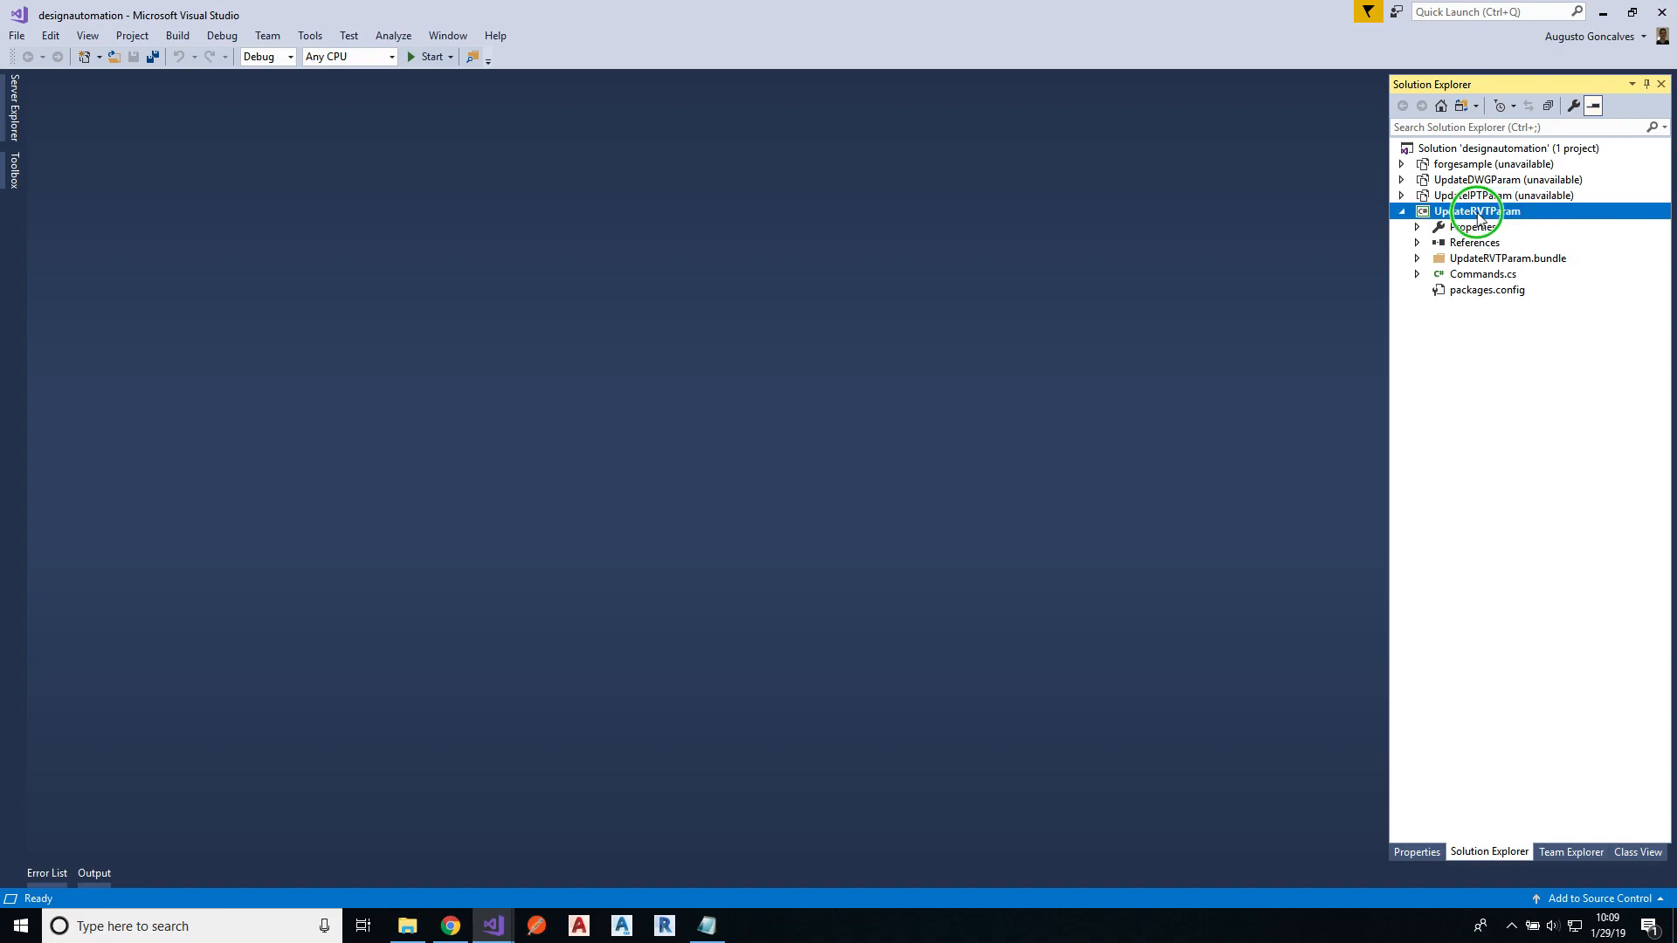
Step: Review UpdateRVTParam's post-build events for bundle zipping and Revit Addins copy commands
right_click(1476, 211)
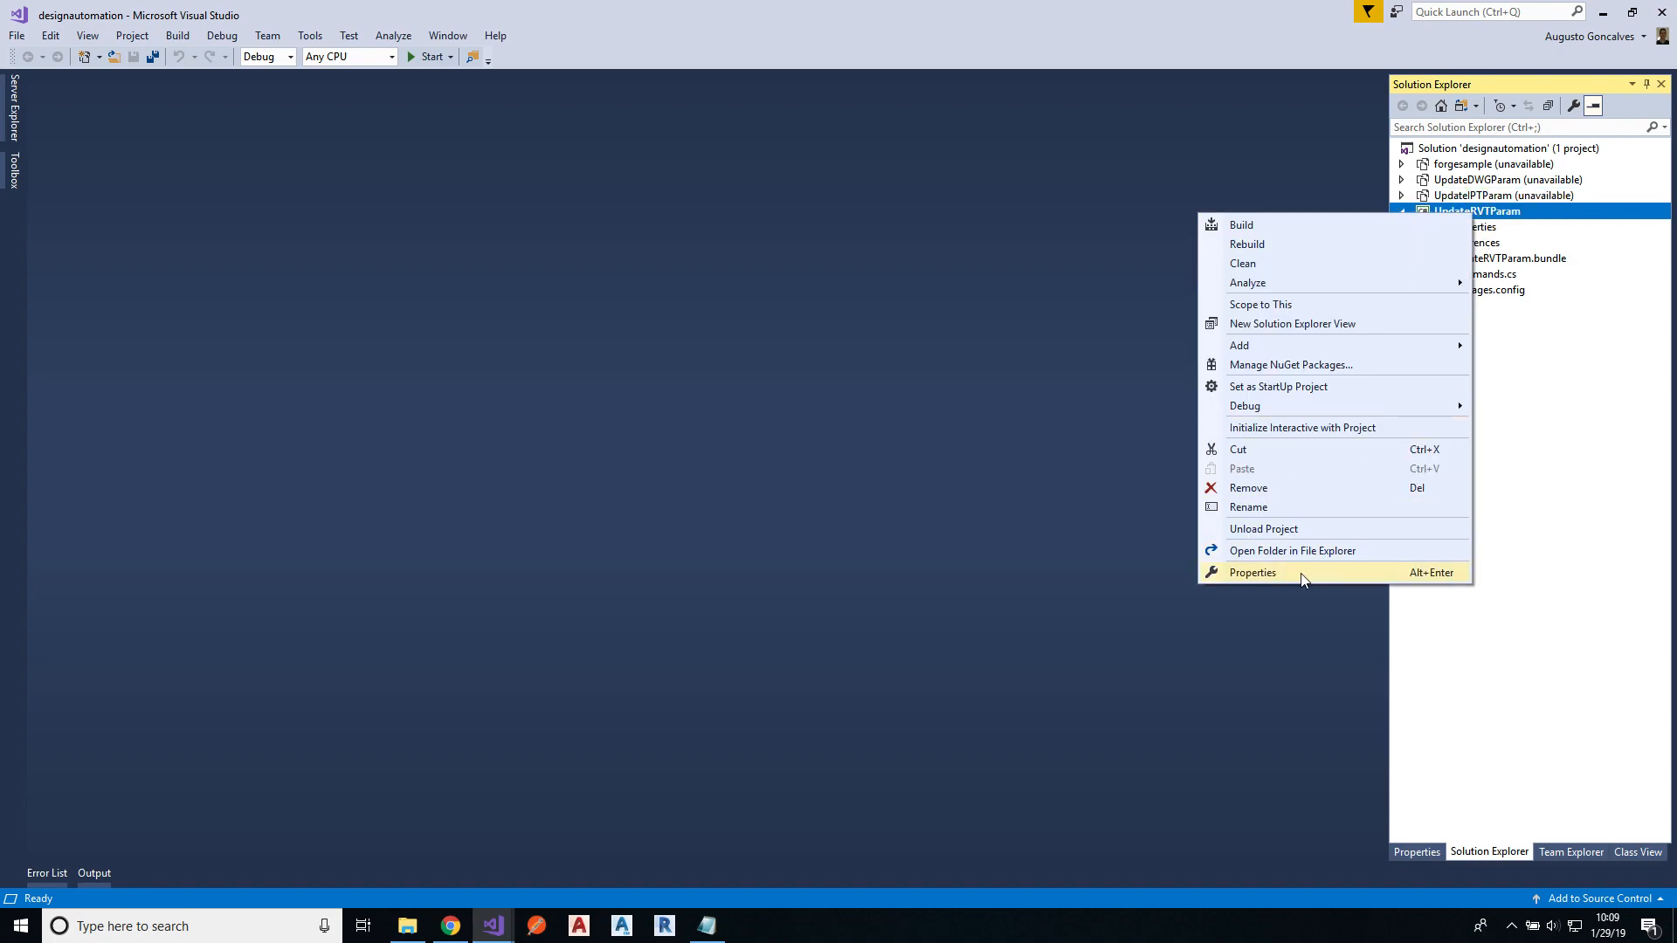
left_click(1252, 572)
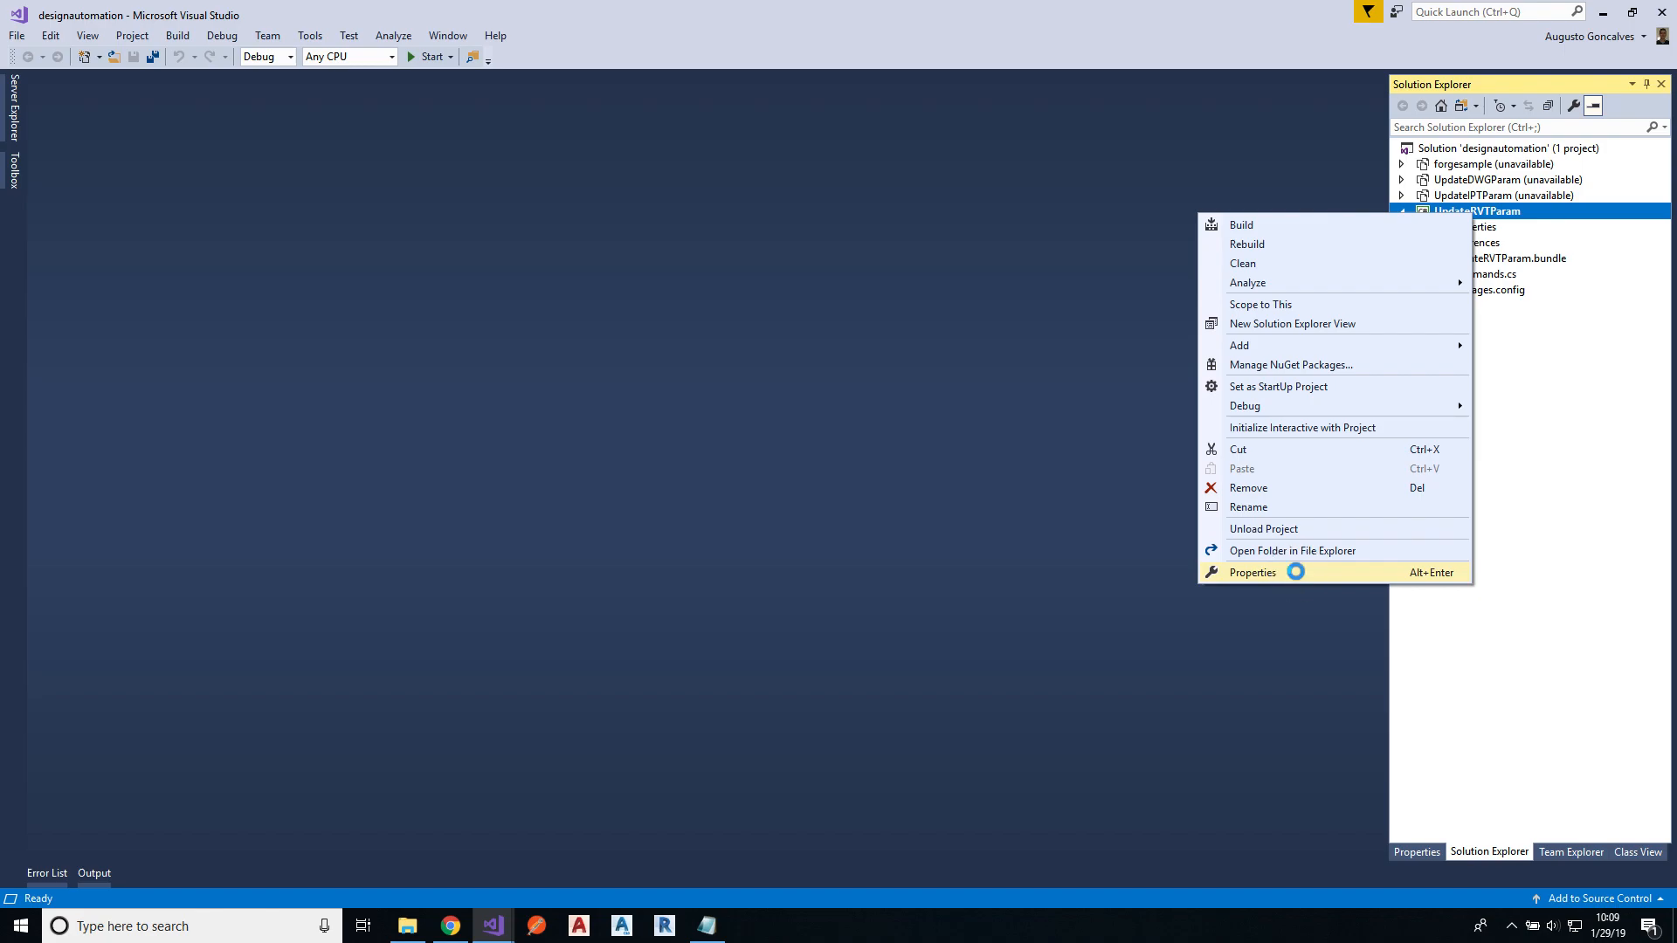
left_click(1253, 572)
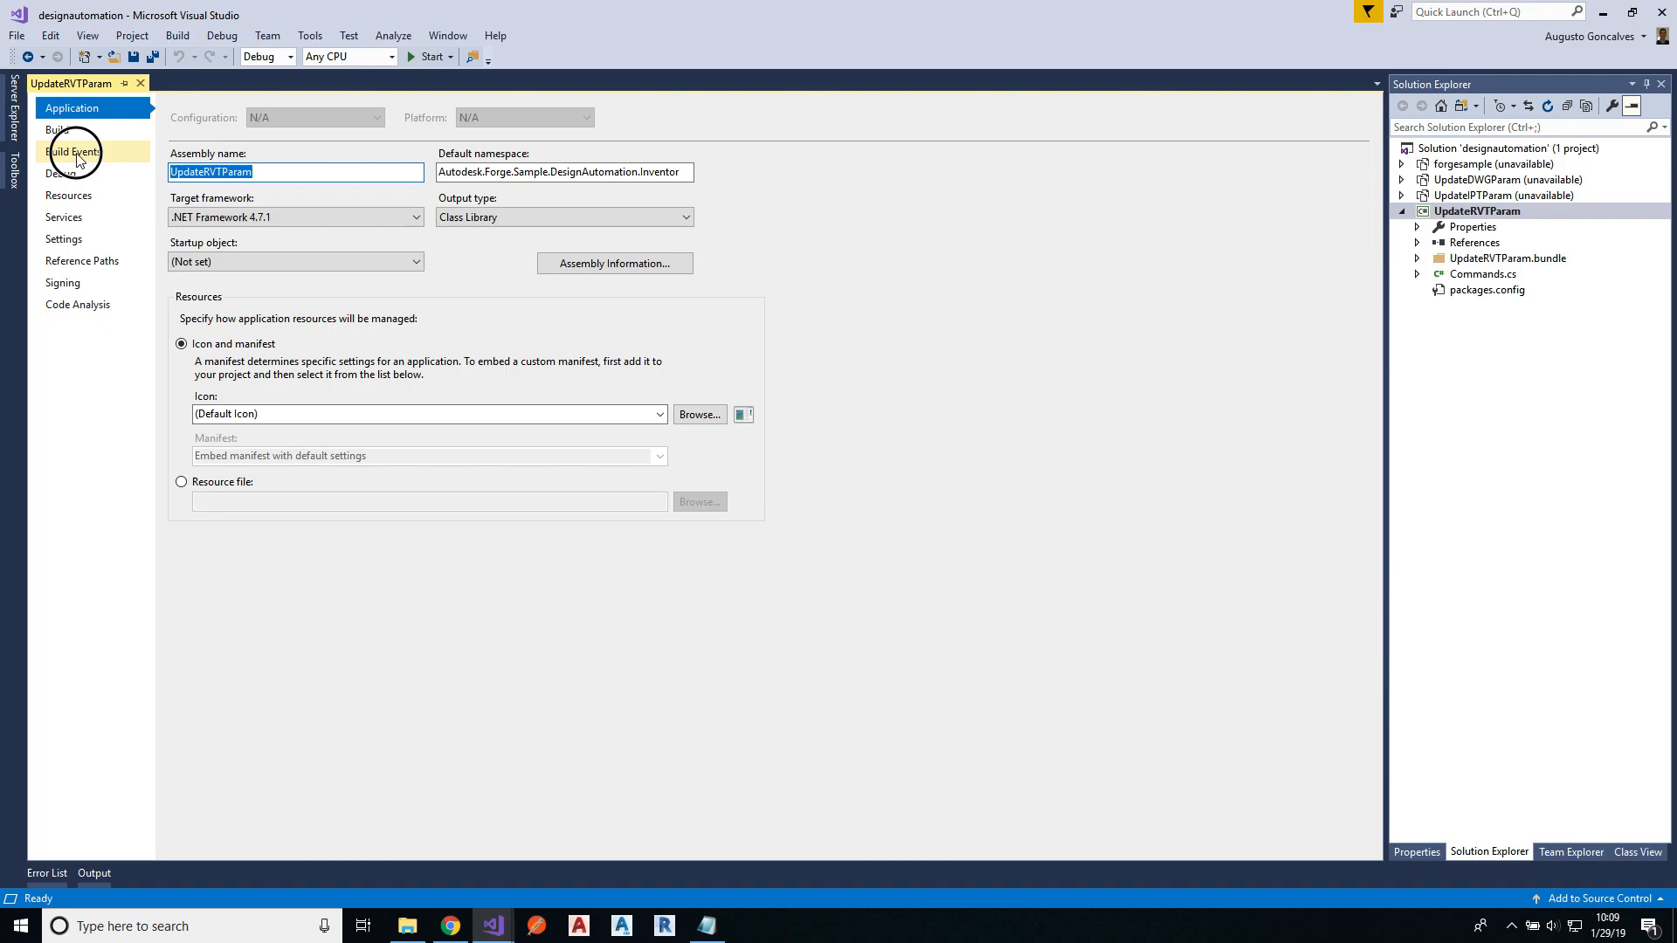
left_click(73, 151)
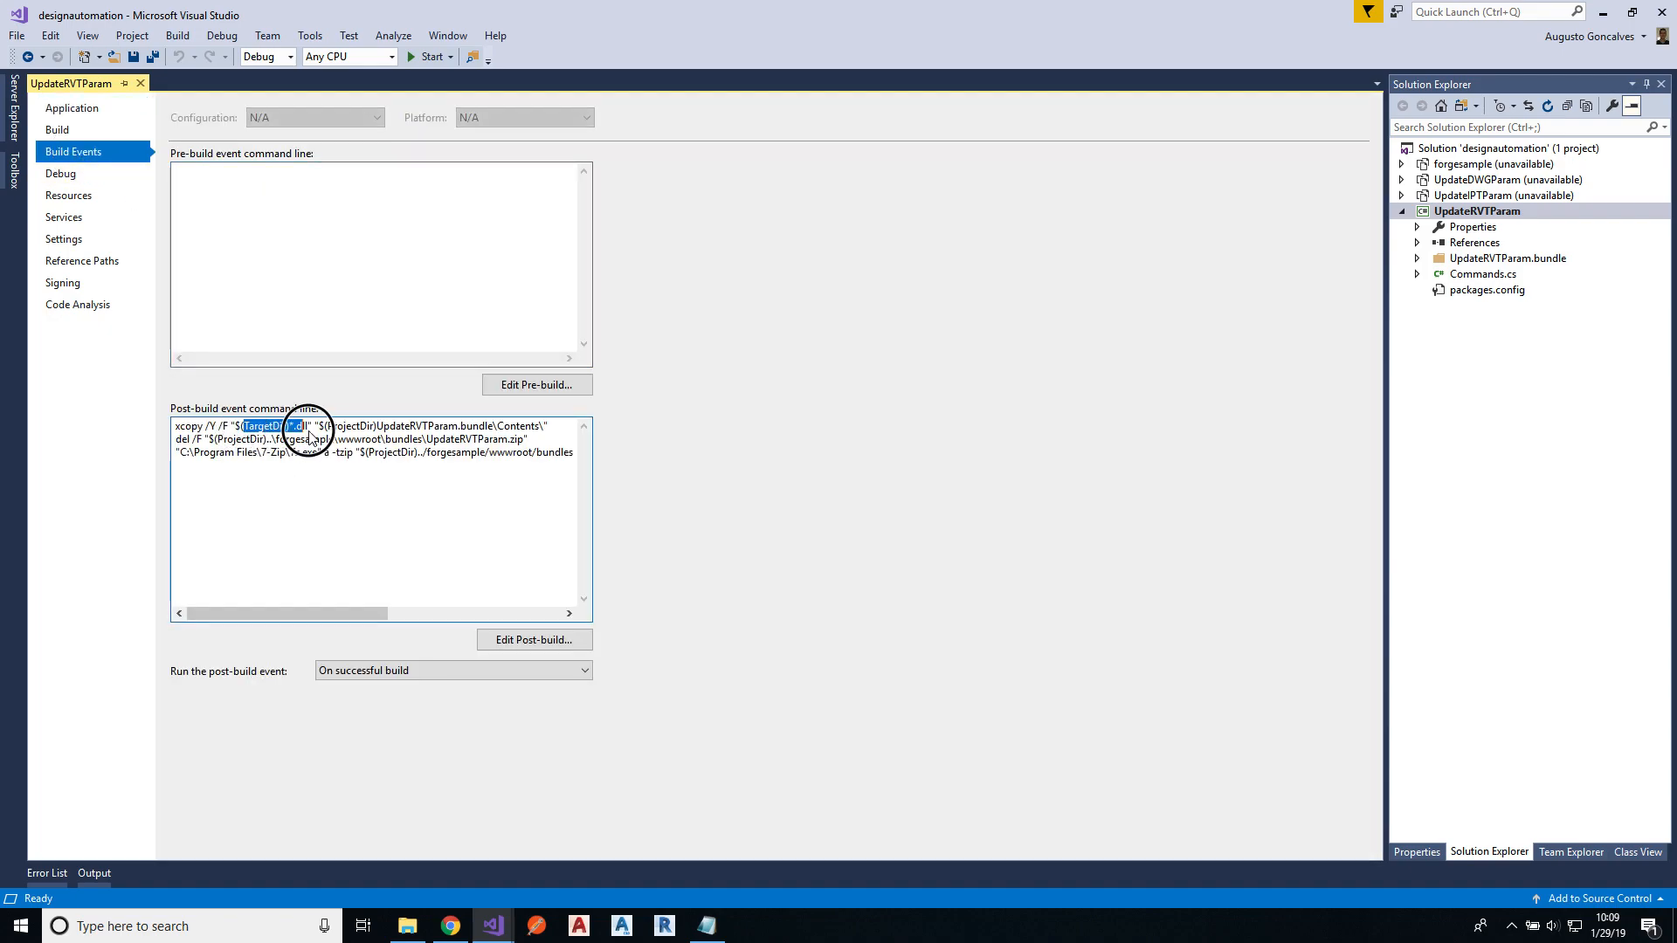
key("ctrl+a")
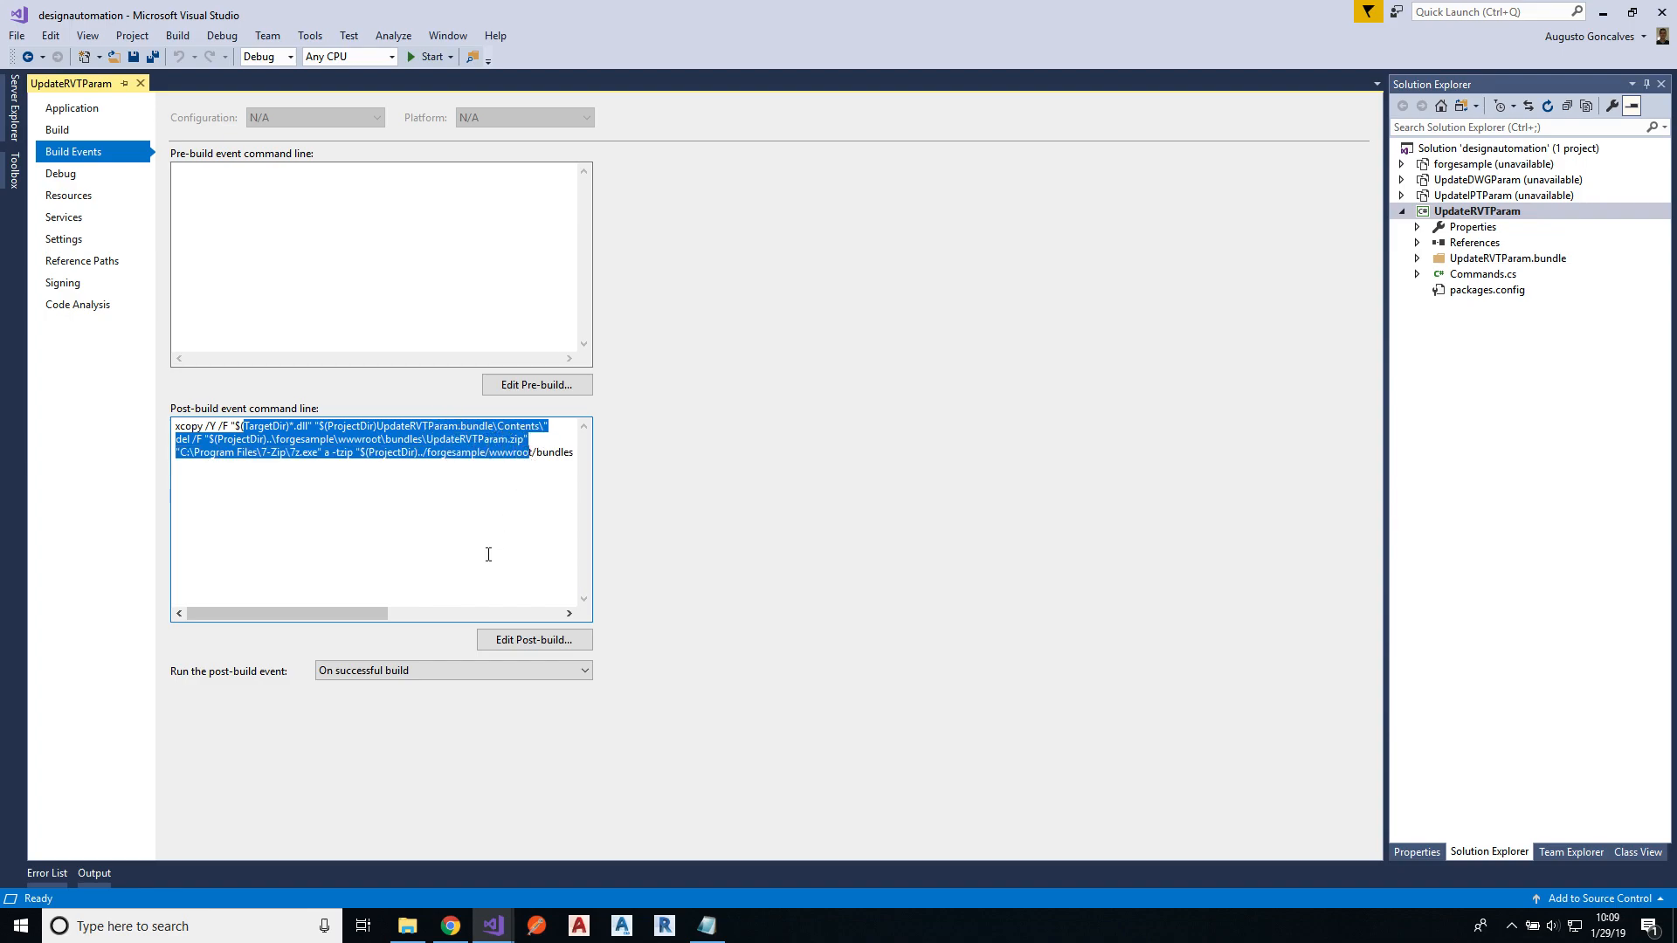
left_click(333, 604)
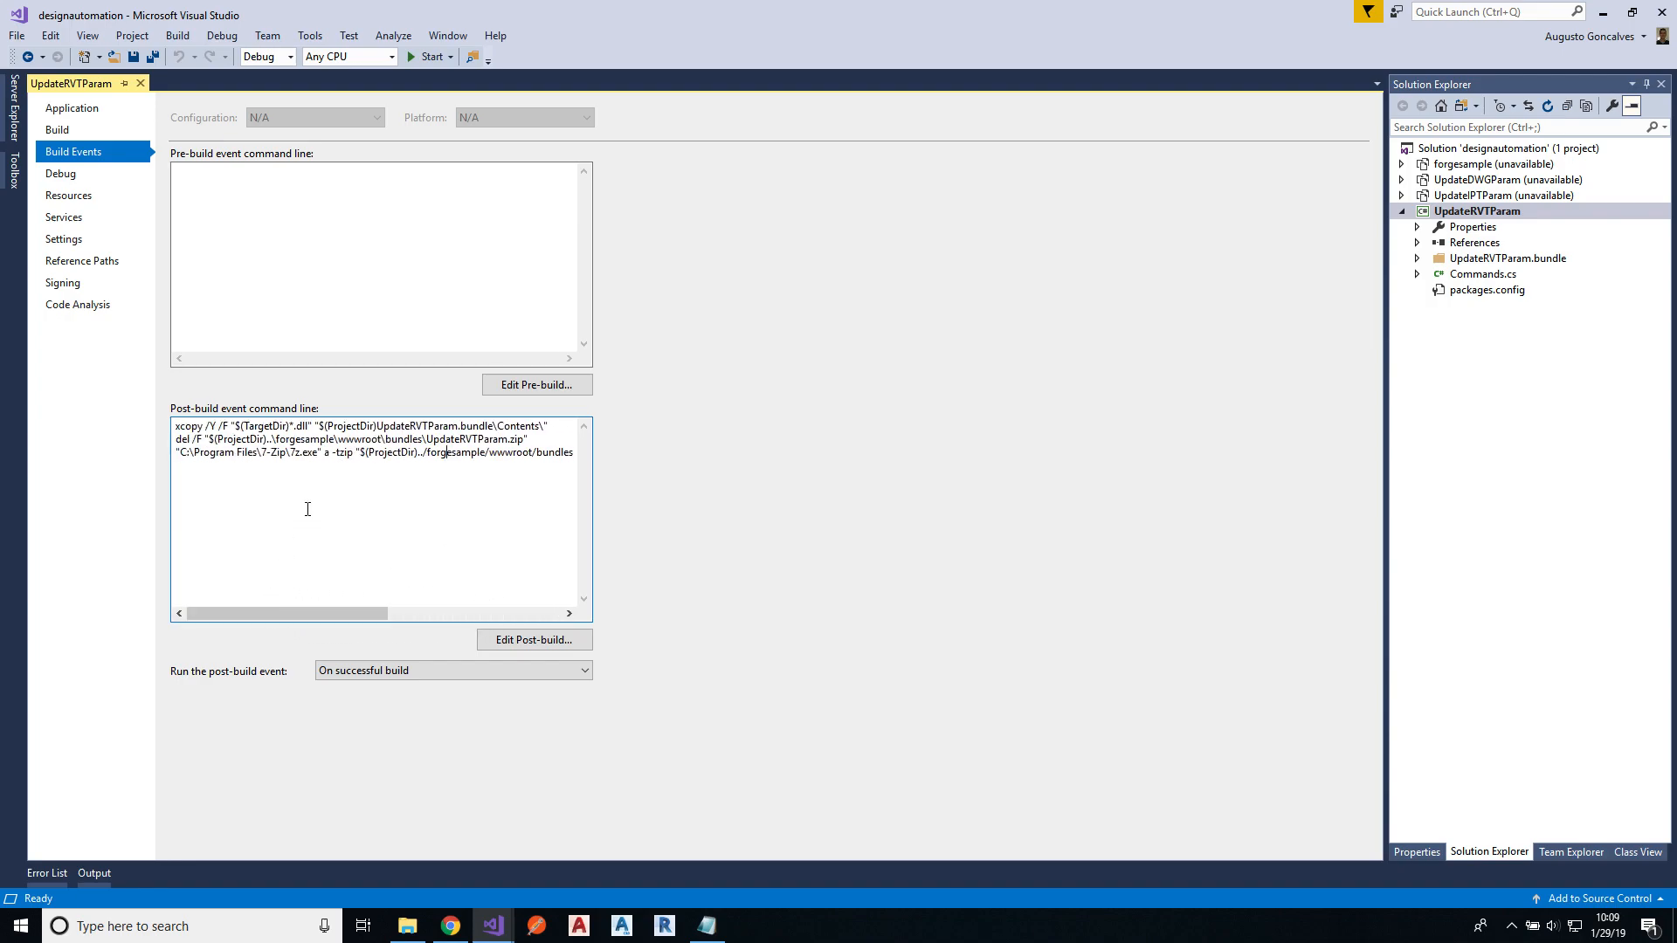
mouse_move(342, 503)
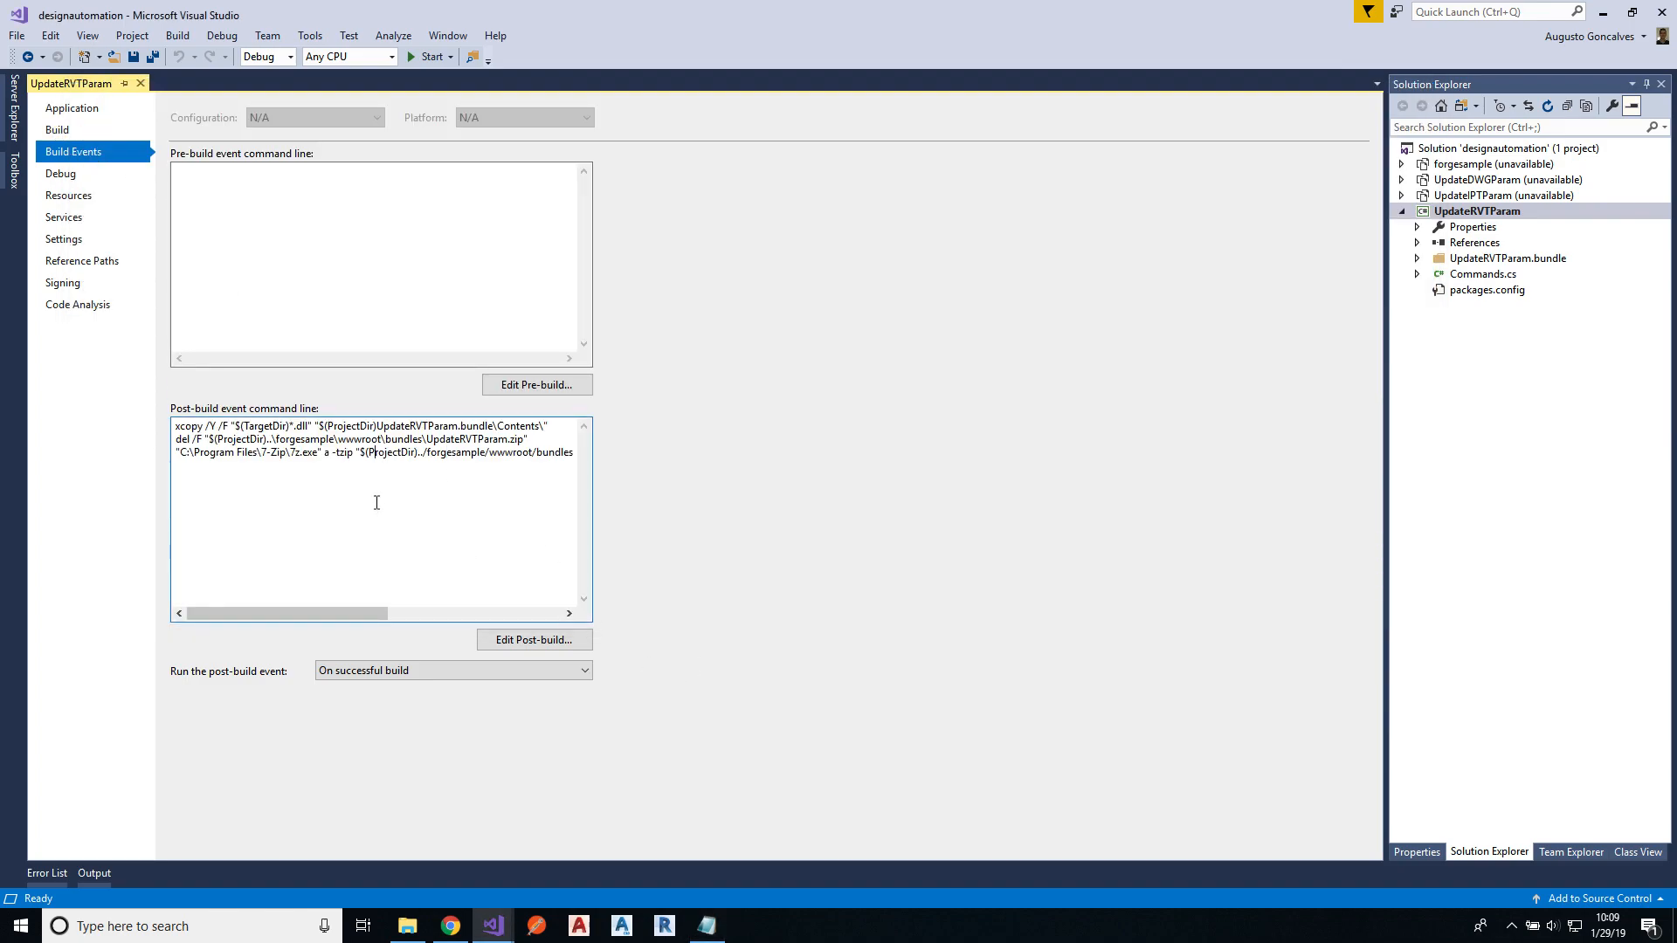
mouse_move(401, 482)
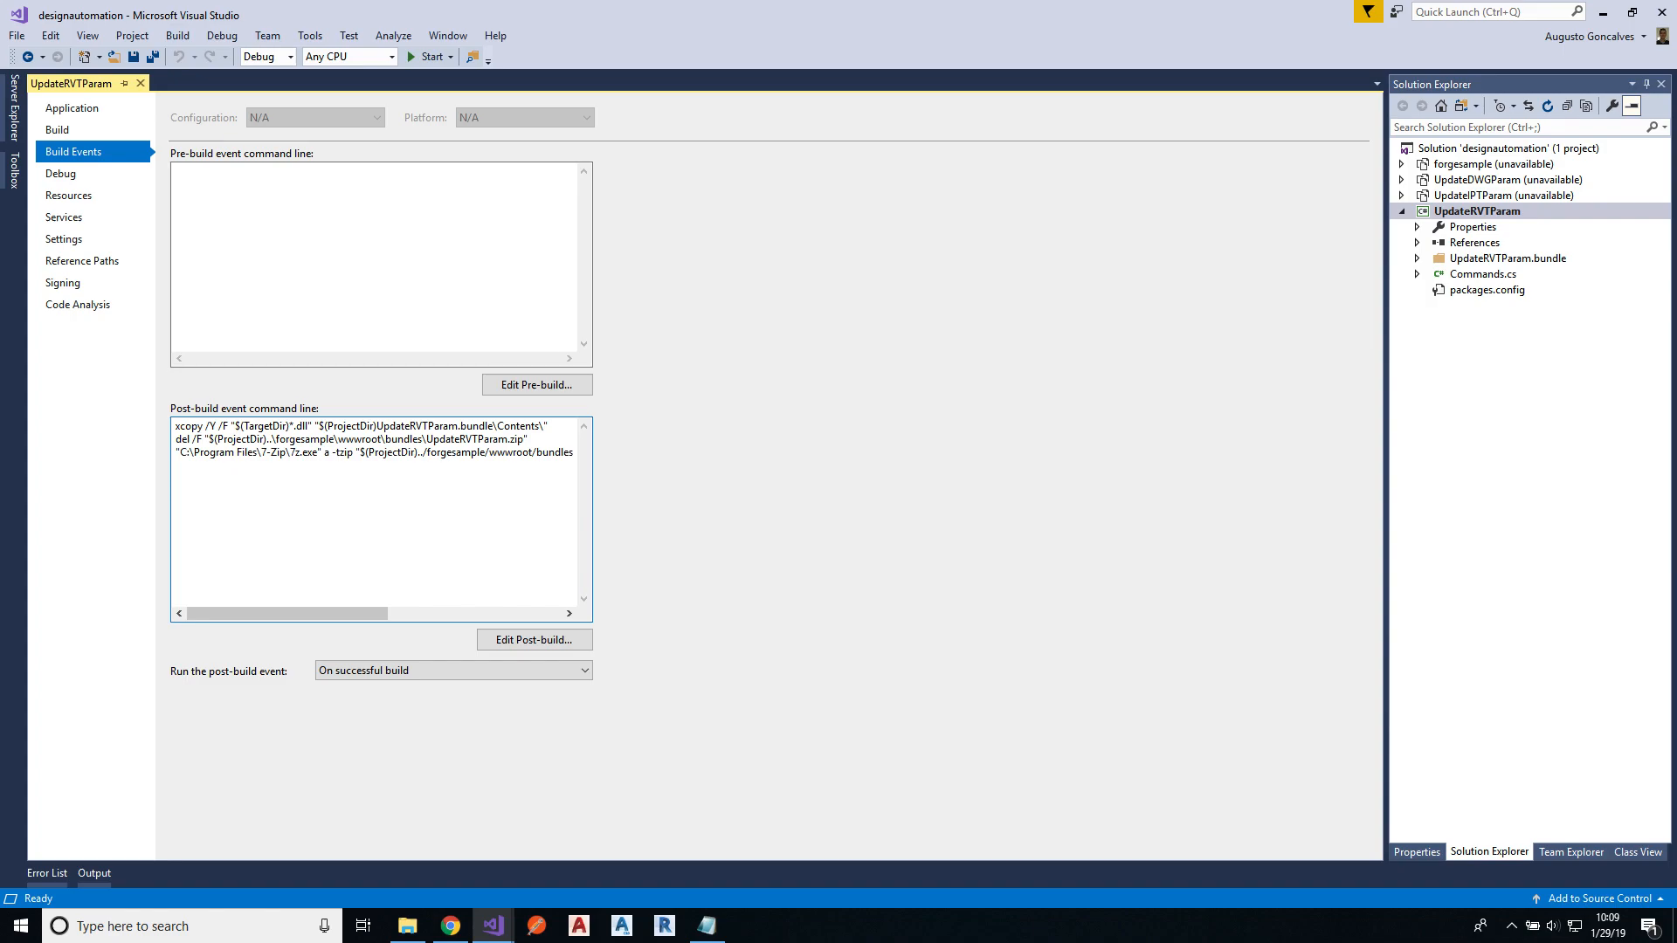
left_click_drag(289, 613, 463, 613)
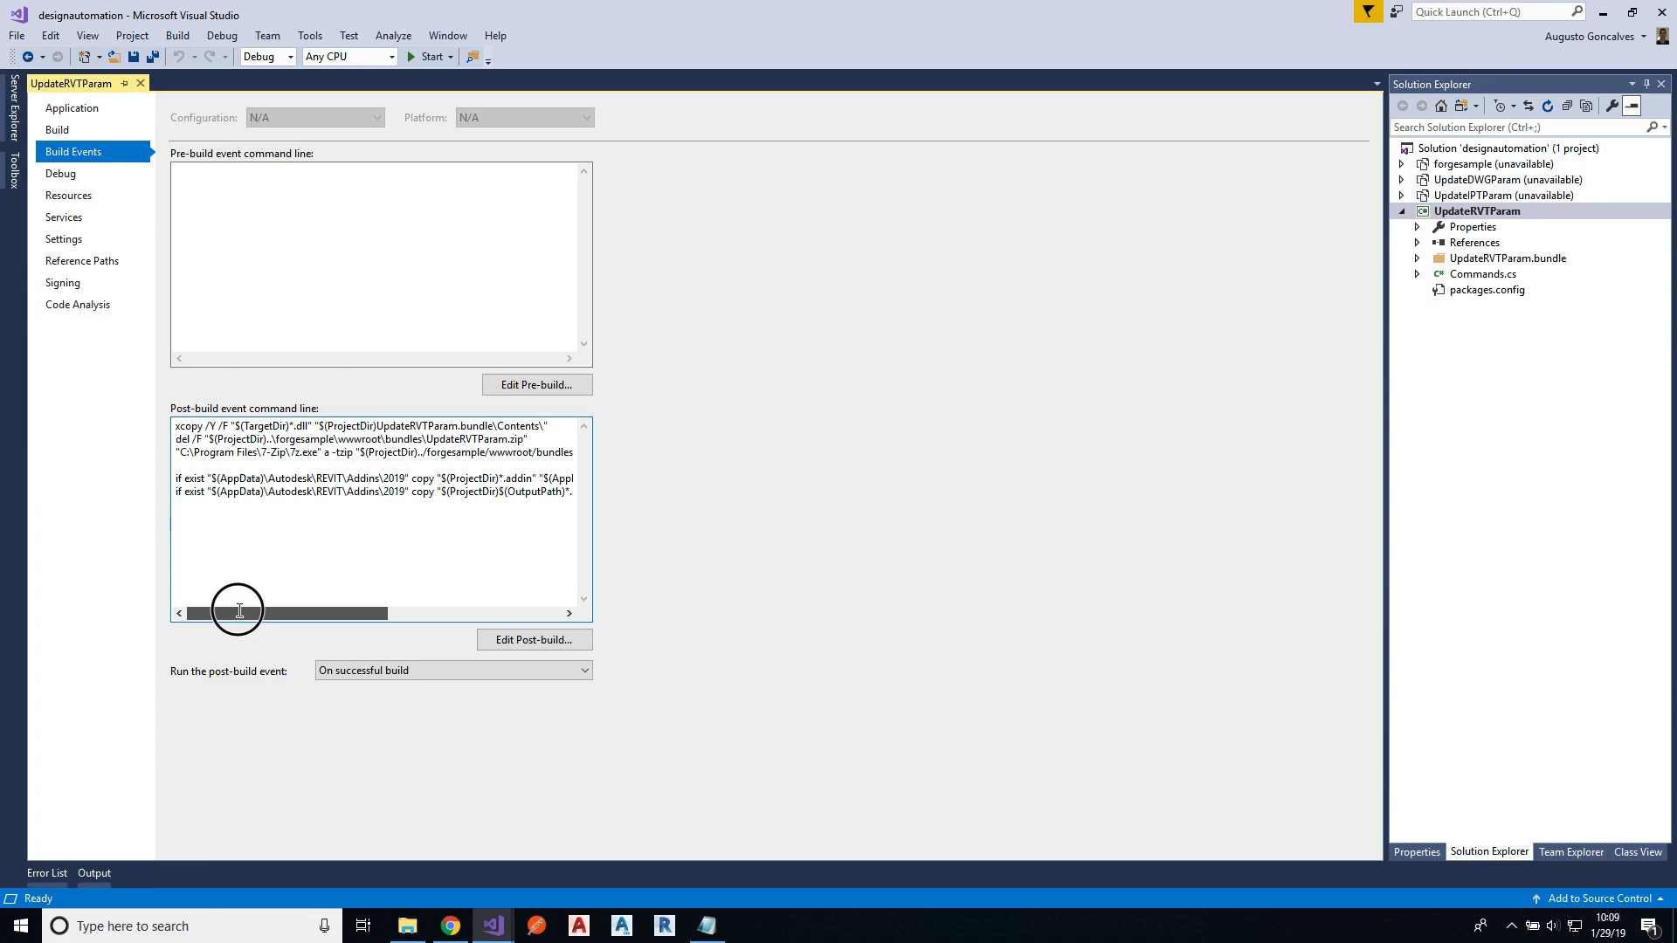
left_click_drag(283, 613, 340, 613)
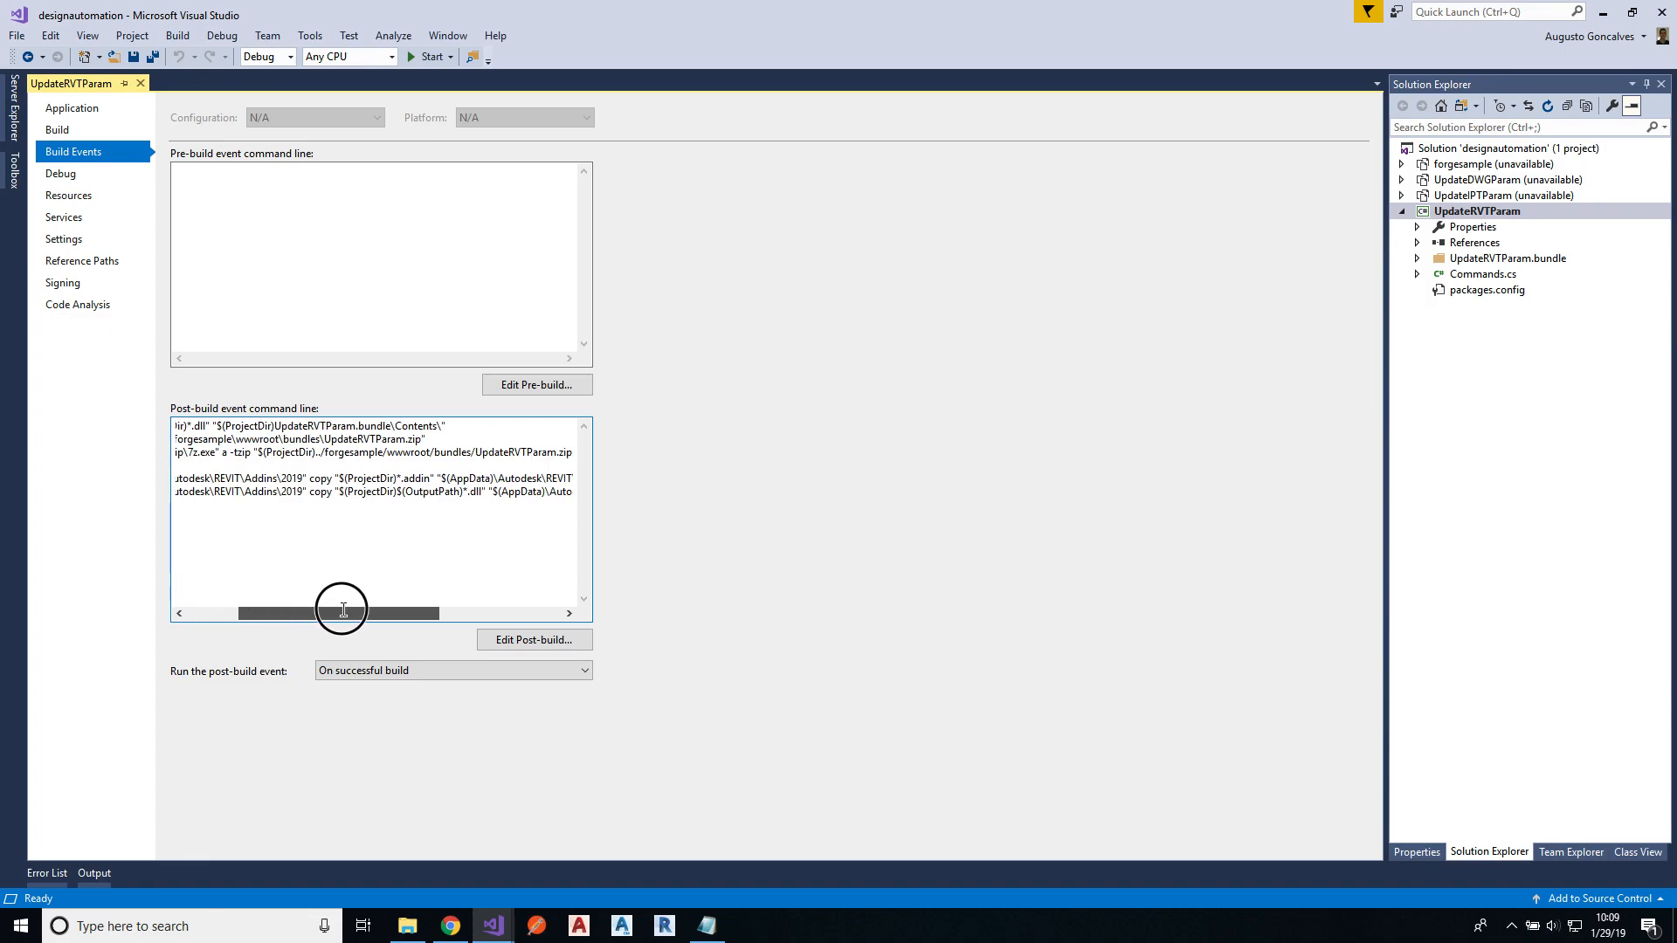
left_click_drag(342, 611, 404, 611)
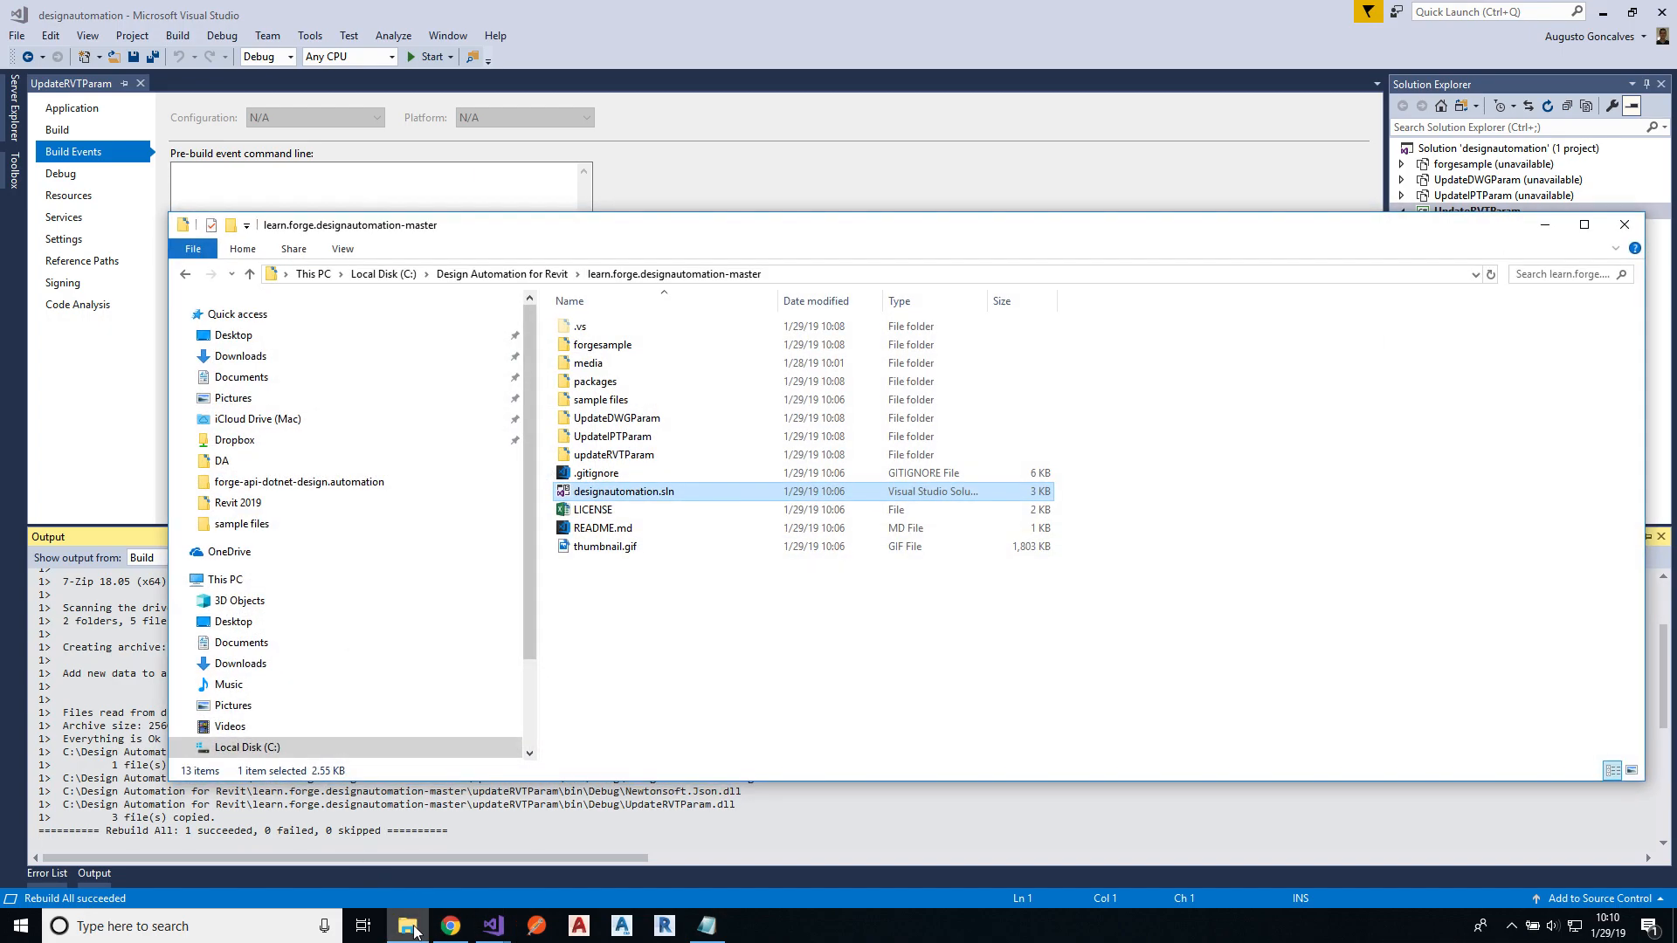
Step: Check the add-in manifest in %appdata% Revit 2019 Addins, then return to Visual Studio
right_click(408, 926)
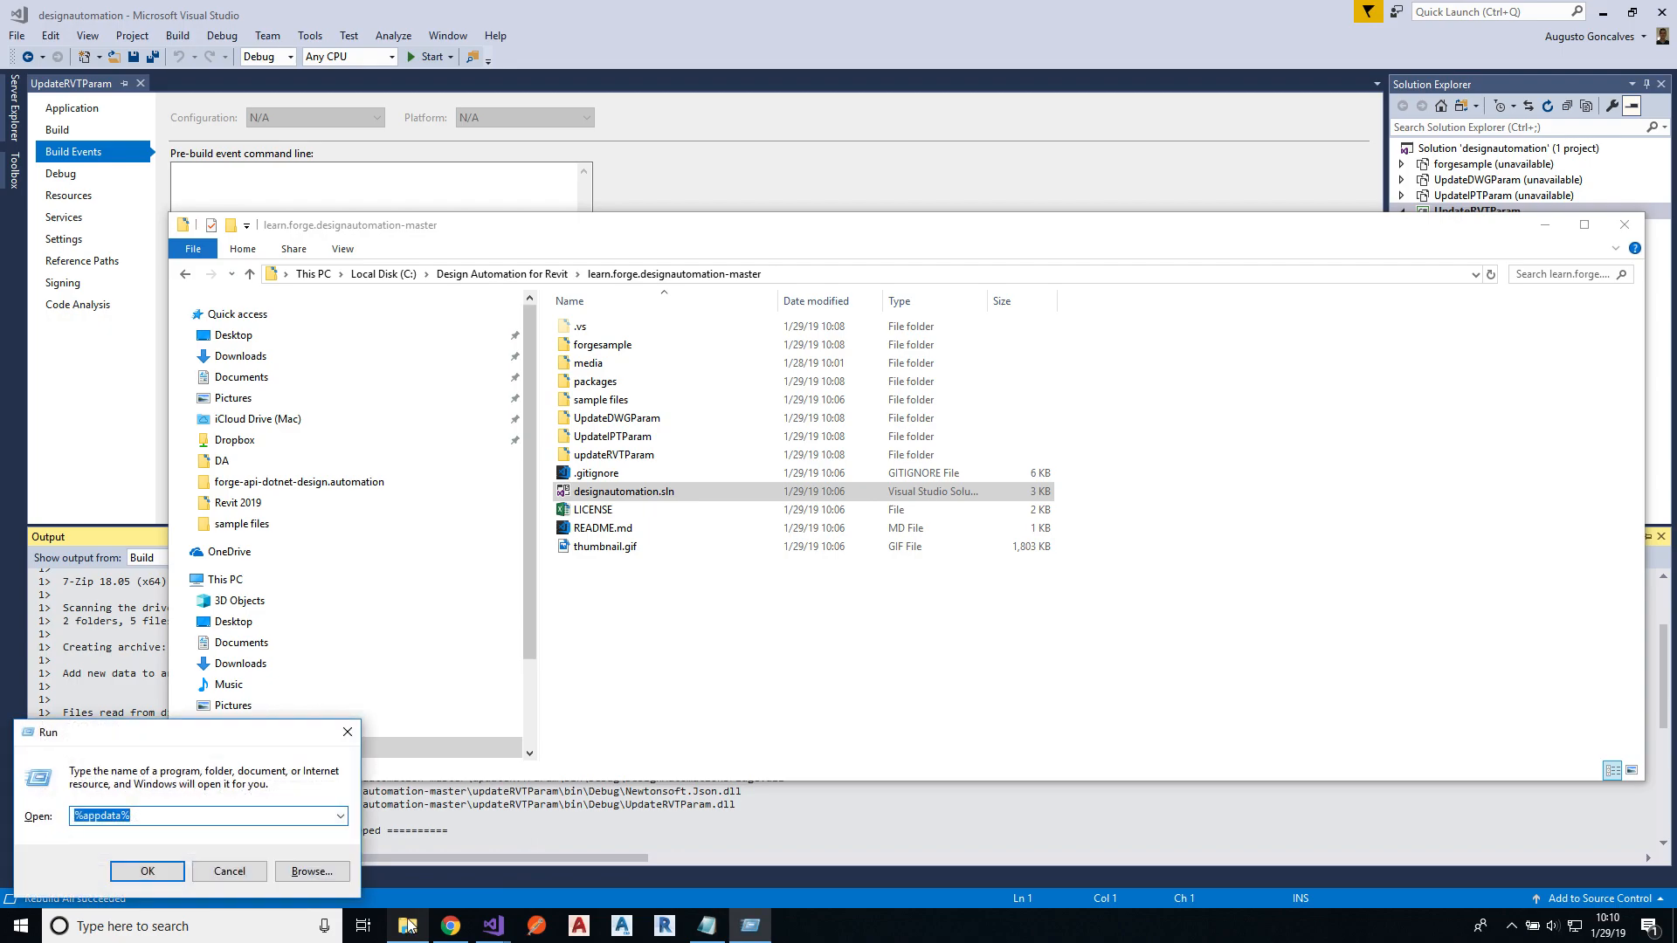
left_click(148, 871)
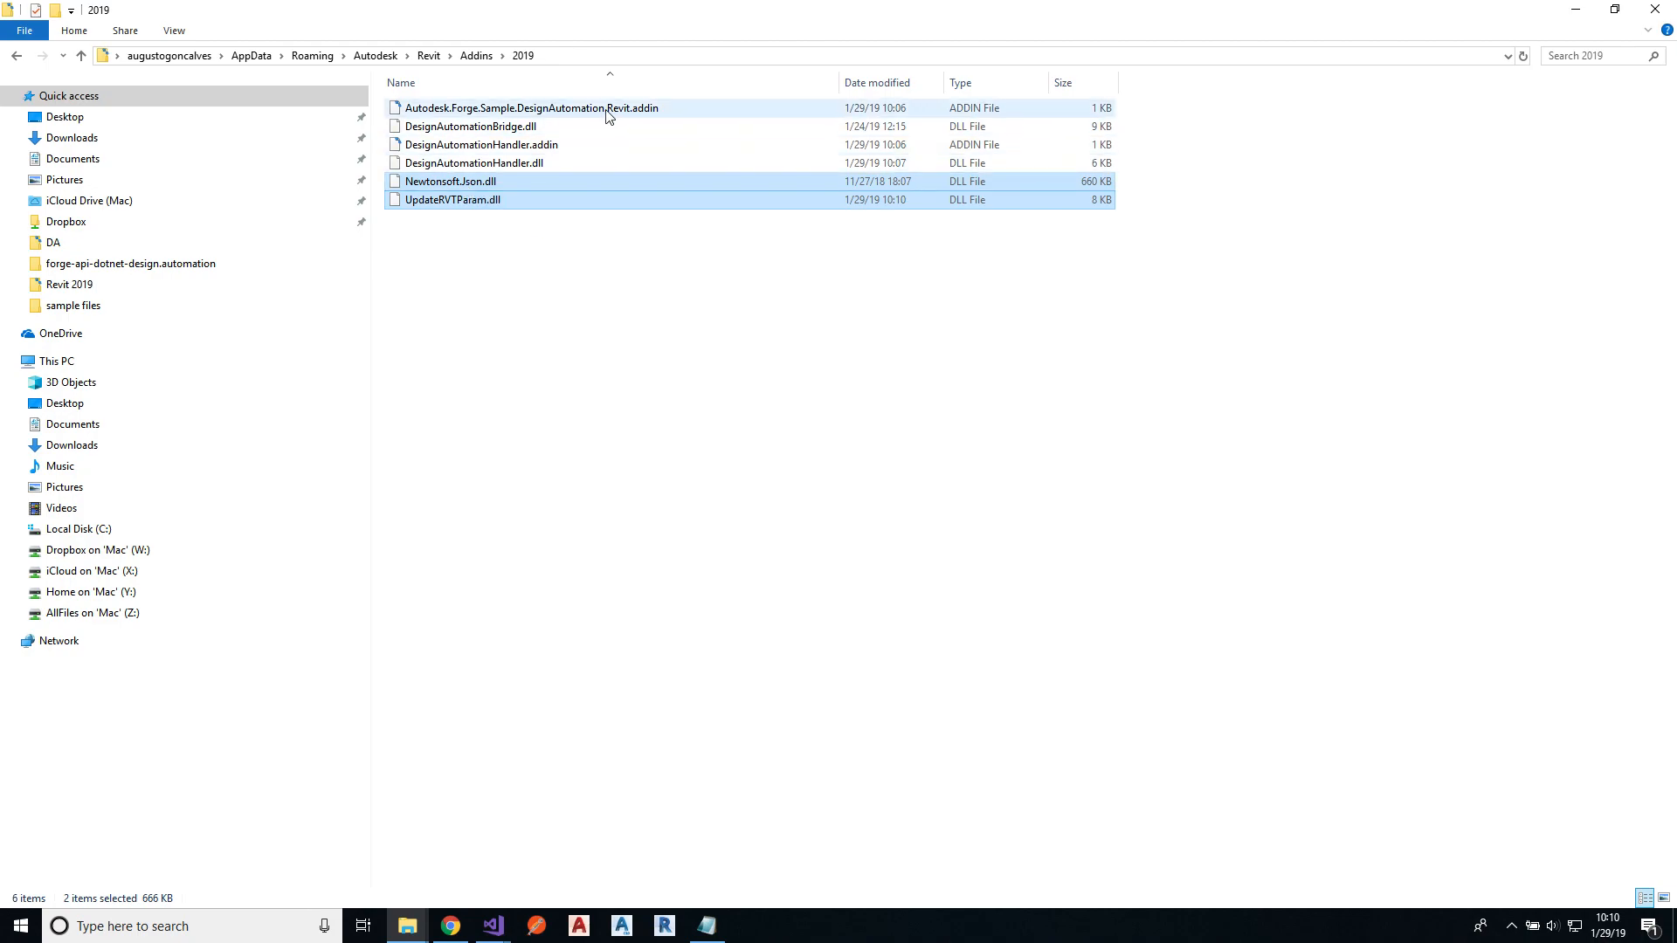
left_click(530, 107)
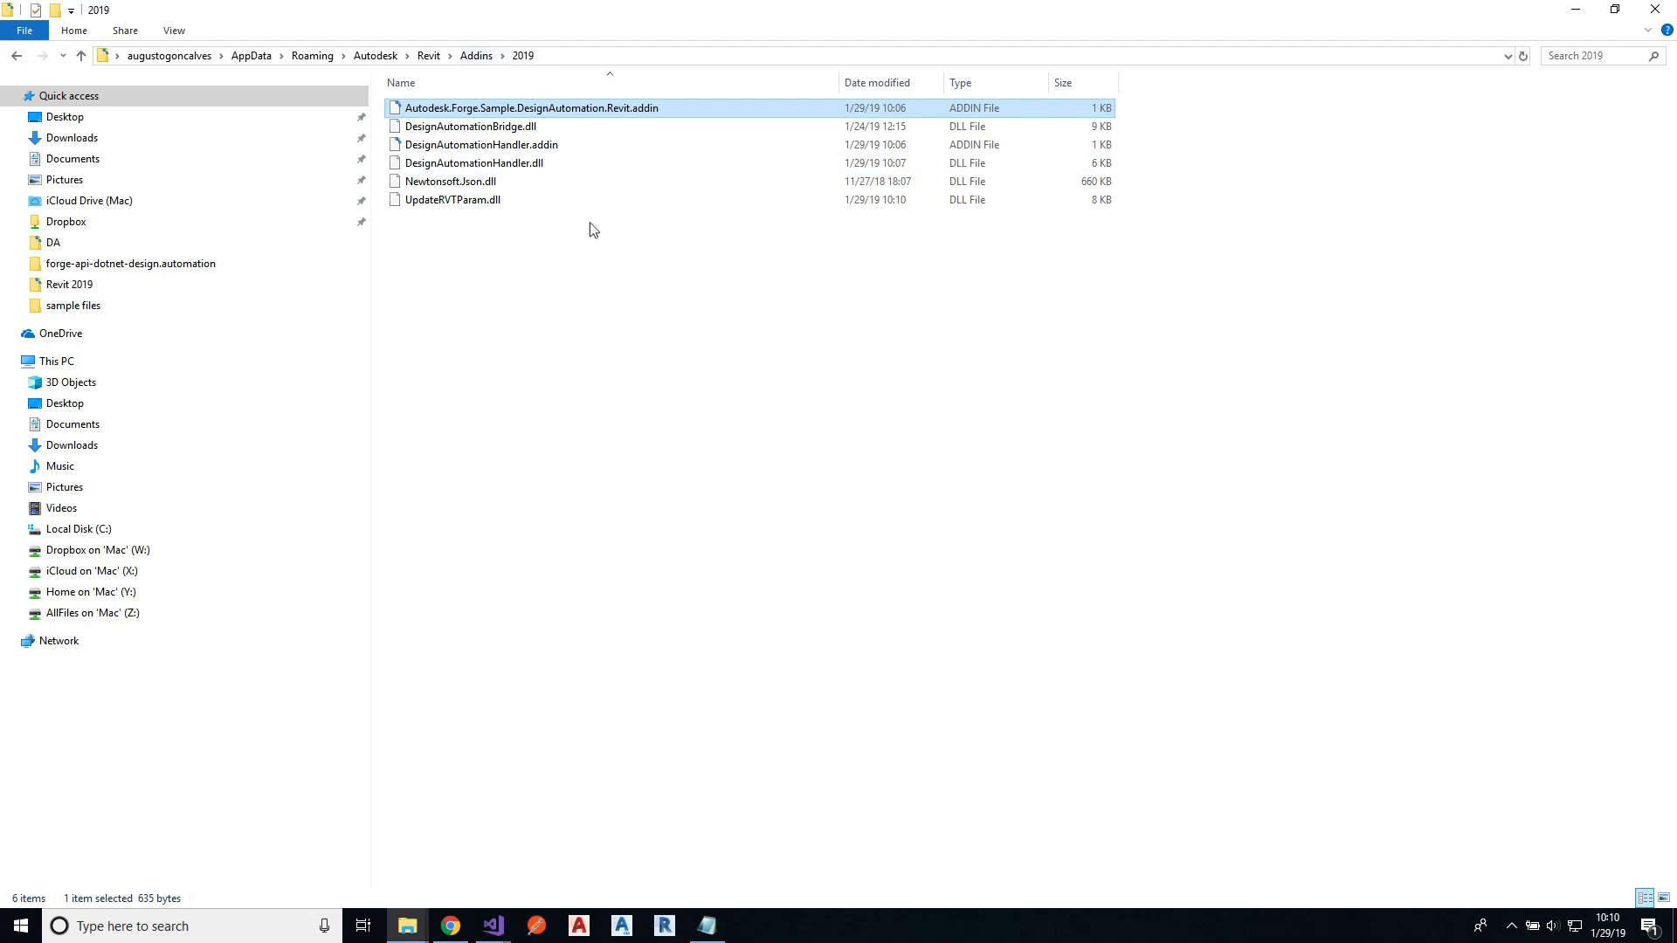
mouse_move(599, 297)
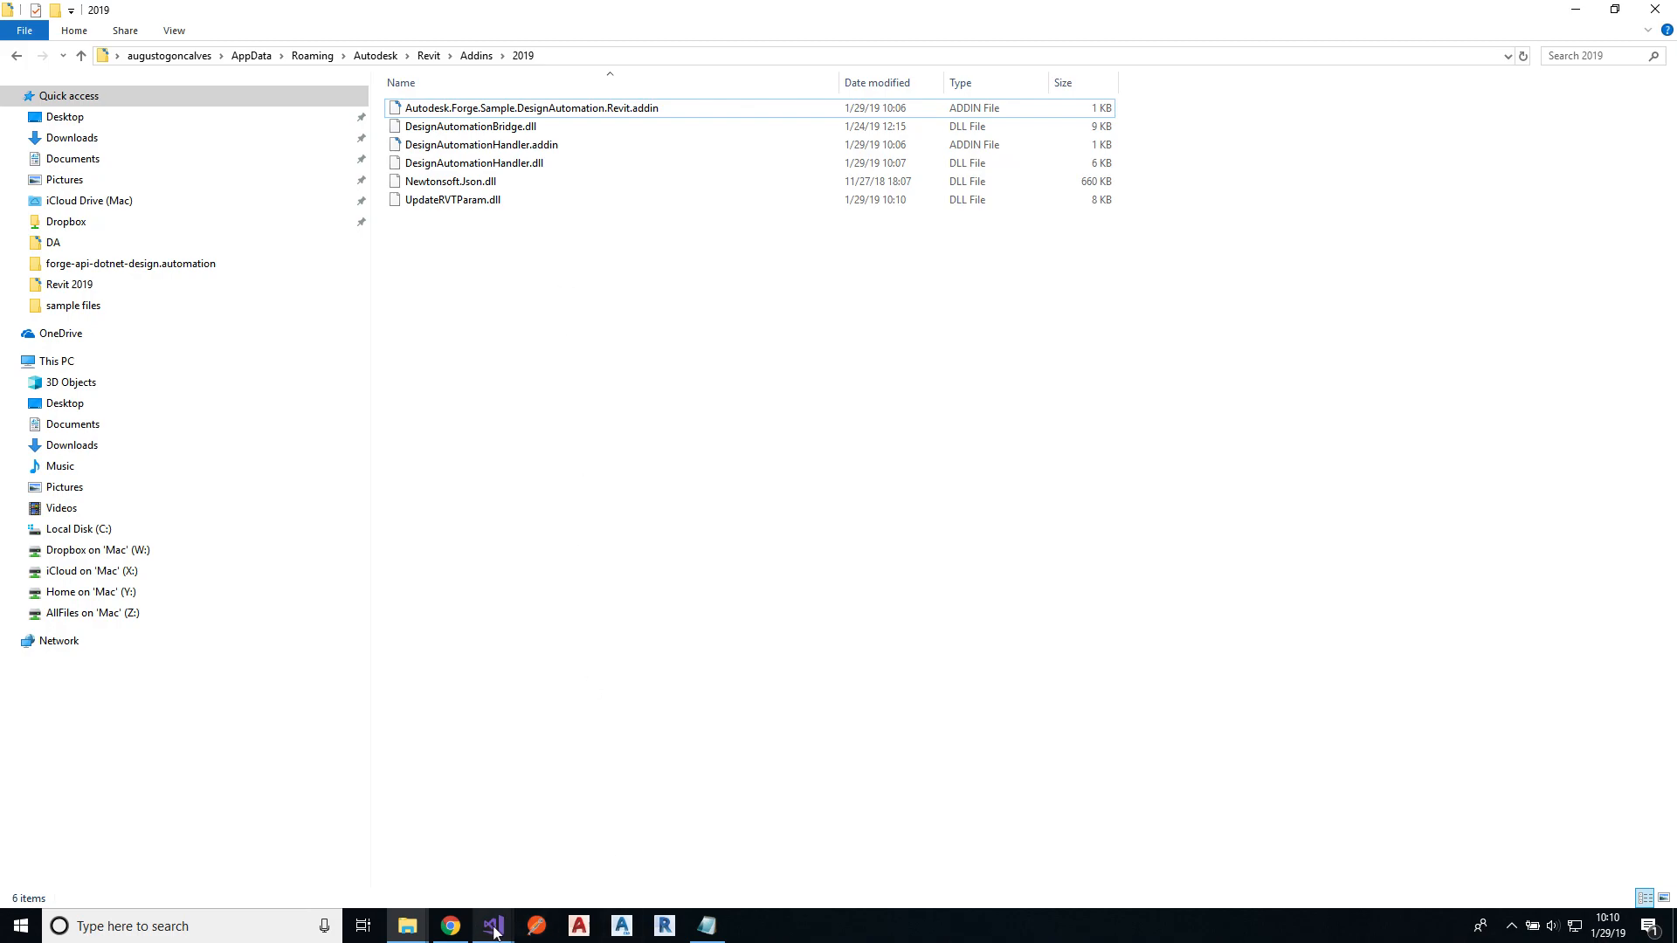
left_click(491, 926)
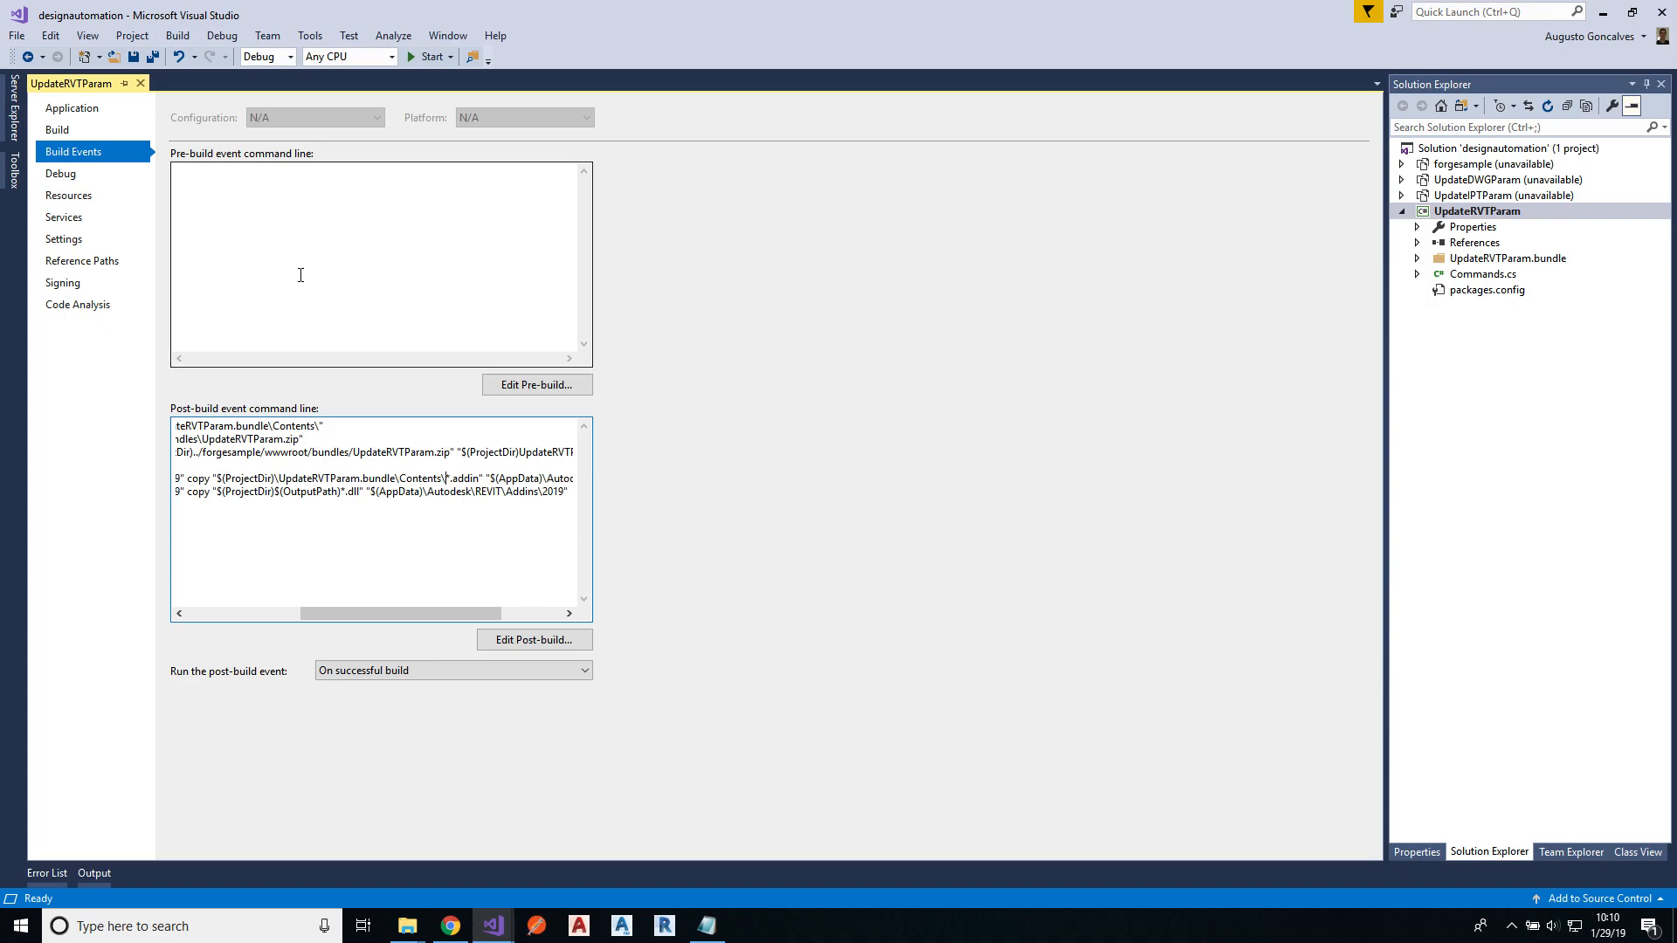
Step: Set UpdateRVTParam debugging to start Revit 2019's Revit.exe as the external program
right_click(1476, 210)
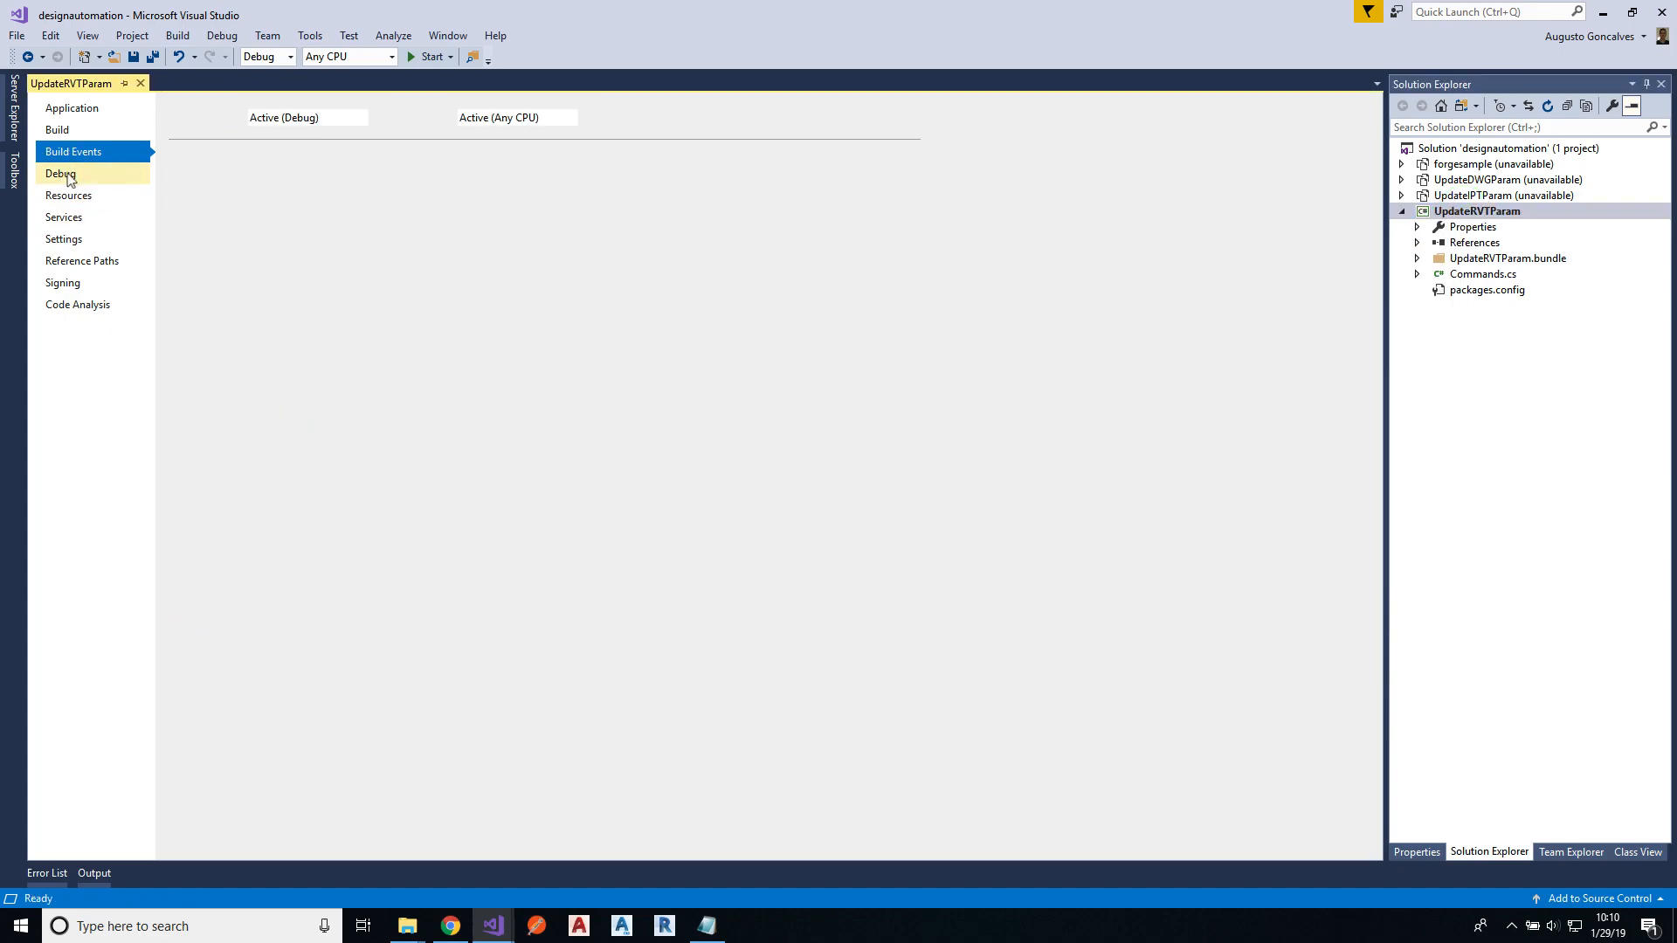
left_click(61, 173)
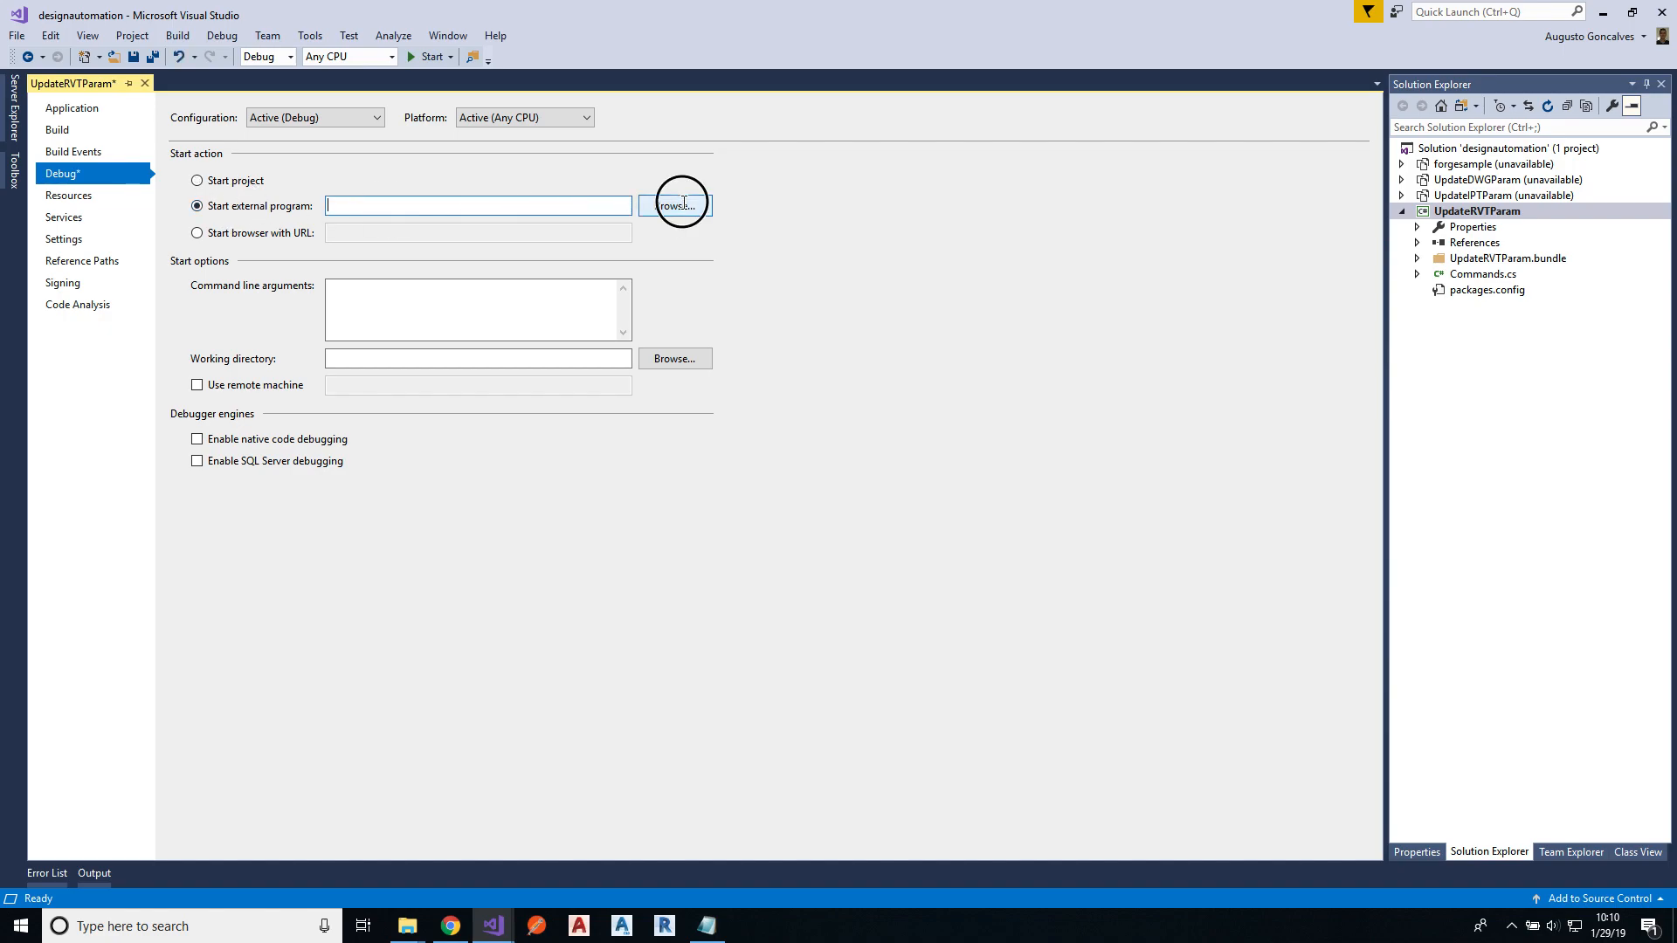
left_click(680, 205)
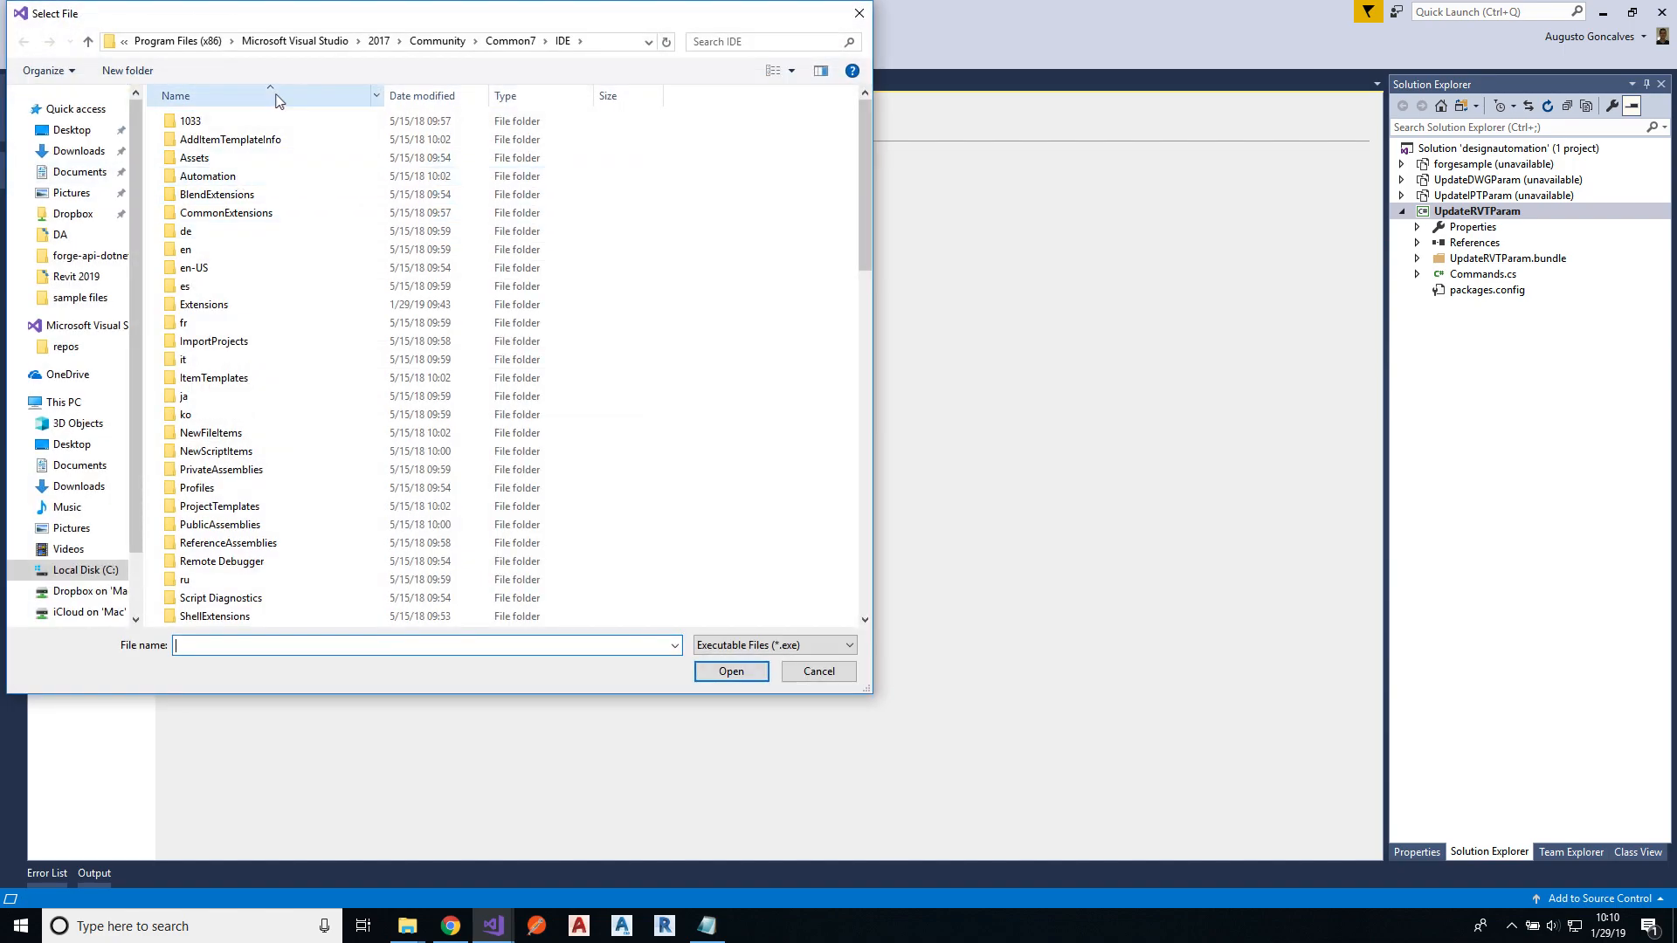
left_click(84, 570)
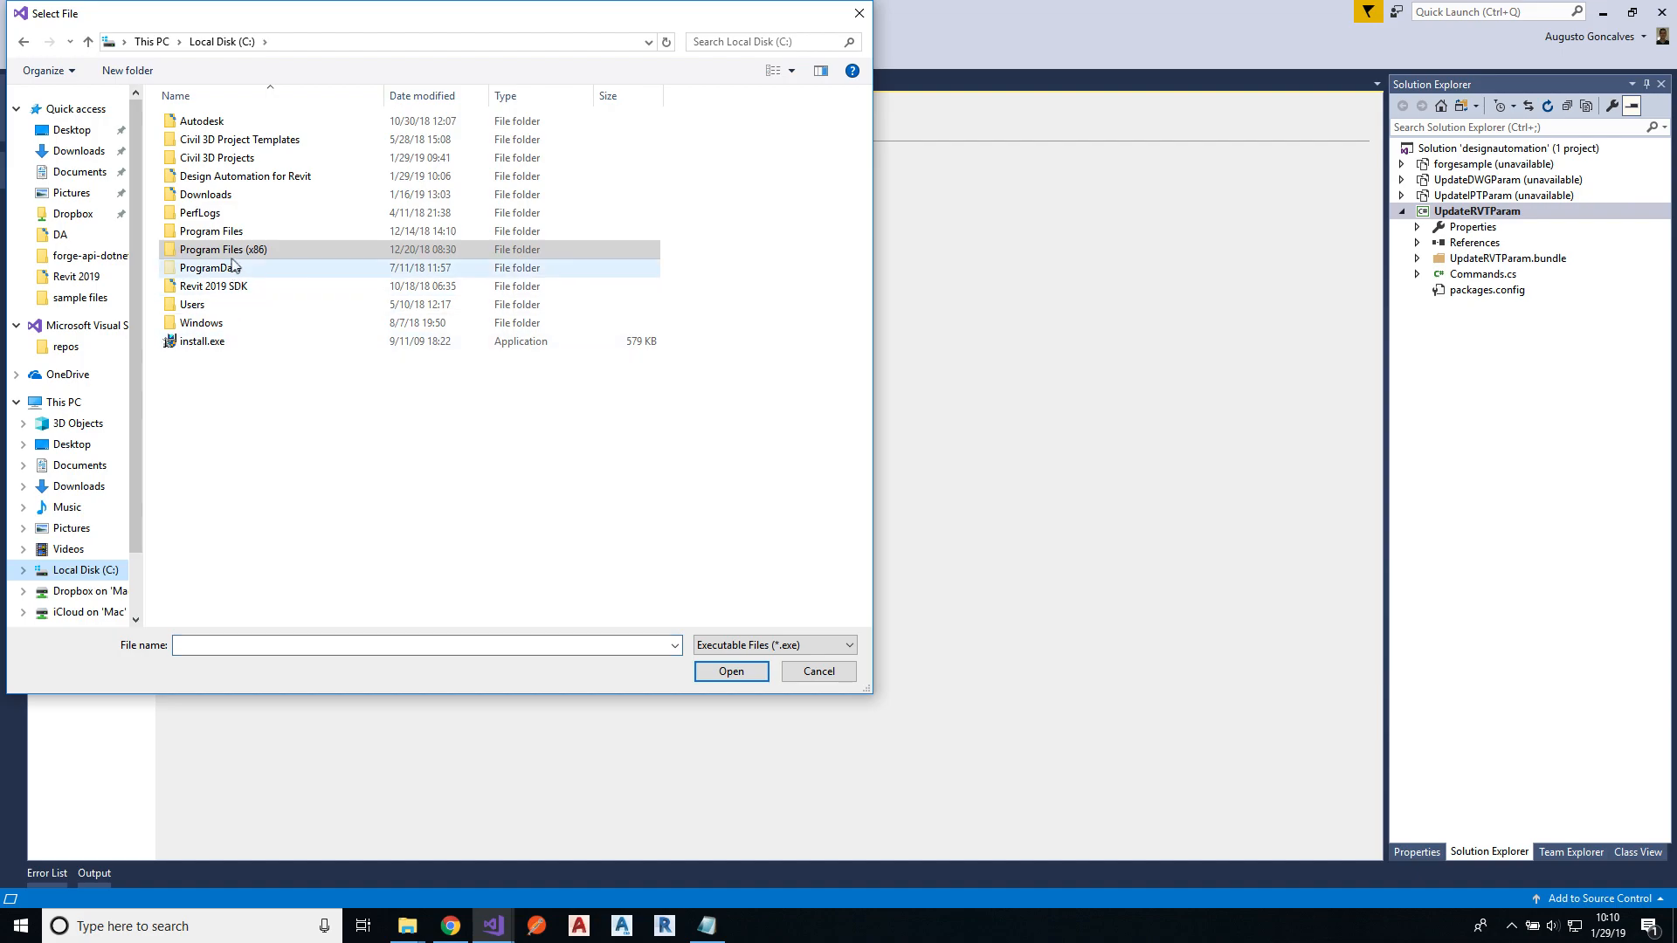
double_click(210, 230)
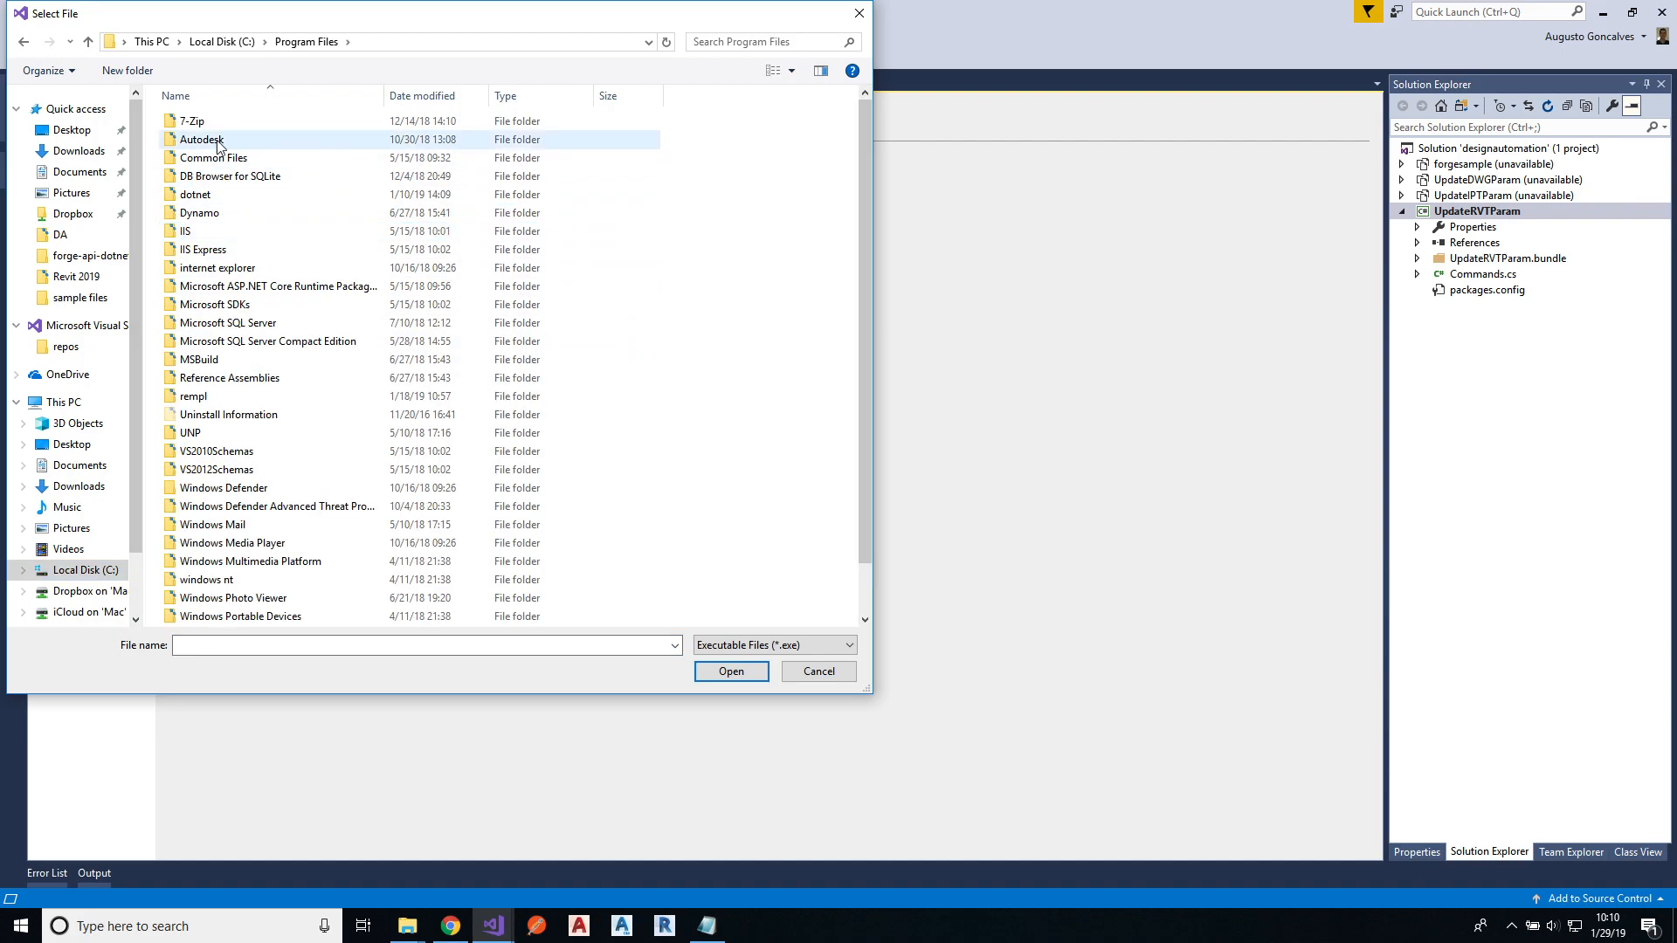
double_click(200, 139)
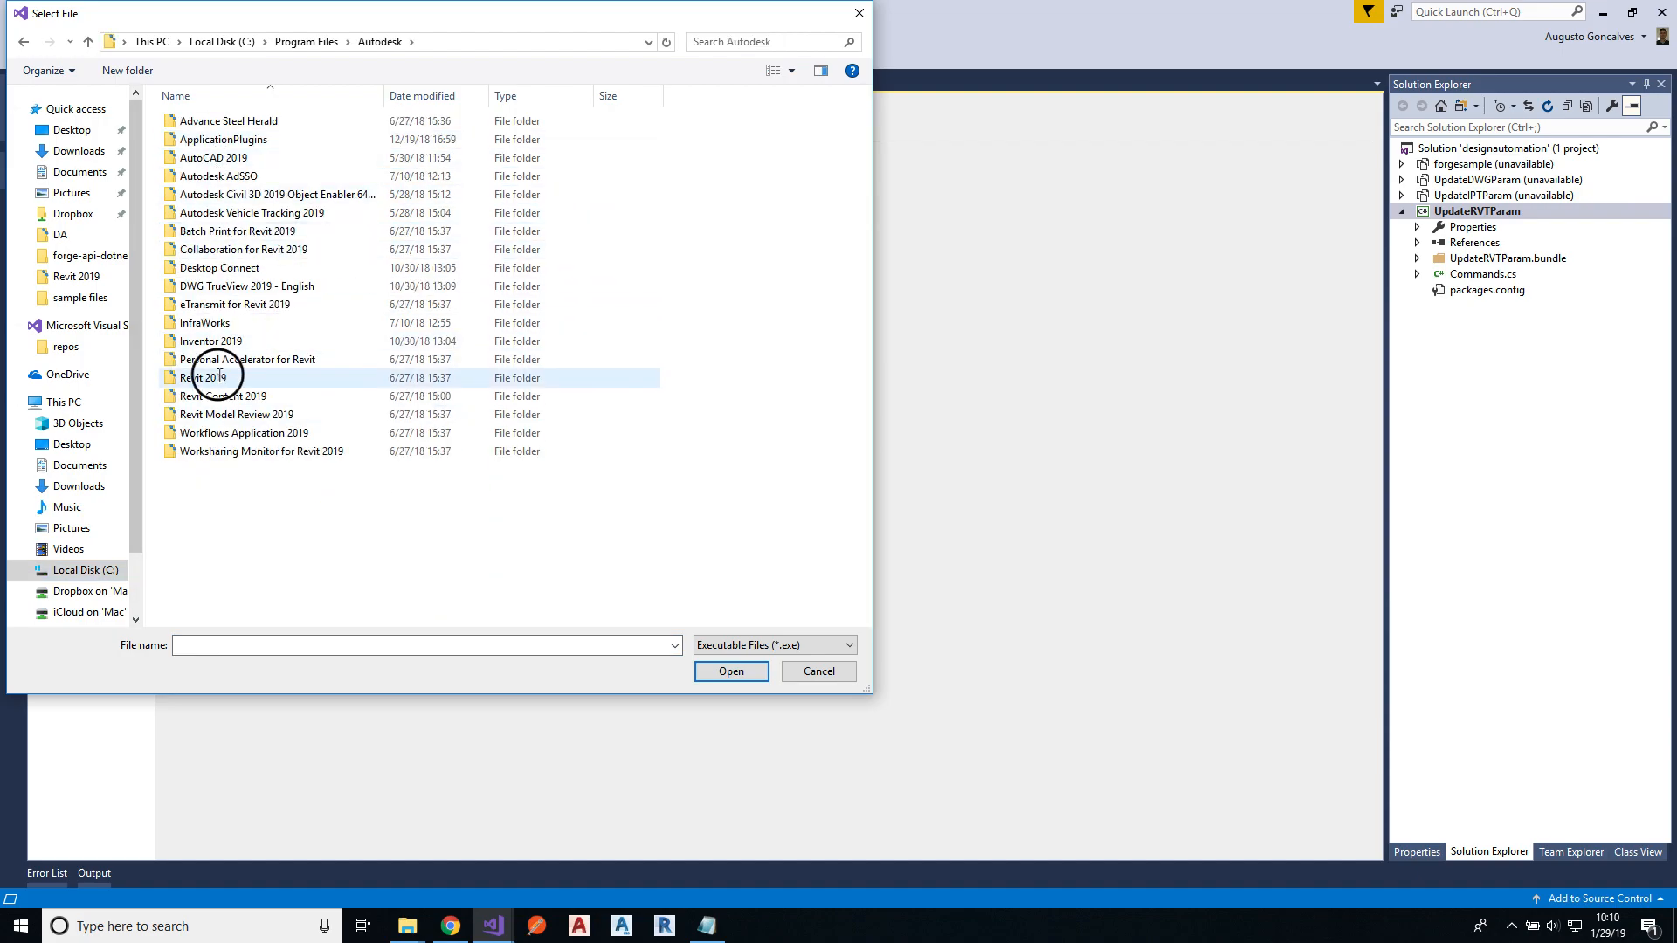
double_click(203, 377)
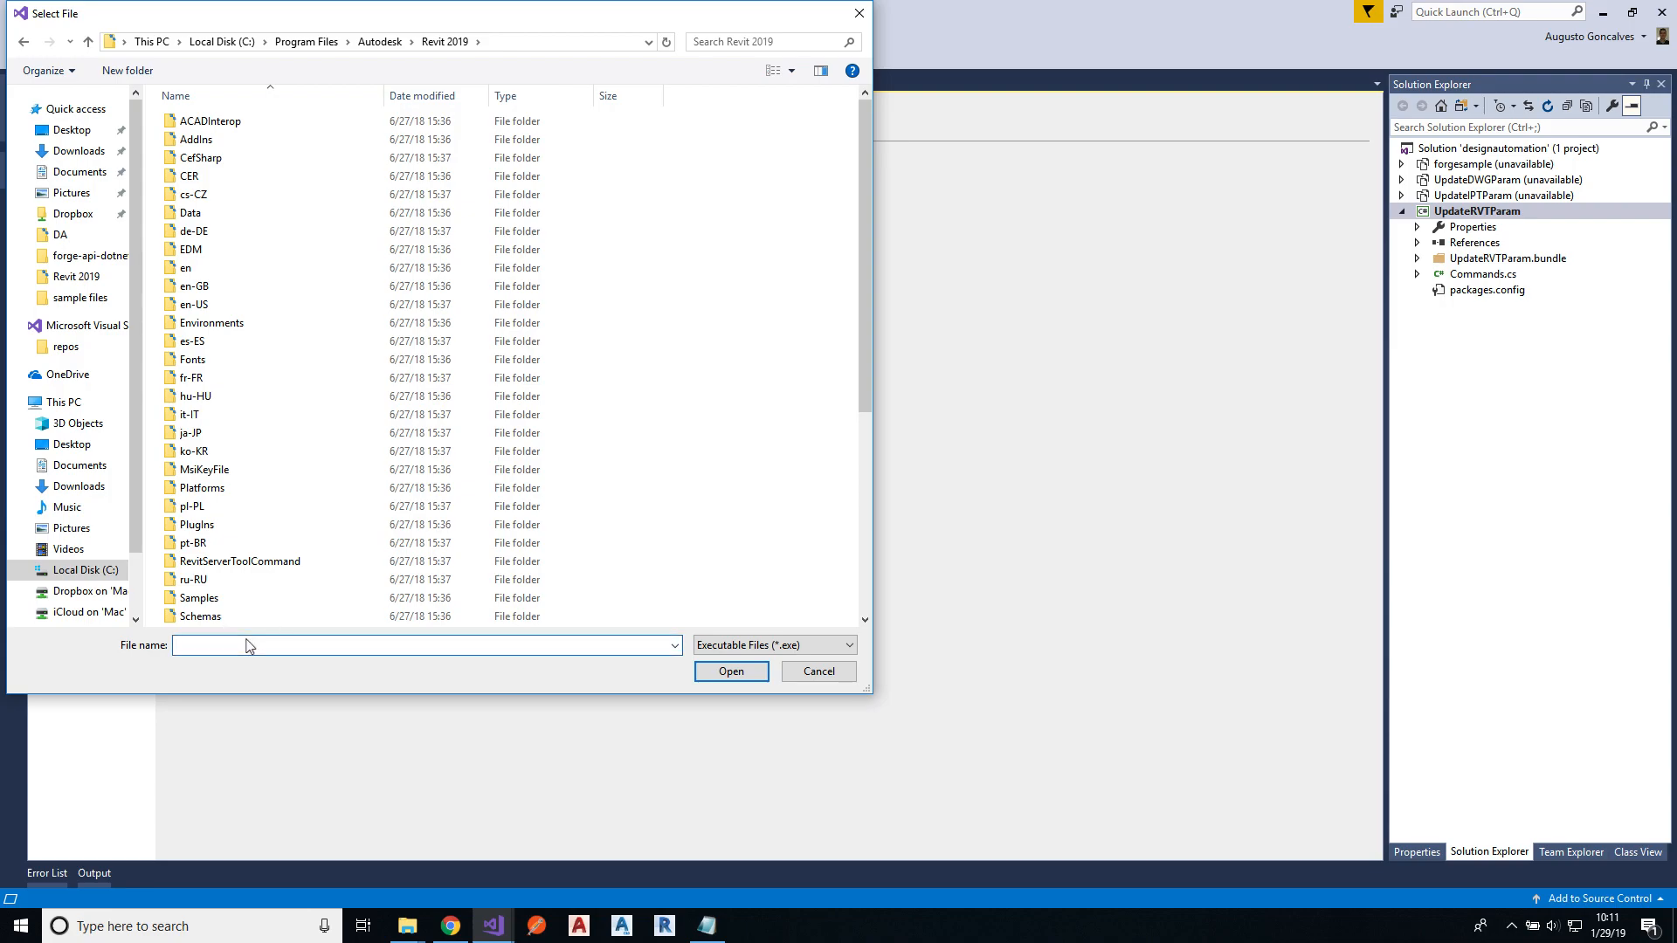
type("rev")
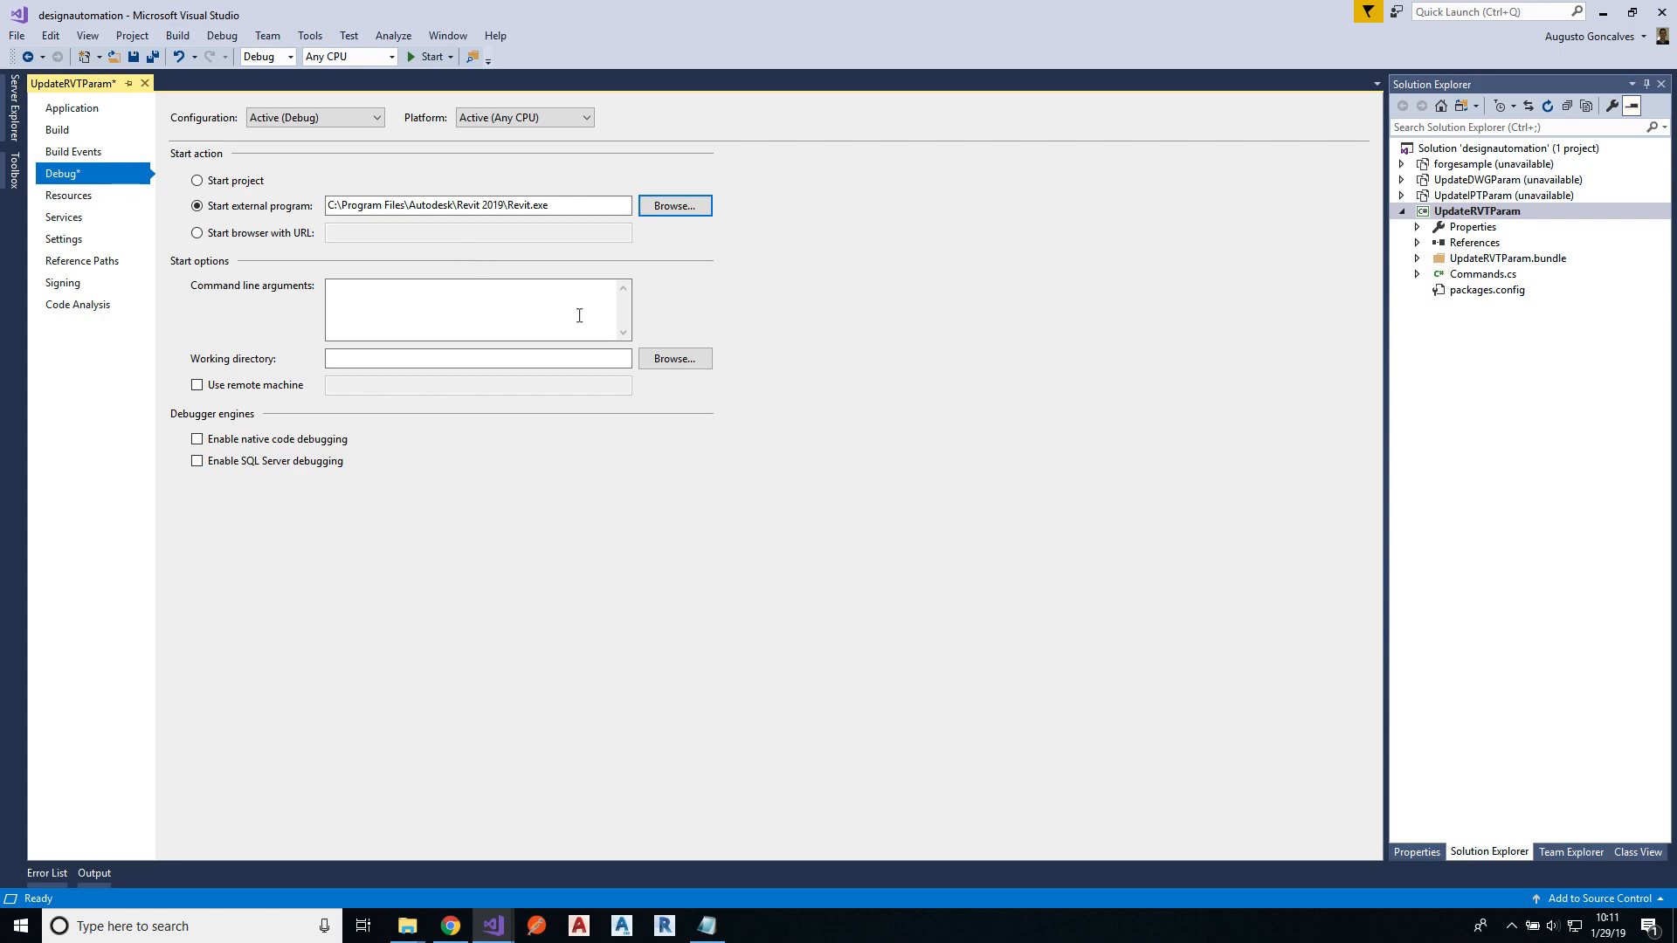
Step: Create a Sandbox folder under Design Automation for Revit and set it as working directory
left_click(673, 358)
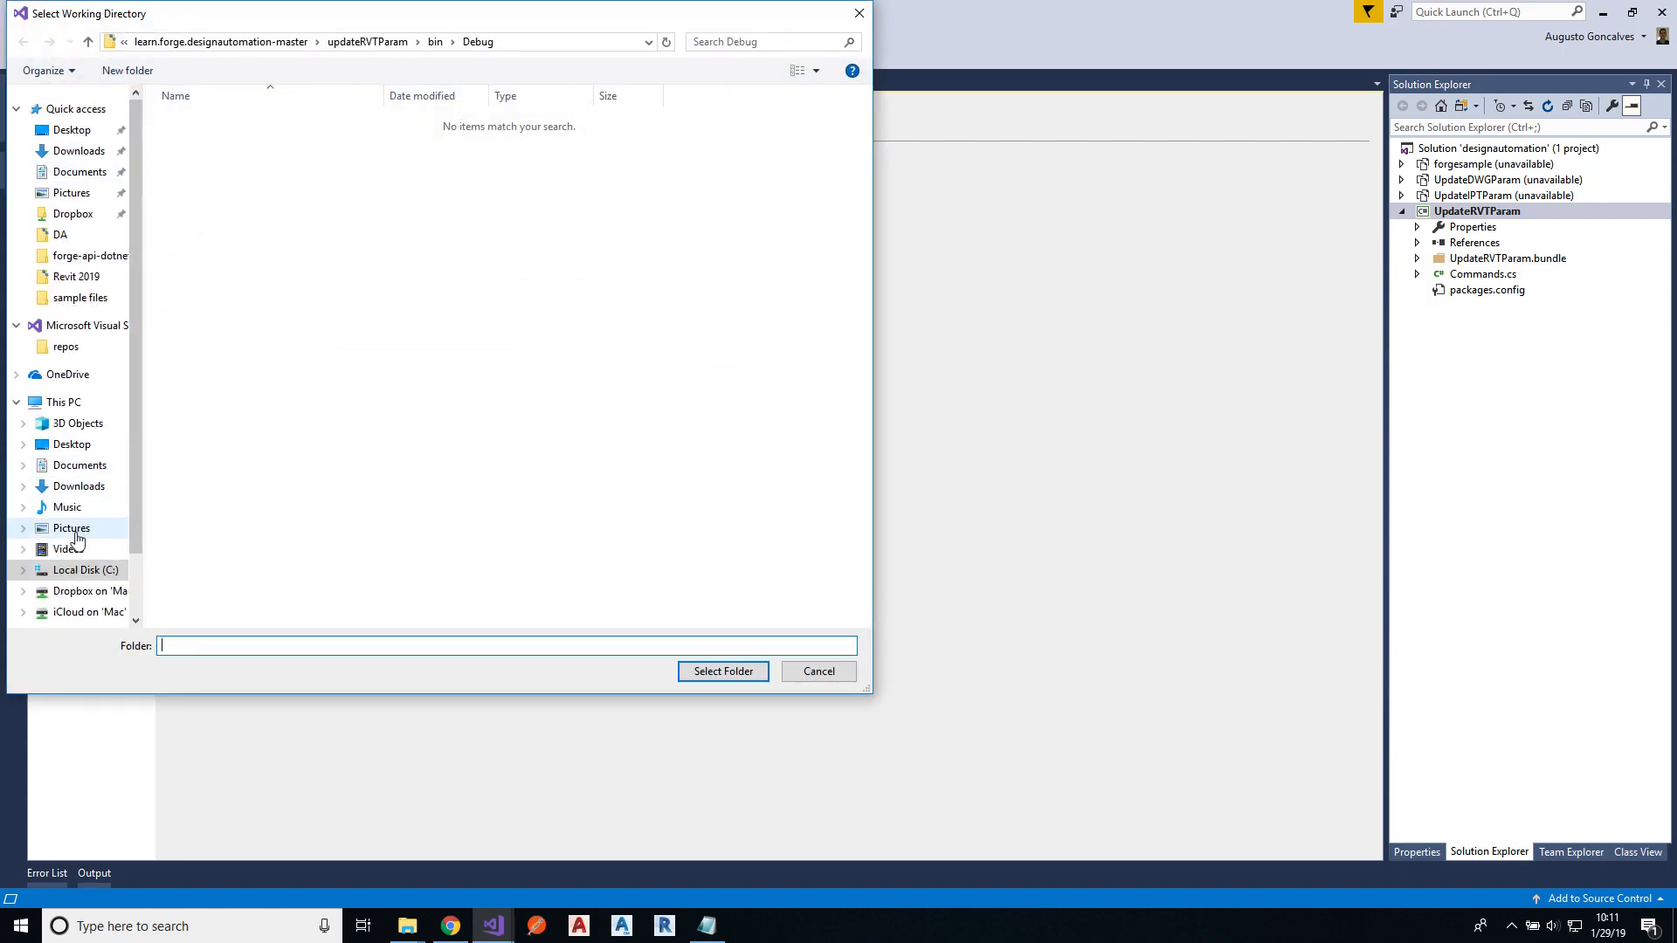
left_click(85, 571)
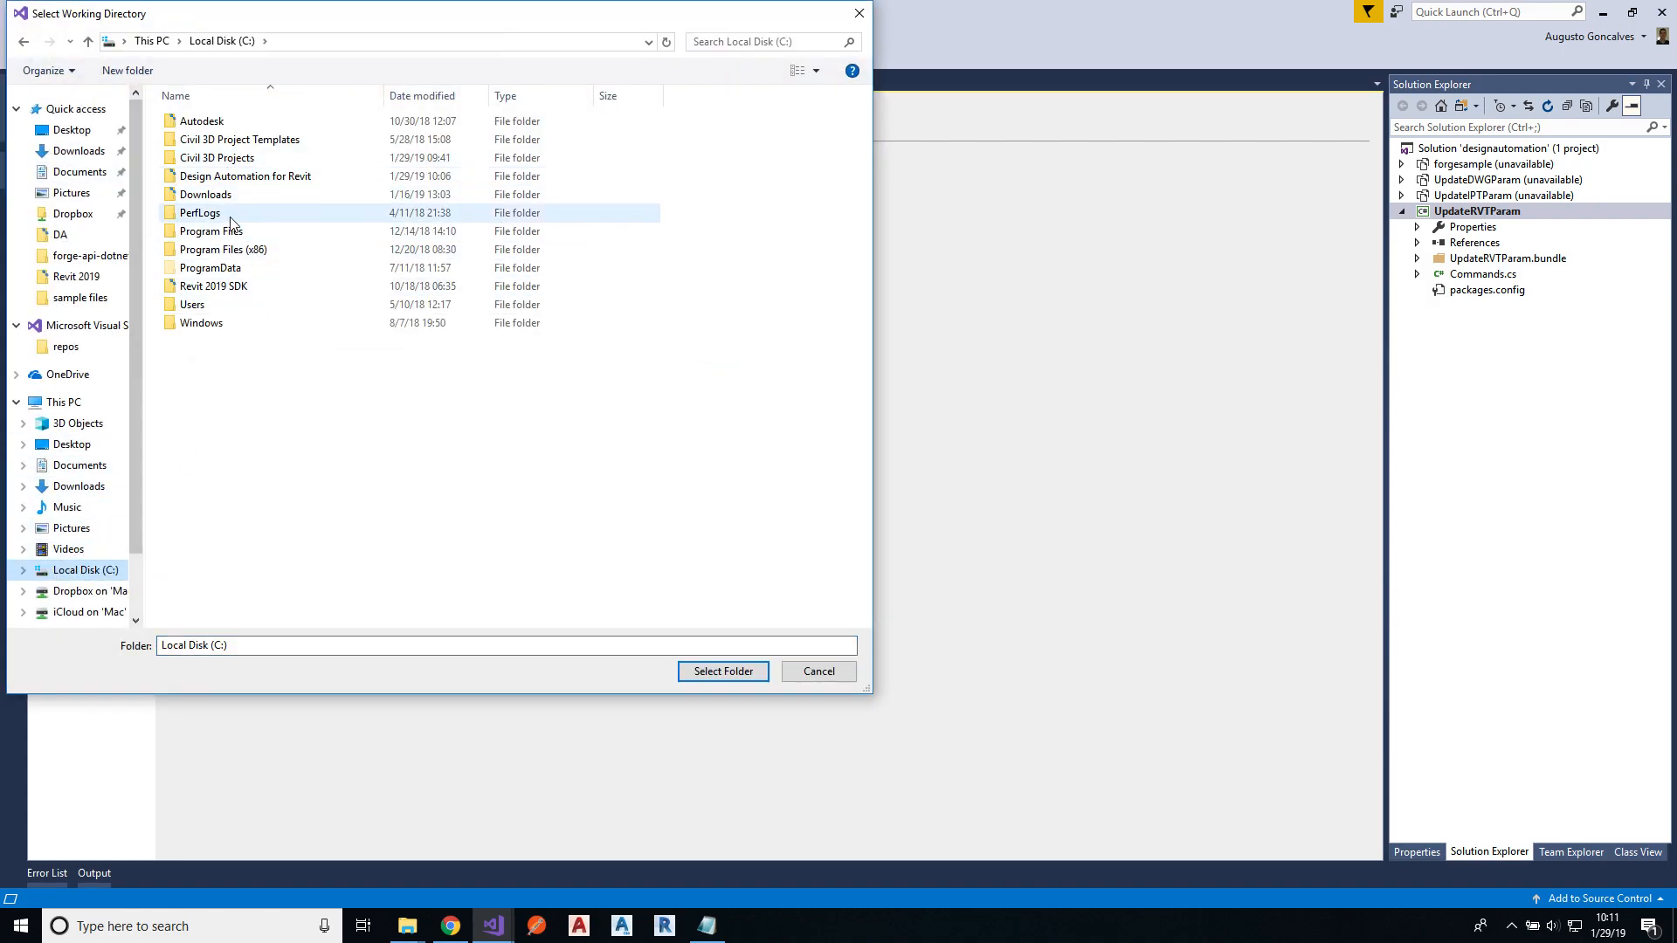
double_click(245, 176)
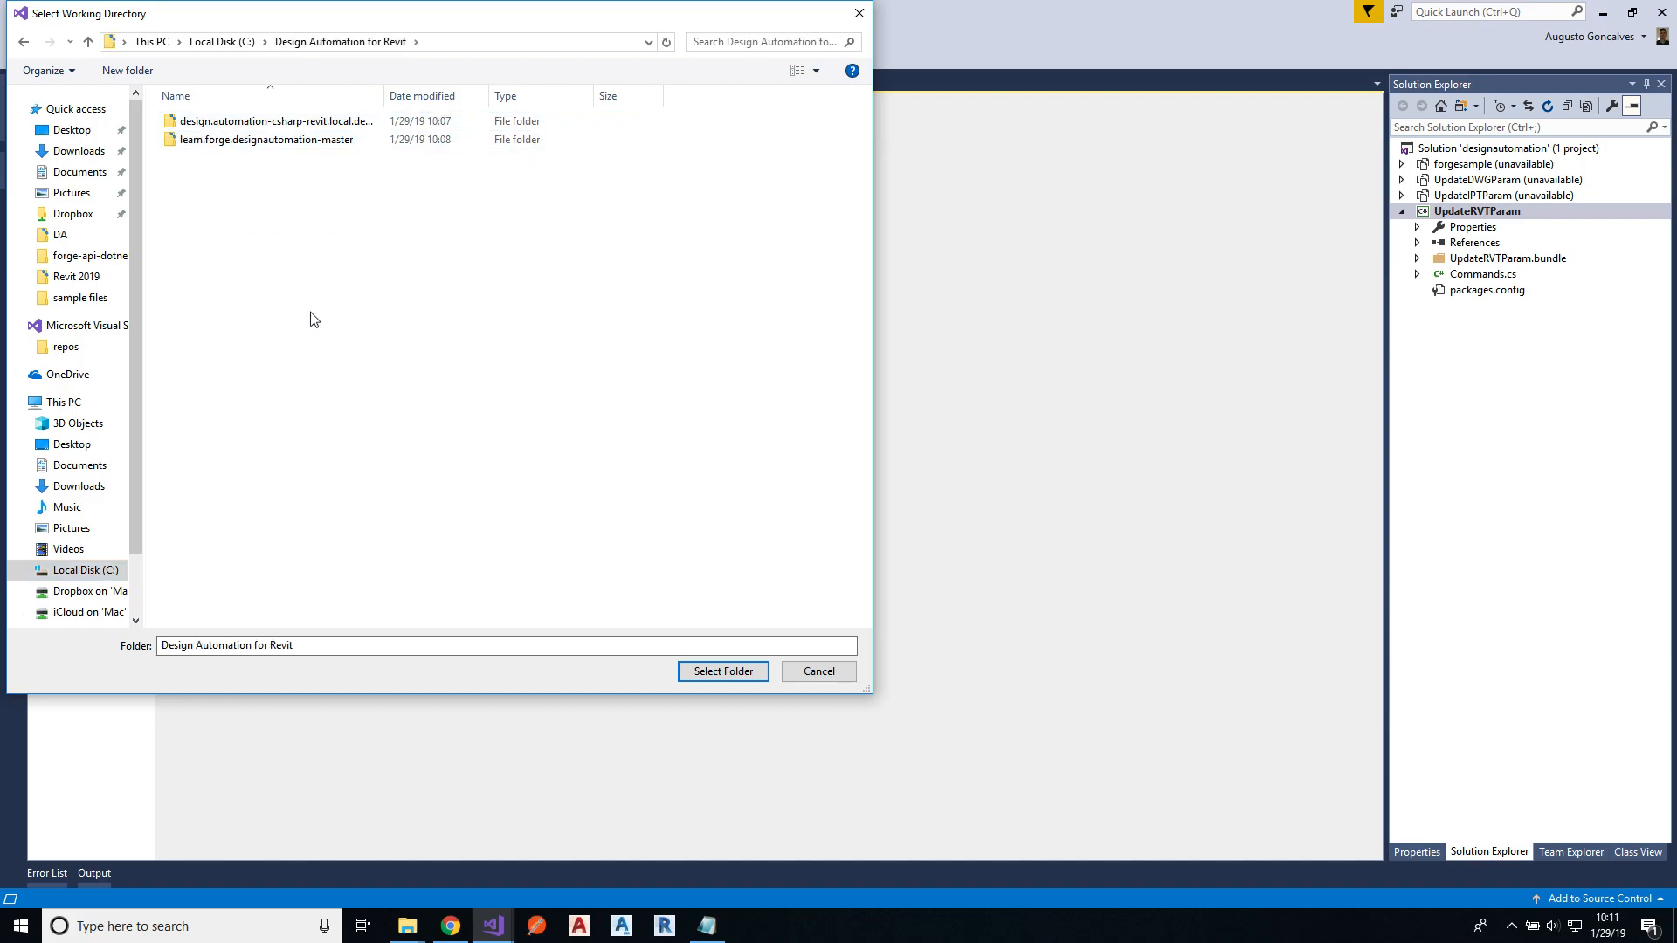
right_click(314, 318)
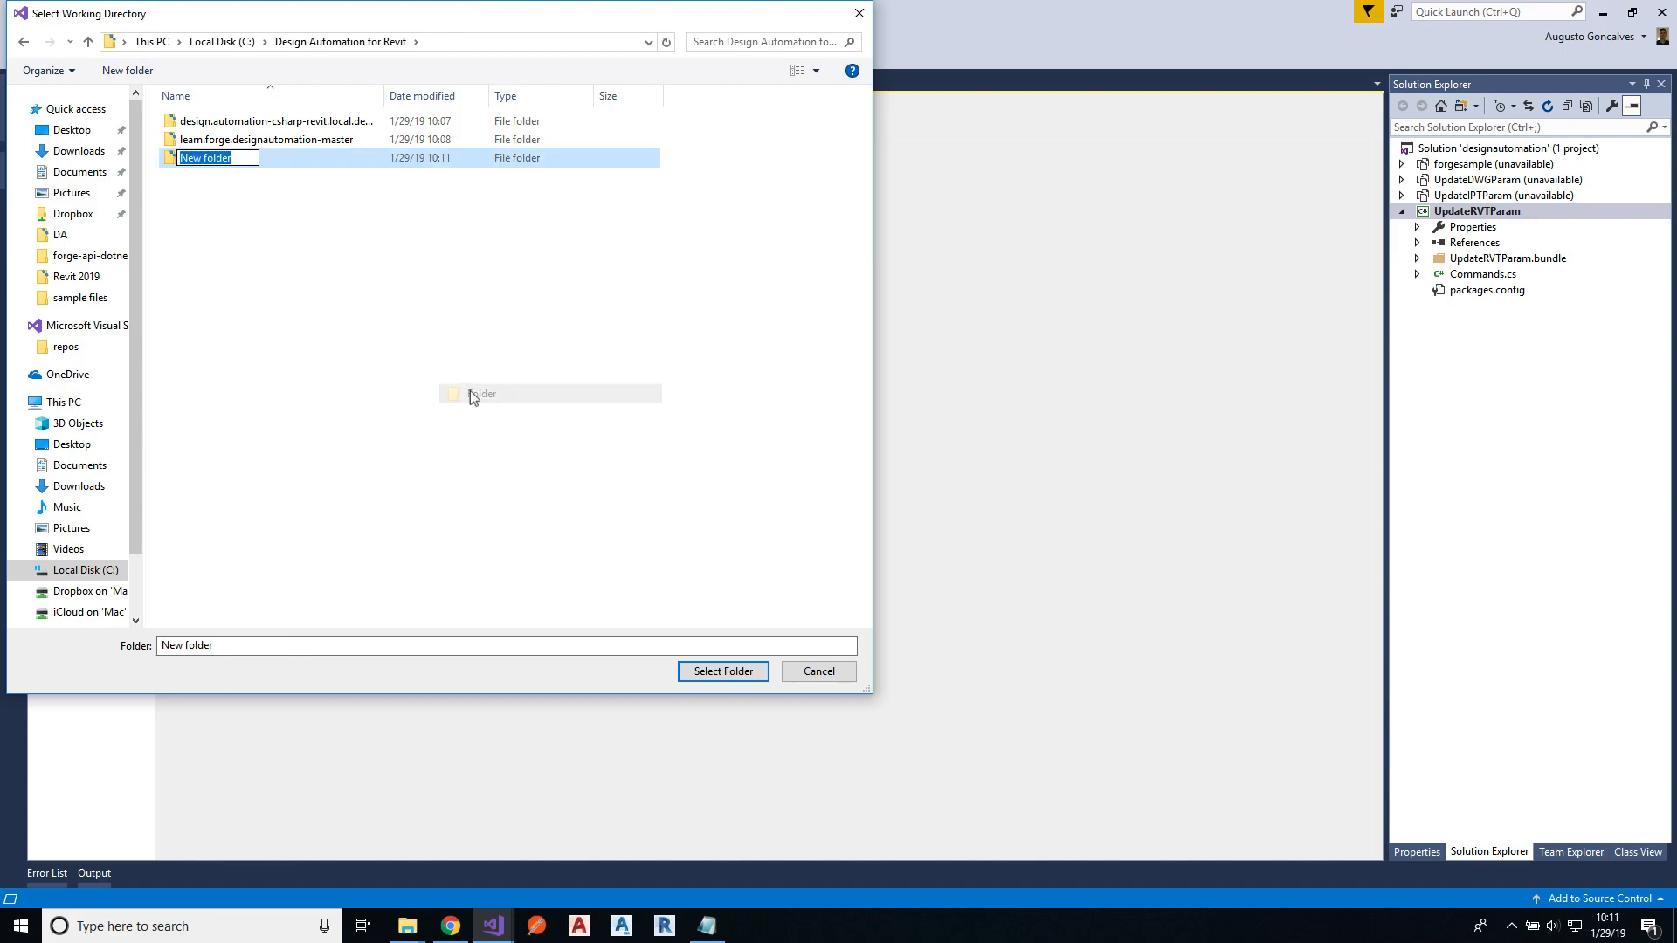
type("Sandbo")
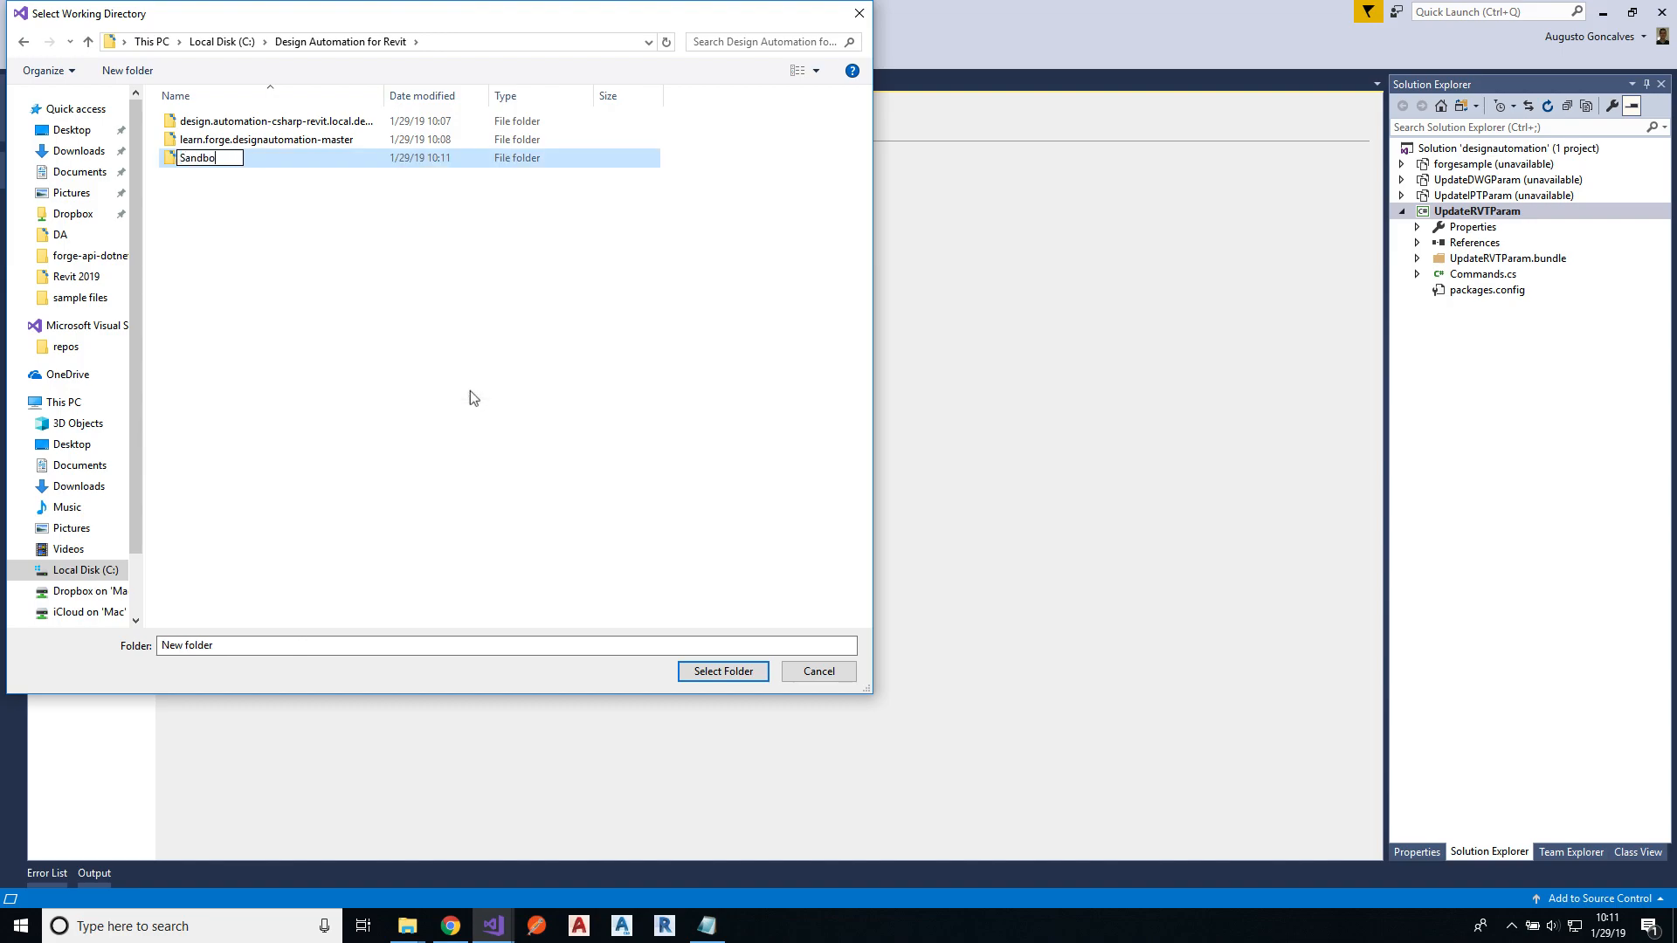
key("Enter")
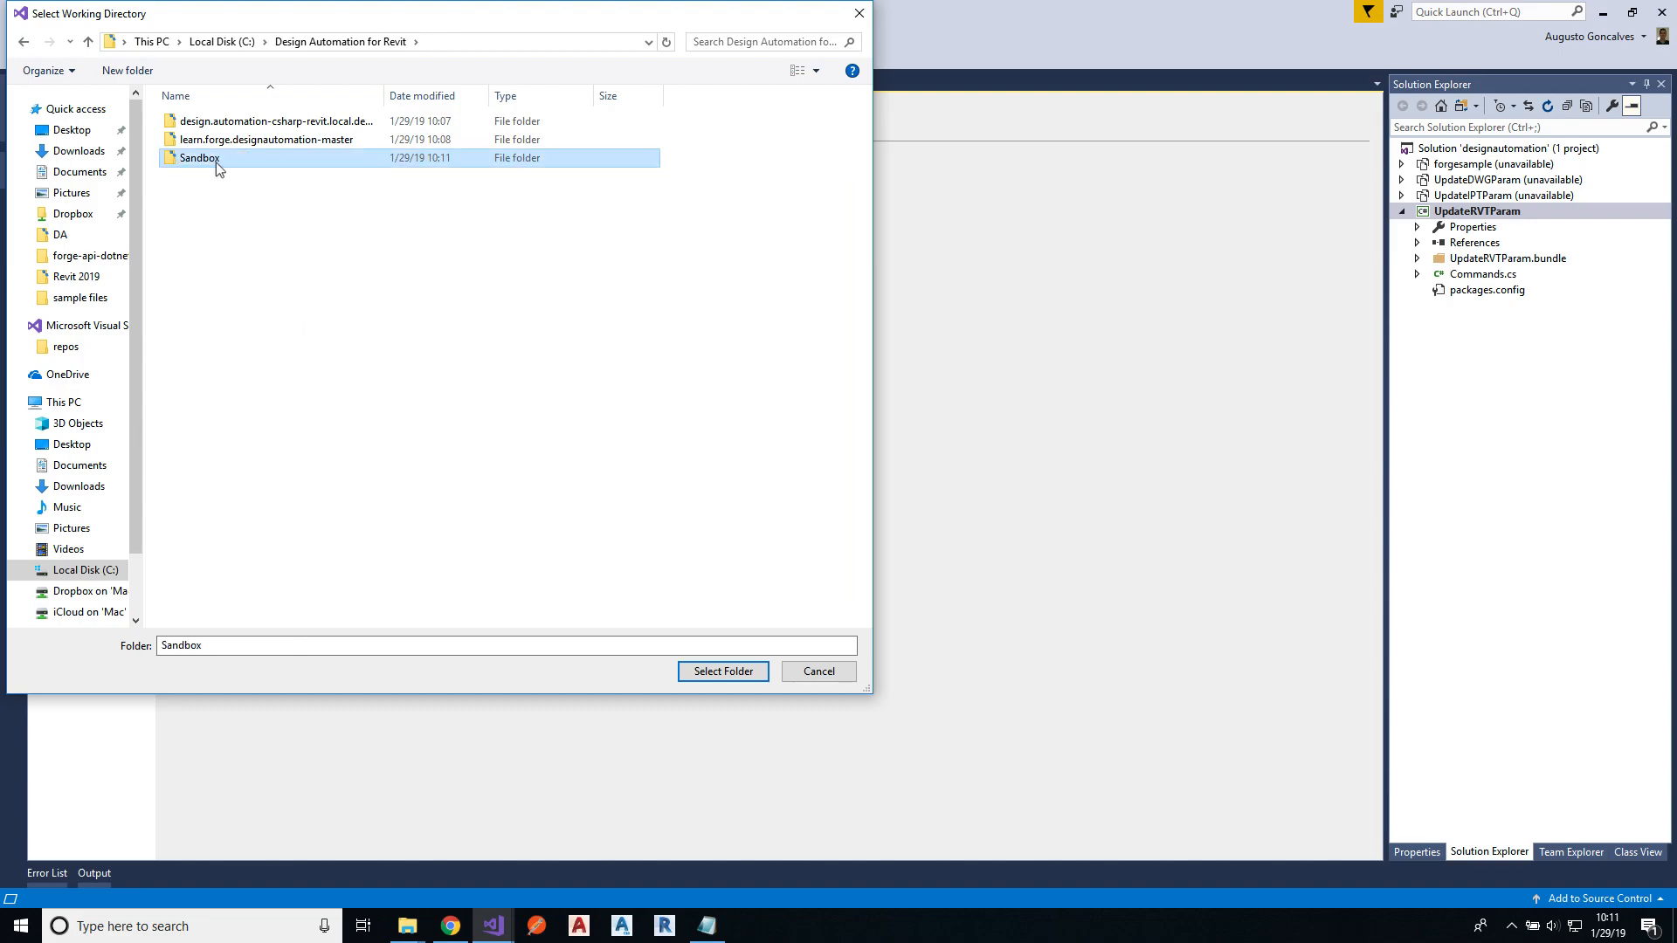
left_click(723, 671)
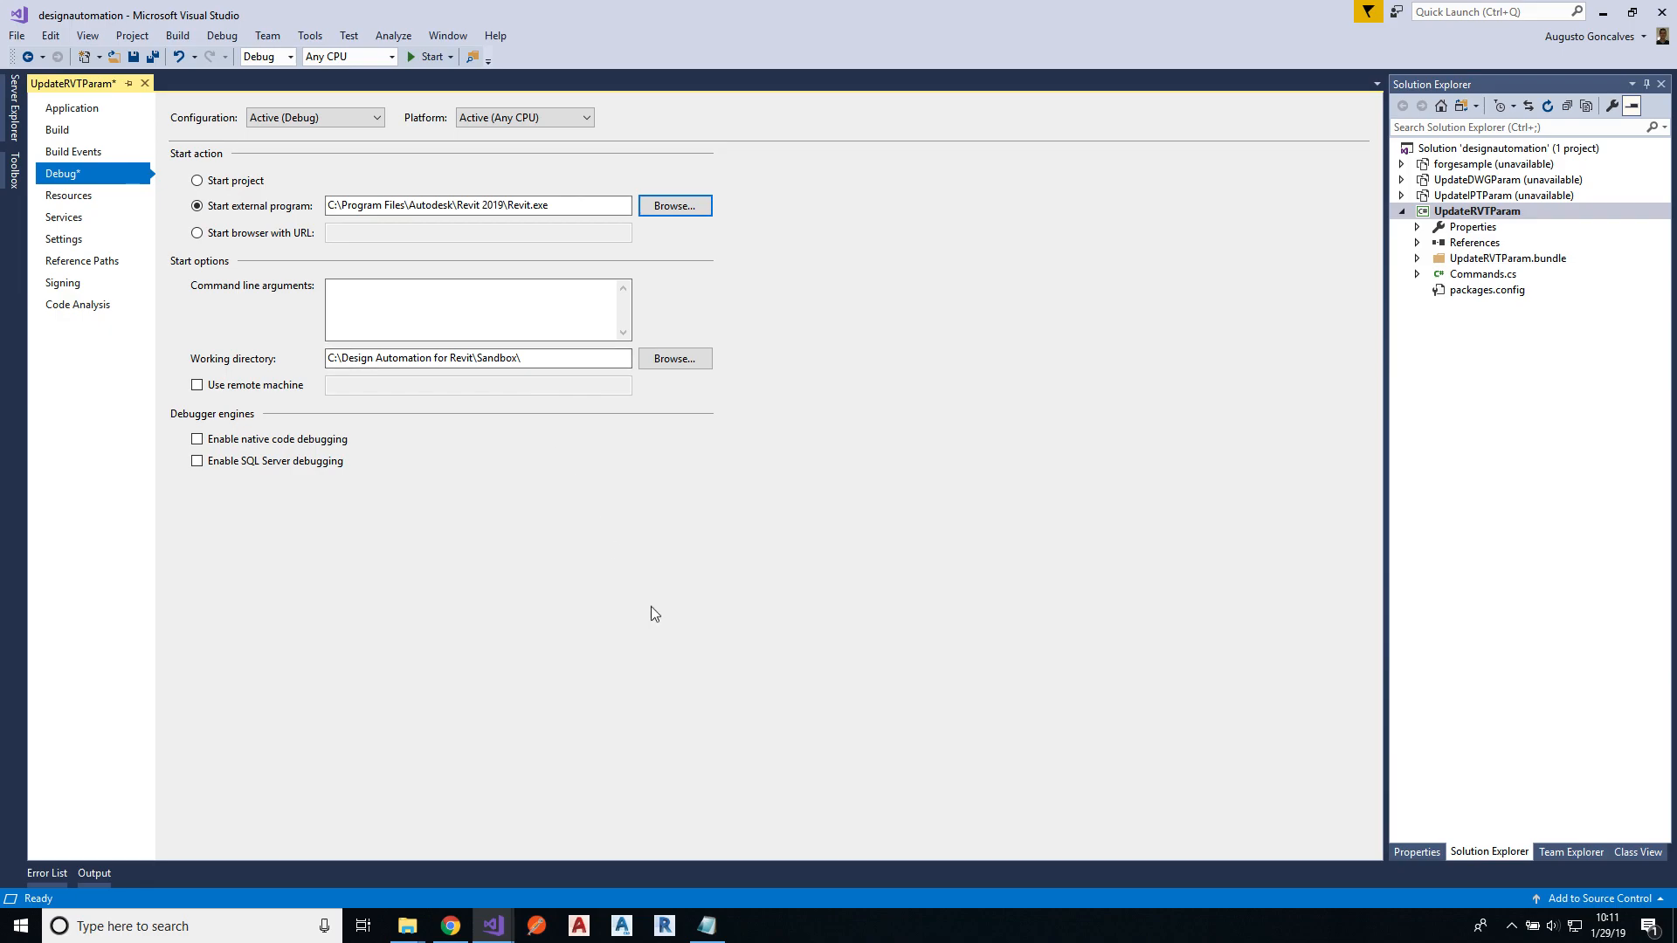
mouse_move(648, 611)
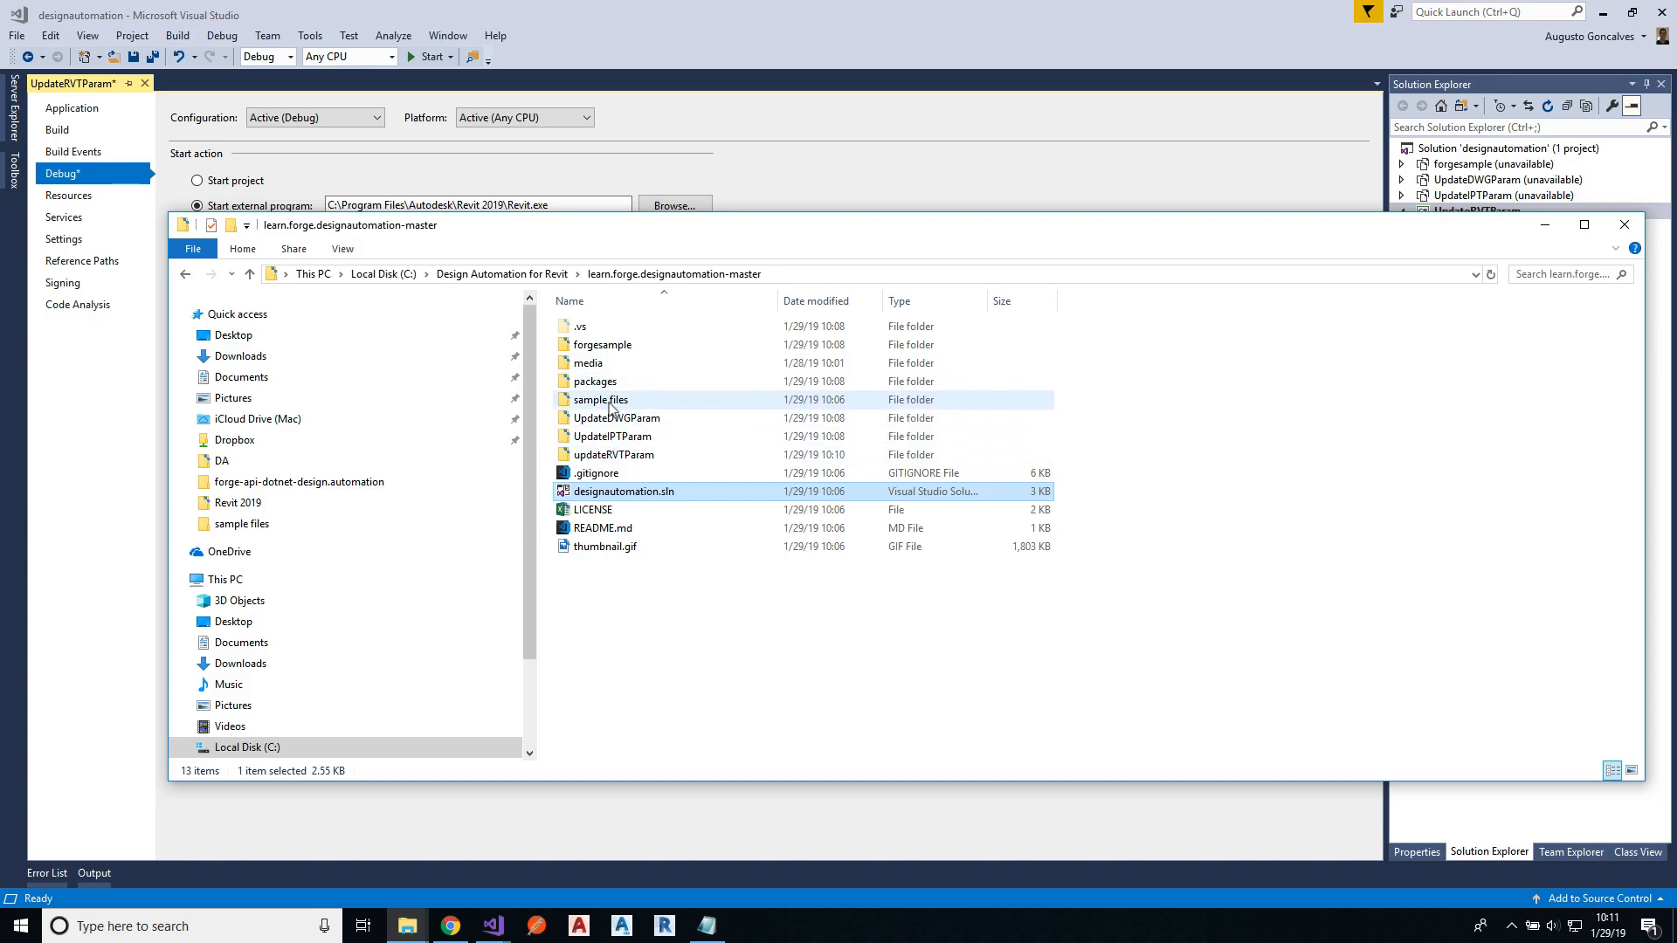
Step: Create a new params.json file inside the Sandbox folder
double_click(600, 399)
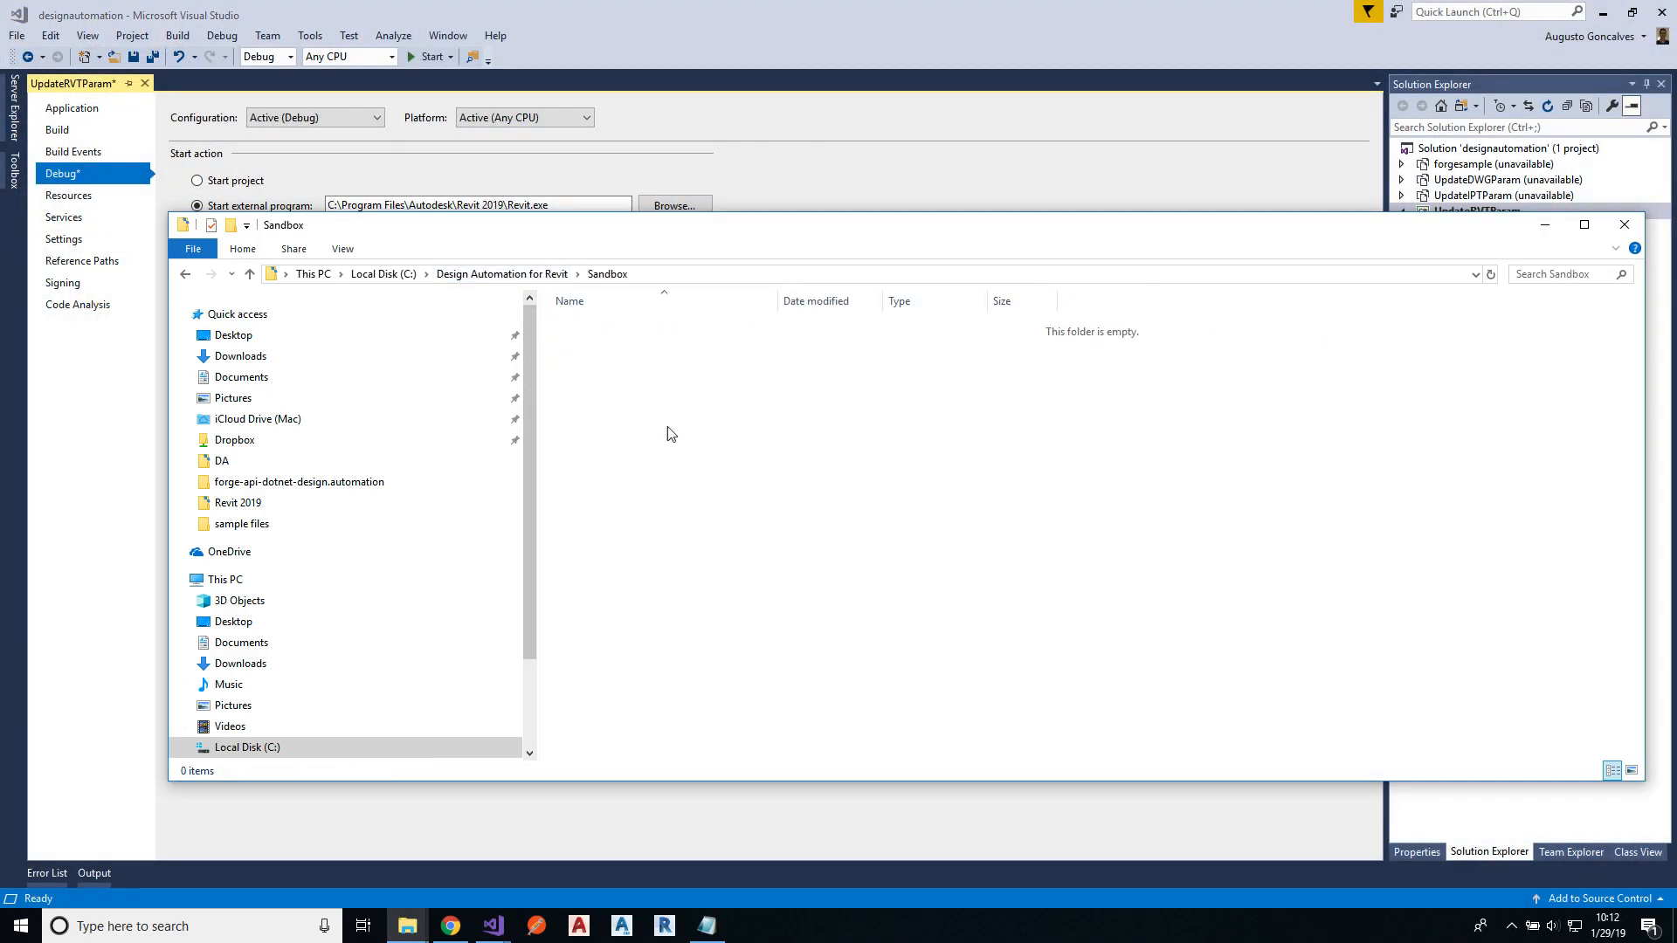
right_click(671, 433)
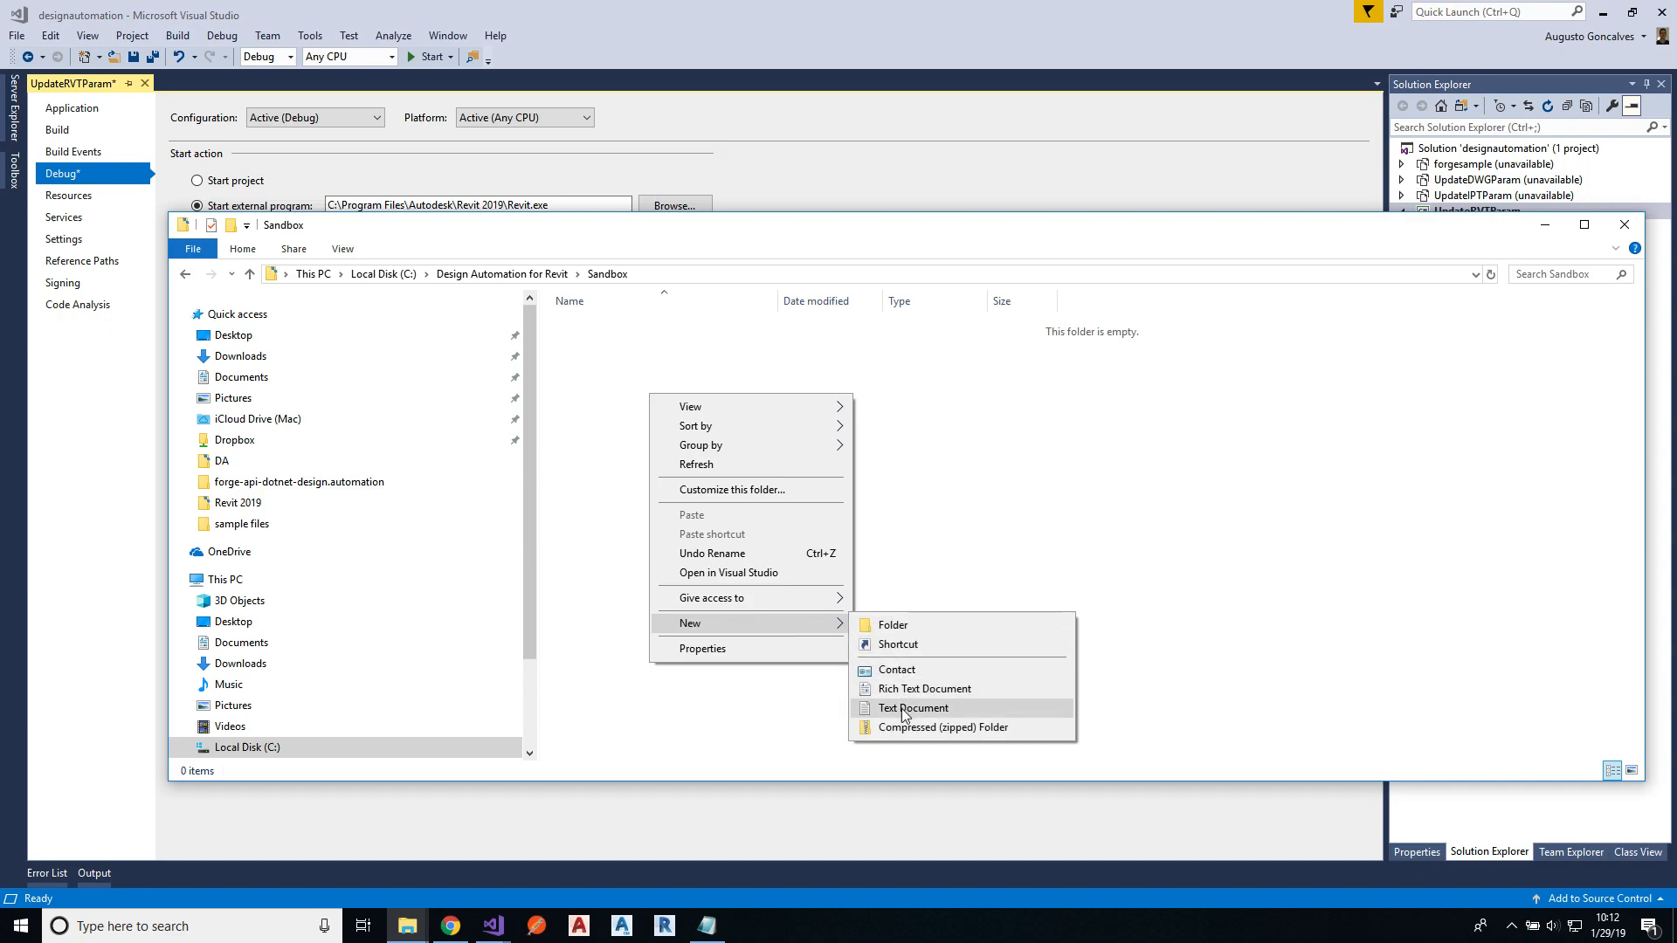
left_click(911, 709)
type("params.json")
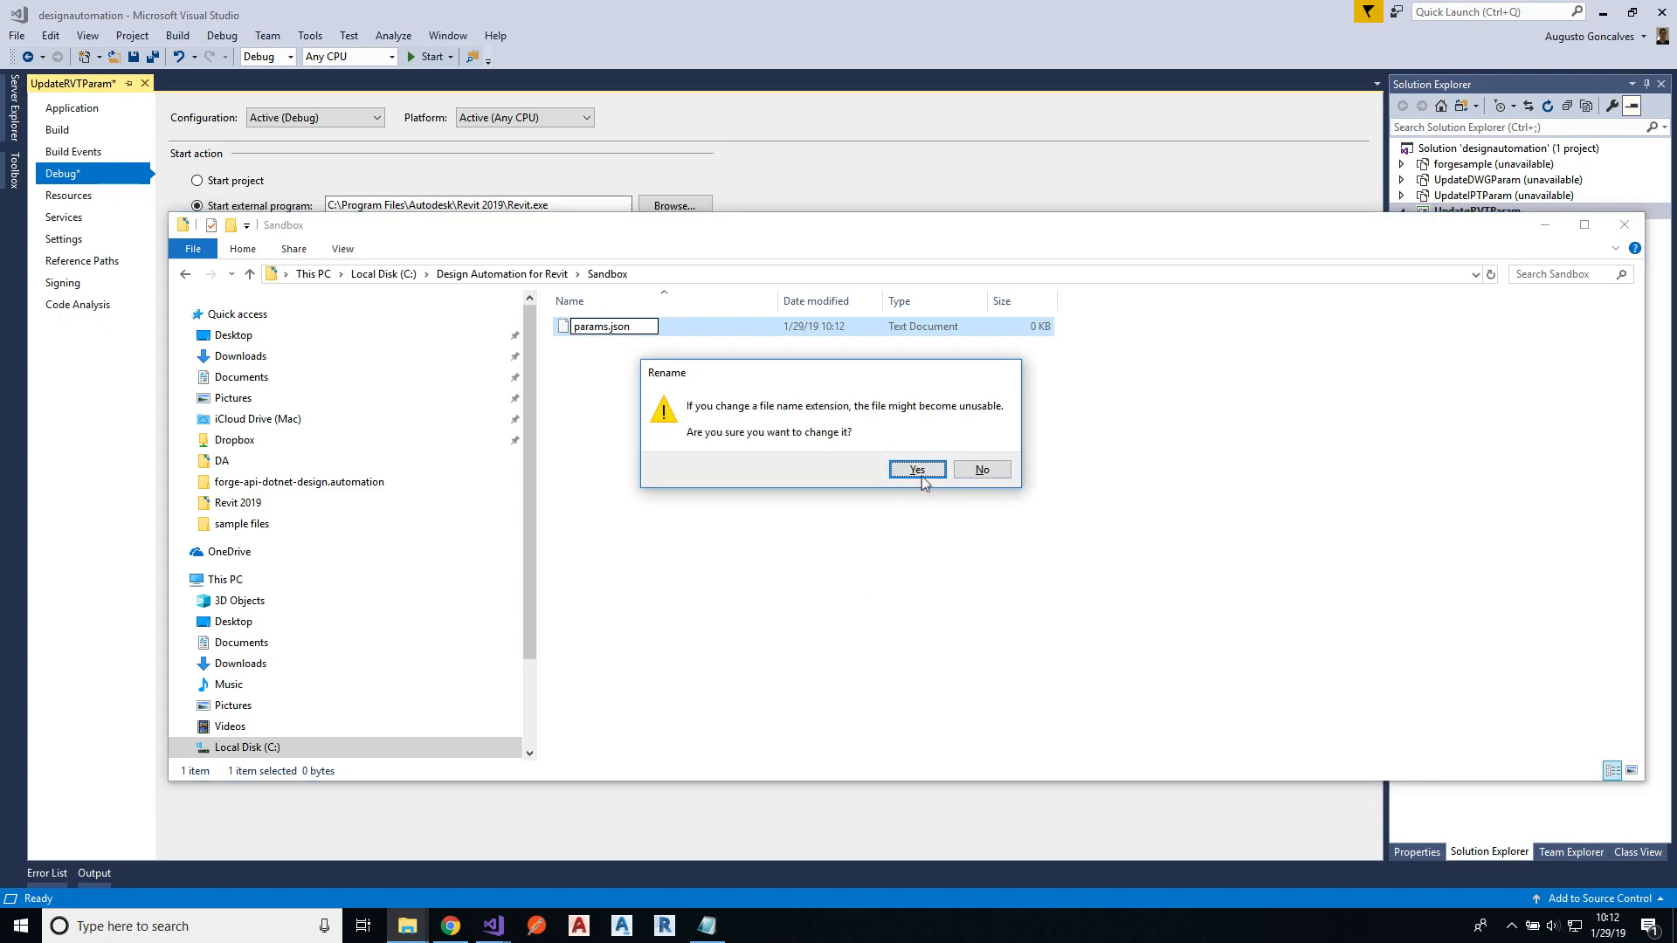
left_click(915, 470)
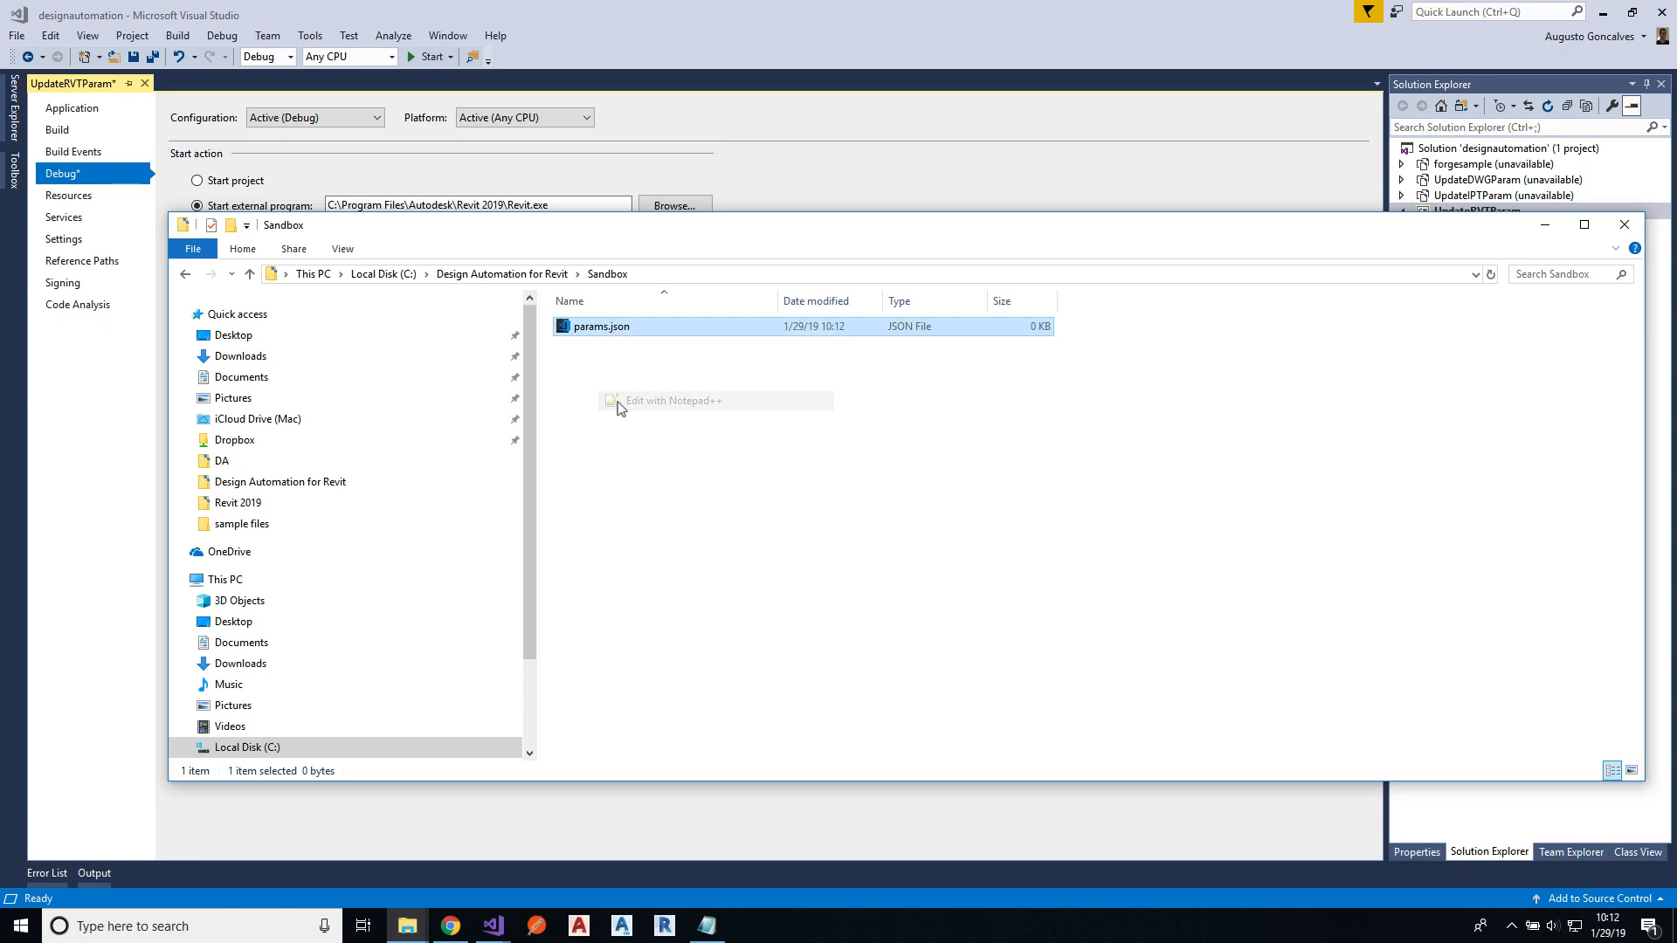
Step: Keep the Sandbox params.json with width and height 12, close the editor, and reopen Sandbox
left_click(674, 400)
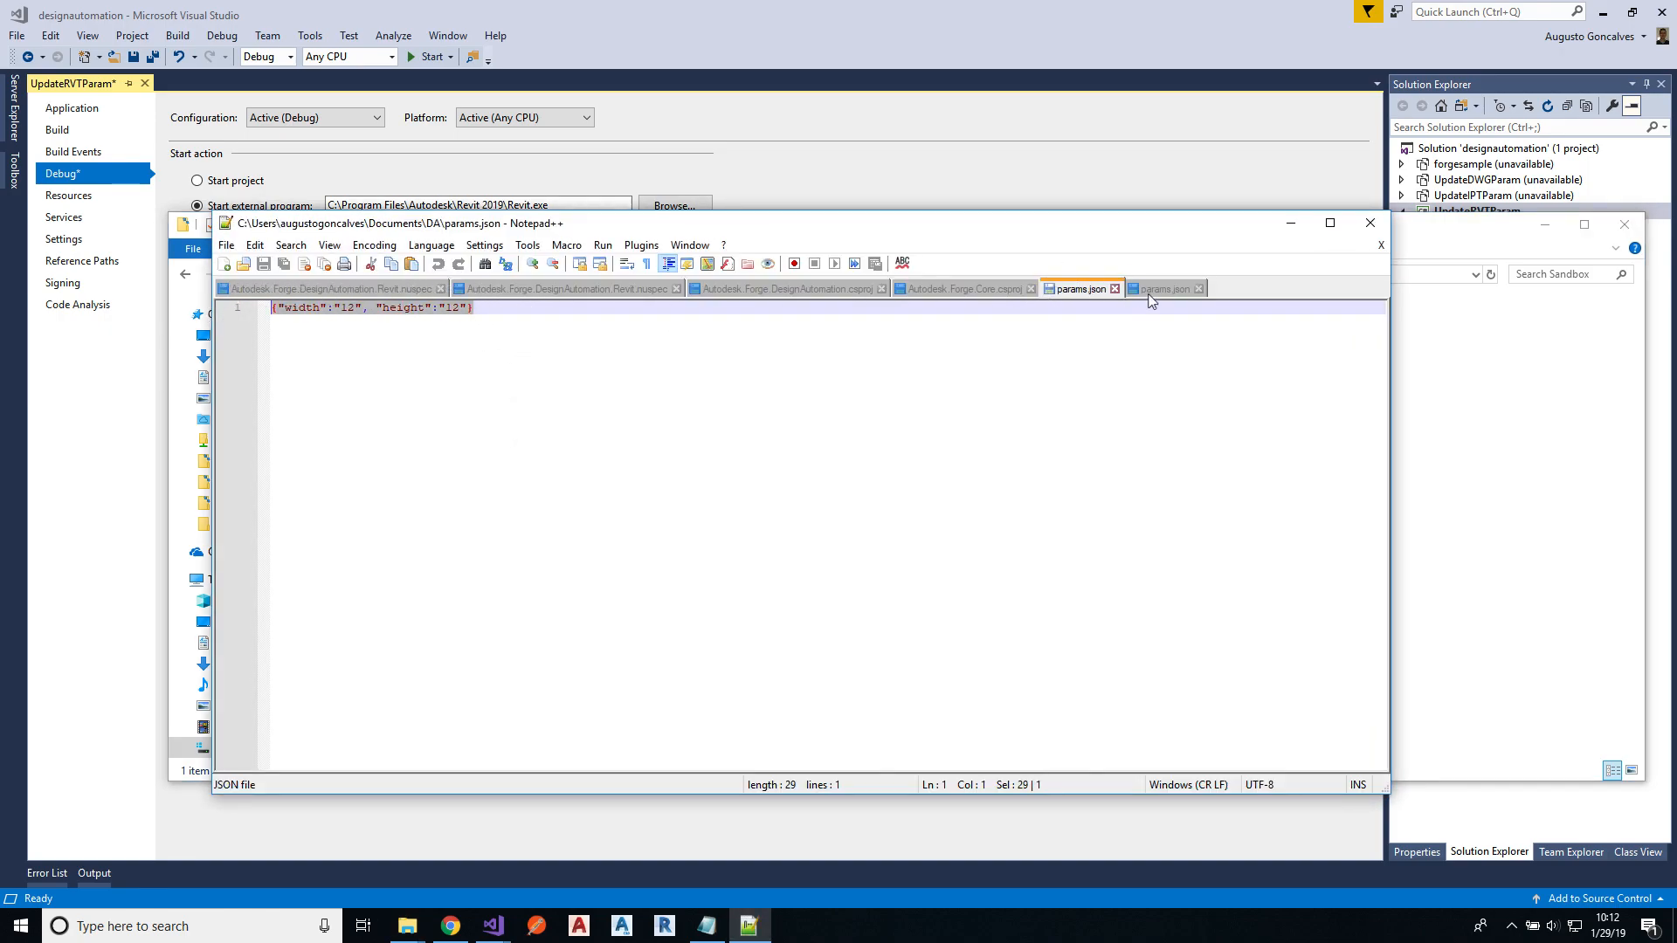
left_click(1164, 289)
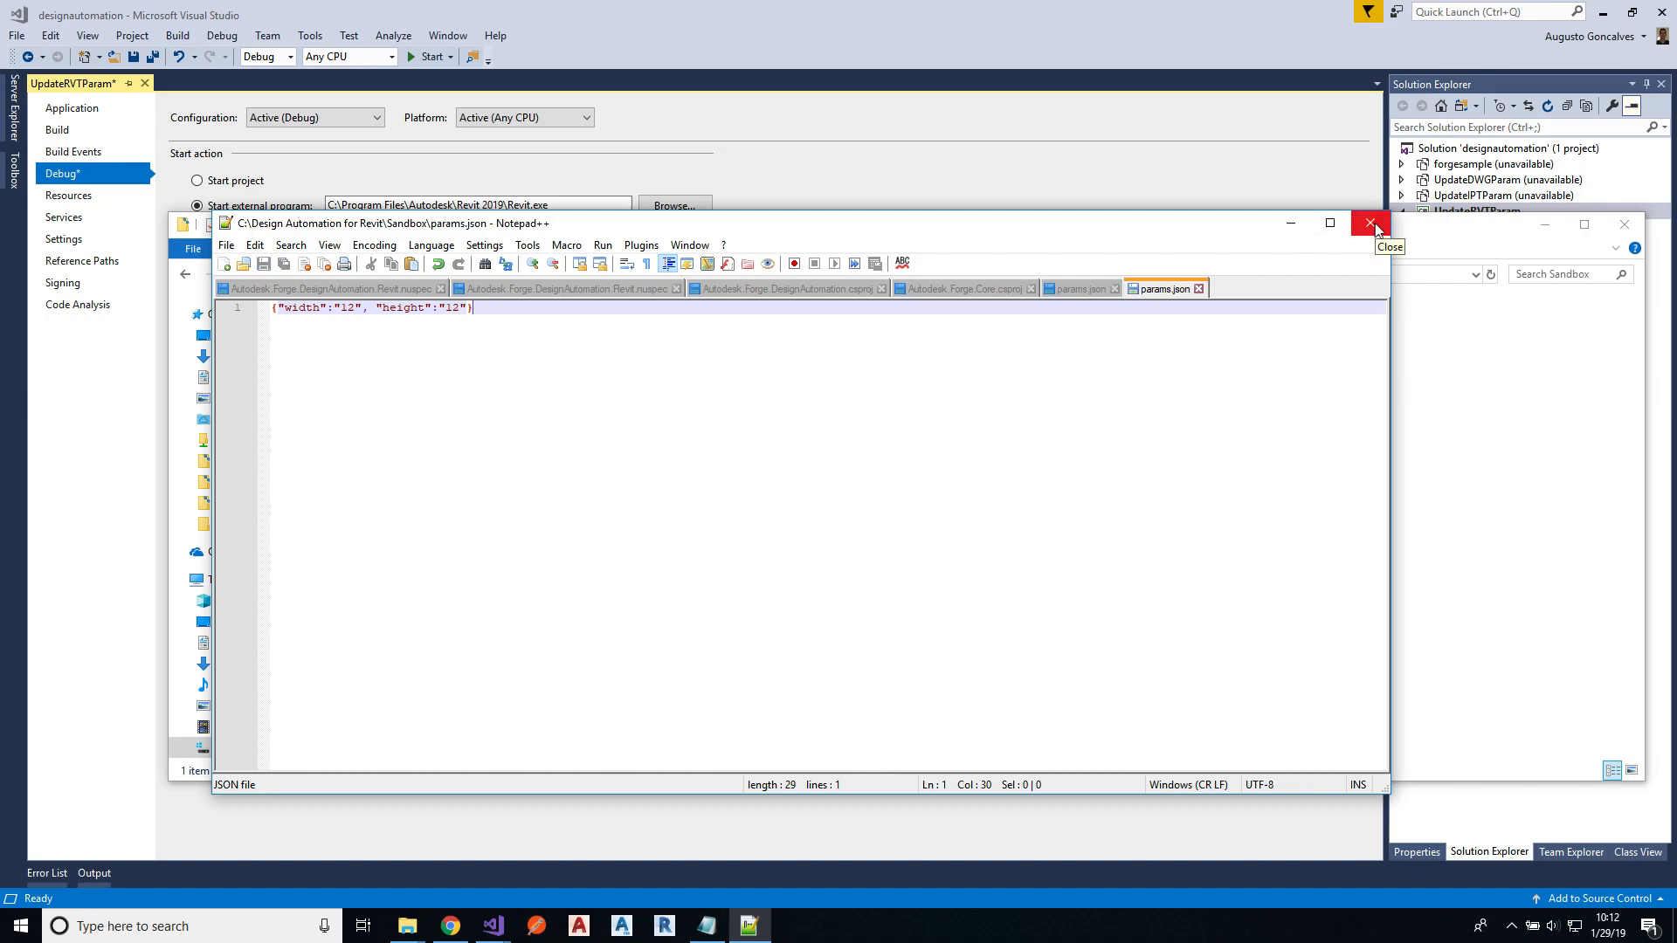
left_click(1371, 224)
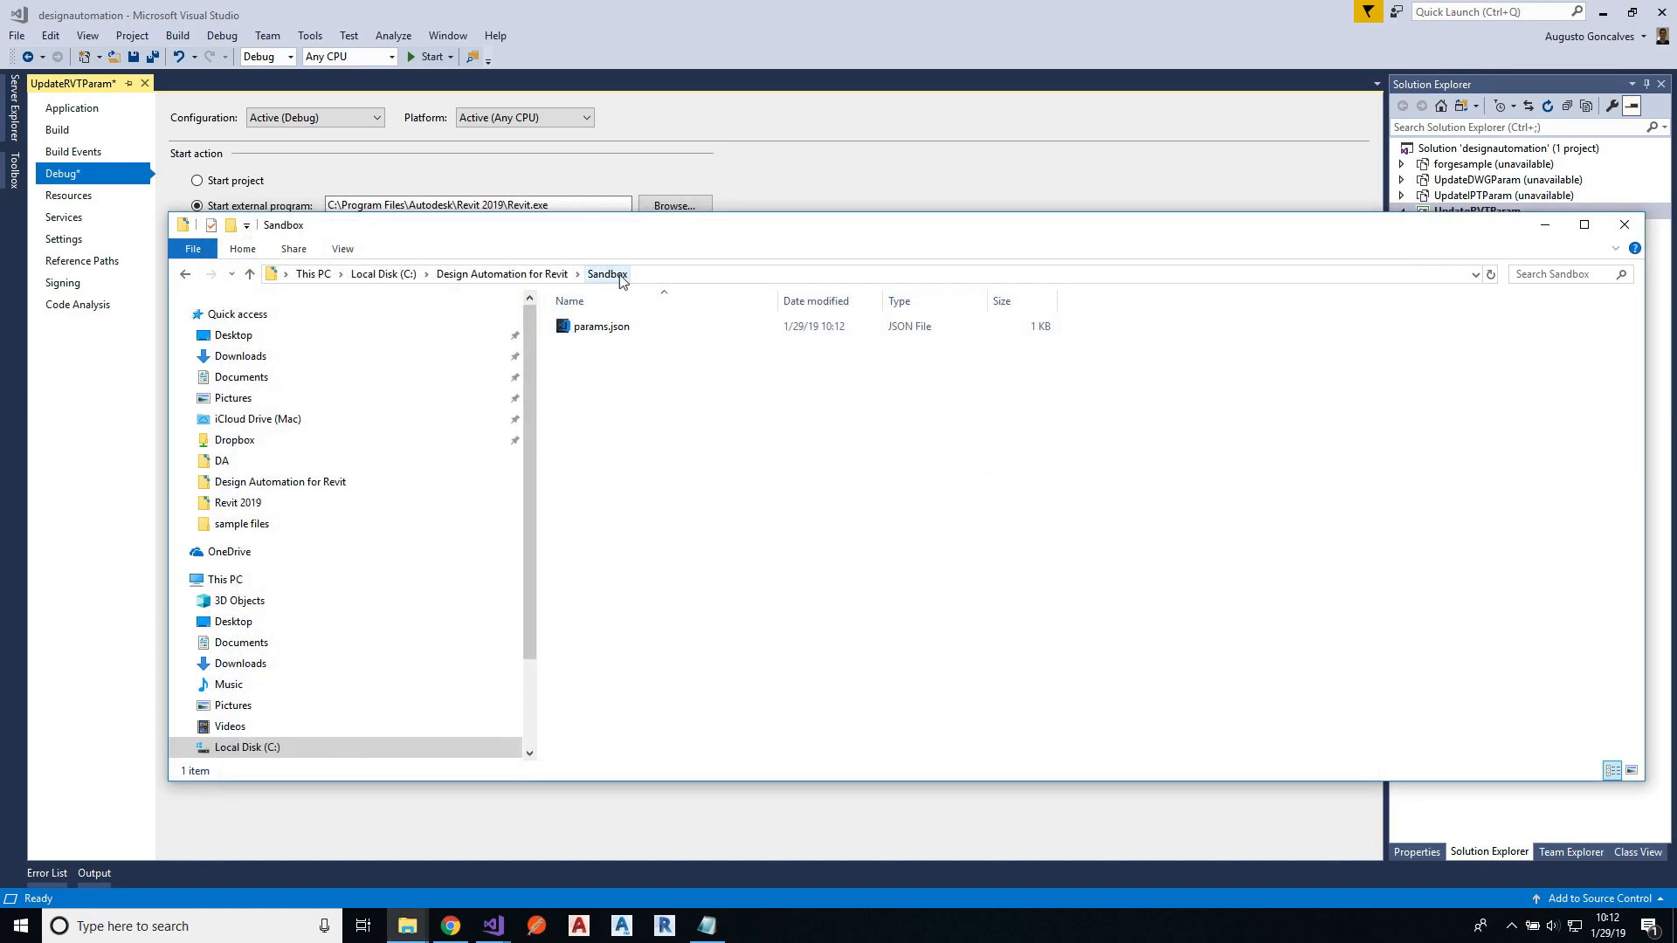
left_click(602, 326)
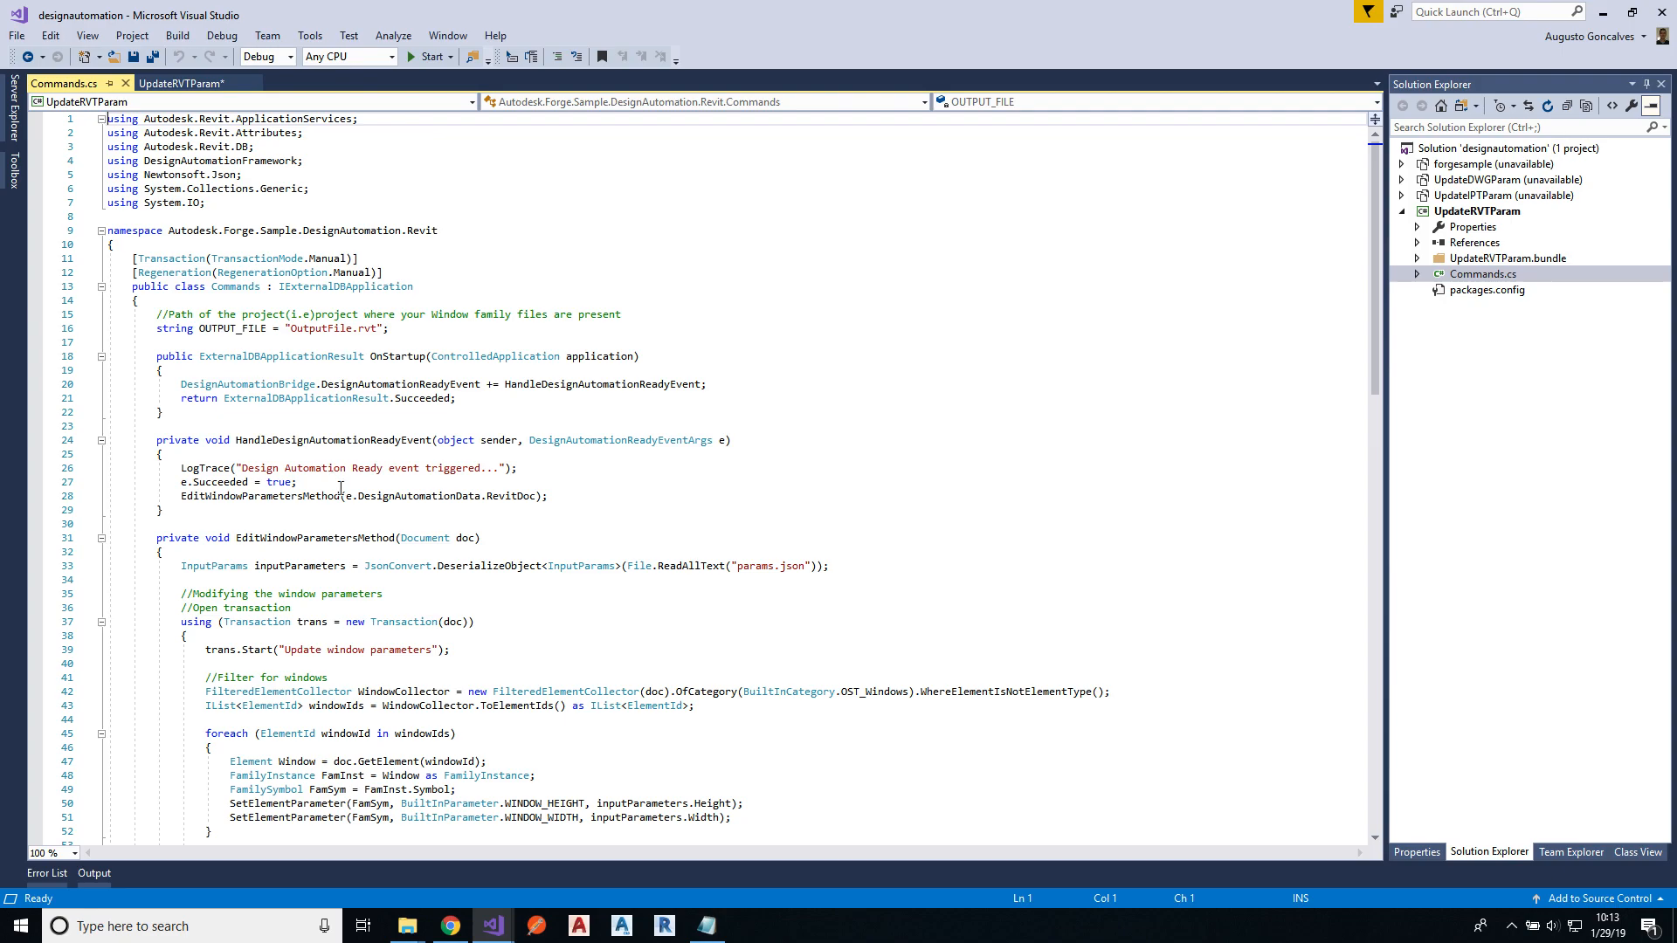
Step: Add a breakpoint on Commands.cs line 33, where params.json is read, and start debugging
scroll("down", 3)
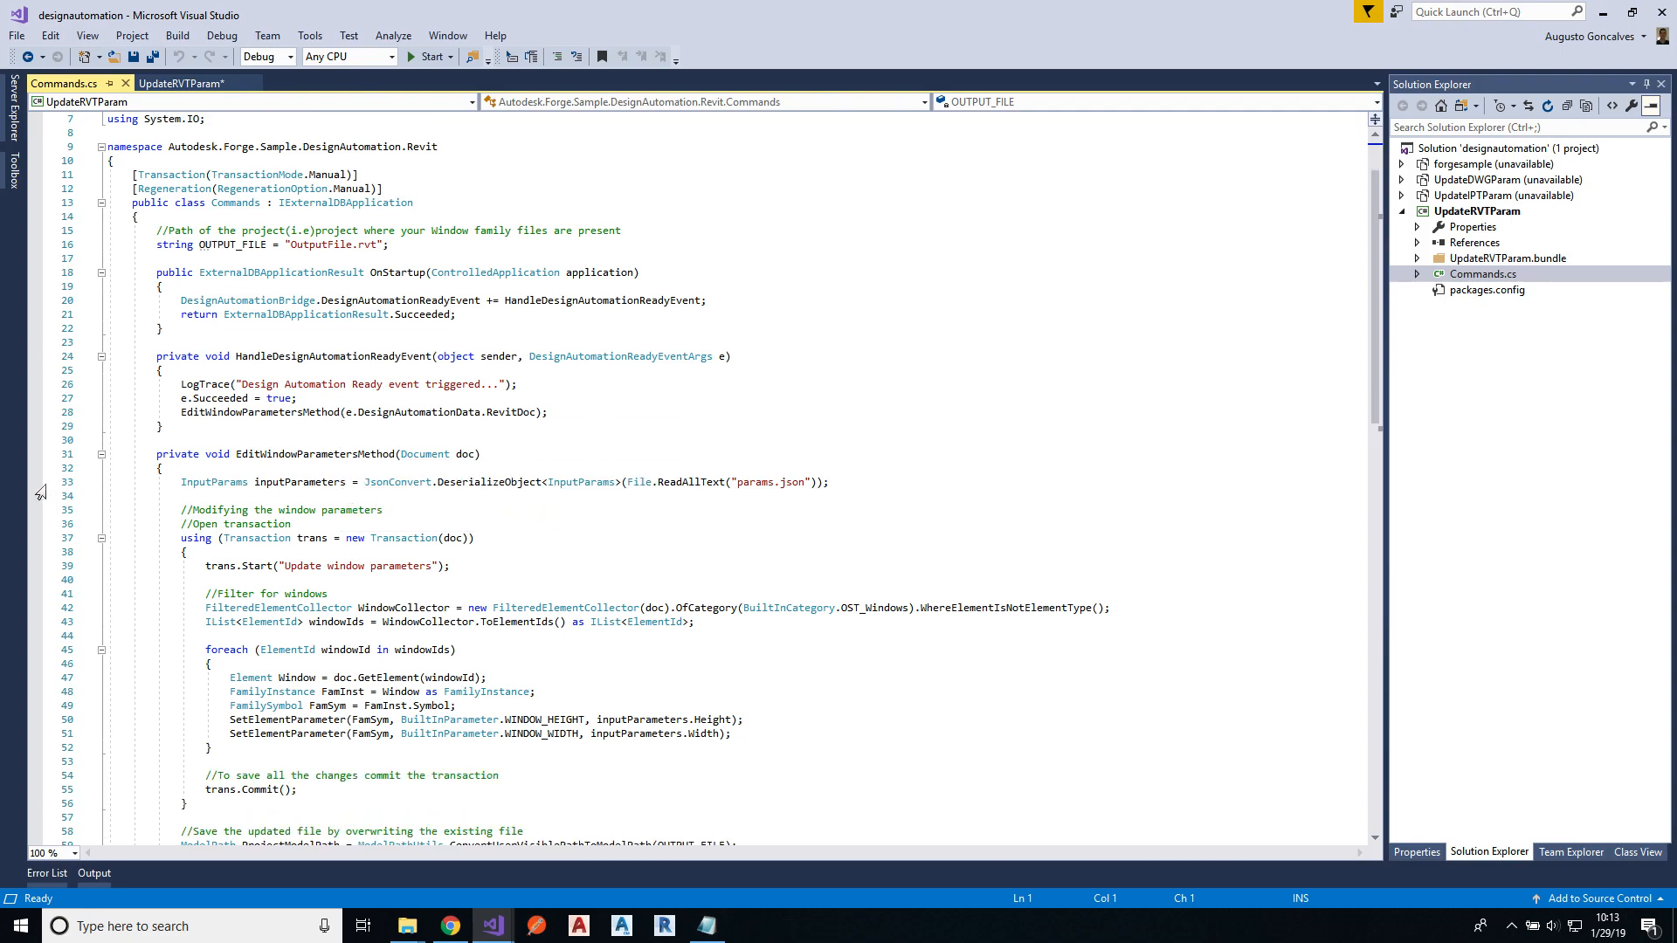
left_click(34, 482)
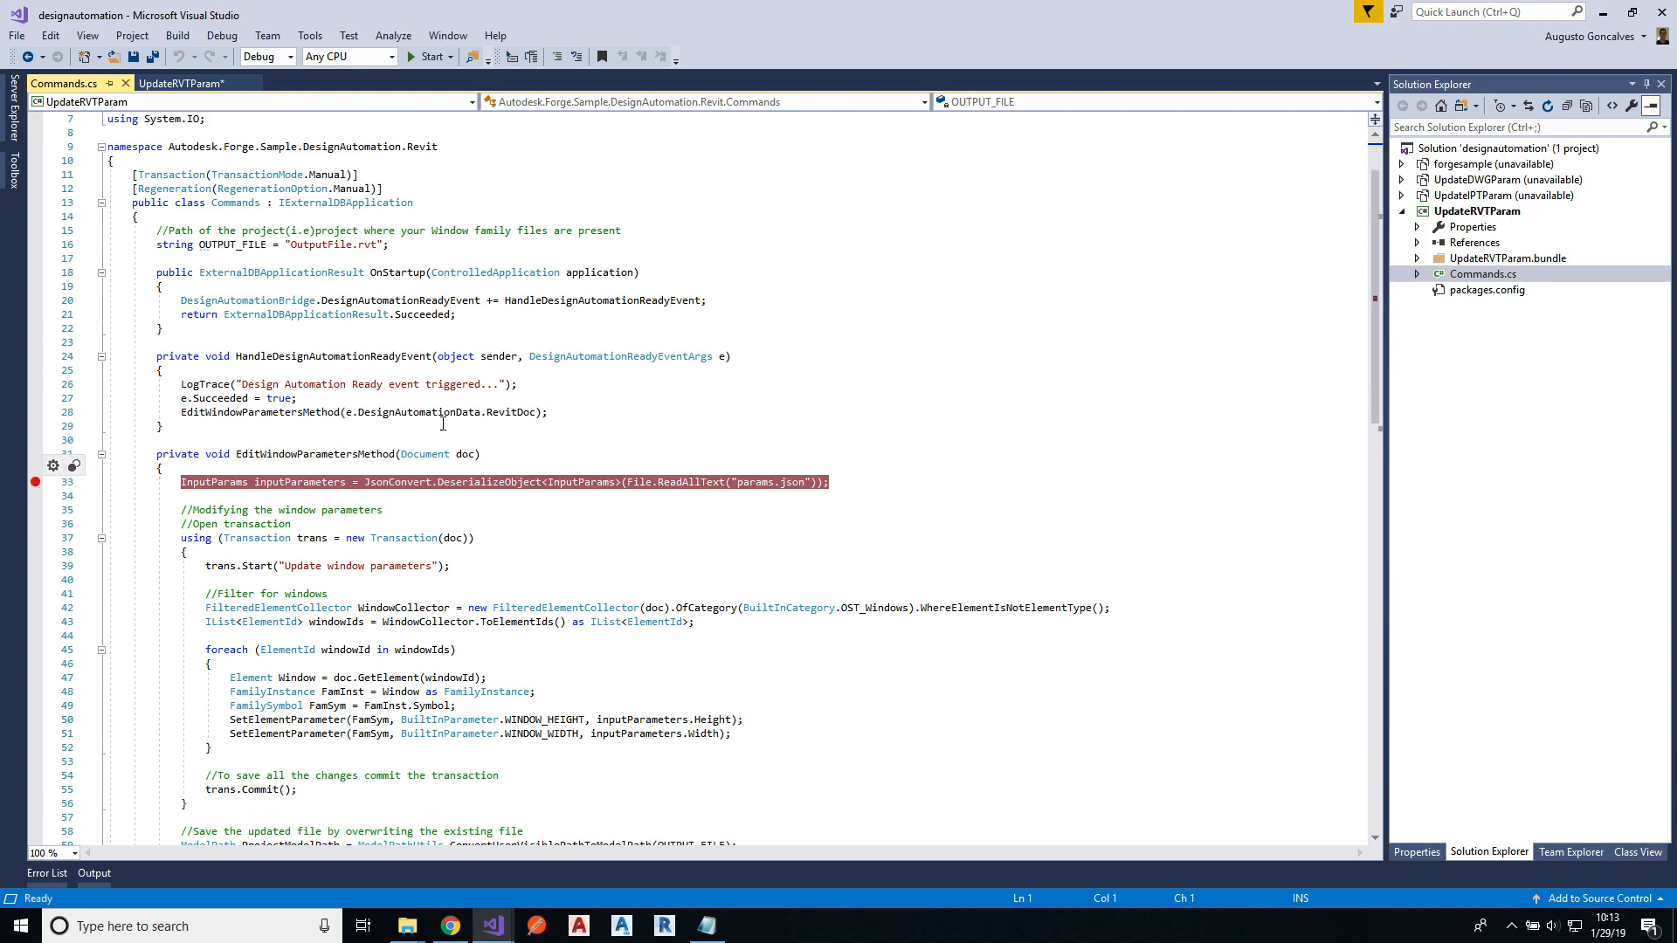
mouse_move(429, 57)
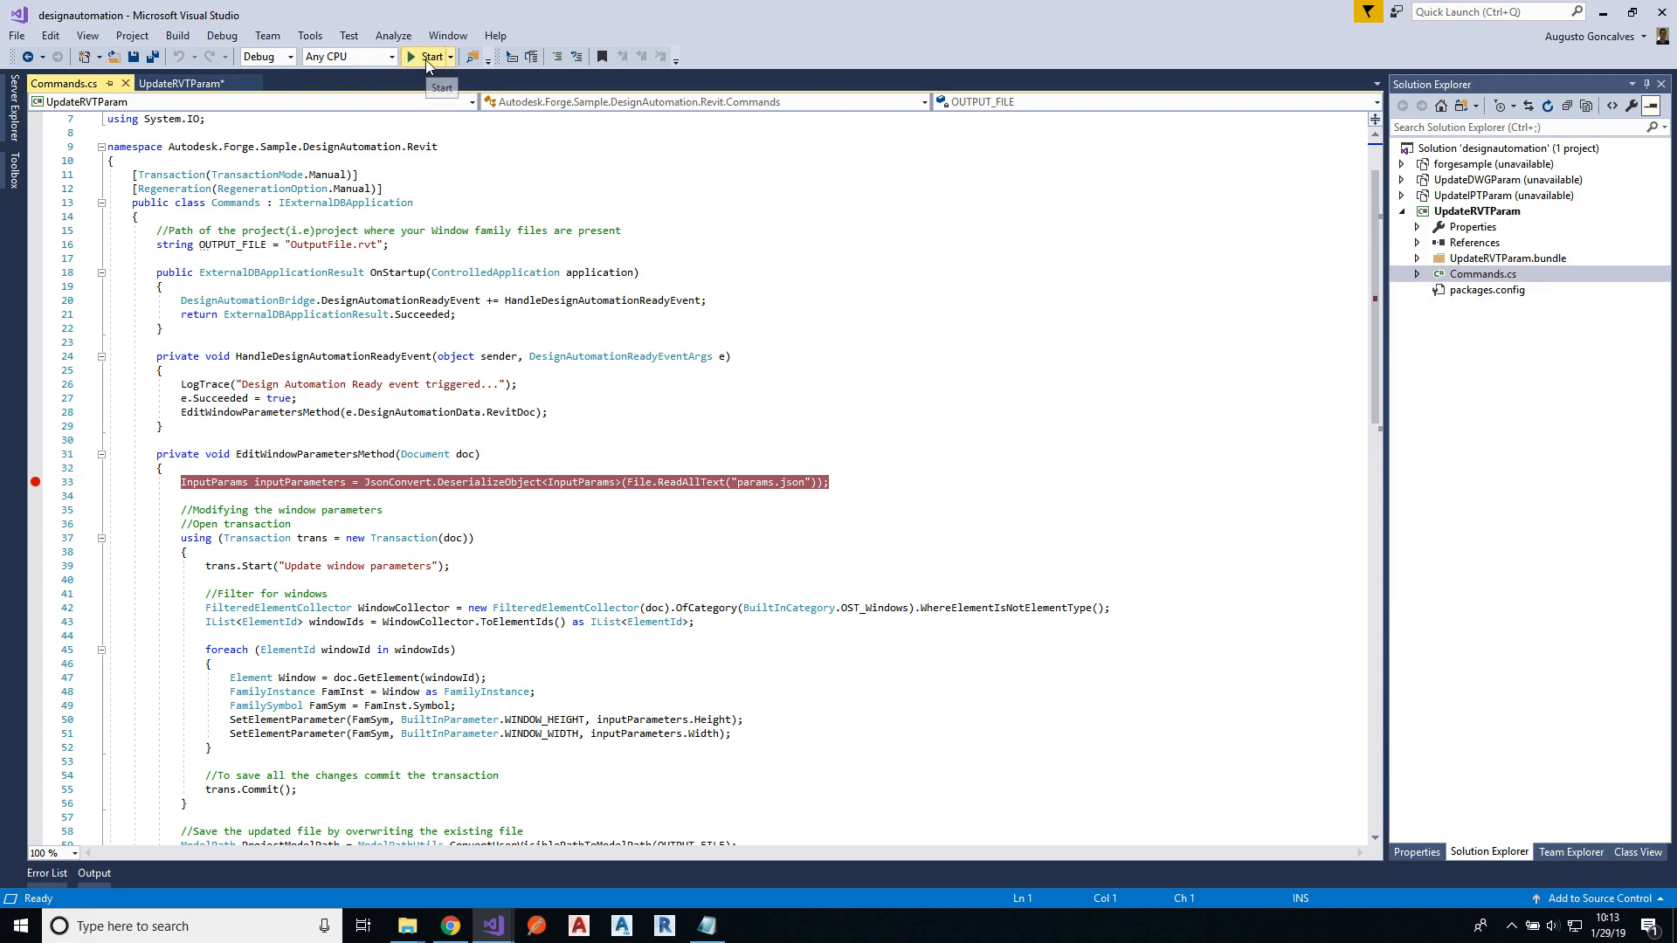
left_click(431, 57)
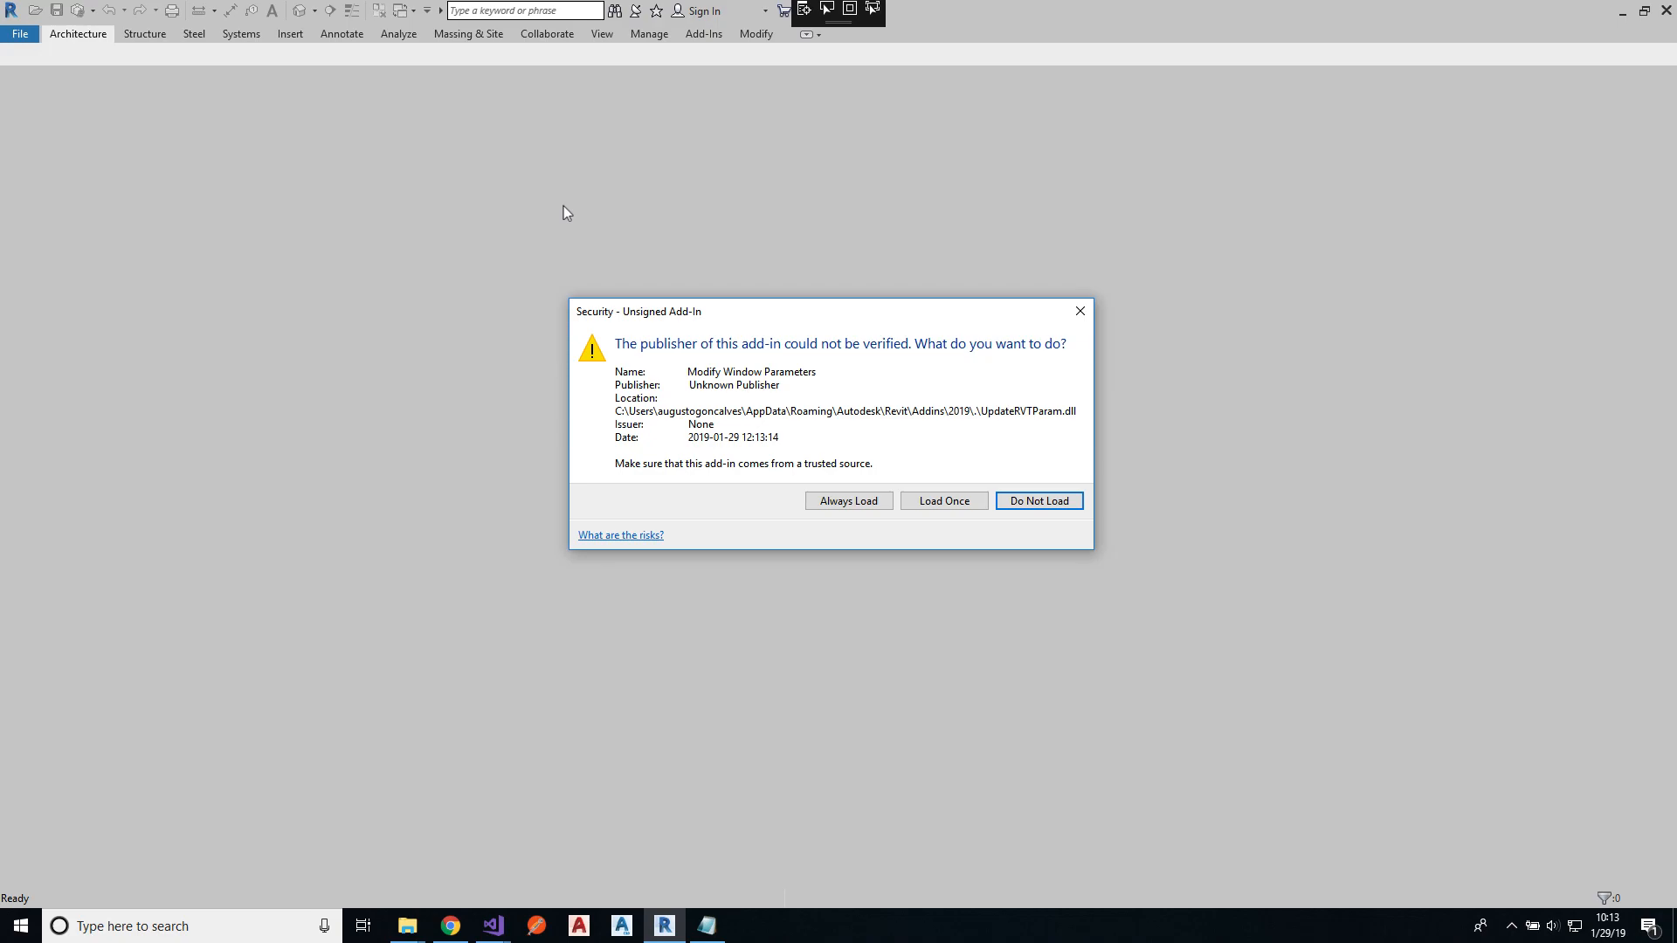
mouse_move(904, 443)
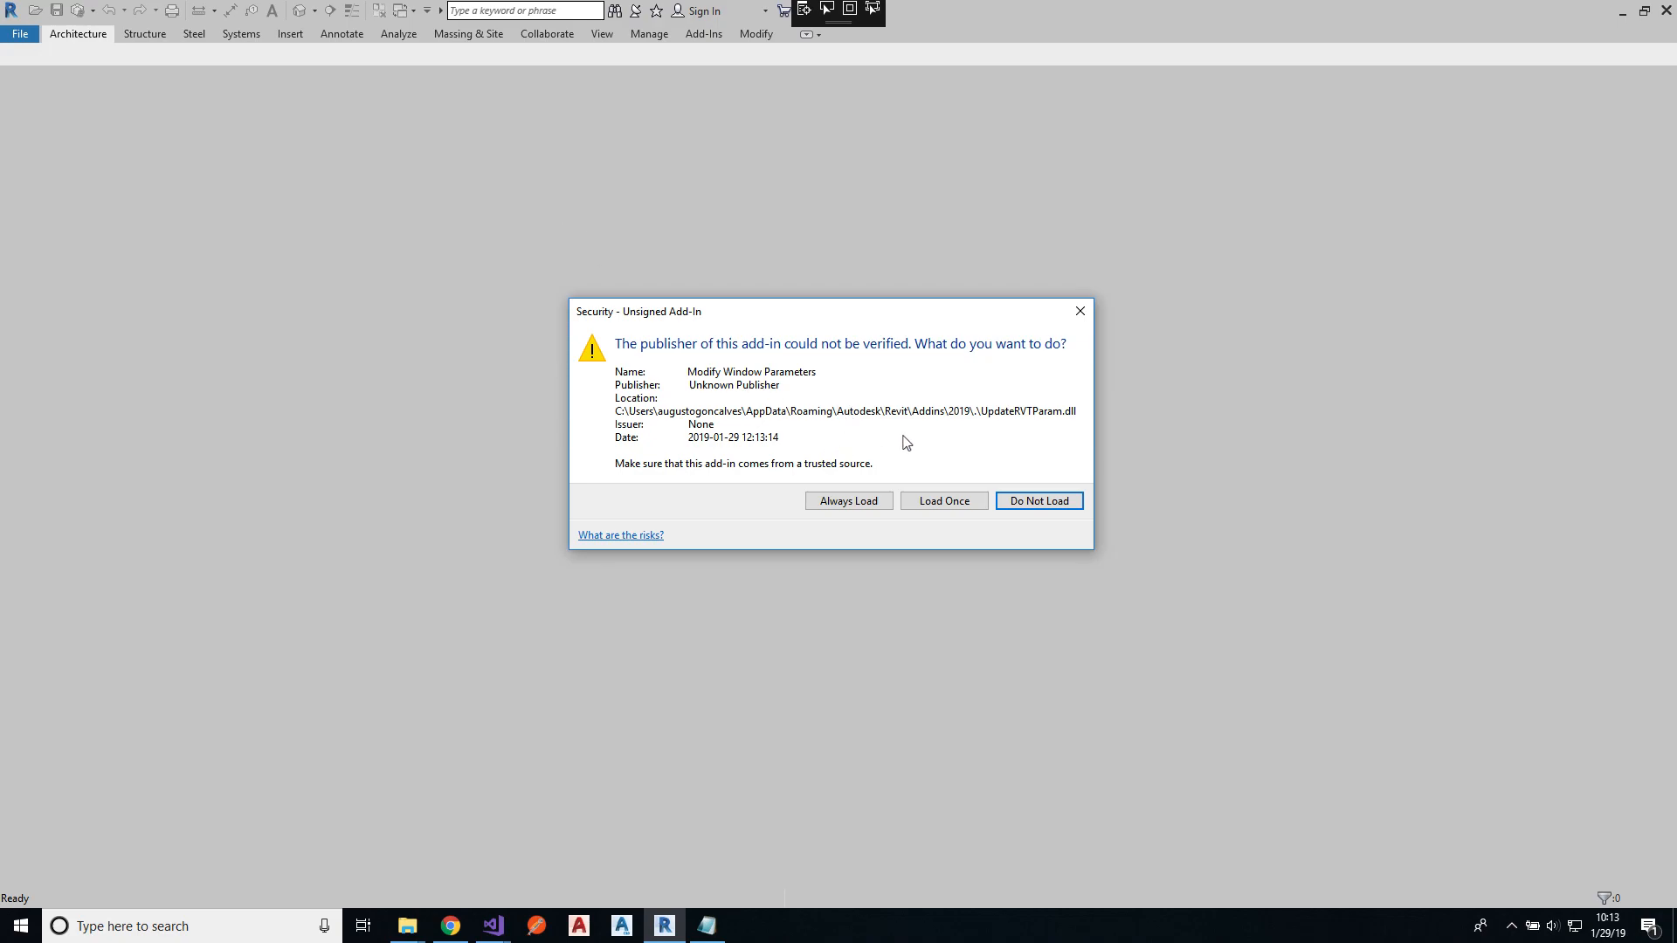
mouse_move(845, 440)
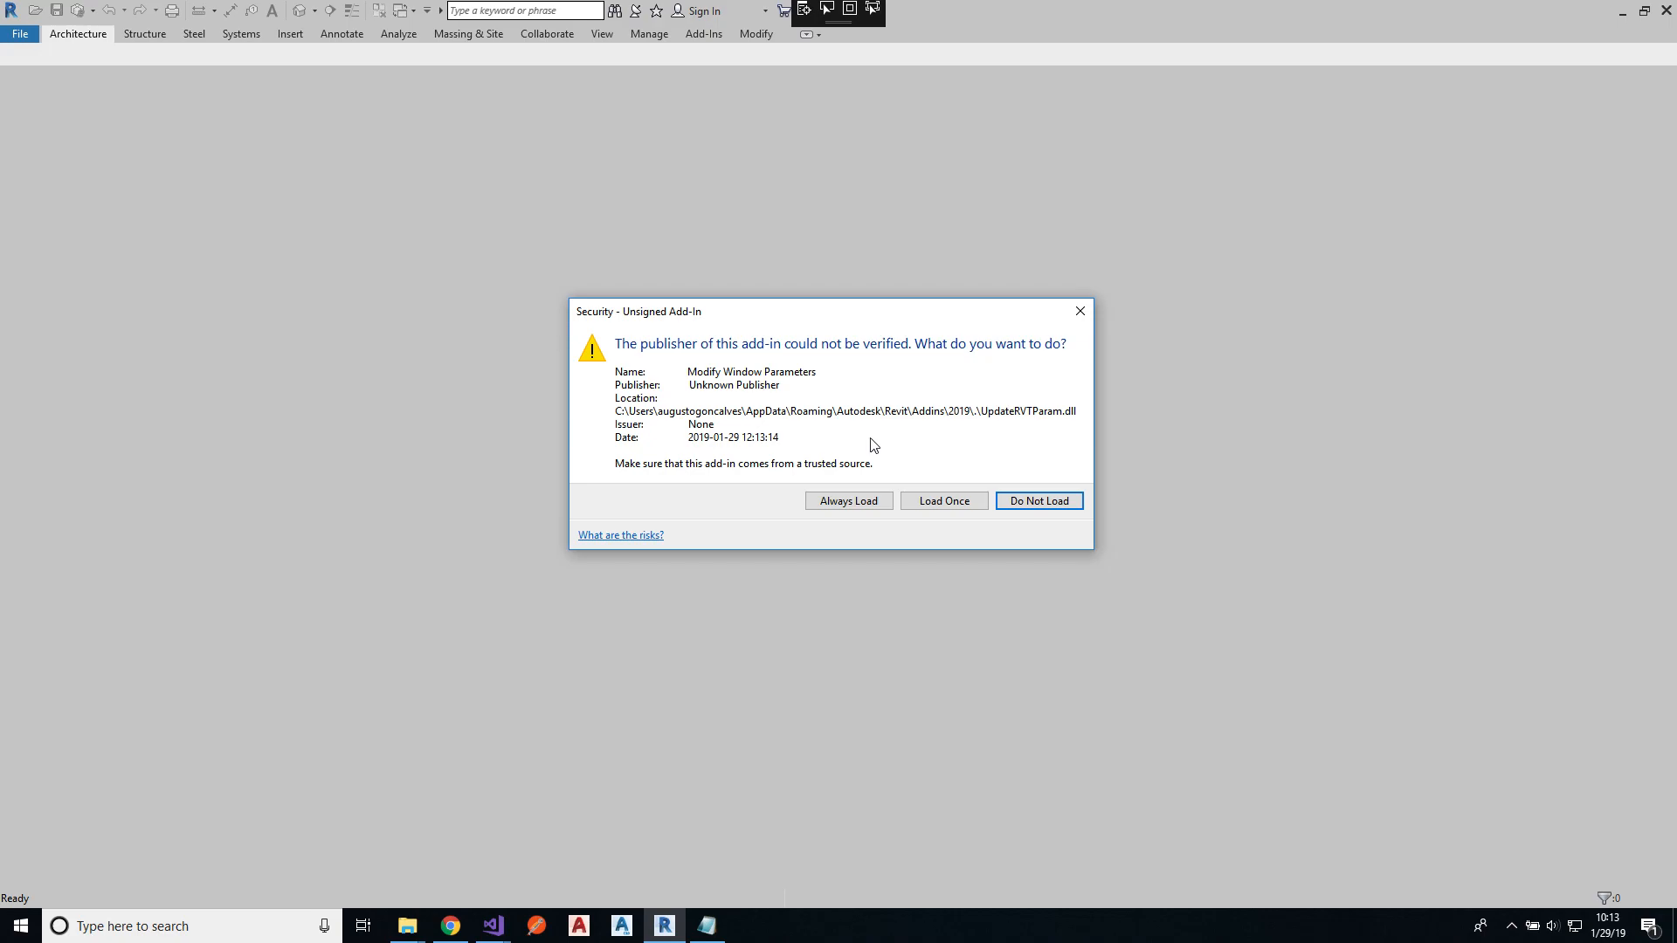
mouse_move(943, 425)
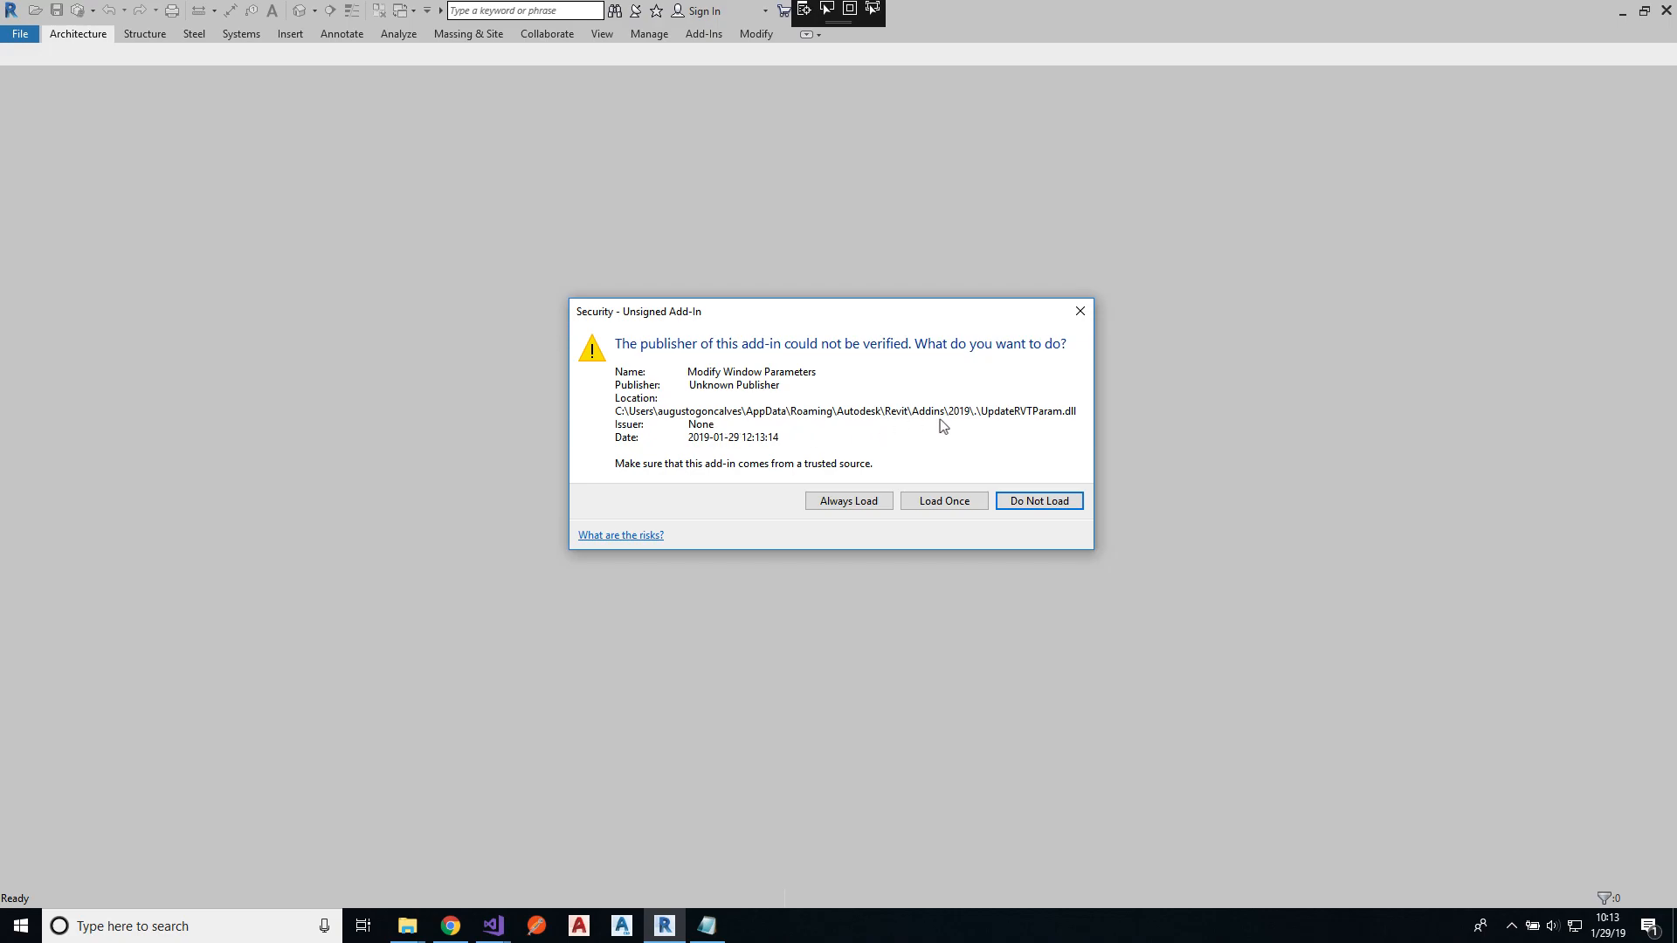
mouse_move(1038, 423)
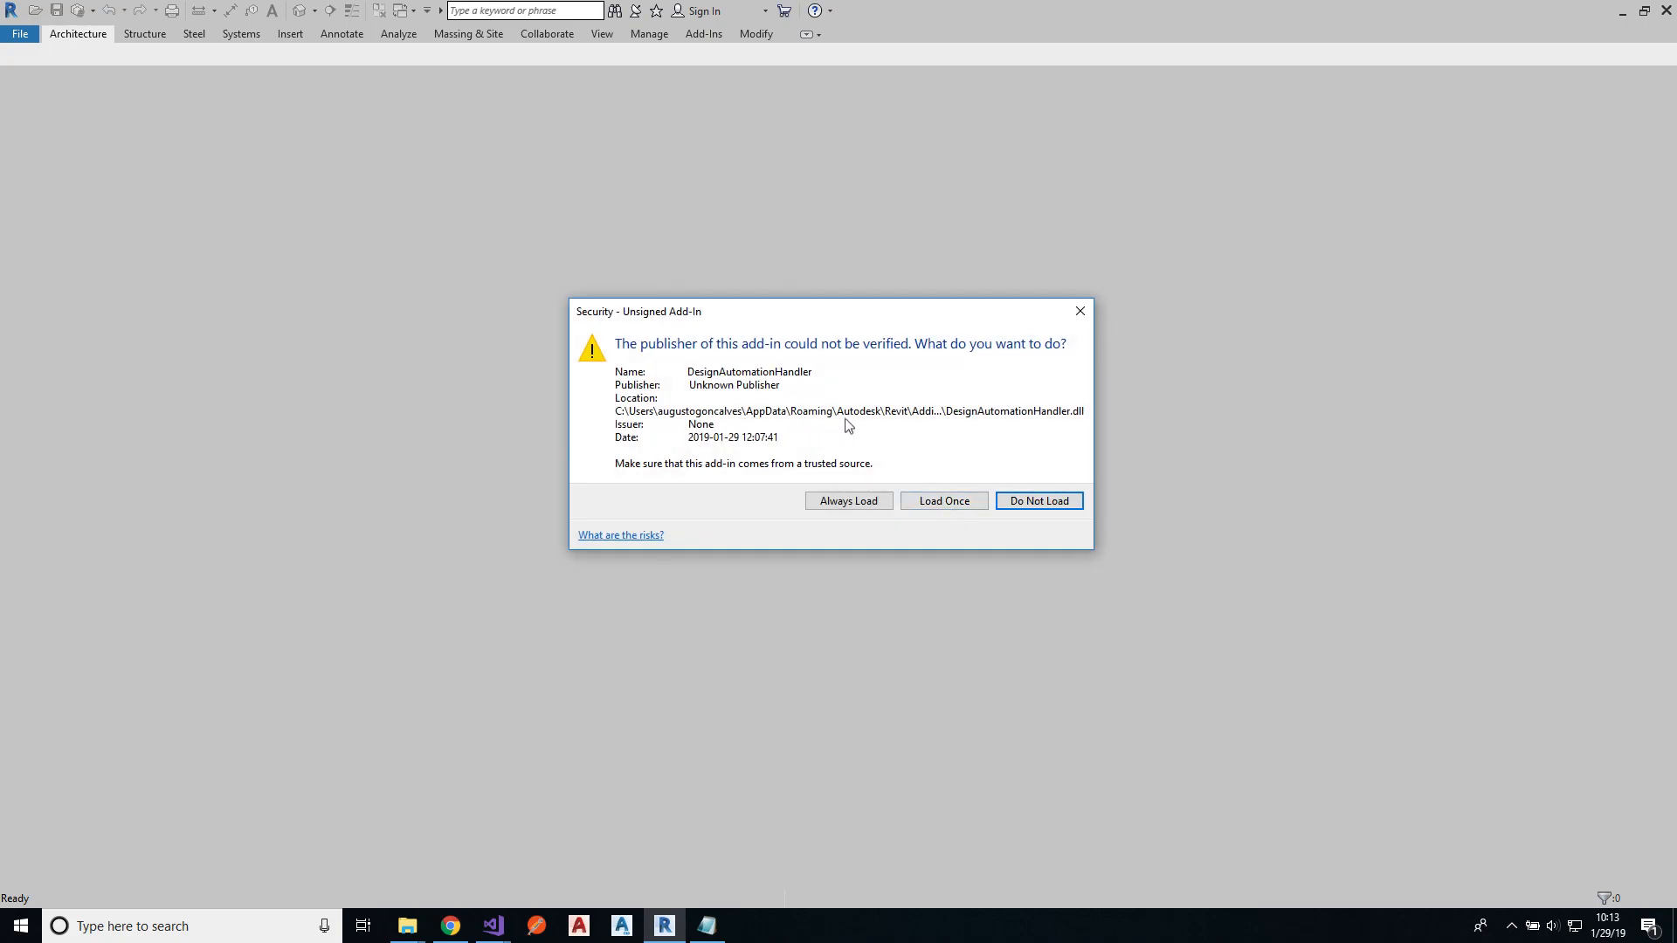
mouse_move(1067, 421)
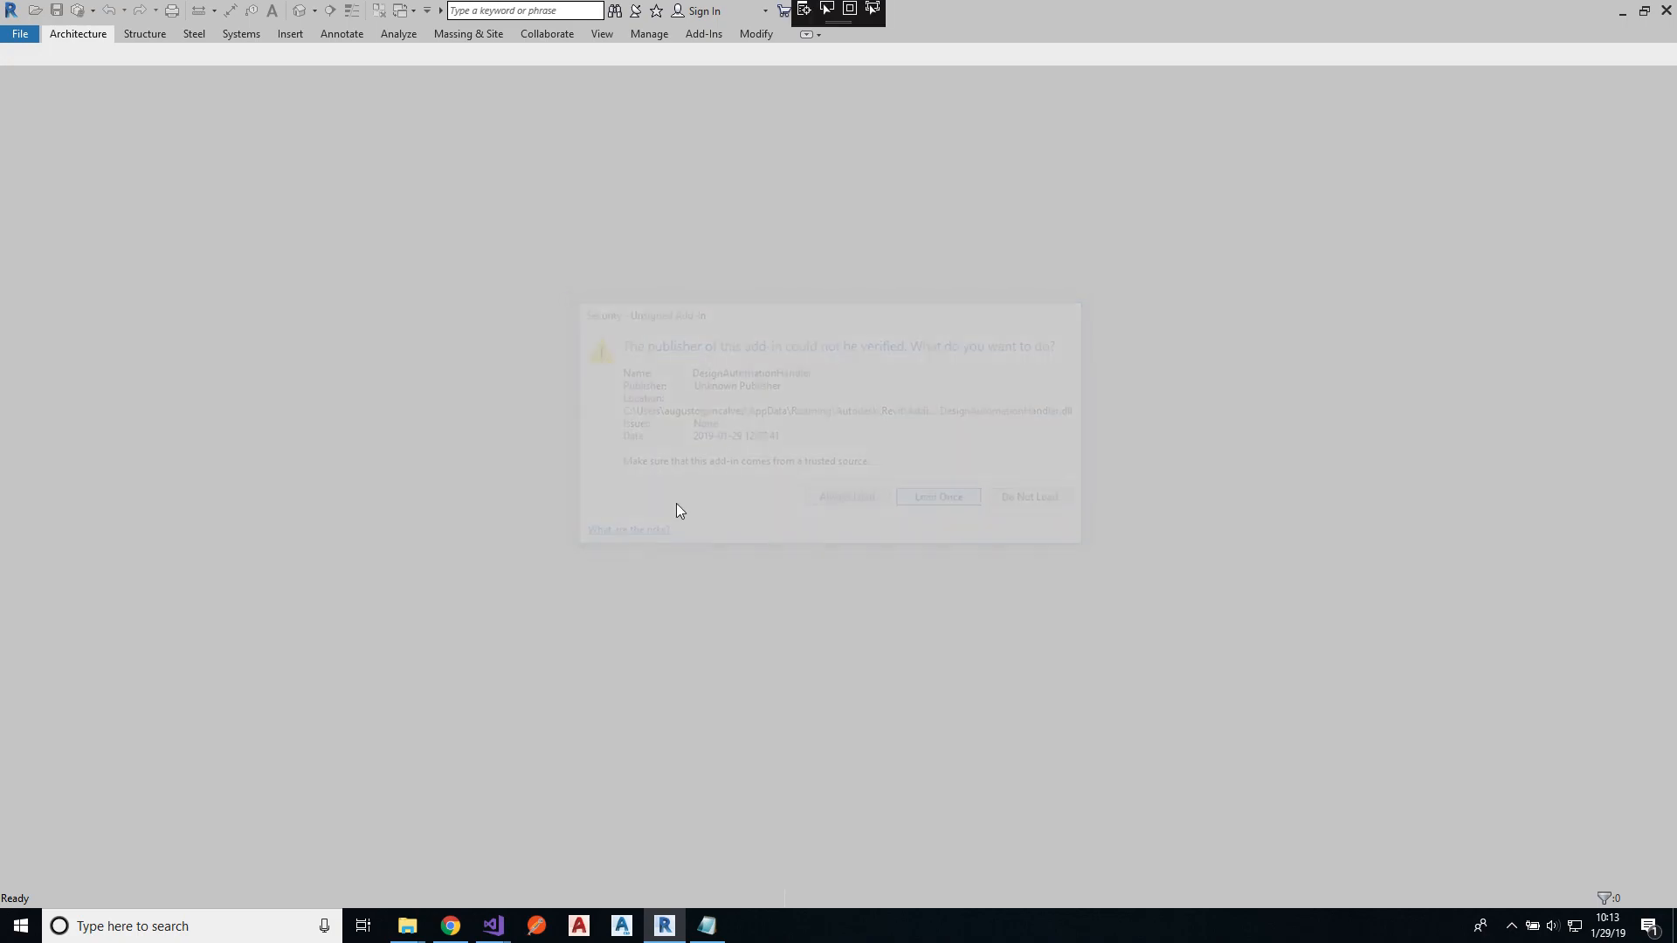
Step: Choose Load Once for the unsigned DesignAutomationHandler add-in
left_click(938, 496)
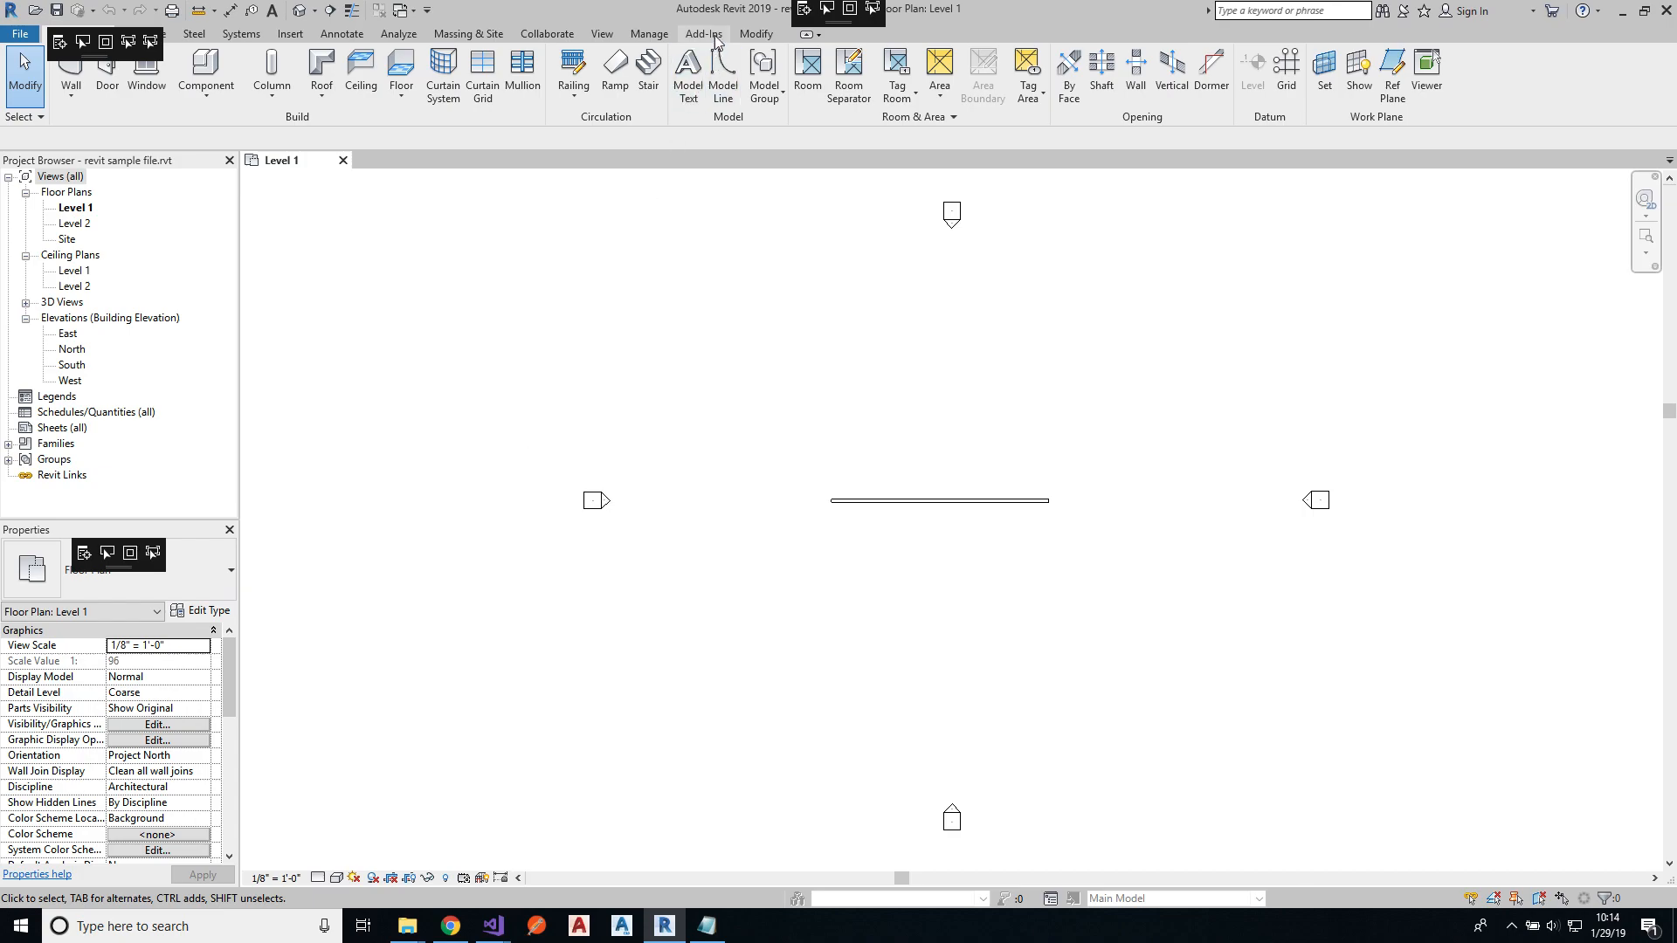
Step: Go to the Add-Ins tab to run the DesignAutomationHandler command
left_click(702, 33)
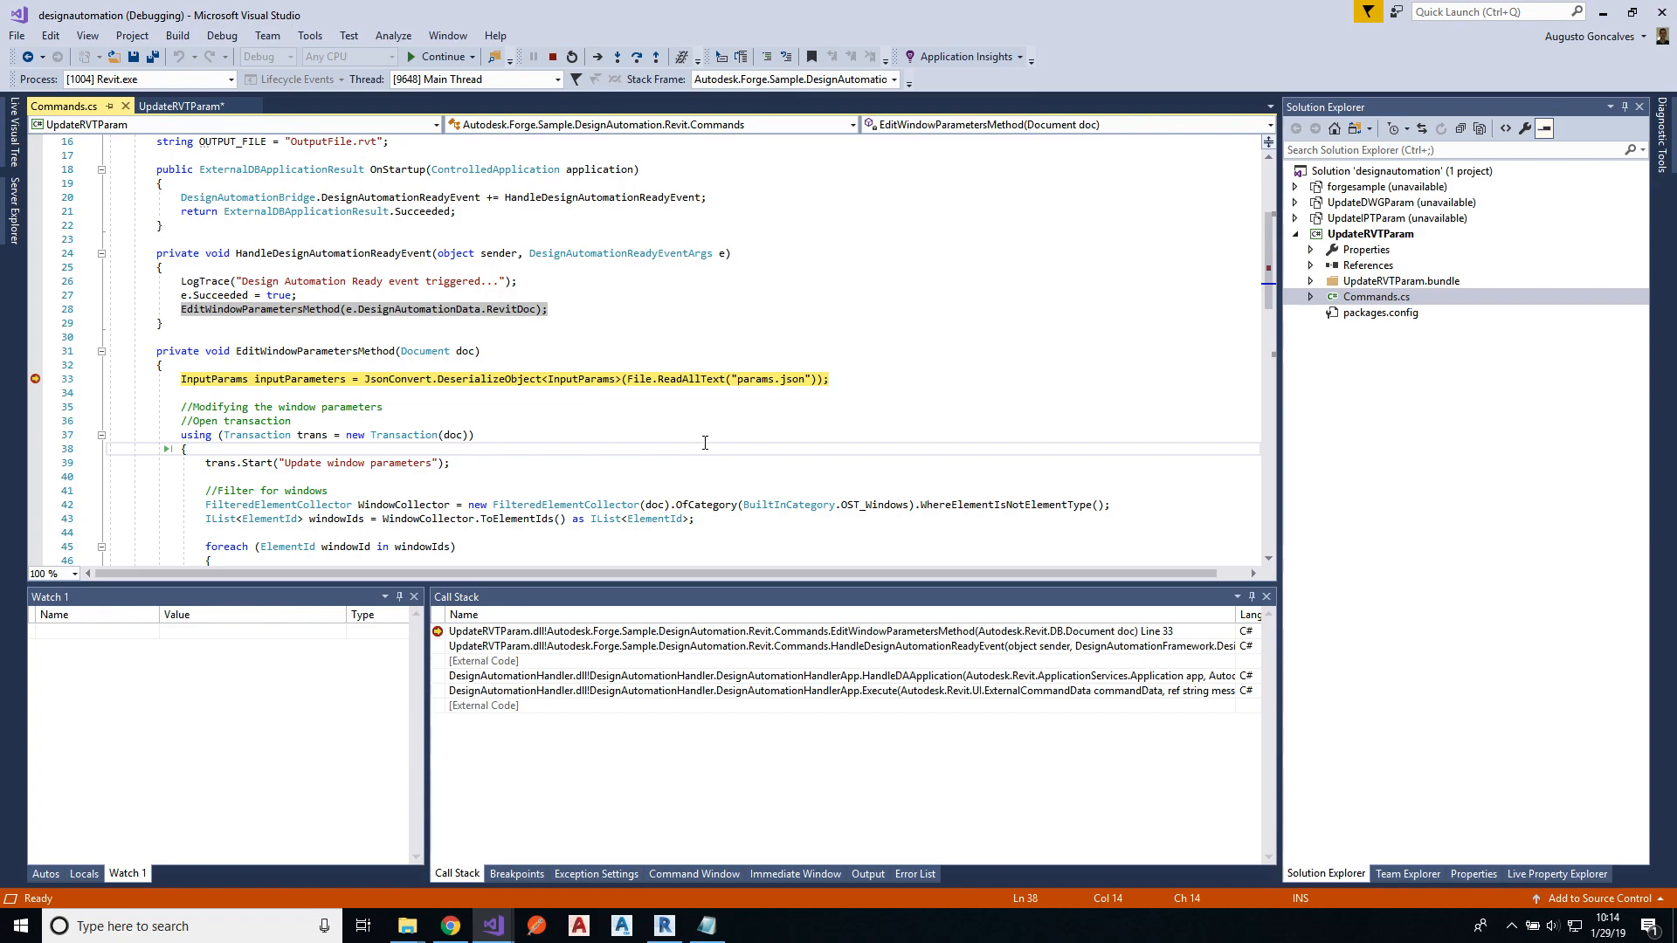
Step: Step over the params.json line with F10 and continue execution to save OutputFile.rvt
key("F10")
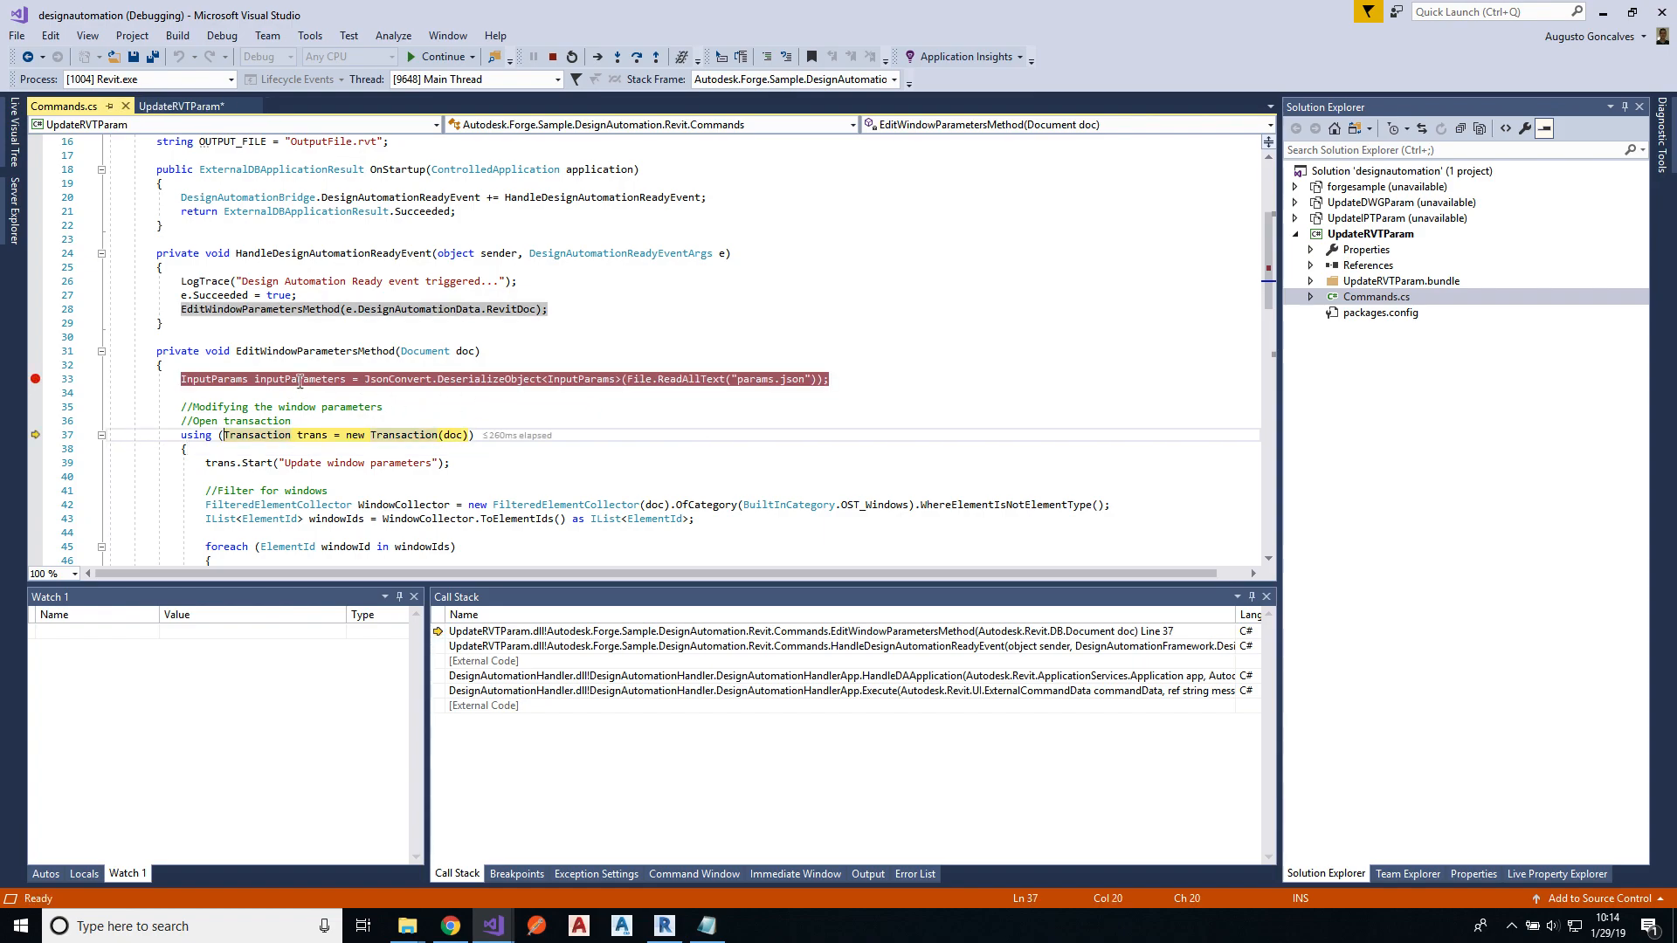
mouse_move(303, 378)
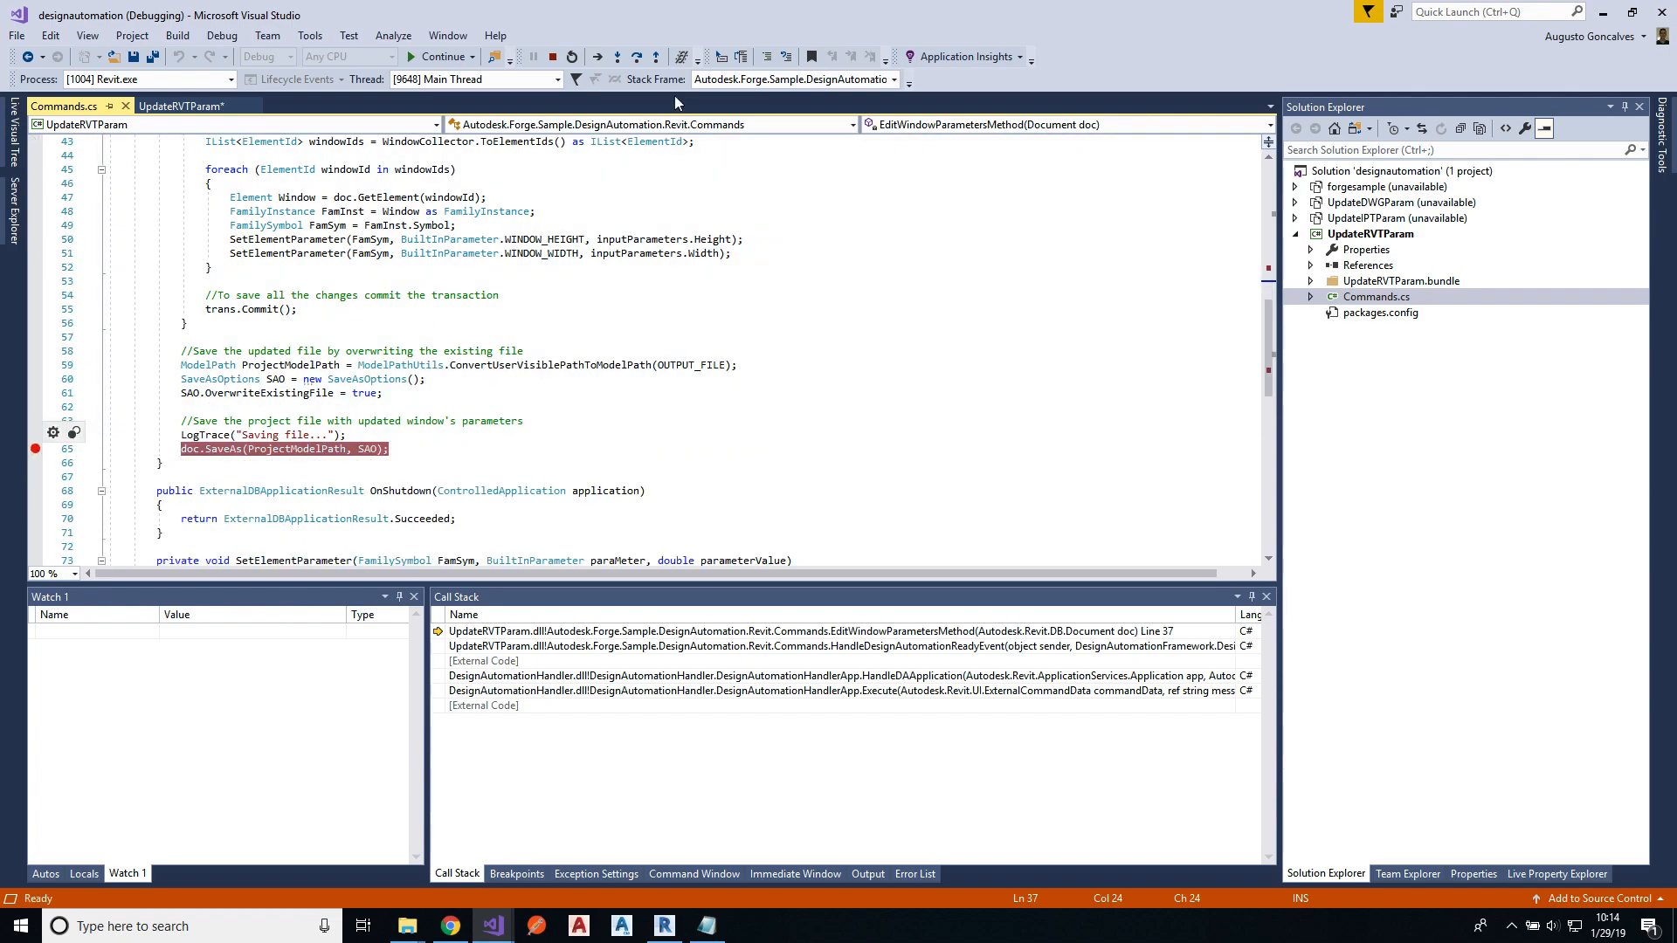
left_click(599, 56)
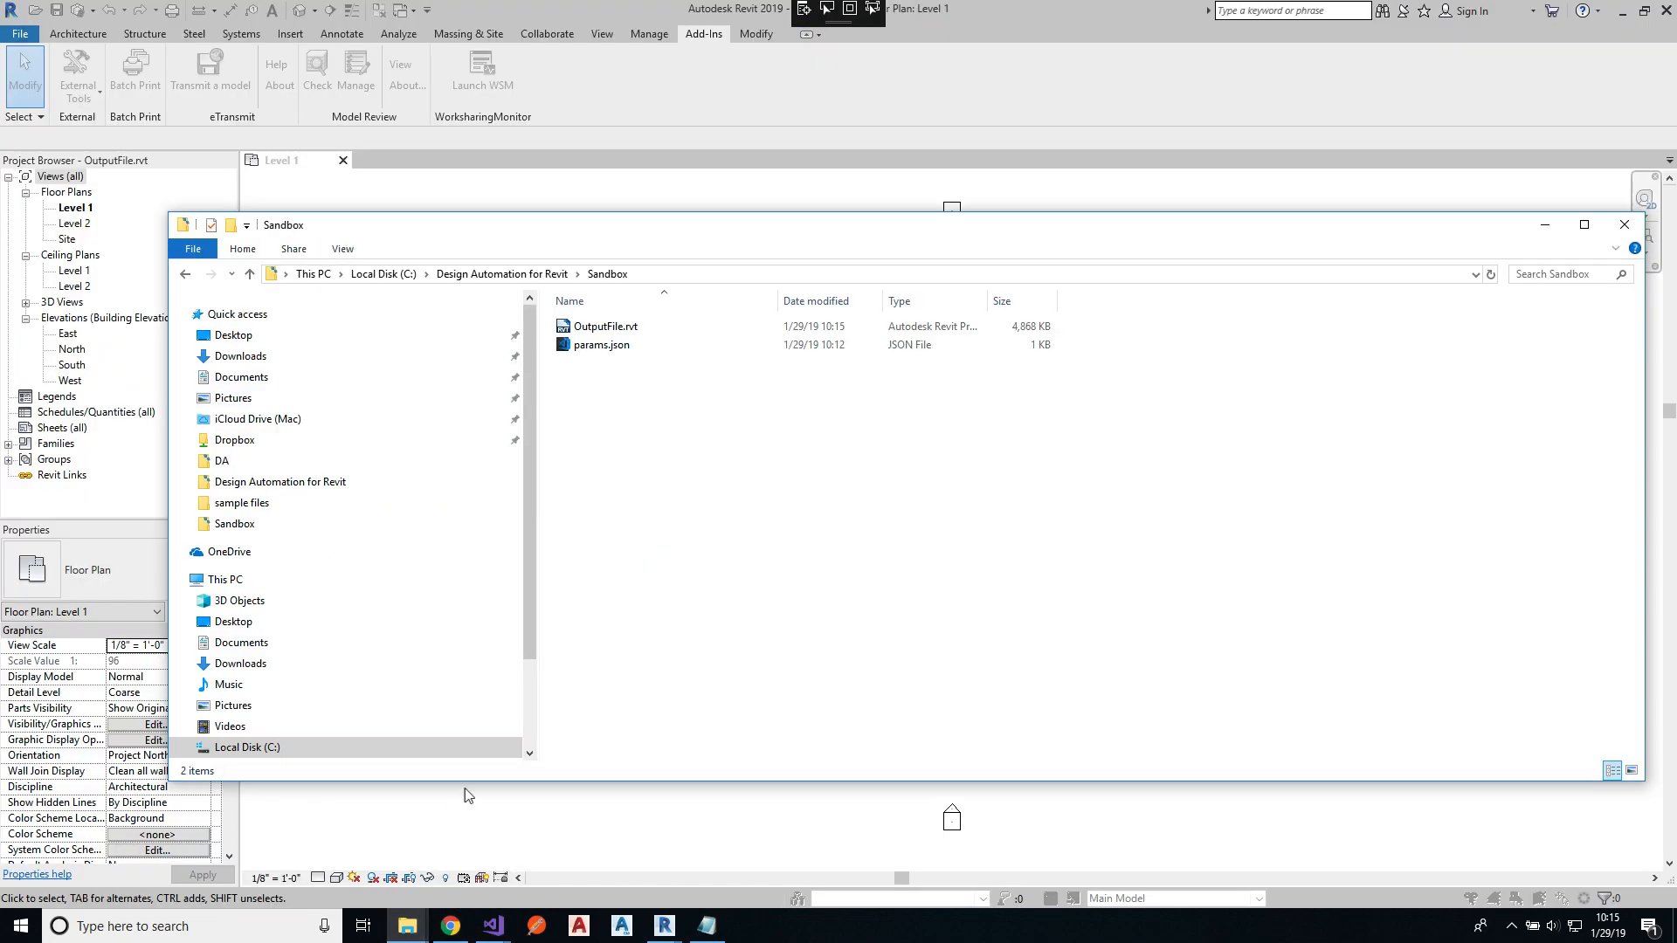
mouse_move(608, 326)
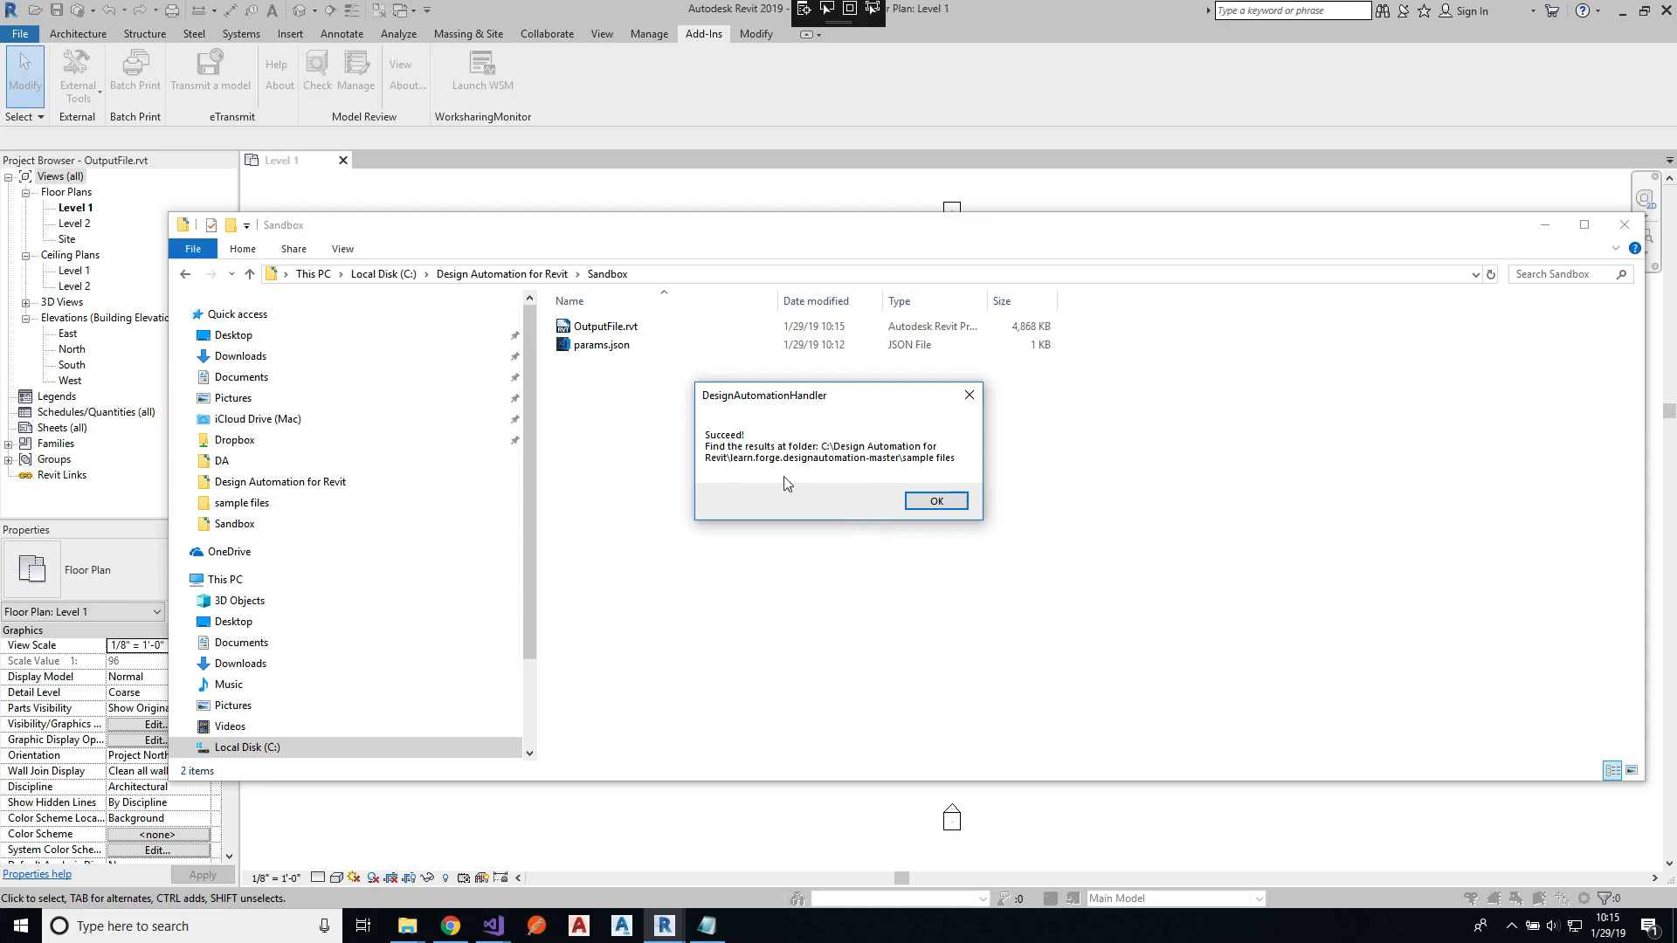
mouse_move(872, 535)
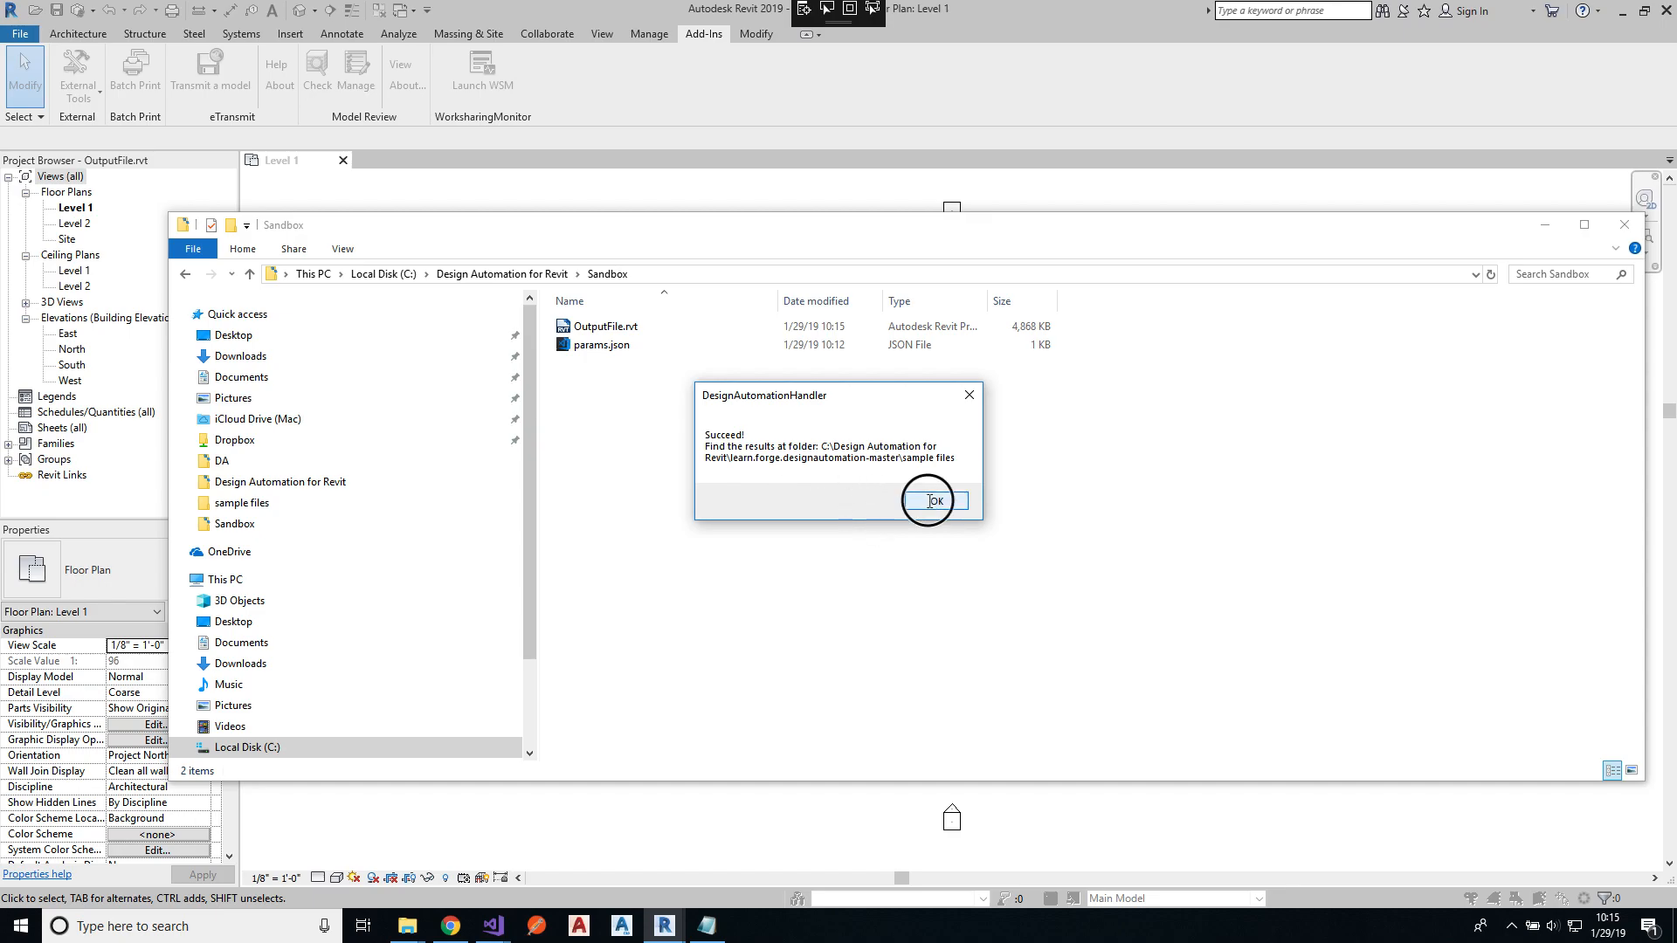
Step: Dismiss the DesignAutomationHandler success message and inspect OutputFile.rvt in the Sandbox folder
left_click(929, 501)
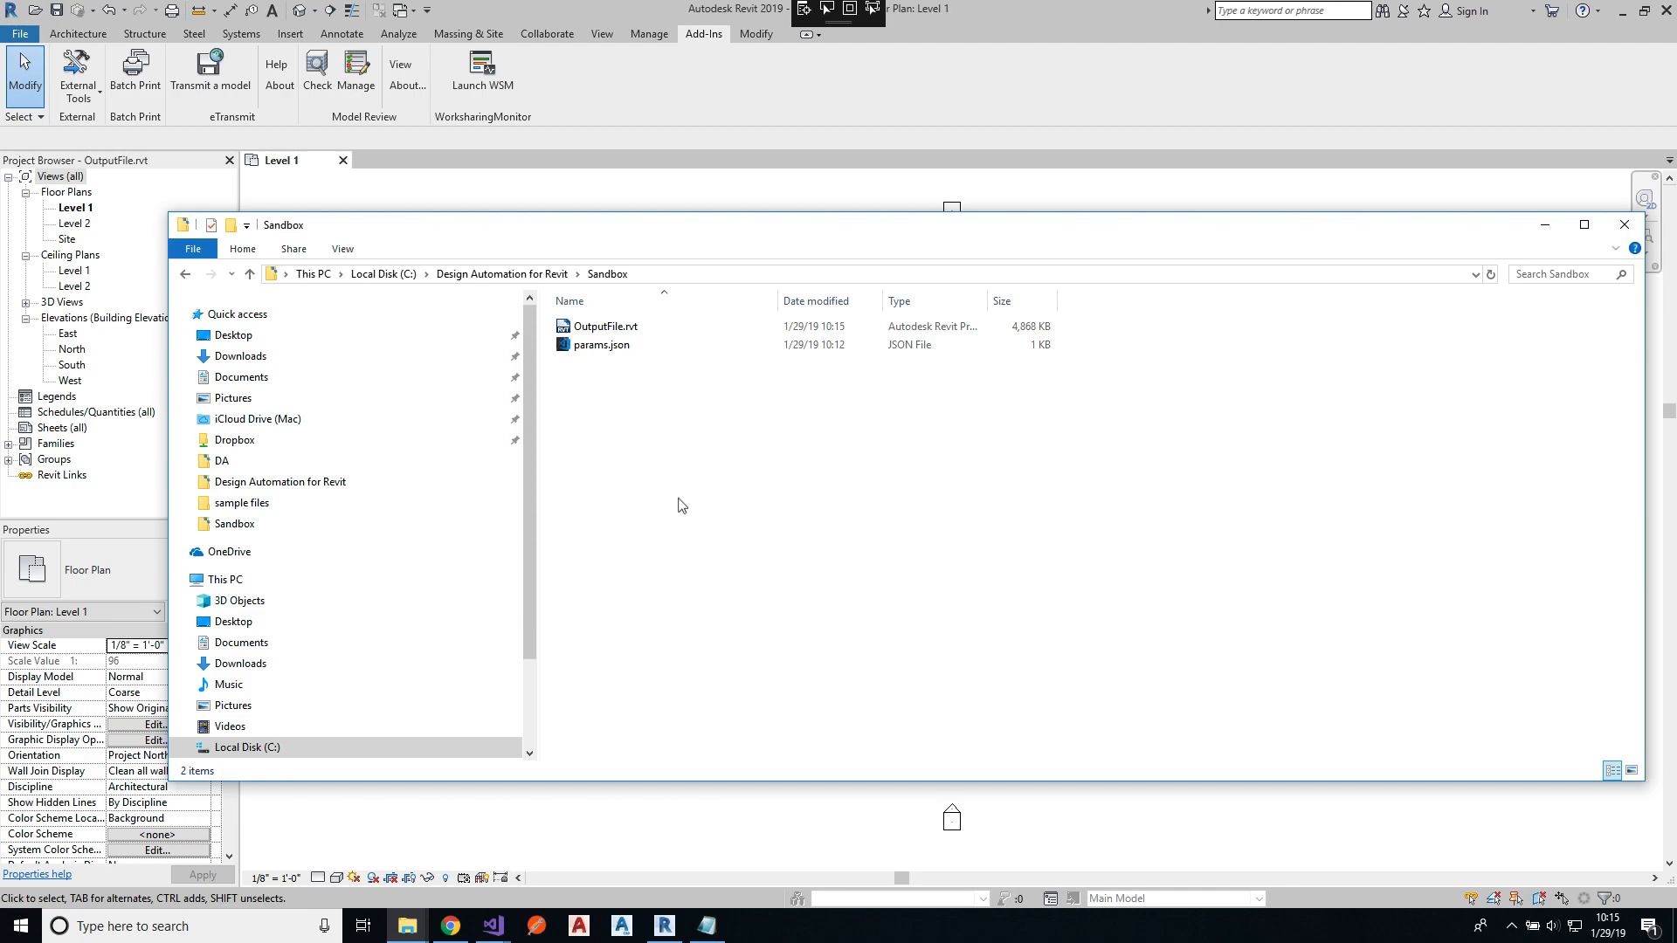
left_click(604, 326)
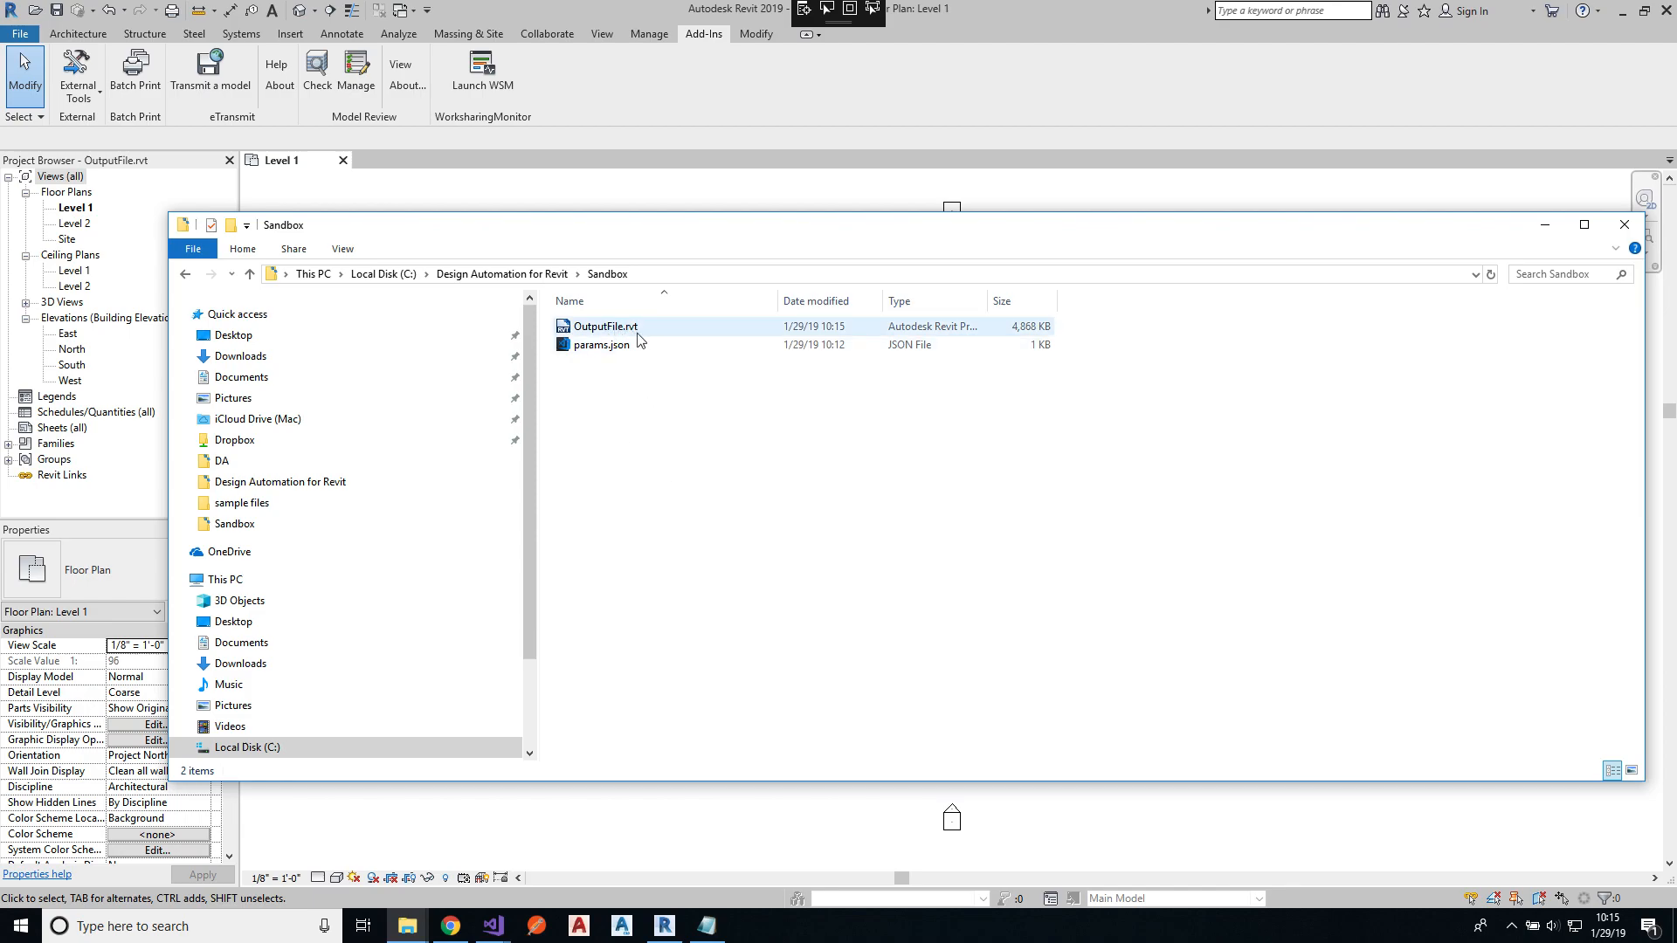
left_click(886, 471)
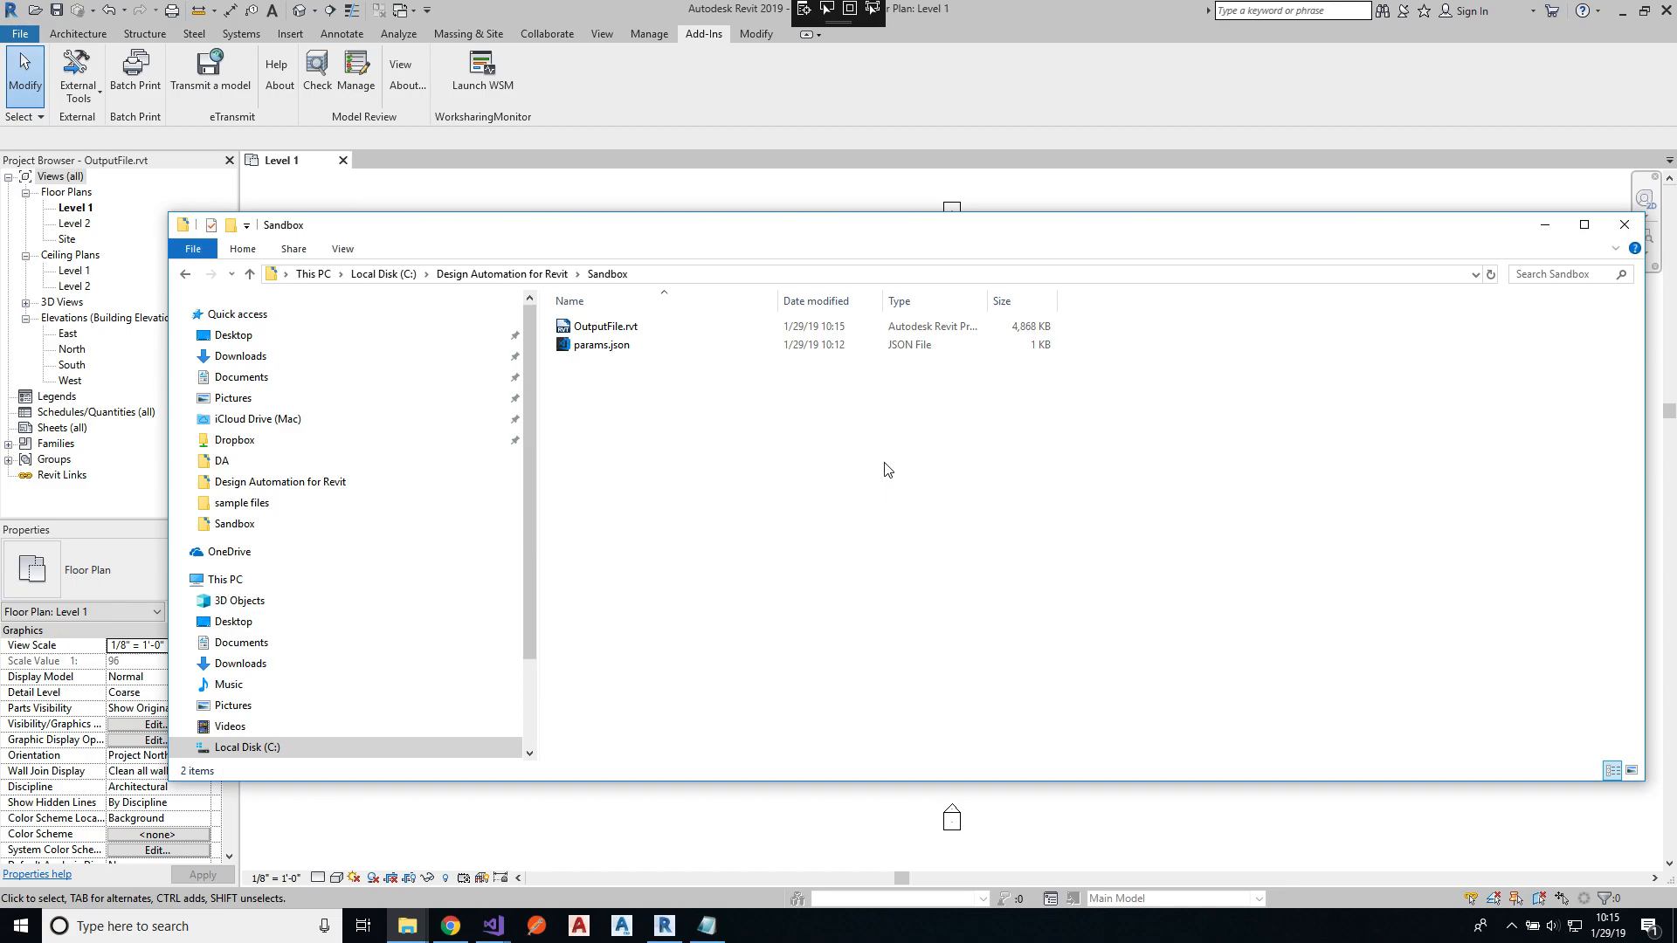
mouse_move(824, 476)
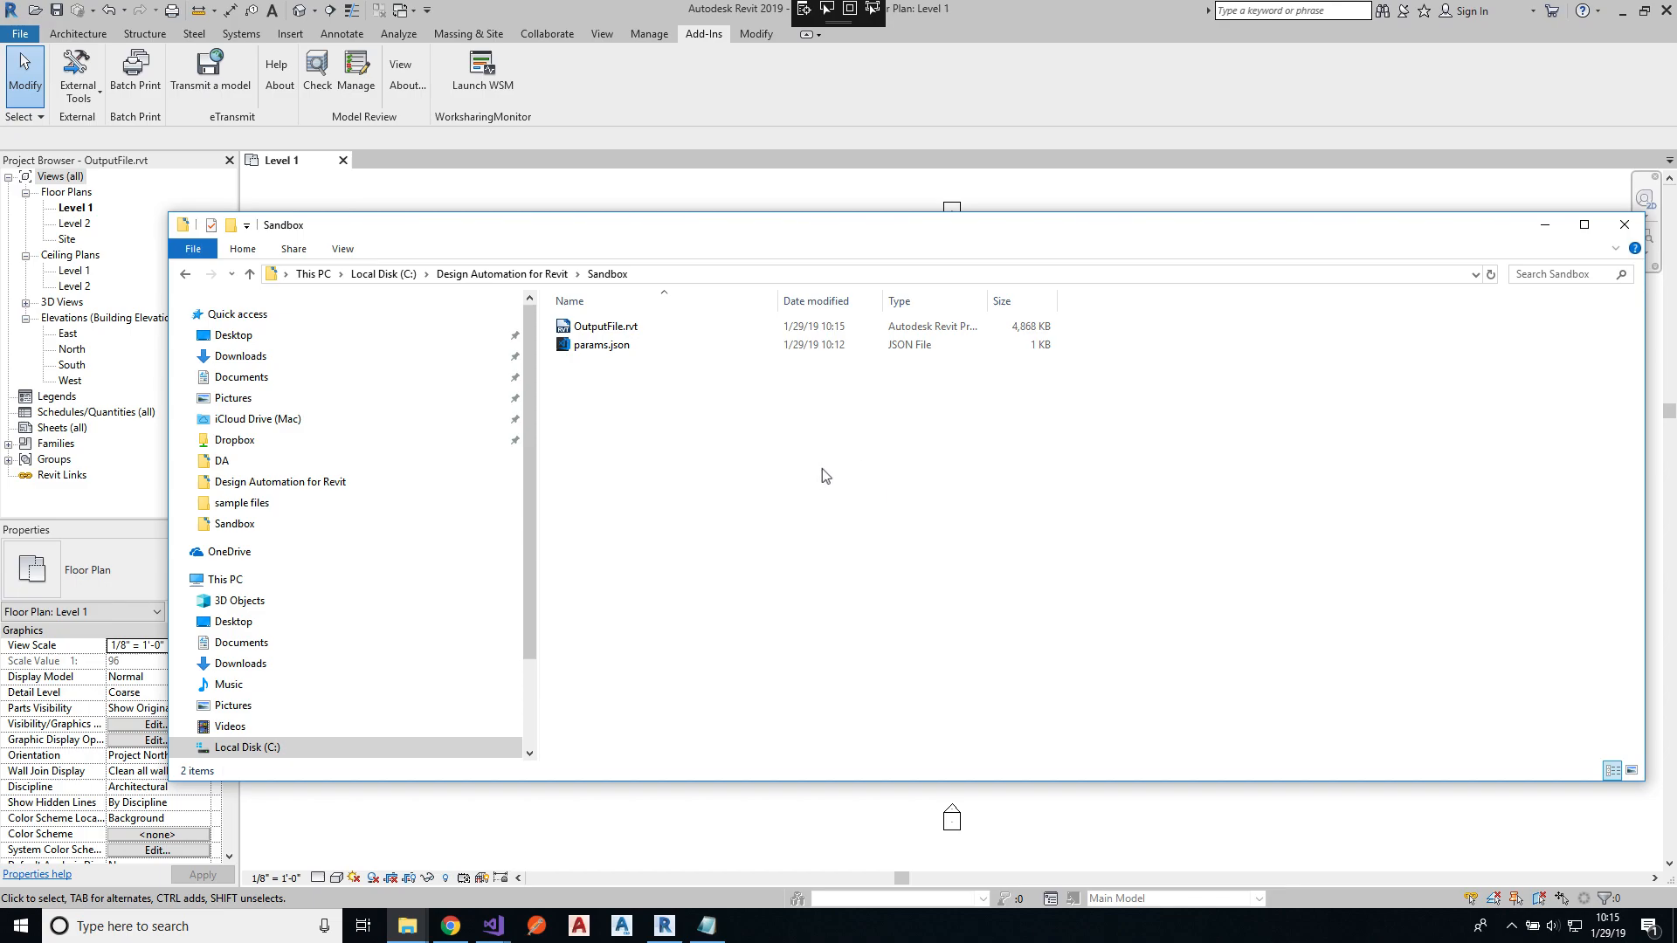